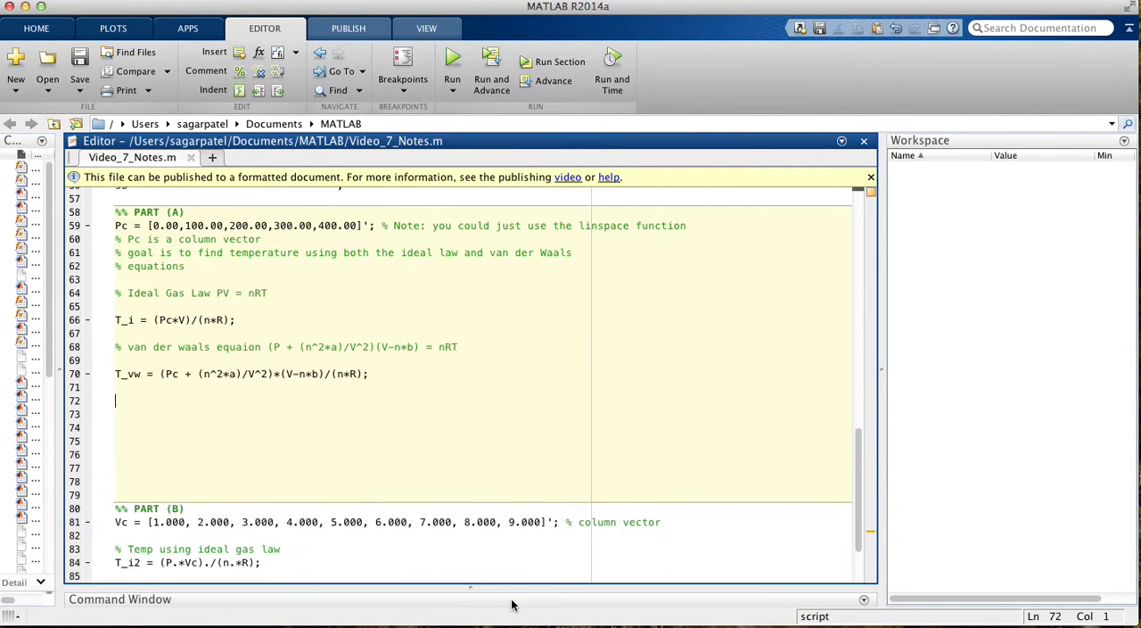
mouse_move(878, 380)
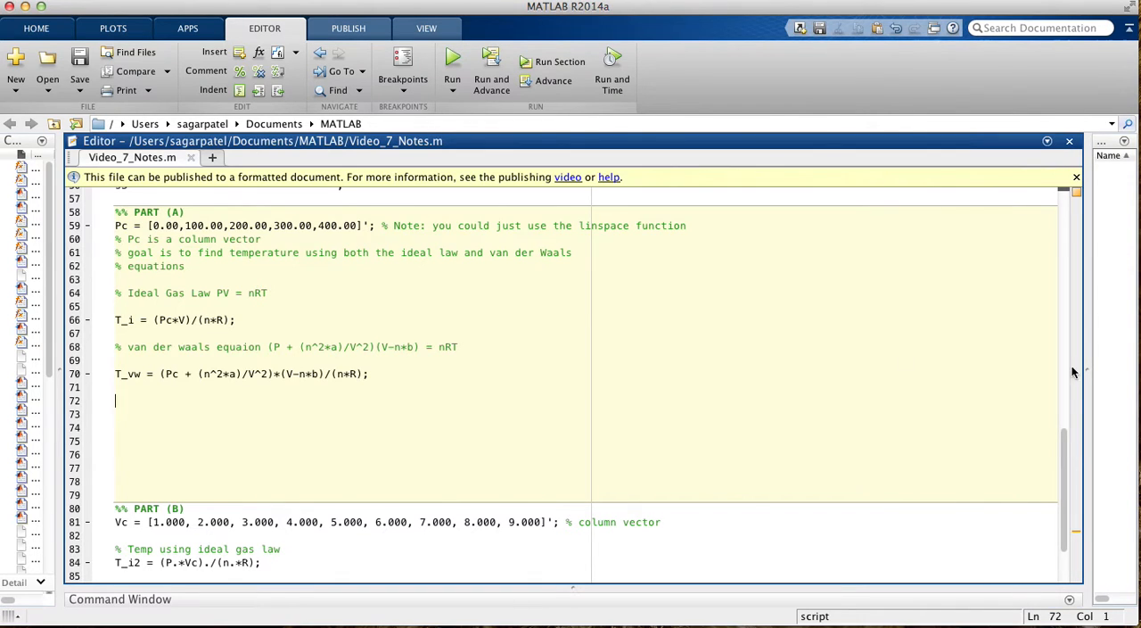
Step: Review the Question 1 problem statement and scroll through the Part A code
scroll(up, 3)
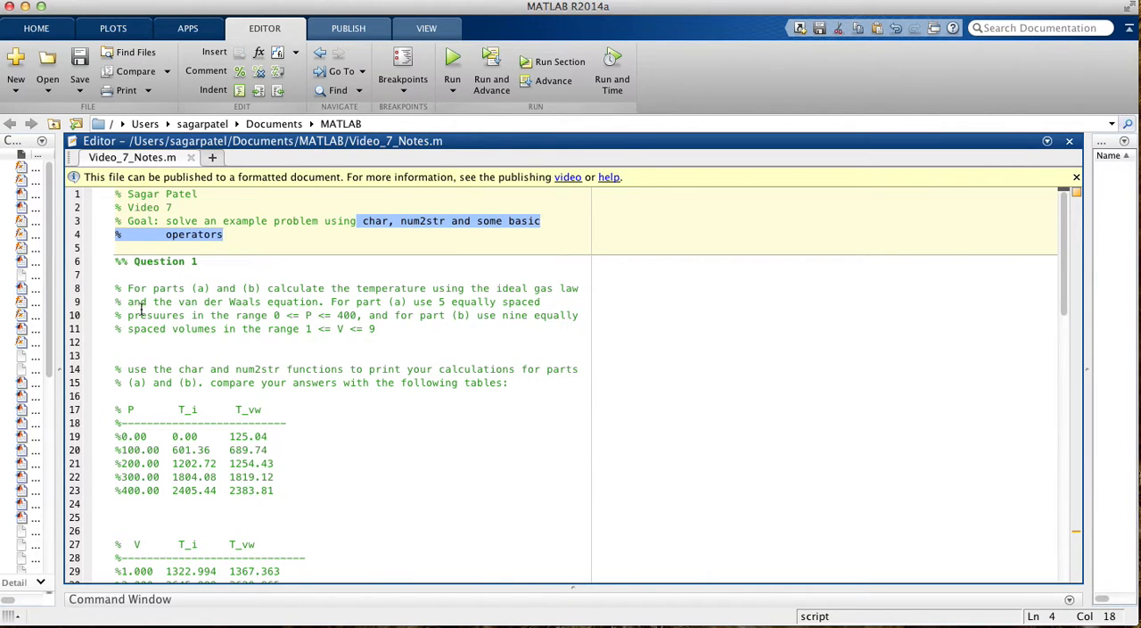
click(122, 289)
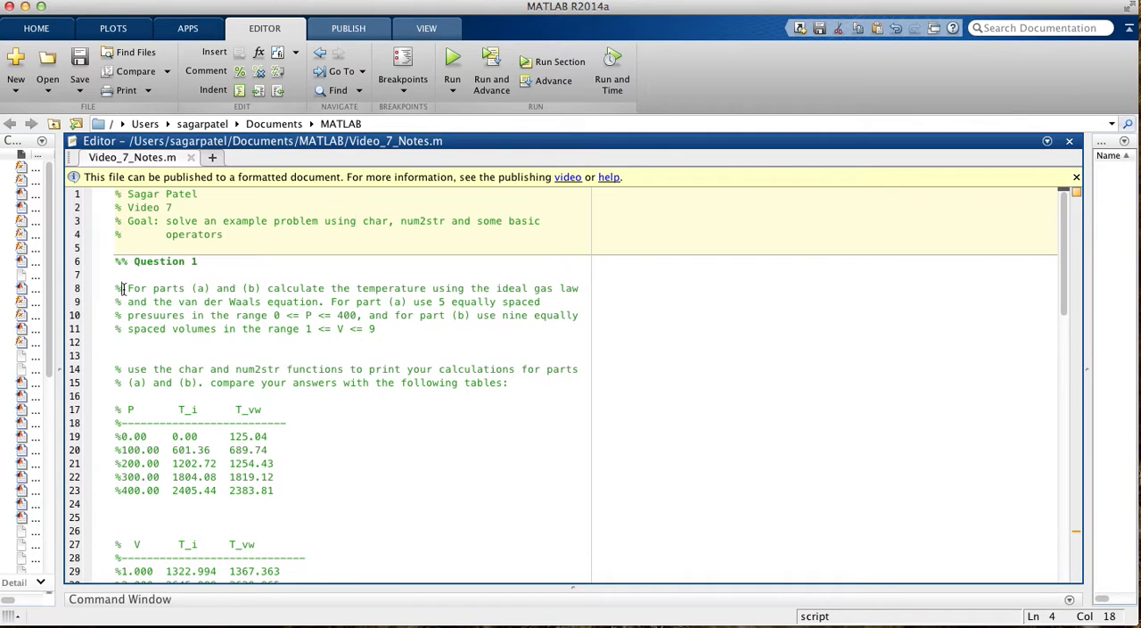
drag(121, 289, 374, 328)
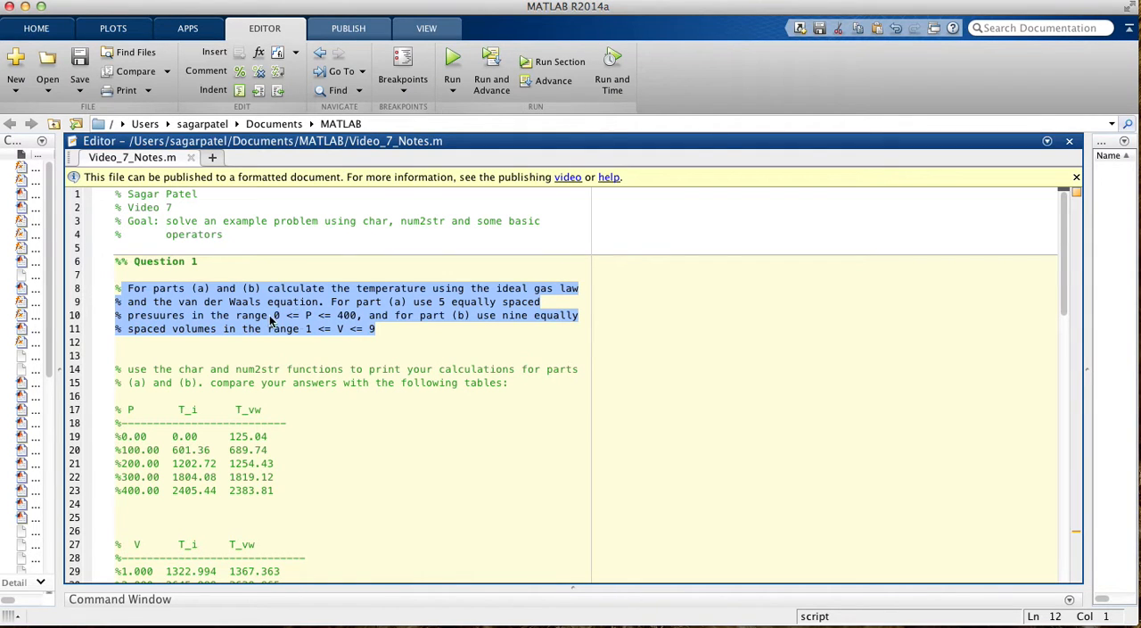
mouse_move(371, 297)
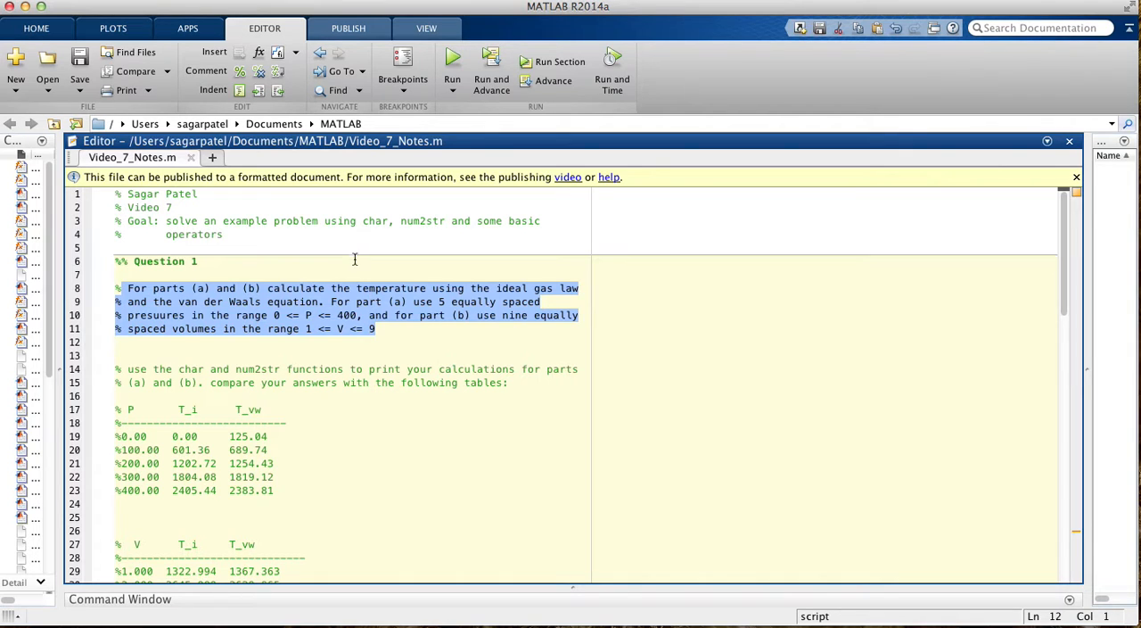
scroll(down, 3)
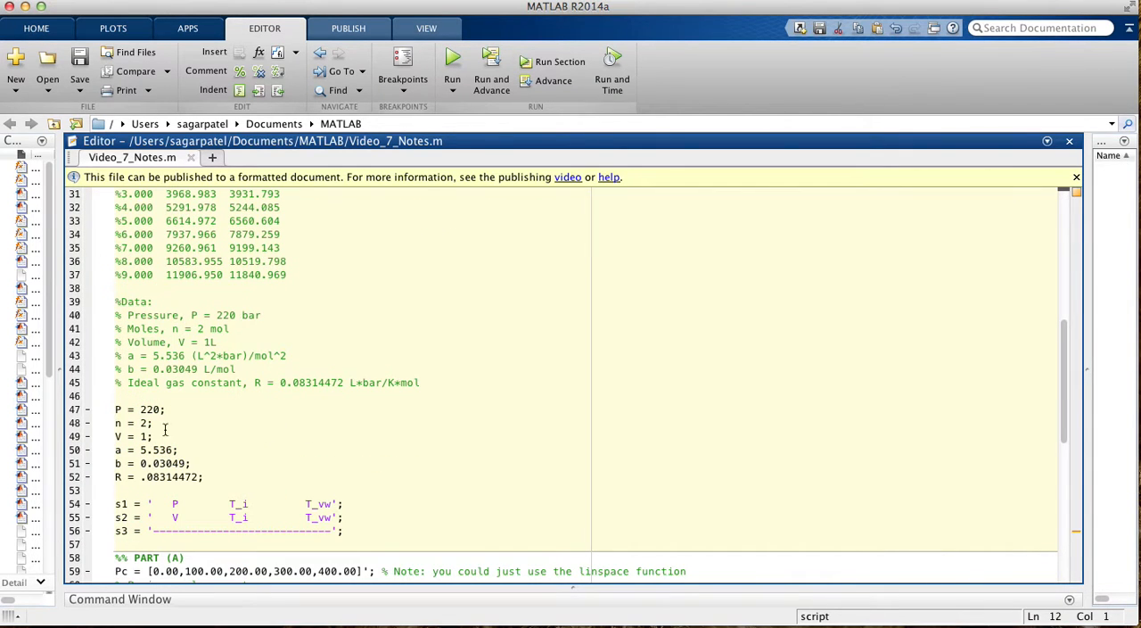
scroll(up, 3)
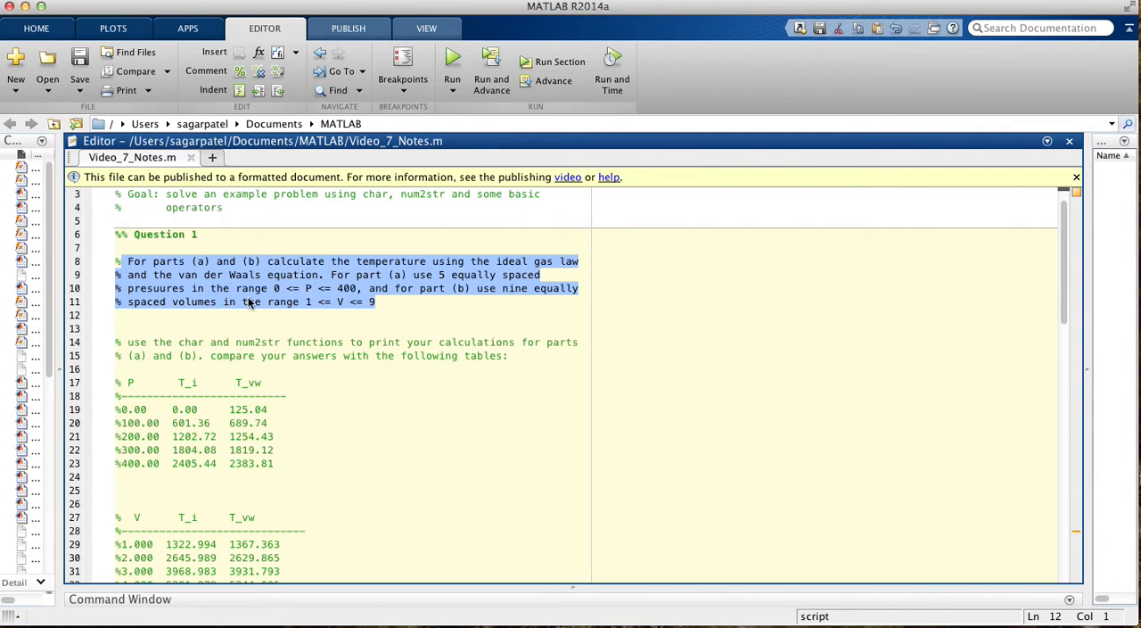
scroll(down, 3)
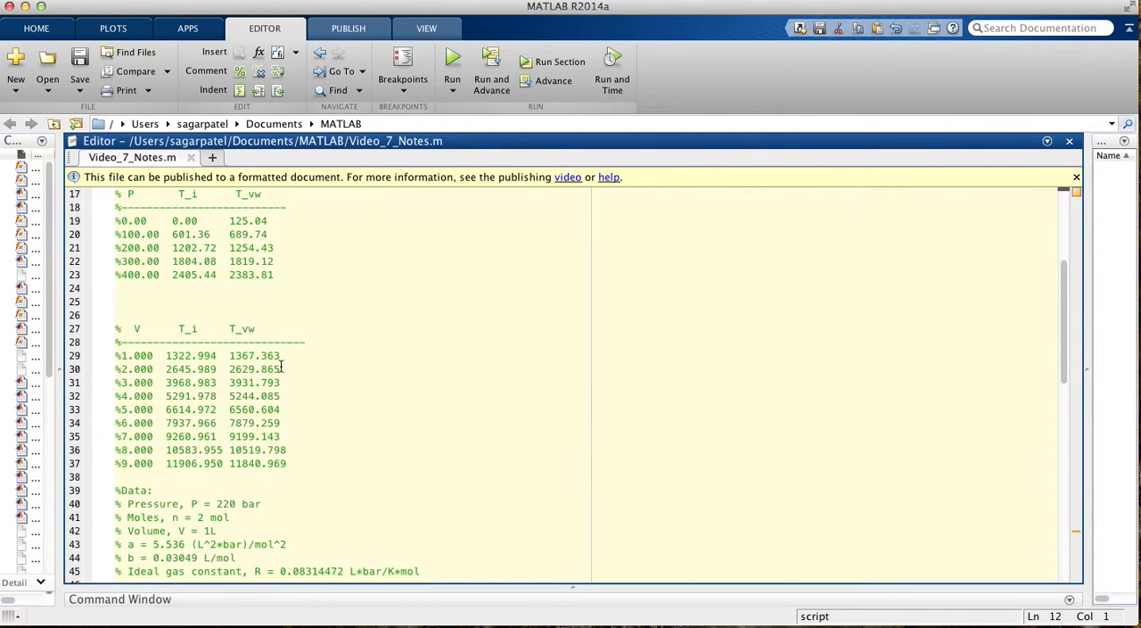
scroll(down, 3)
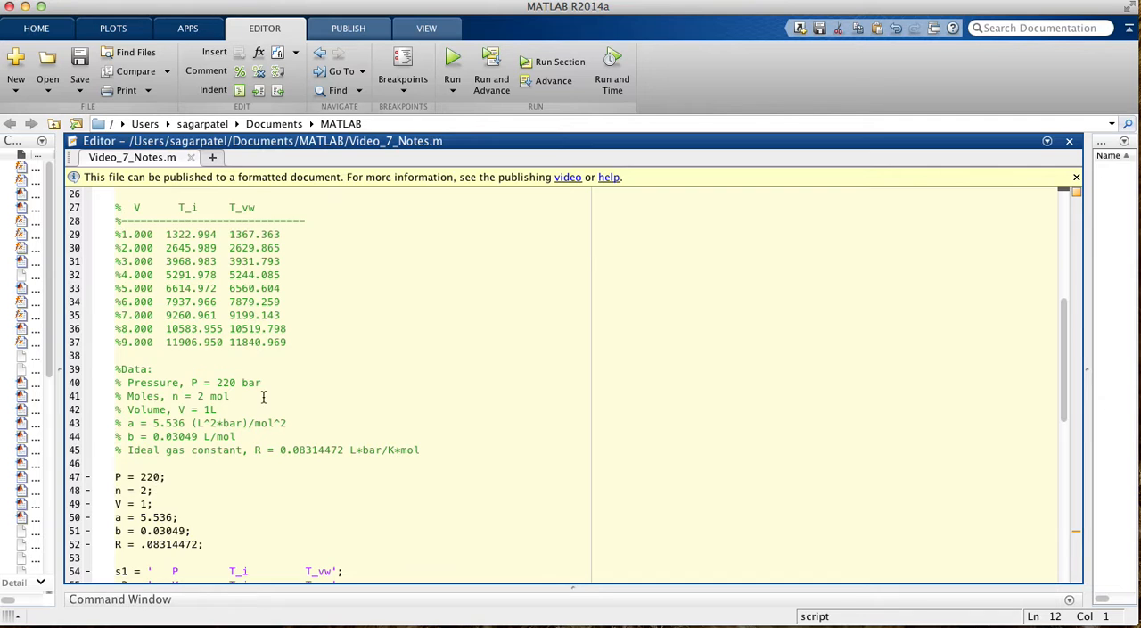
scroll(up, 3)
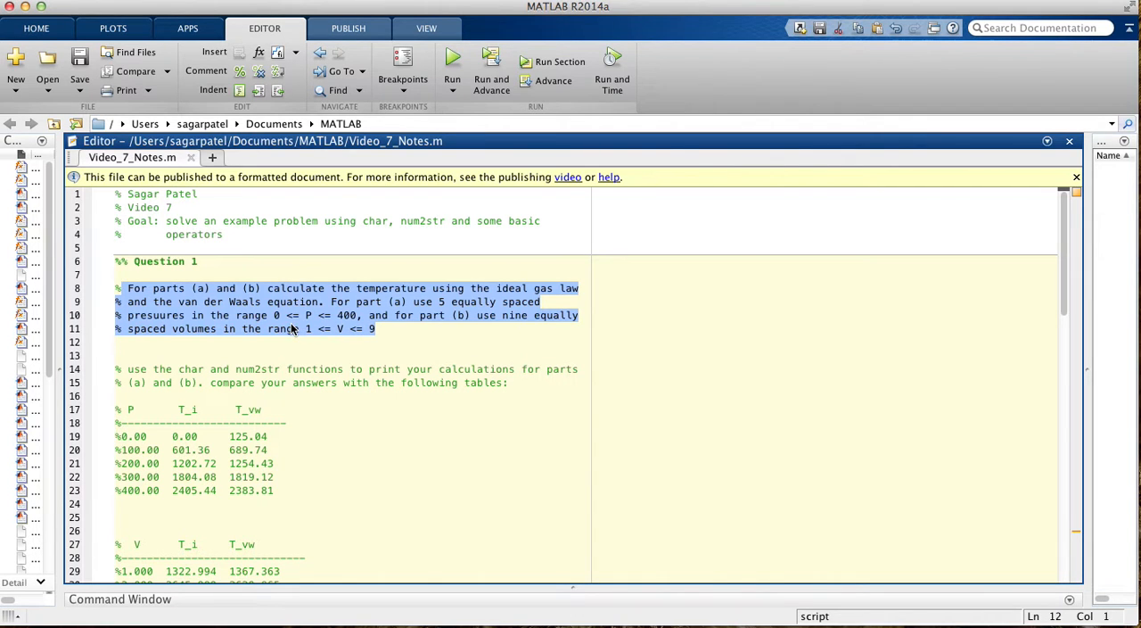
mouse_move(463, 331)
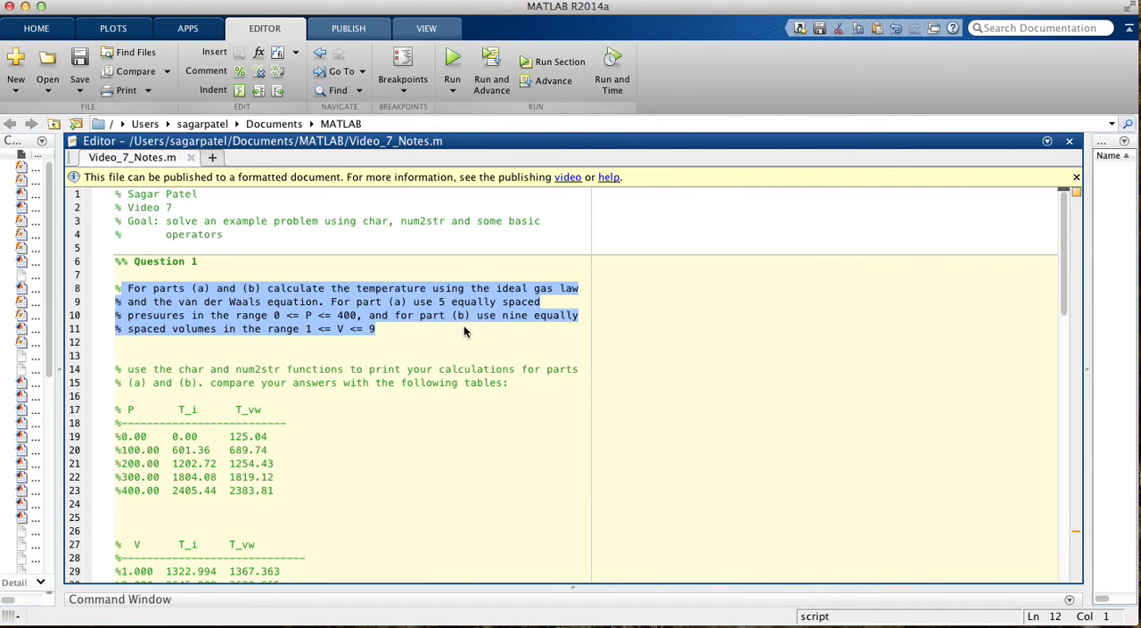
scroll(down, 3)
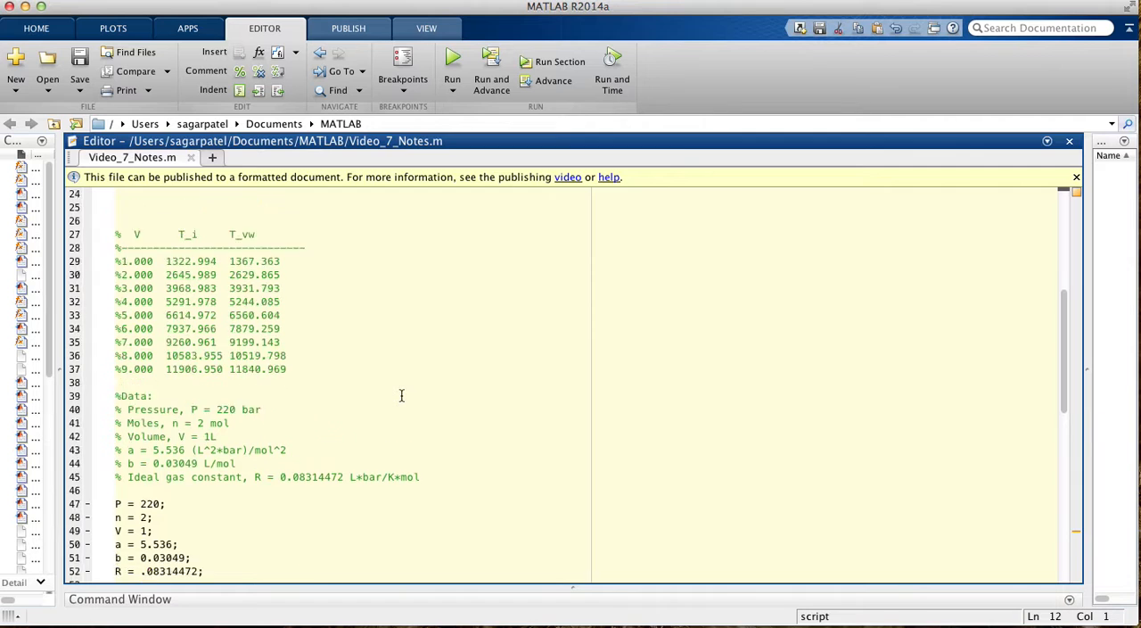
scroll(up, 3)
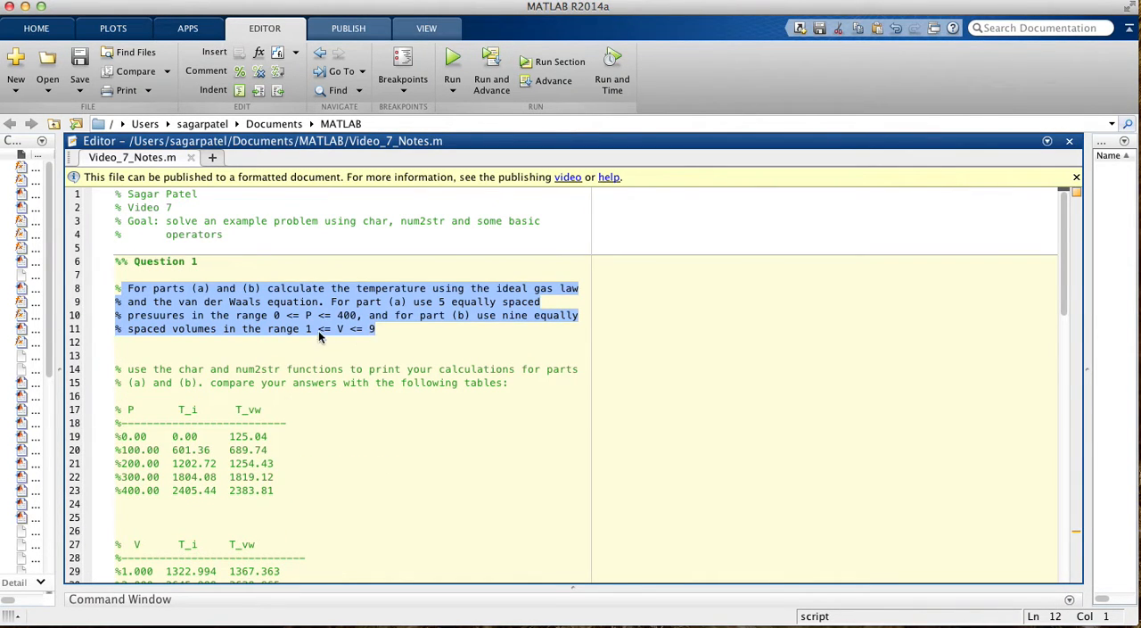
mouse_move(303, 341)
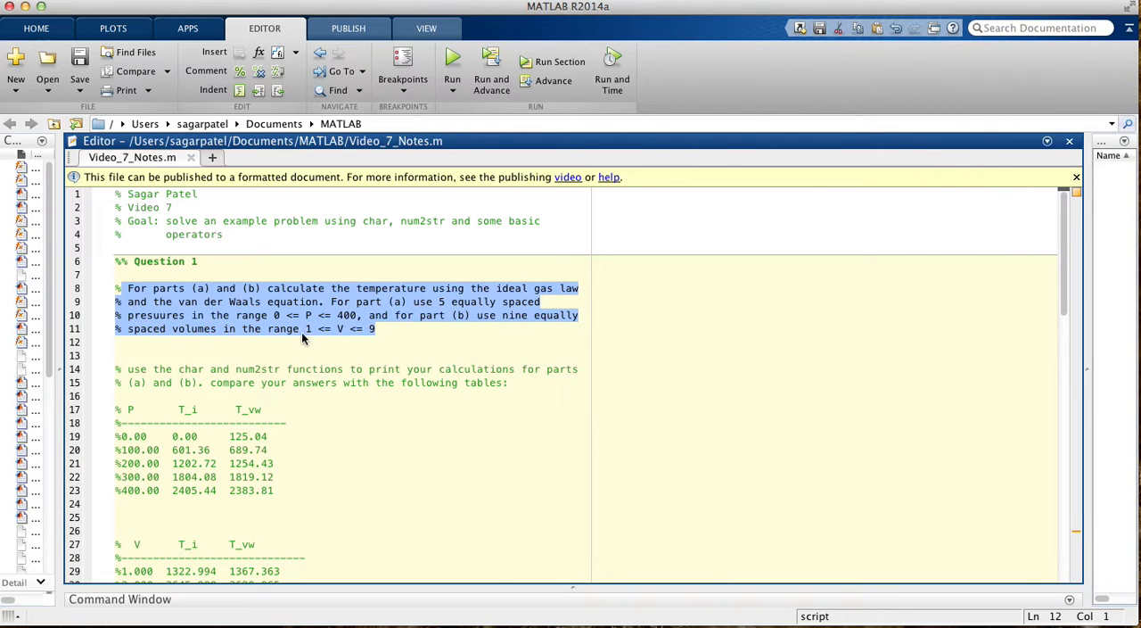
scroll(down, 3)
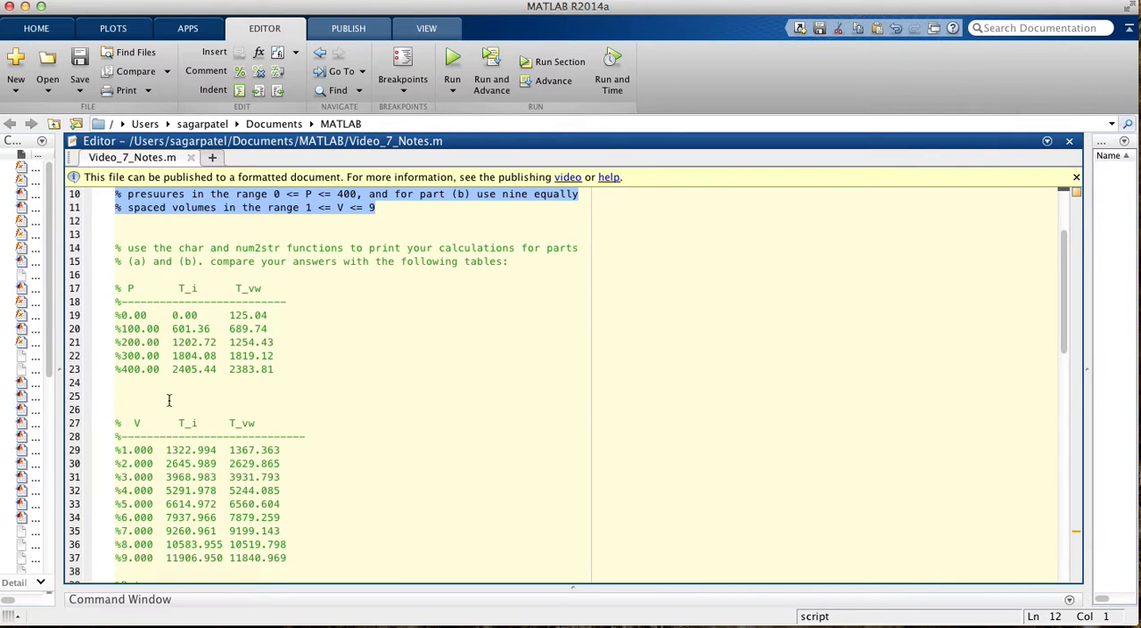
mouse_move(134, 292)
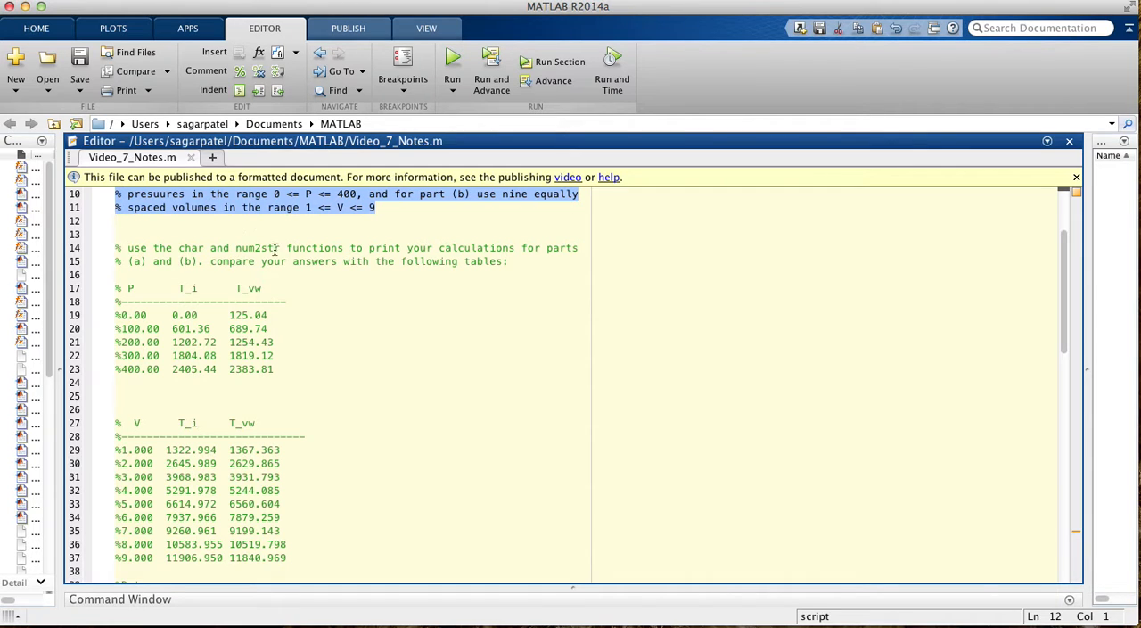
mouse_move(311, 362)
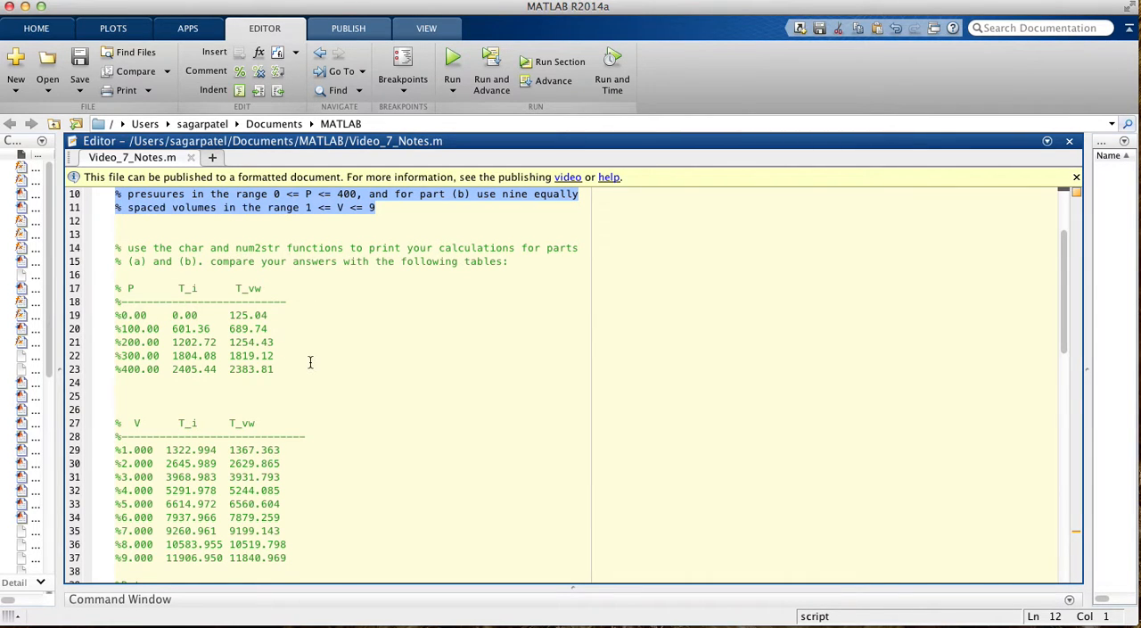
Step: Locate the Part A T_i and T_vw formula lines and place the cursor there
scroll(down, 3)
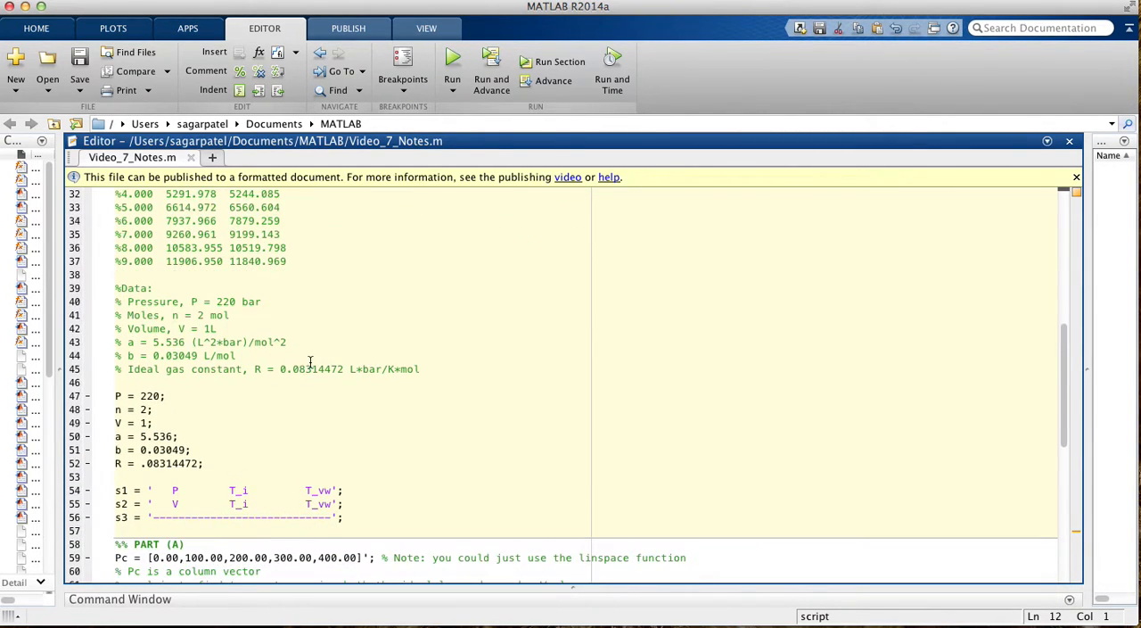
scroll(down, 3)
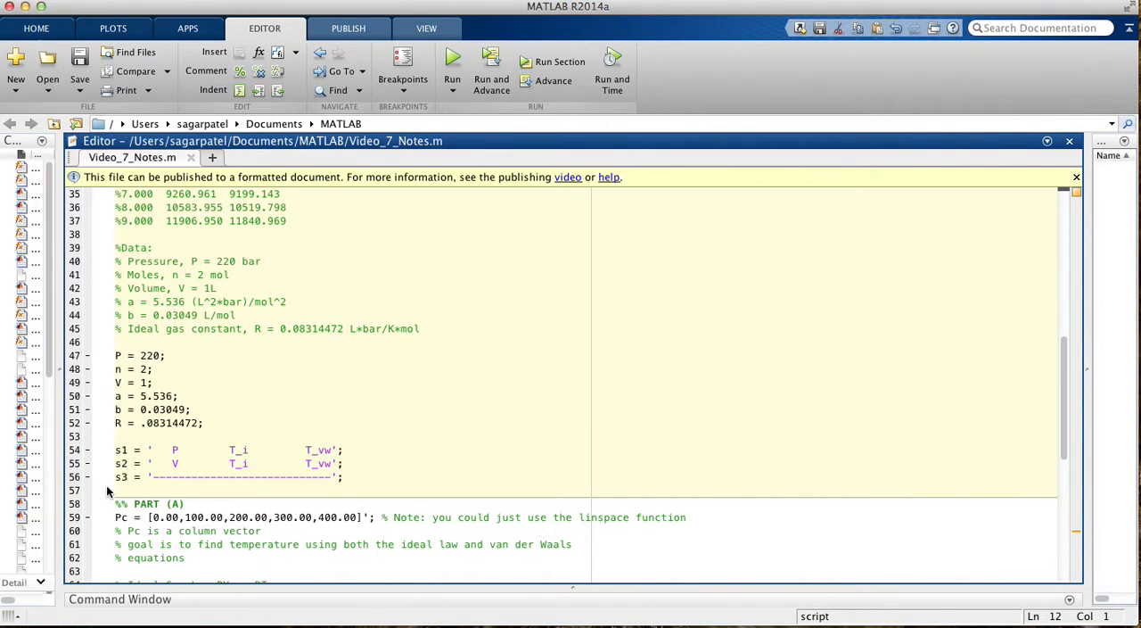
scroll(down, 3)
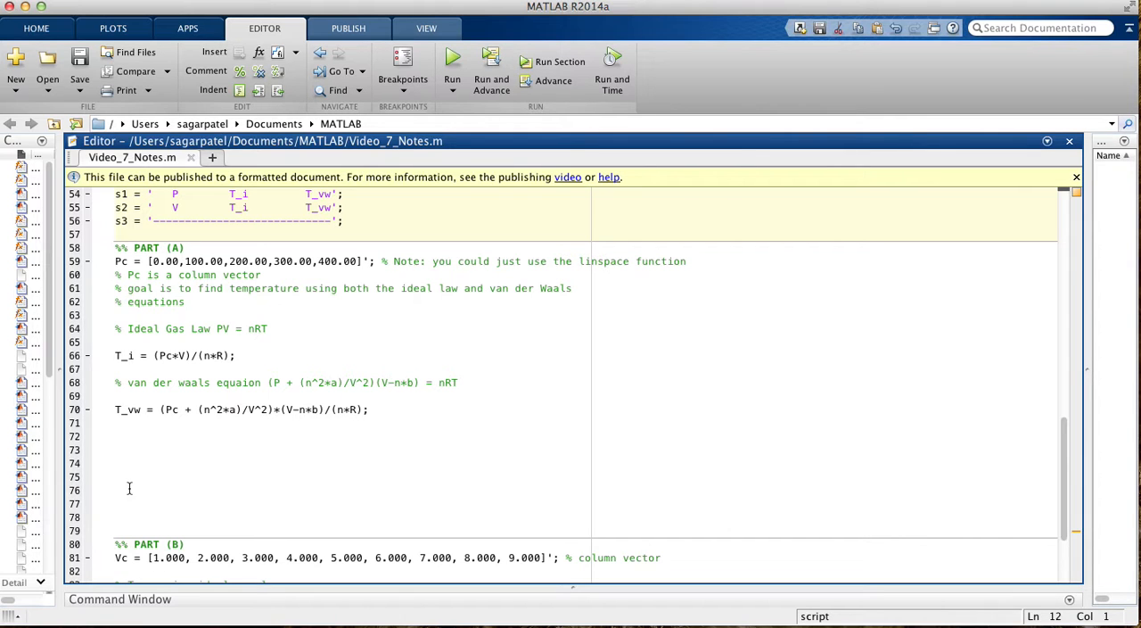
scroll(down, 3)
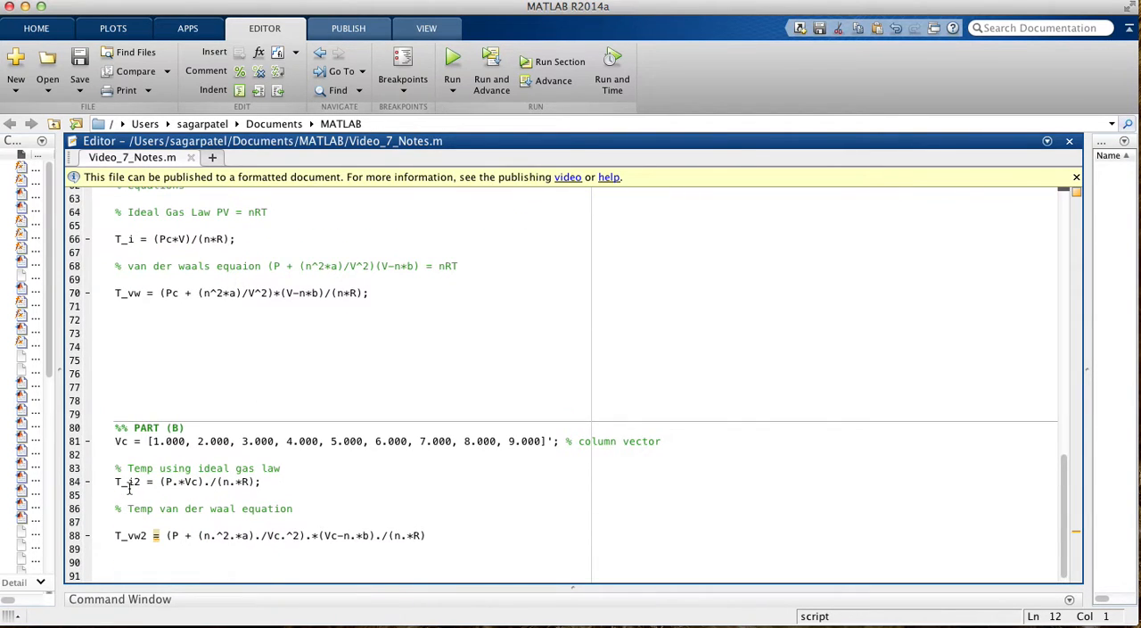
scroll(up, 3)
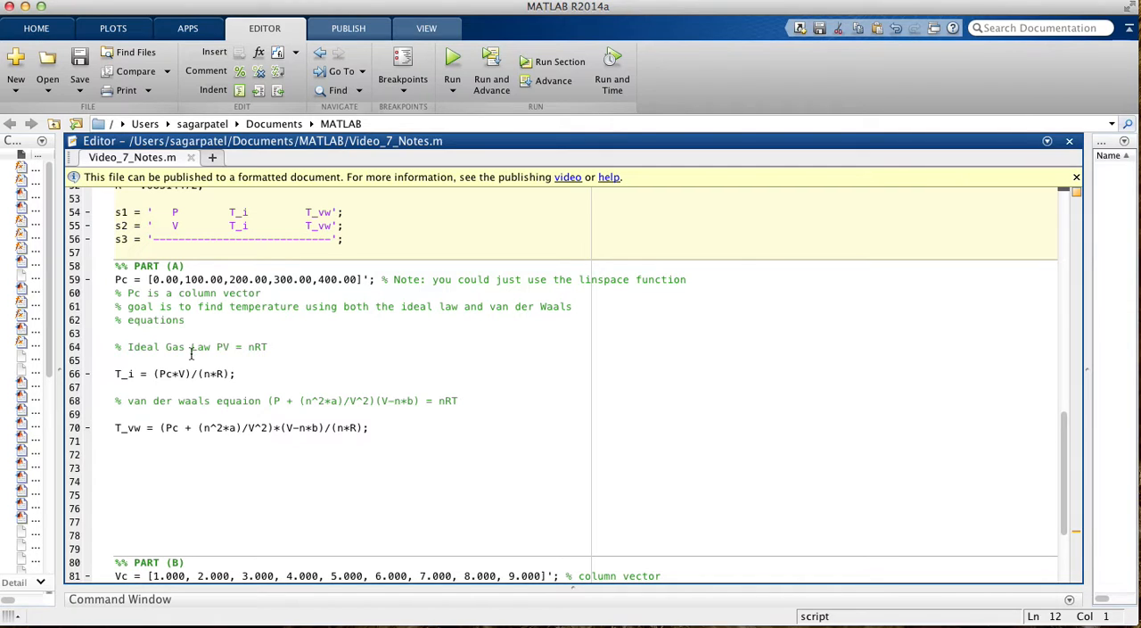
mouse_move(220, 346)
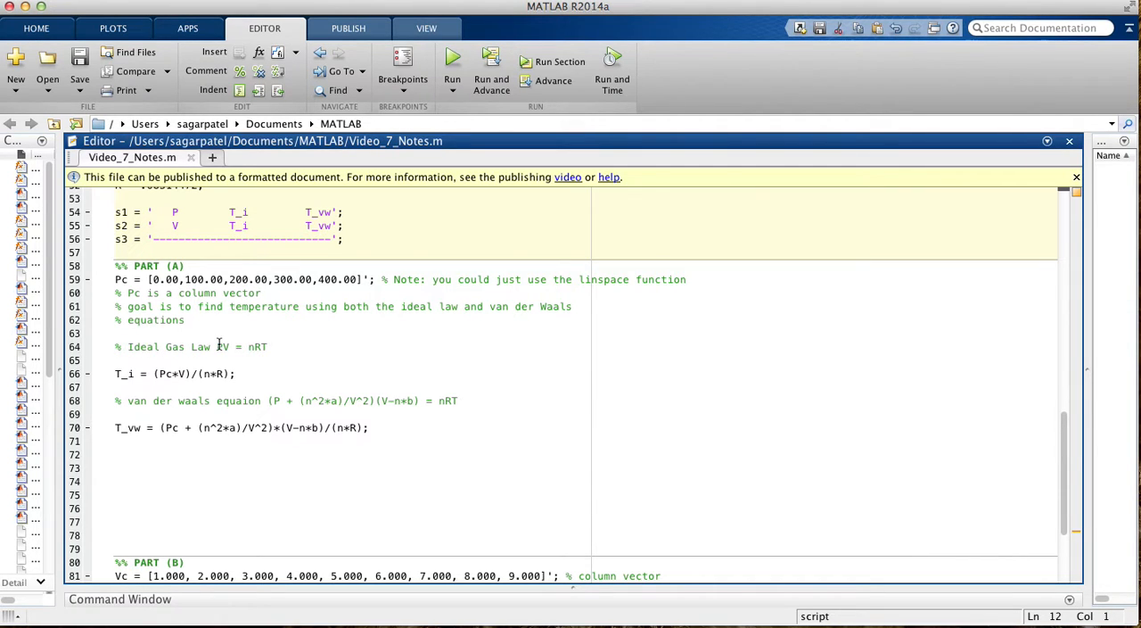
double_click(223, 346)
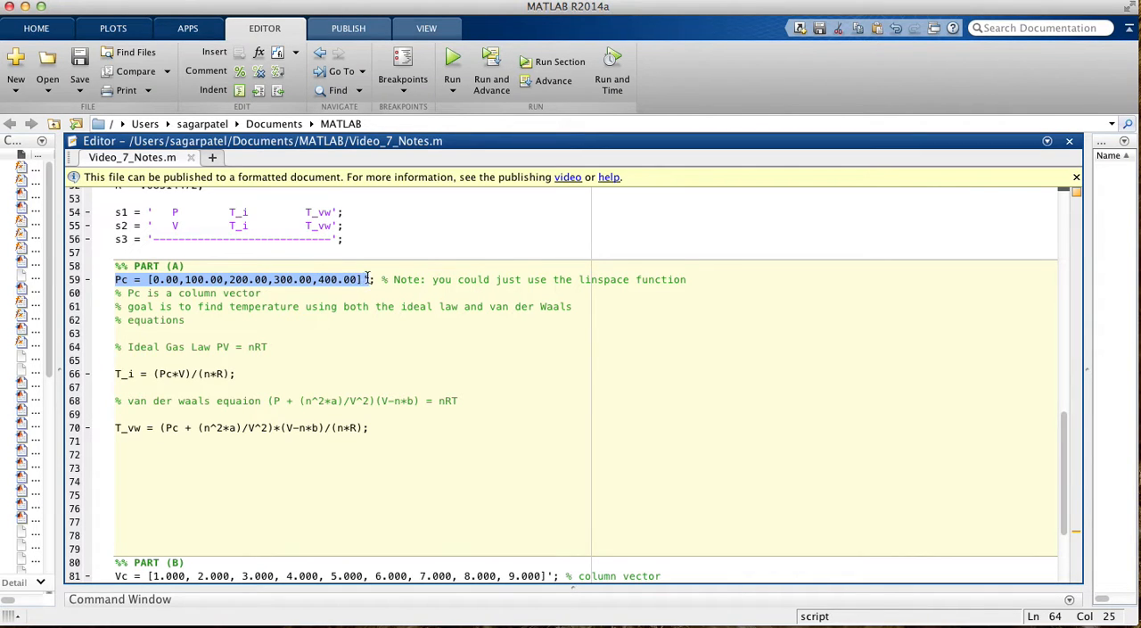
click(355, 278)
text(')
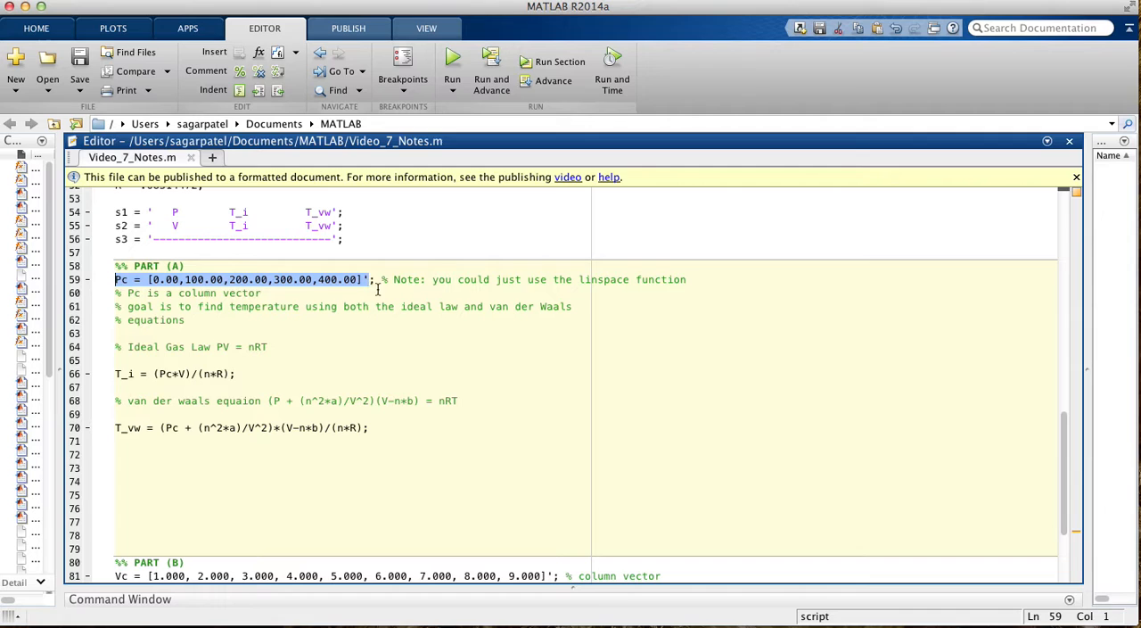
mouse_move(366, 287)
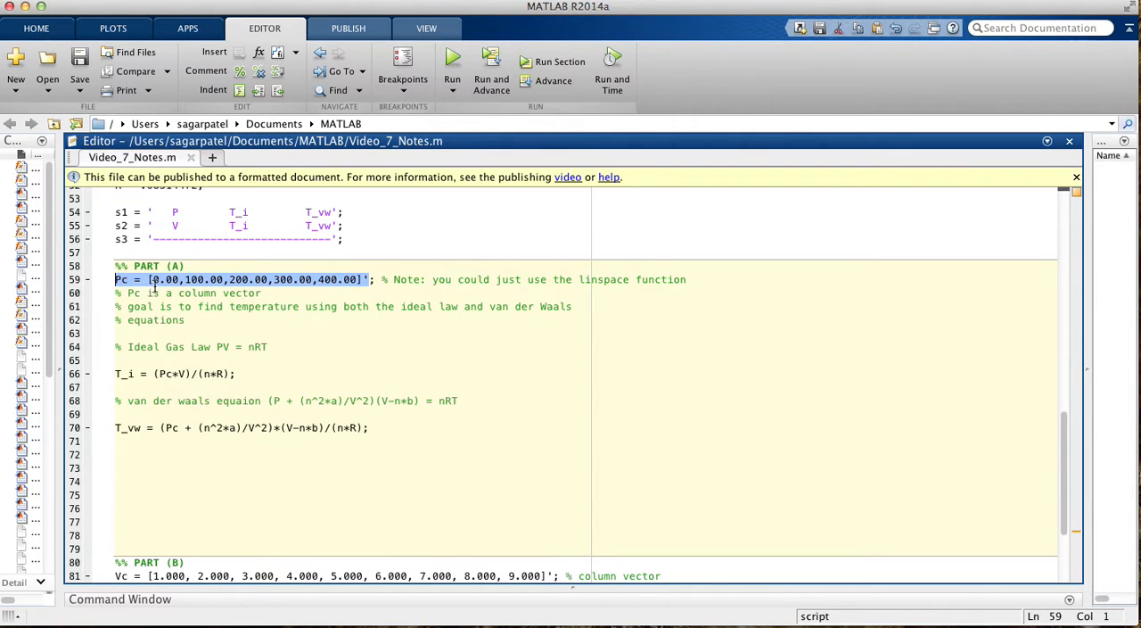
mouse_move(292, 284)
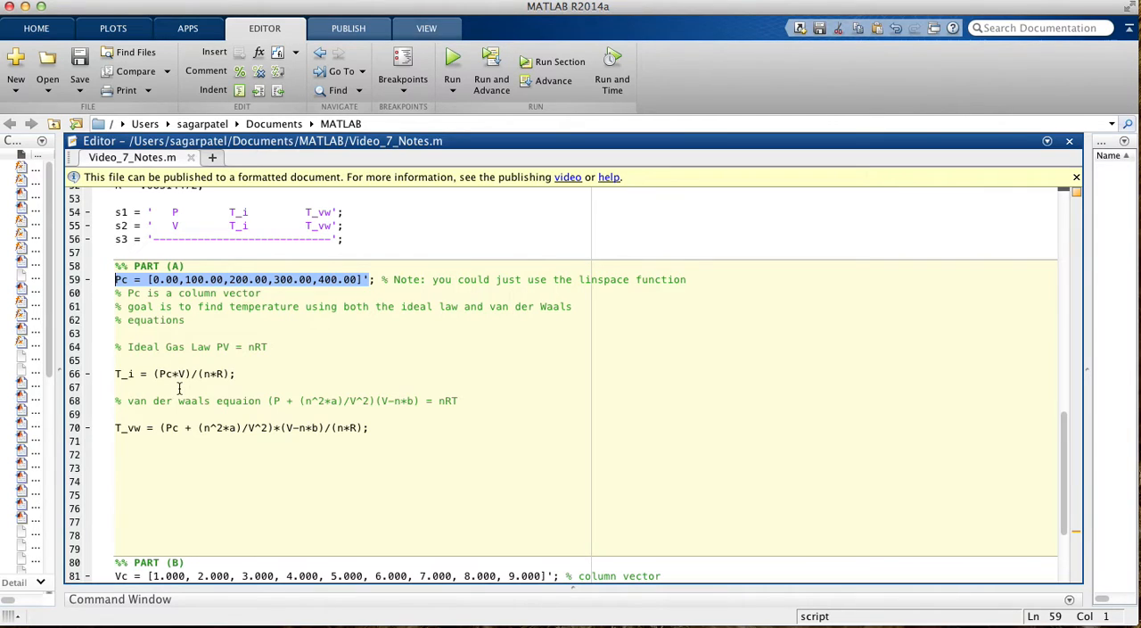
click(275, 374)
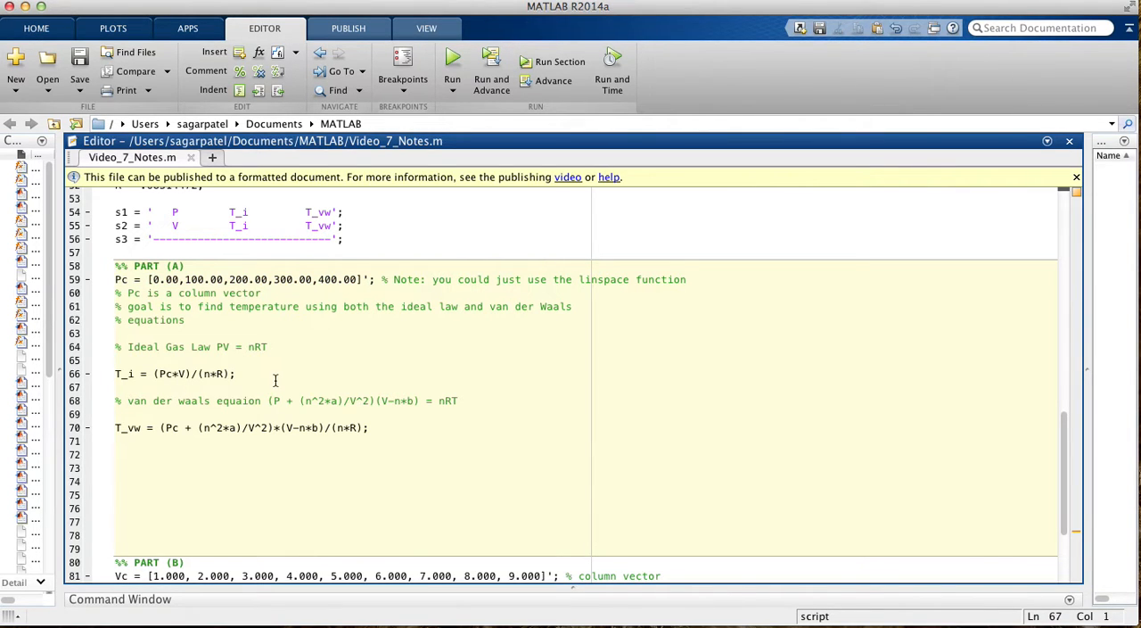
Step: Remove the trailing semicolons on the T_i and T_vw lines and save the script
click(254, 375)
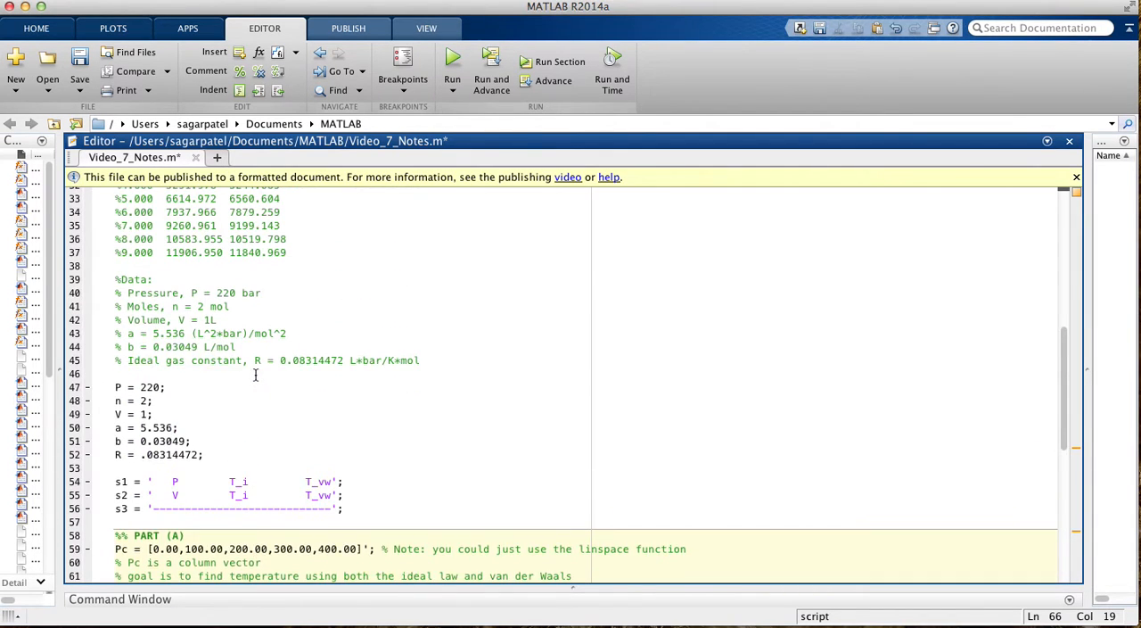
scroll(up, 3)
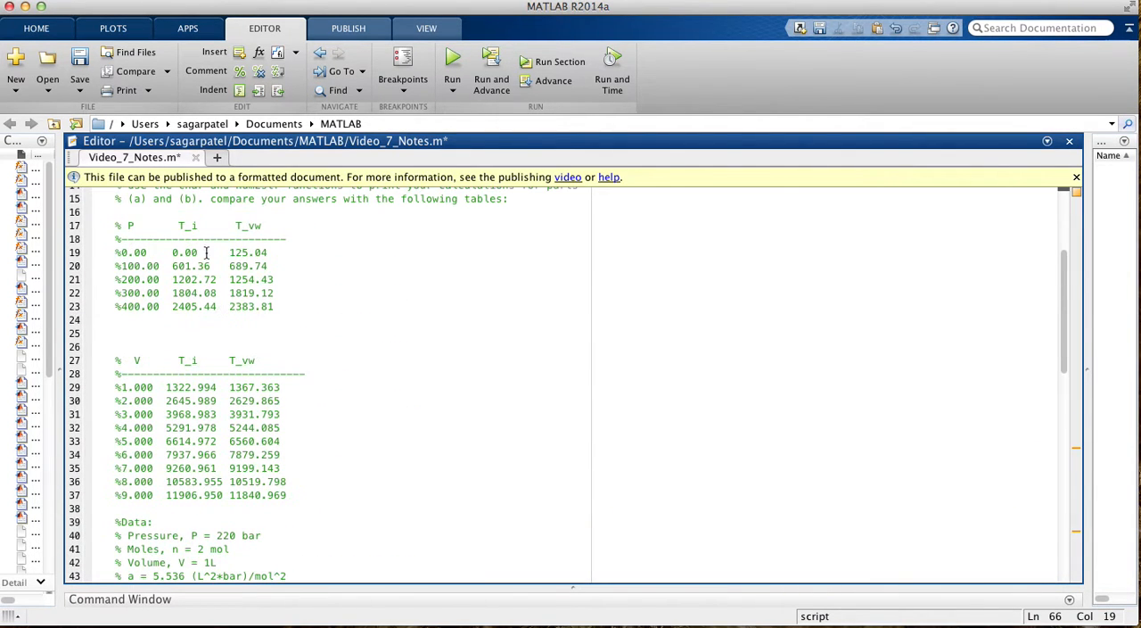
scroll(down, 3)
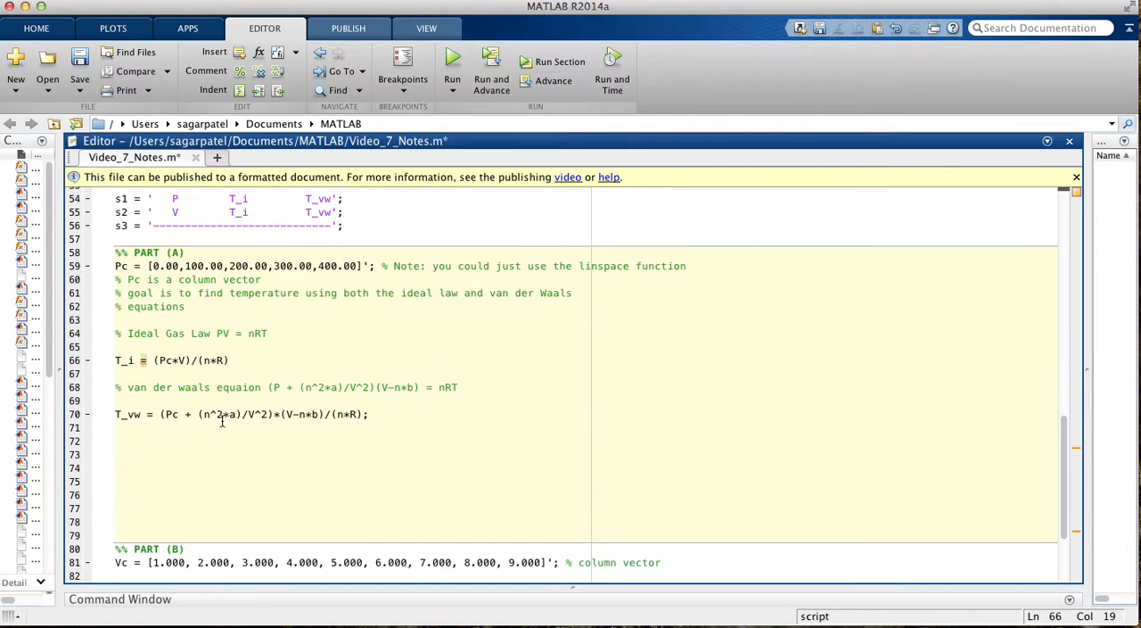
scroll(up, 3)
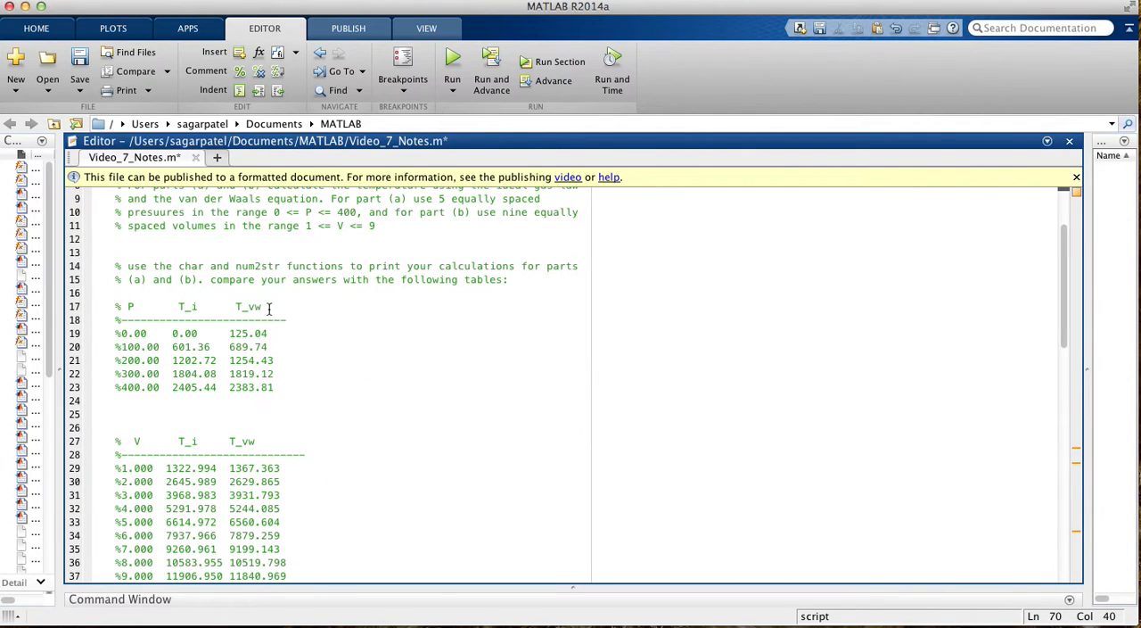
click(79, 57)
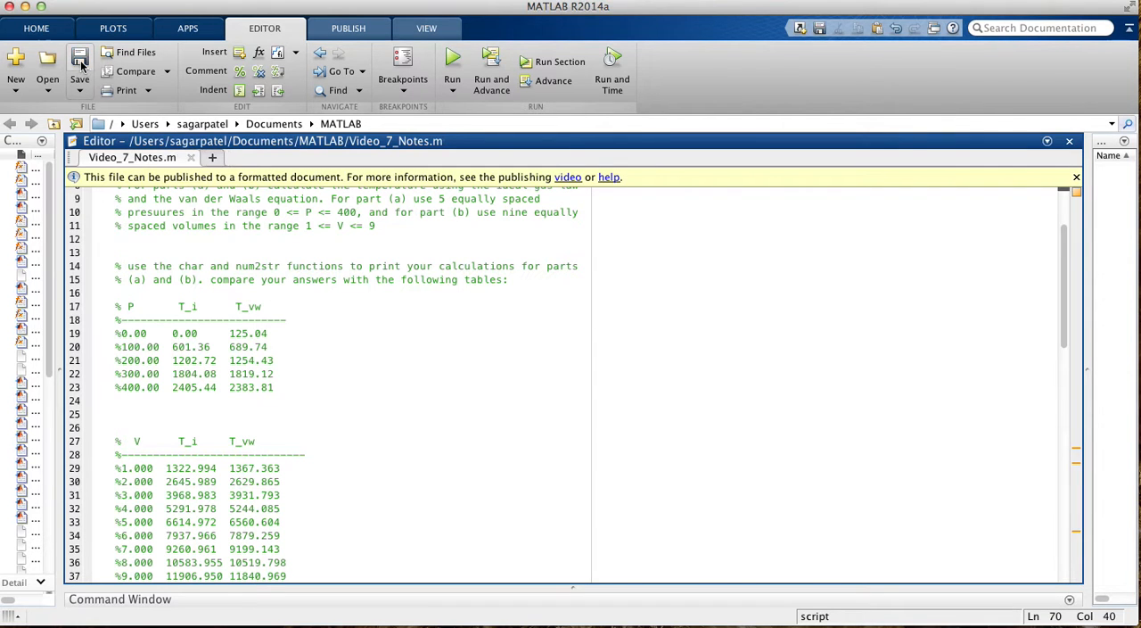
Step: Run the script so the T_i and T_vw temperature results print
click(477, 241)
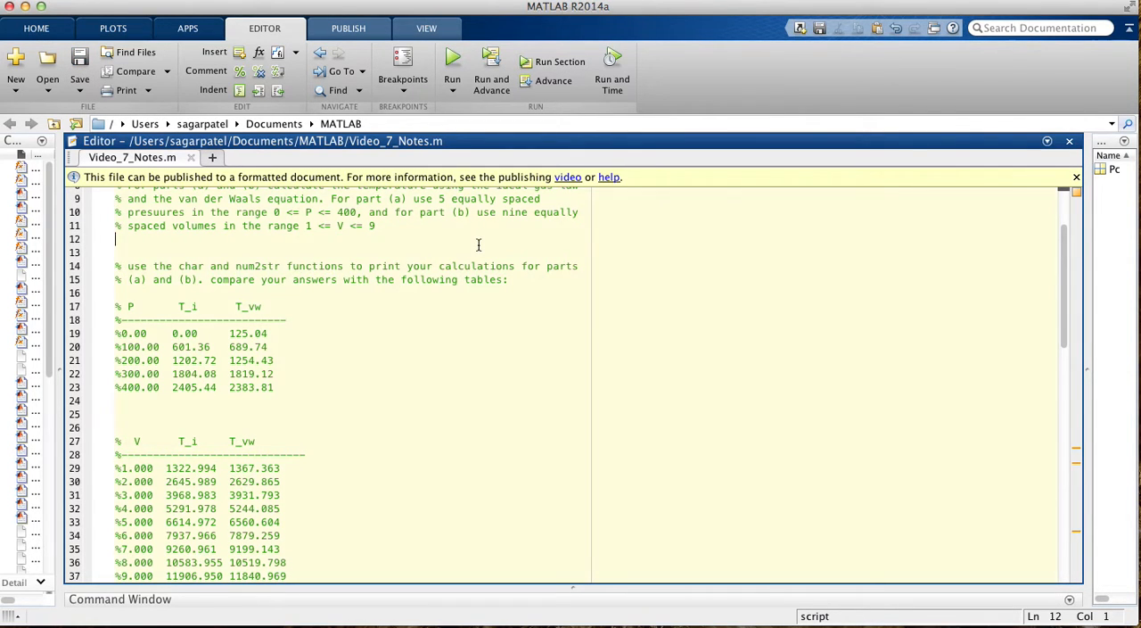
scroll(down, 3)
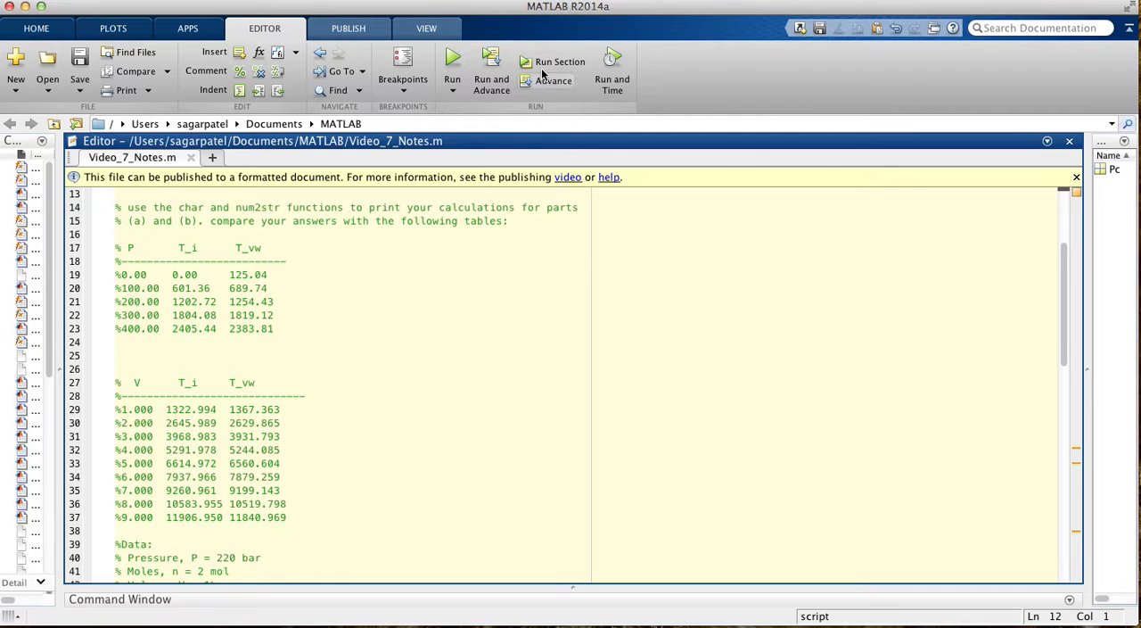
scroll(down, 3)
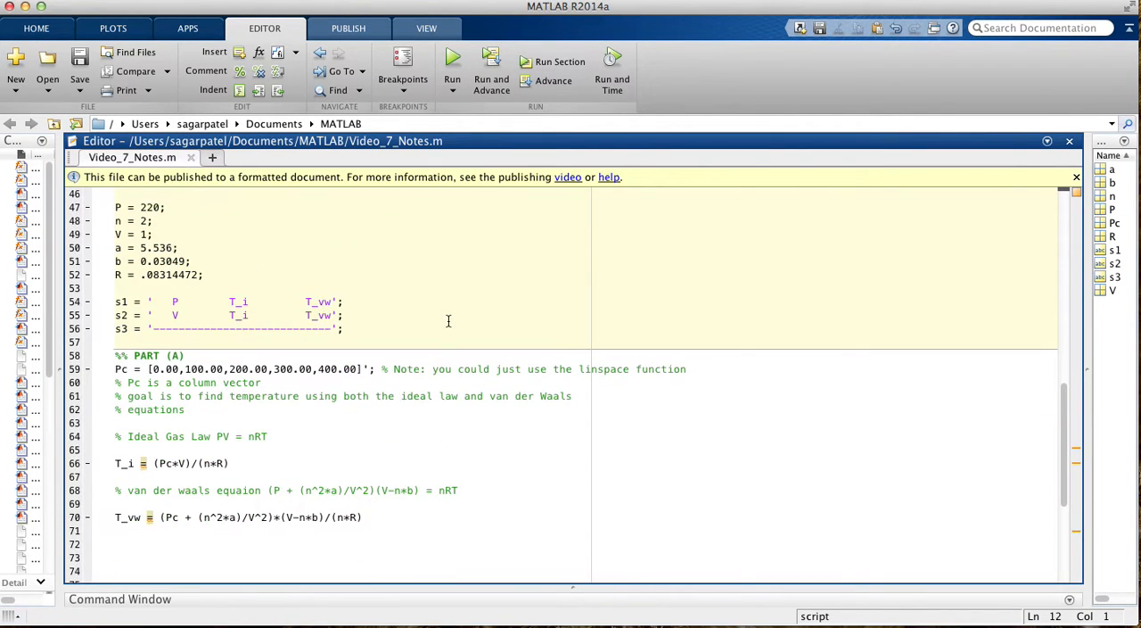
click(185, 410)
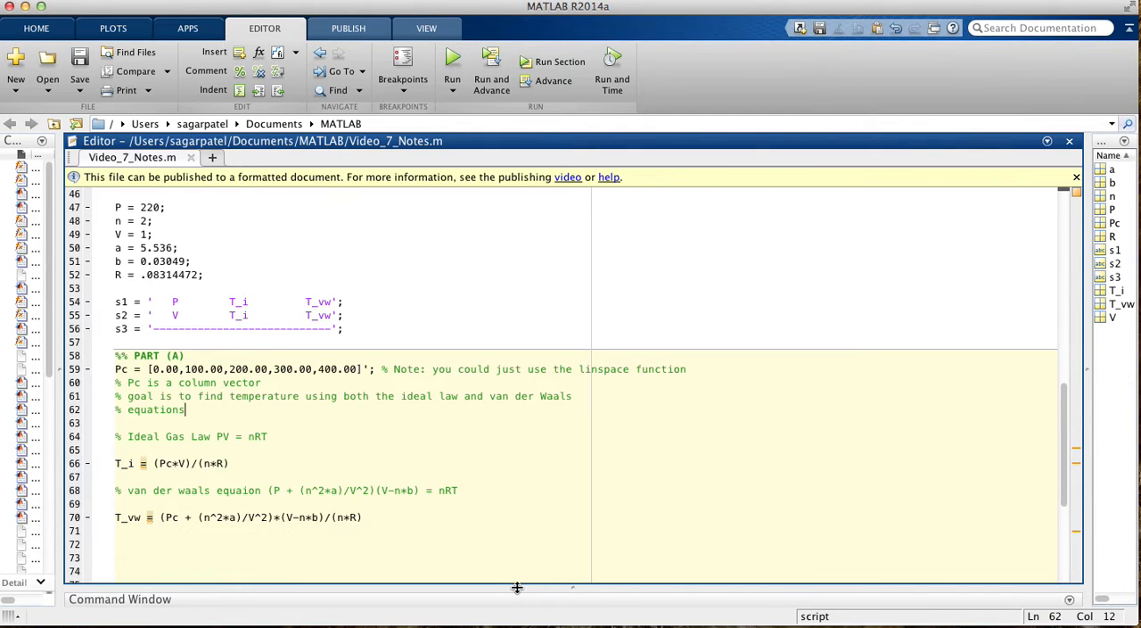
Step: Enlarge the Command Window and review the five printed T_i and T_vw values
drag(518, 585, 517, 307)
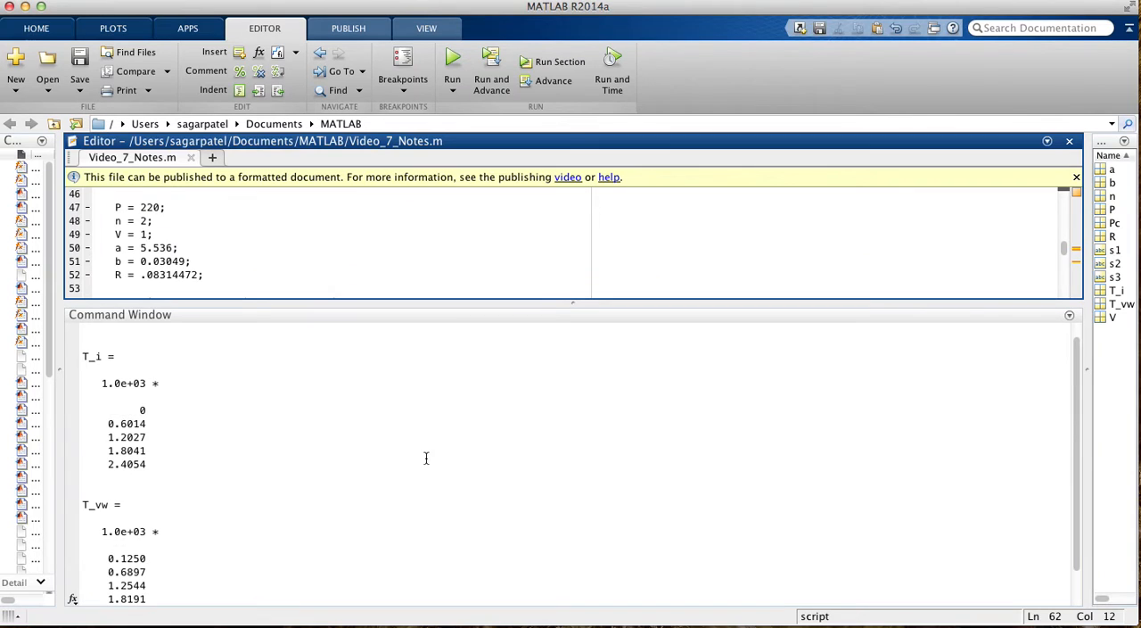
scroll(up, 3)
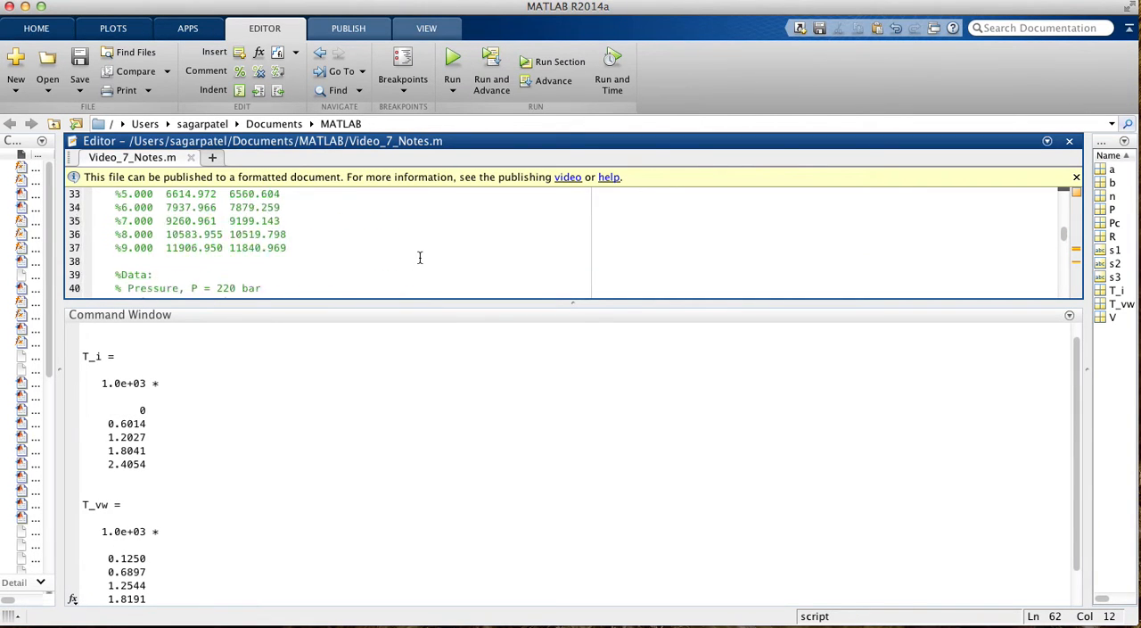
scroll(up, 3)
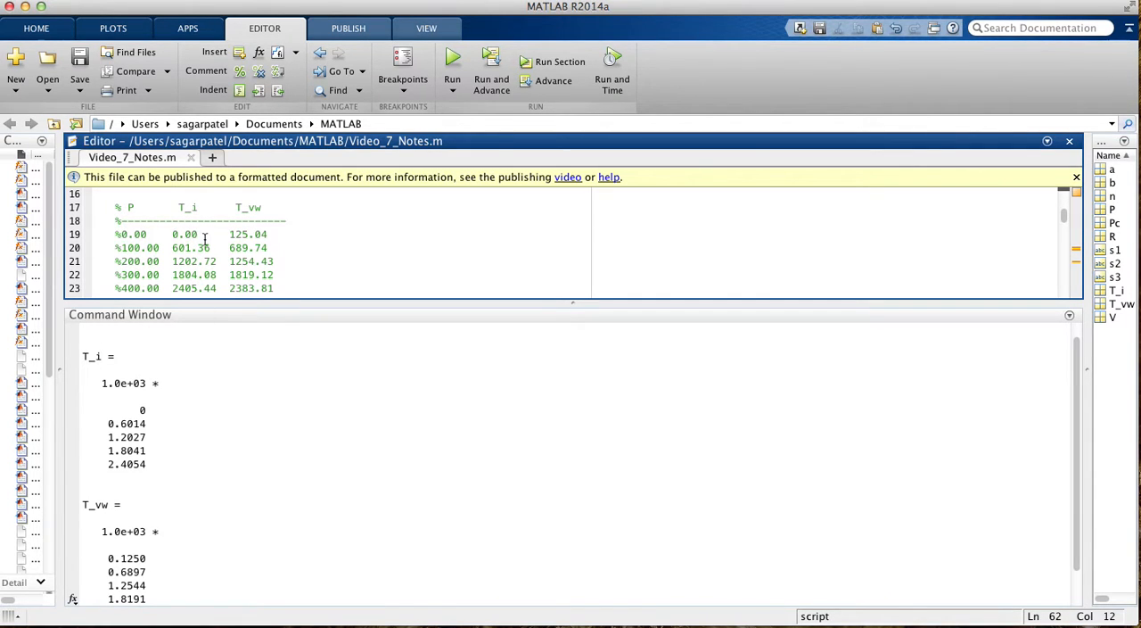
mouse_move(153, 517)
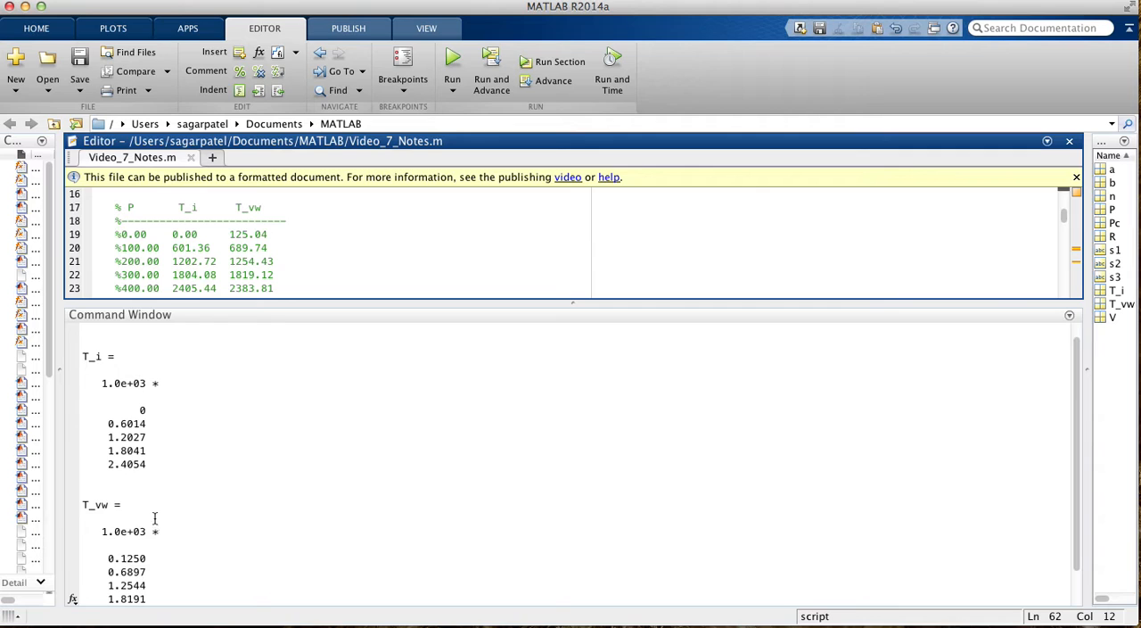
mouse_move(159, 371)
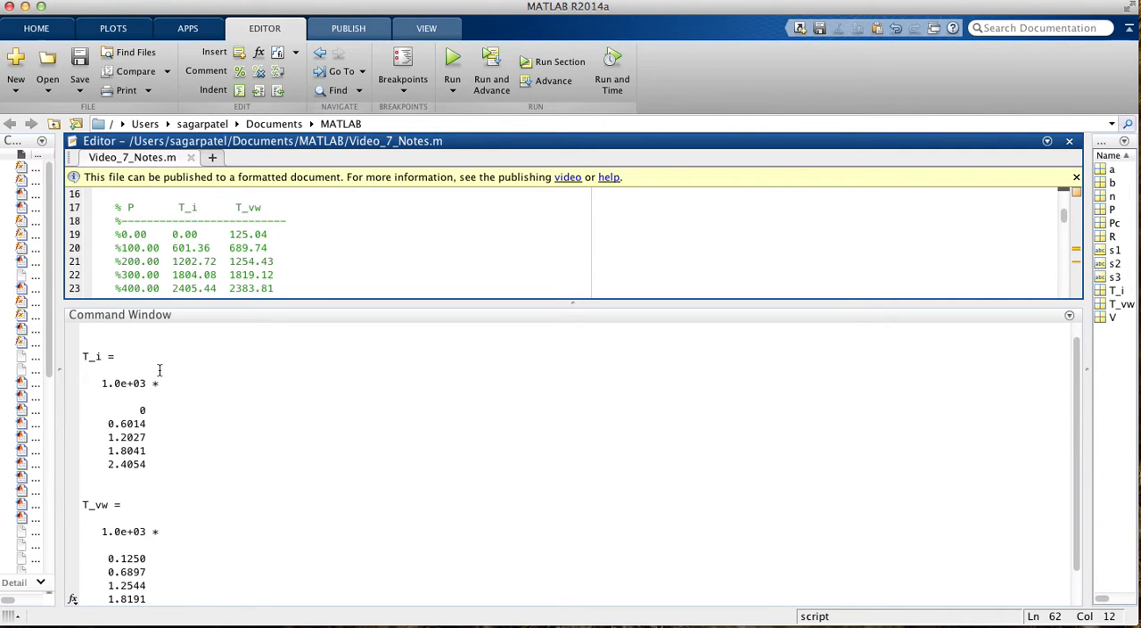
mouse_move(111, 424)
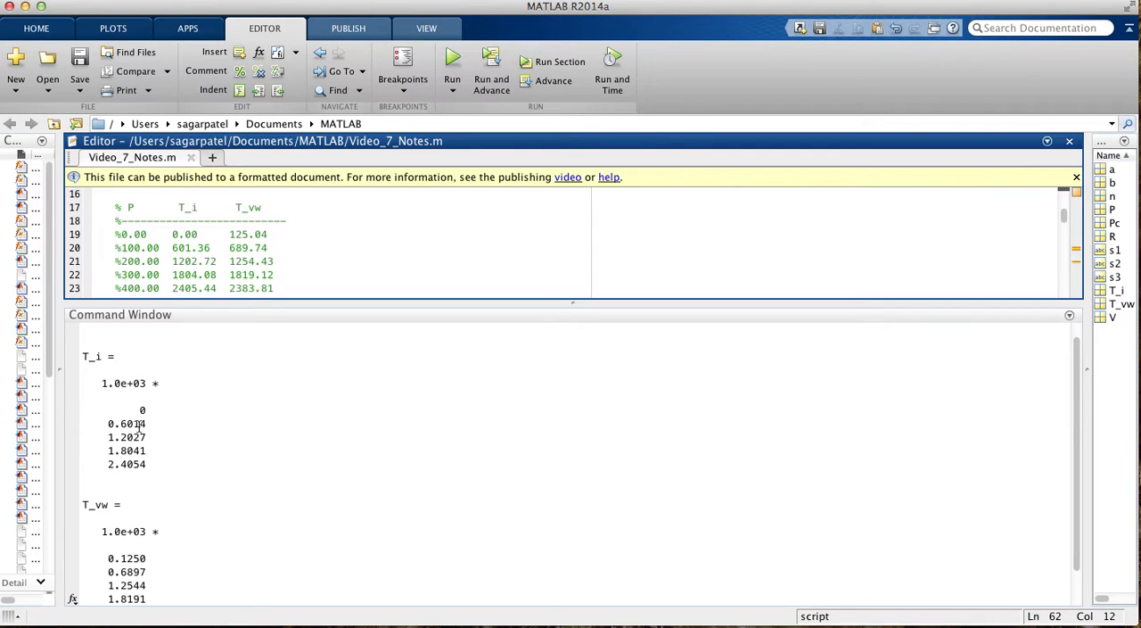
mouse_move(132, 435)
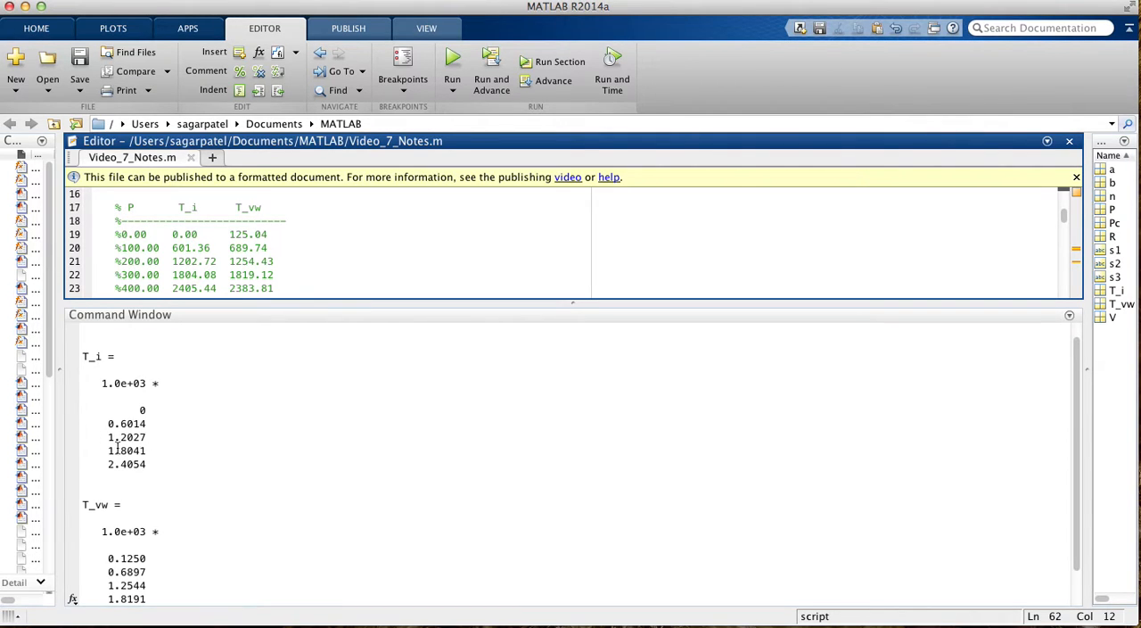
mouse_move(305, 314)
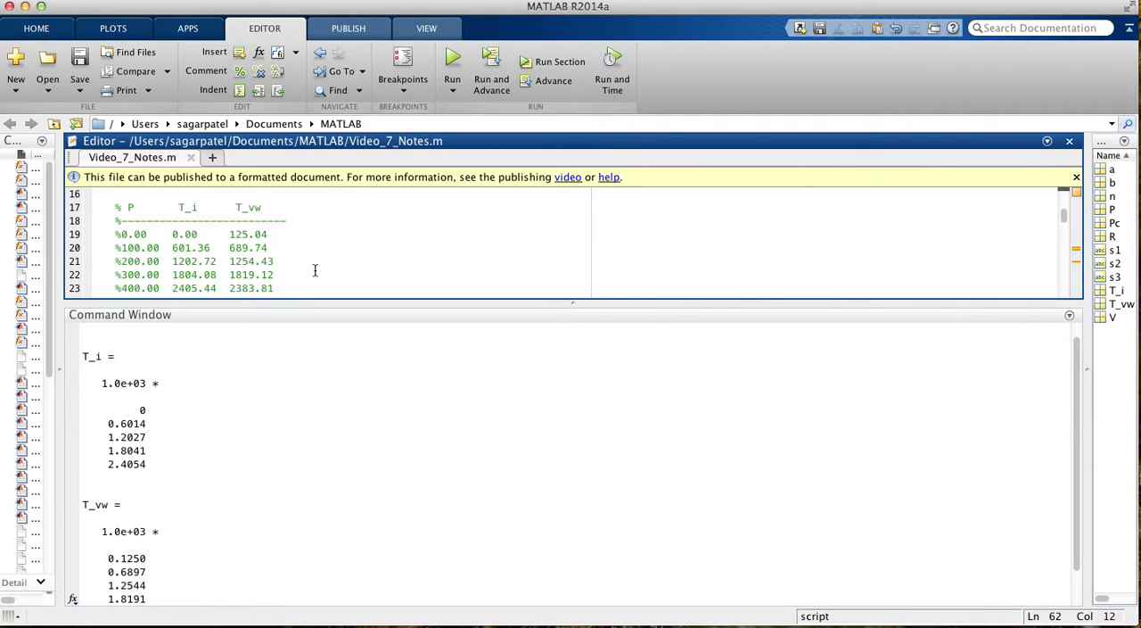
mouse_move(143, 535)
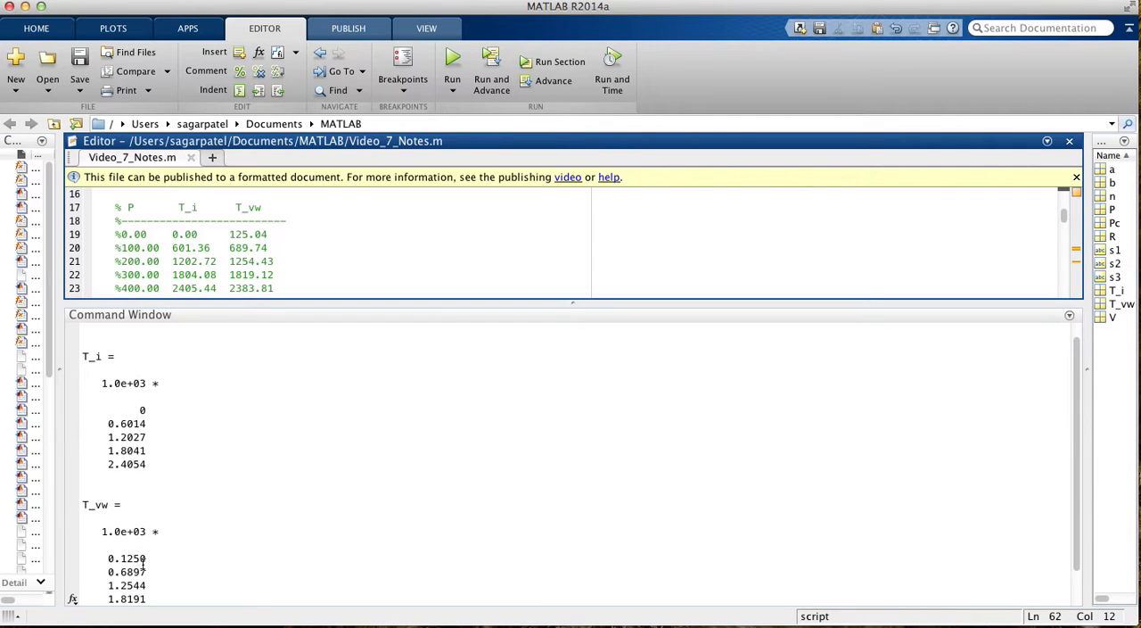
mouse_move(106, 590)
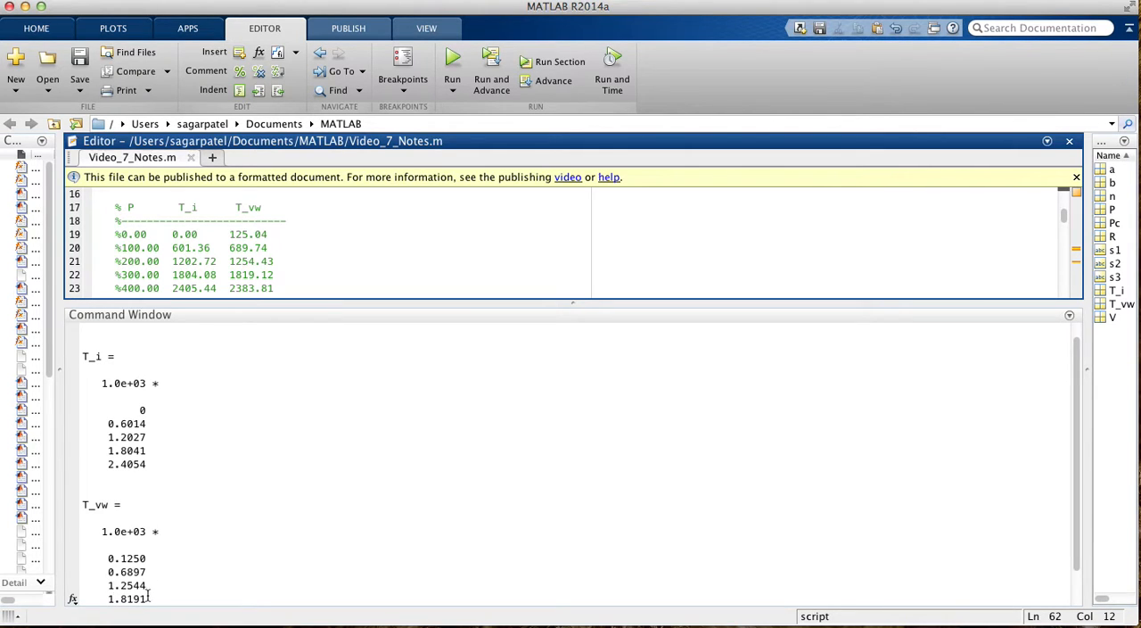
scroll(down, 3)
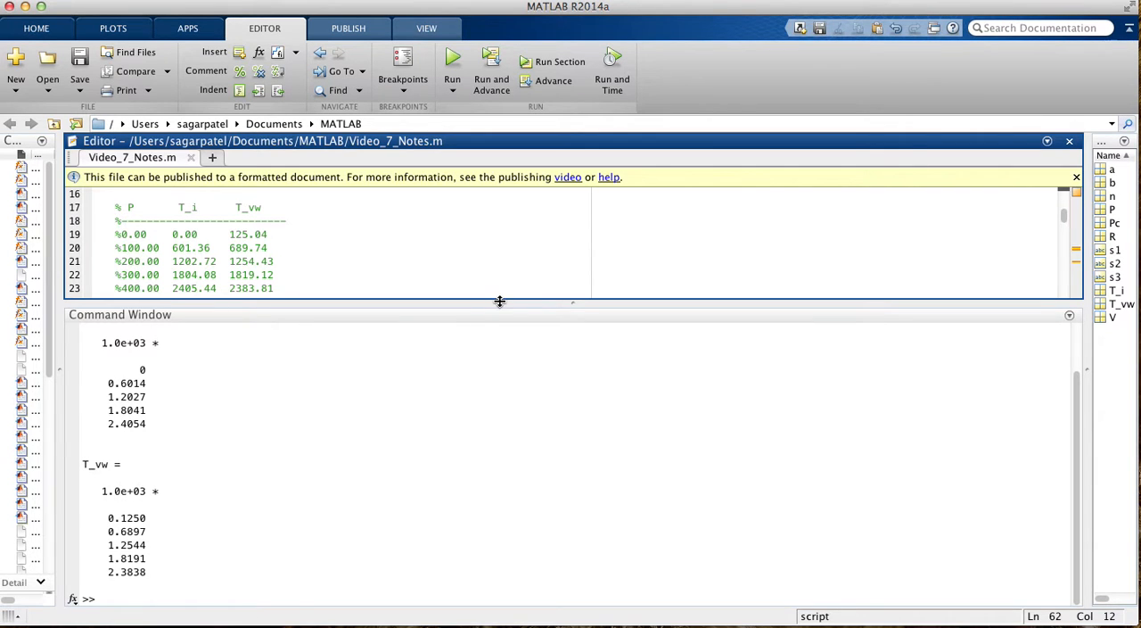
drag(499, 301, 475, 545)
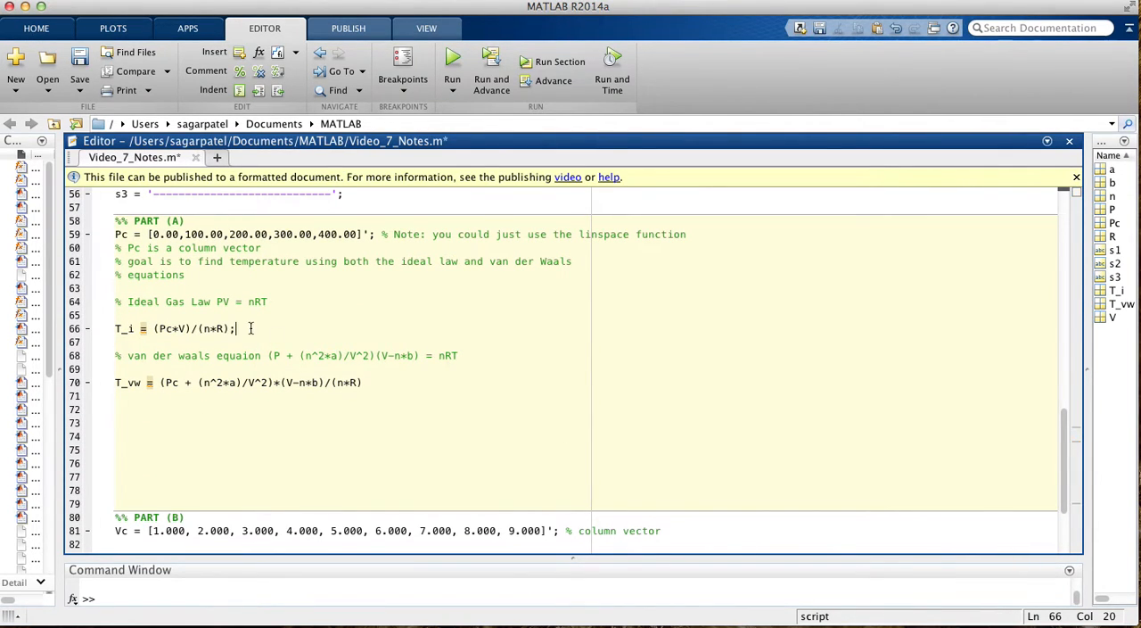
text(;)
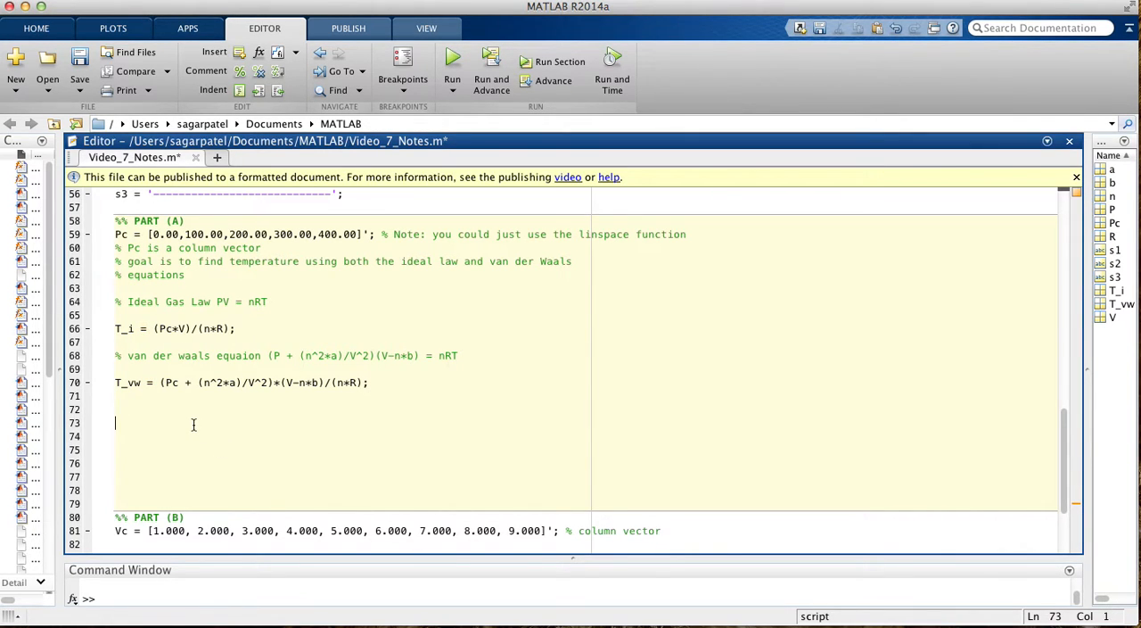
scroll(up, 3)
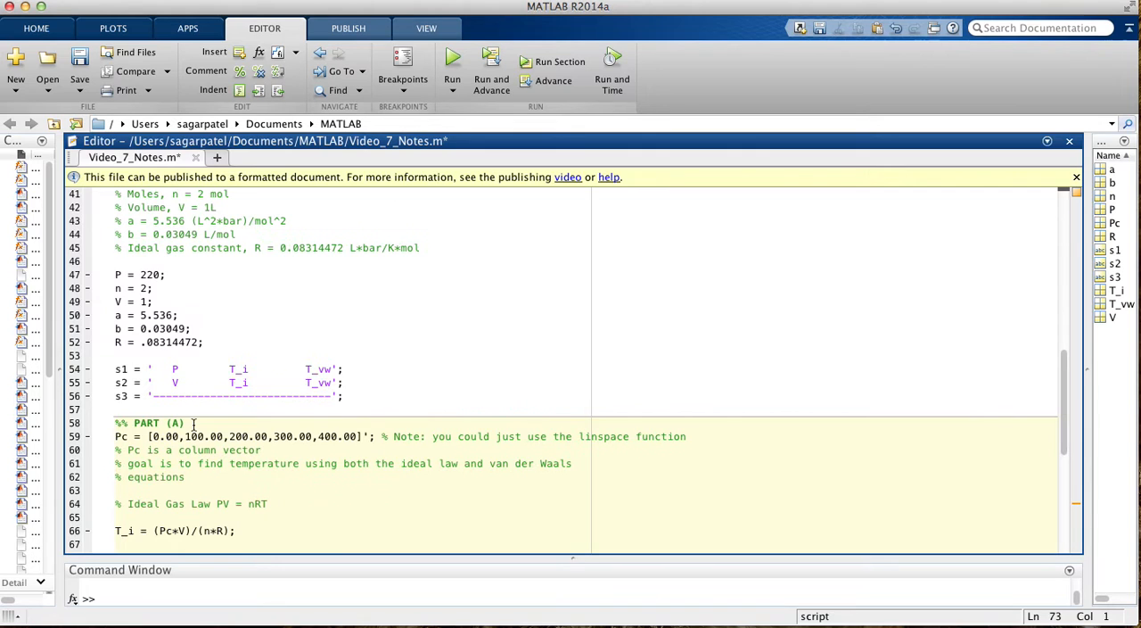
scroll(down, 3)
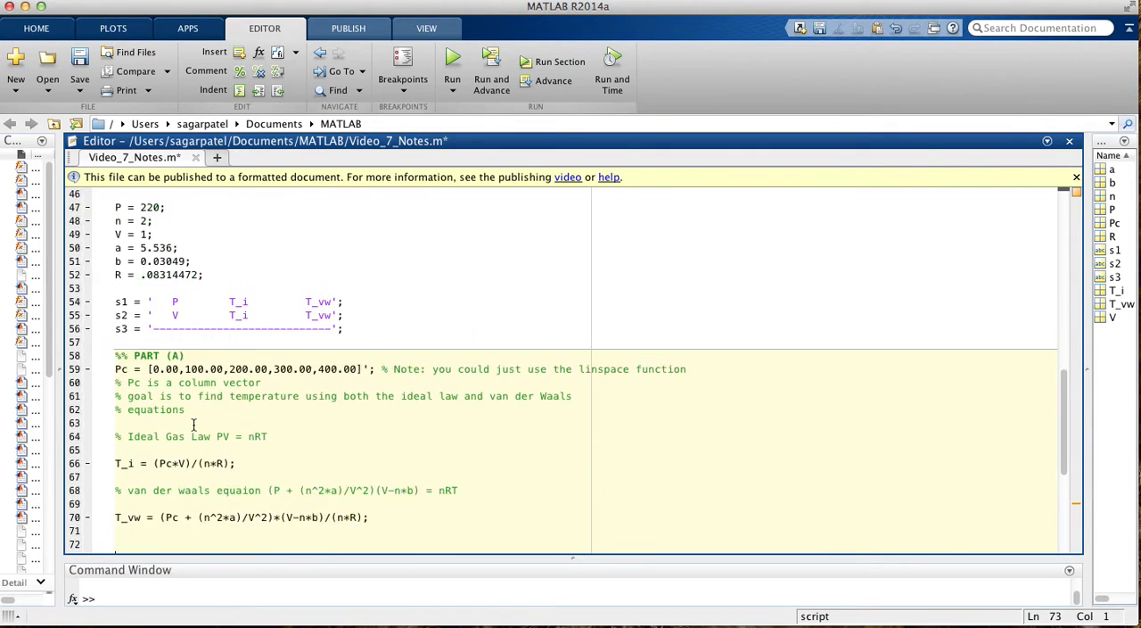
text(cha)
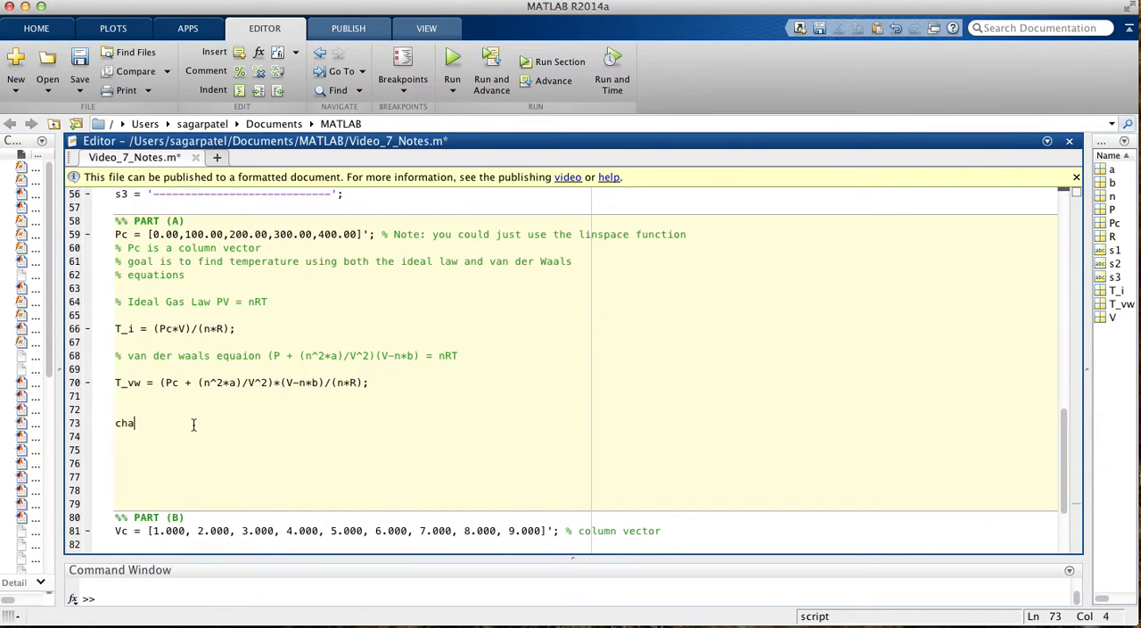
text(r()
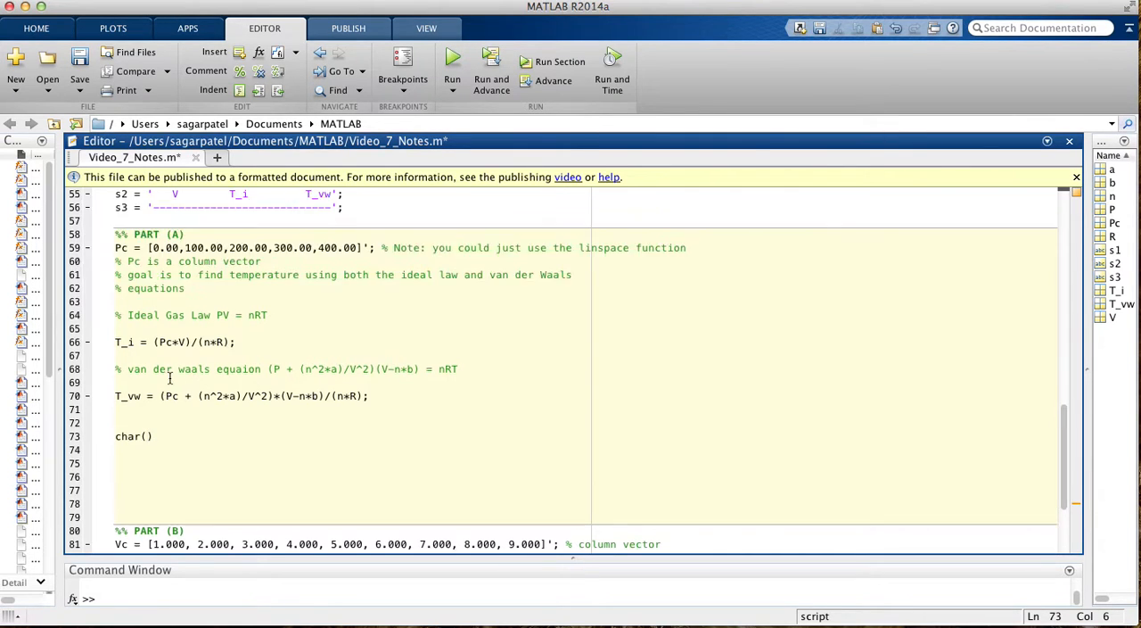
scroll(up, 3)
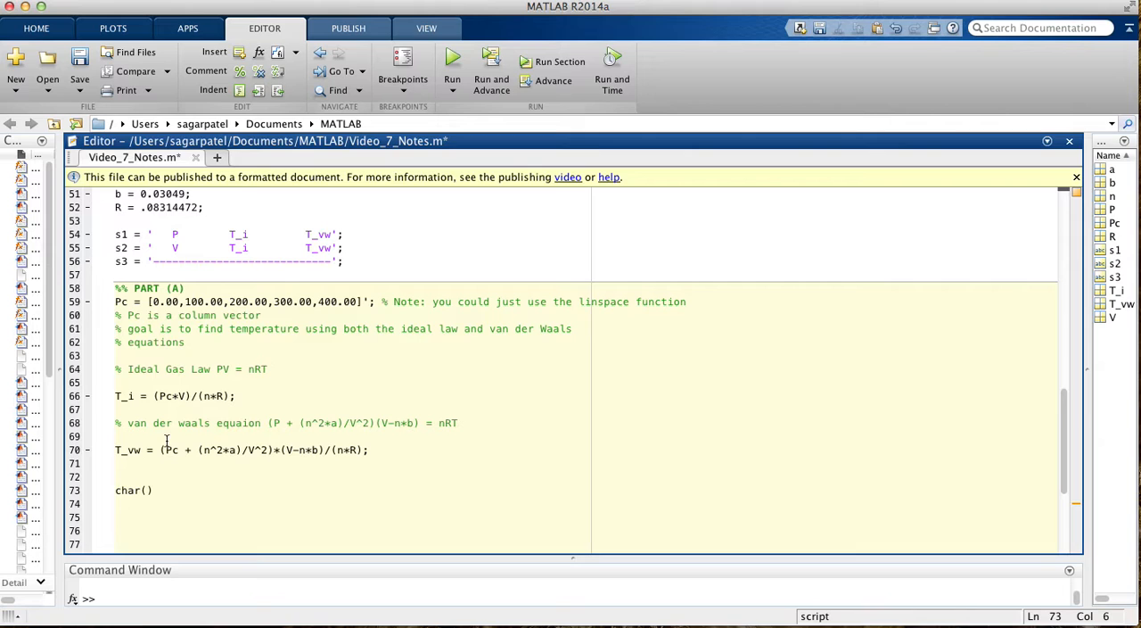
text(s1)
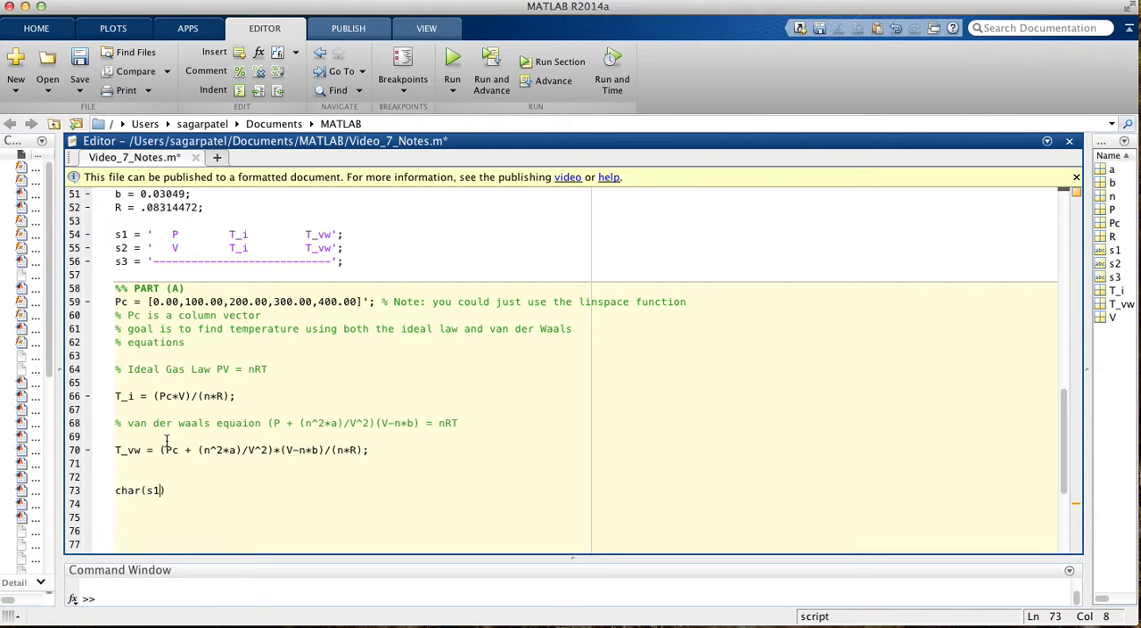
scroll(up, 3)
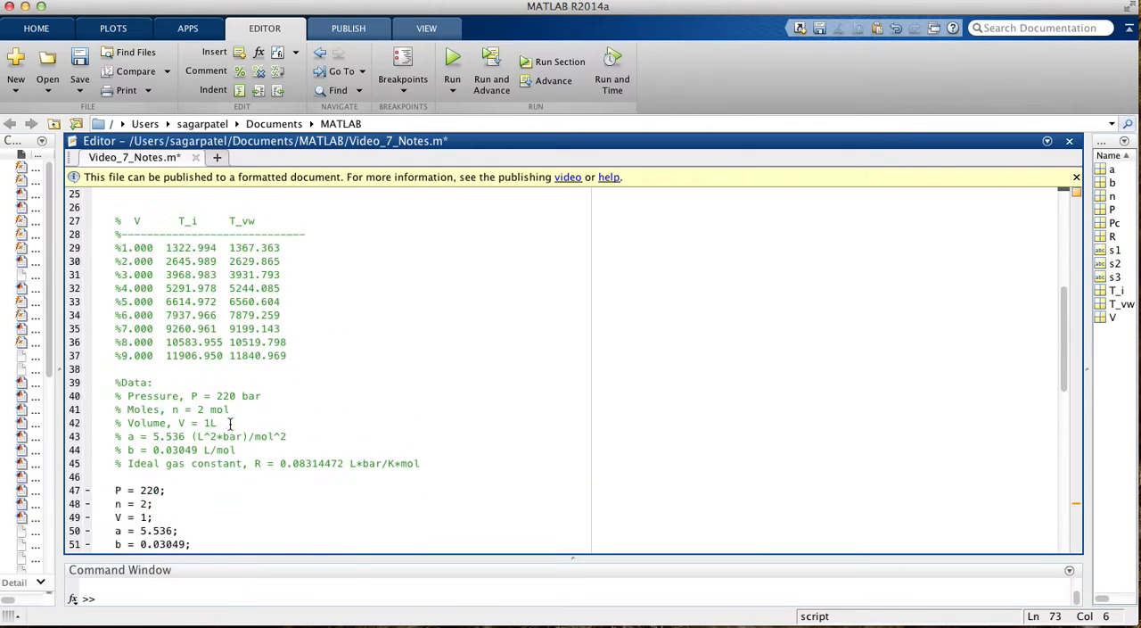
scroll(up, 3)
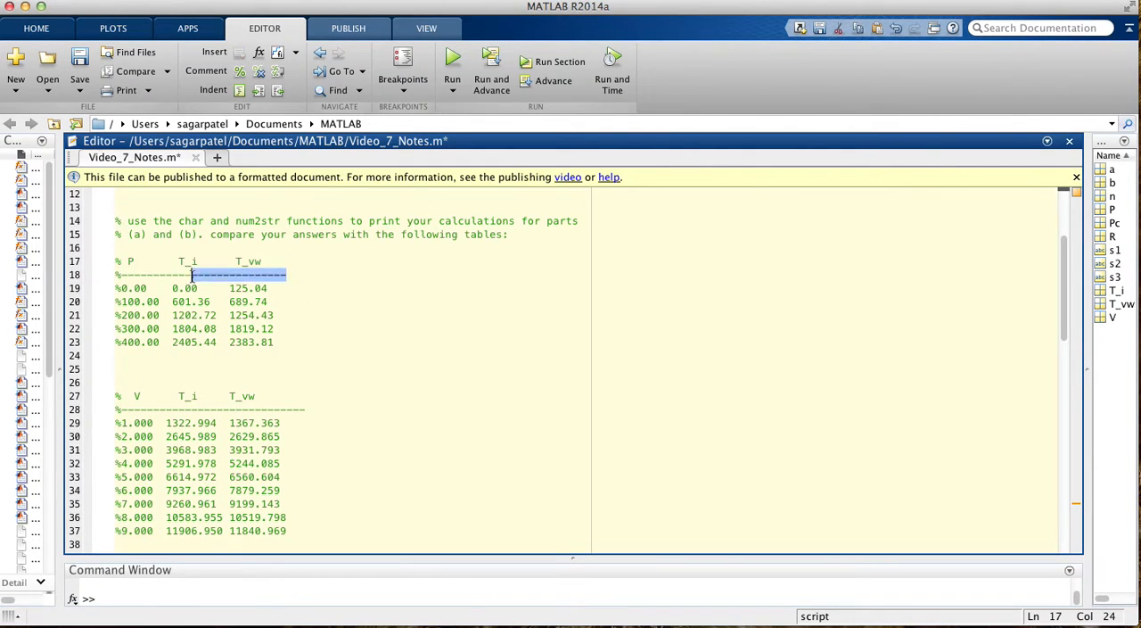
scroll(down, 3)
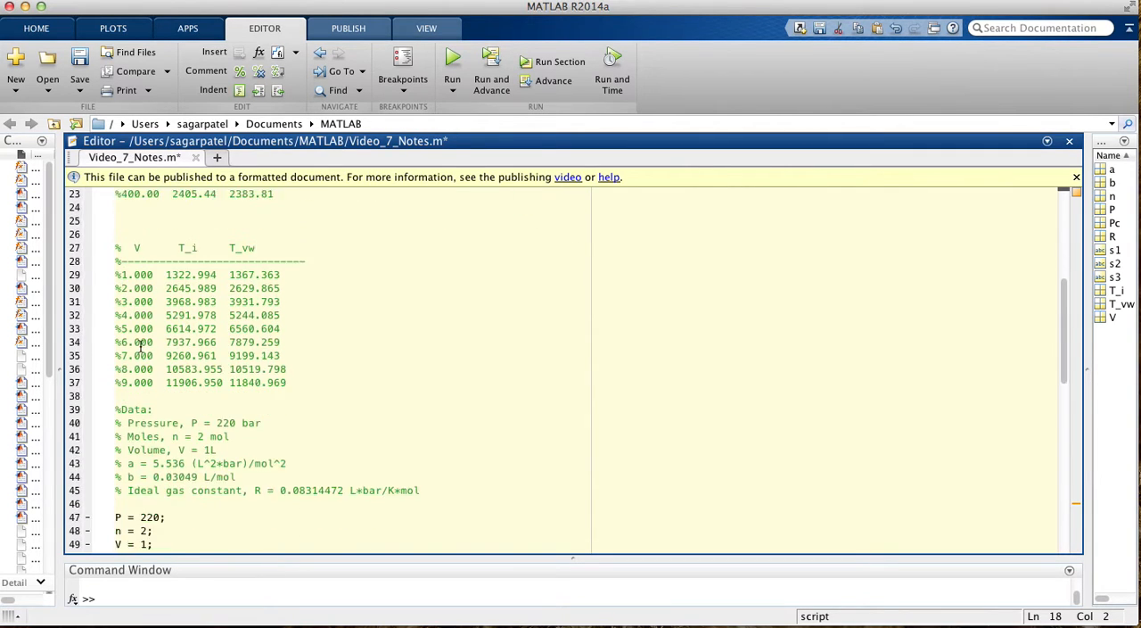
scroll(down, 3)
text(char()
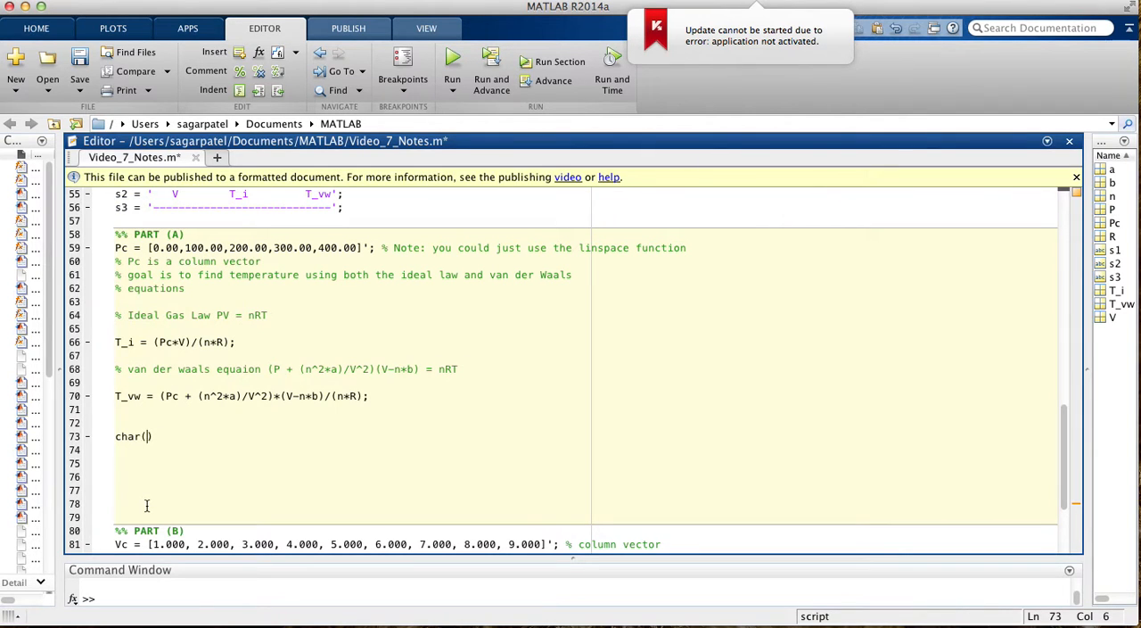
Step: List s1 and s3 as the first arguments of the Part A char call
text(s1)
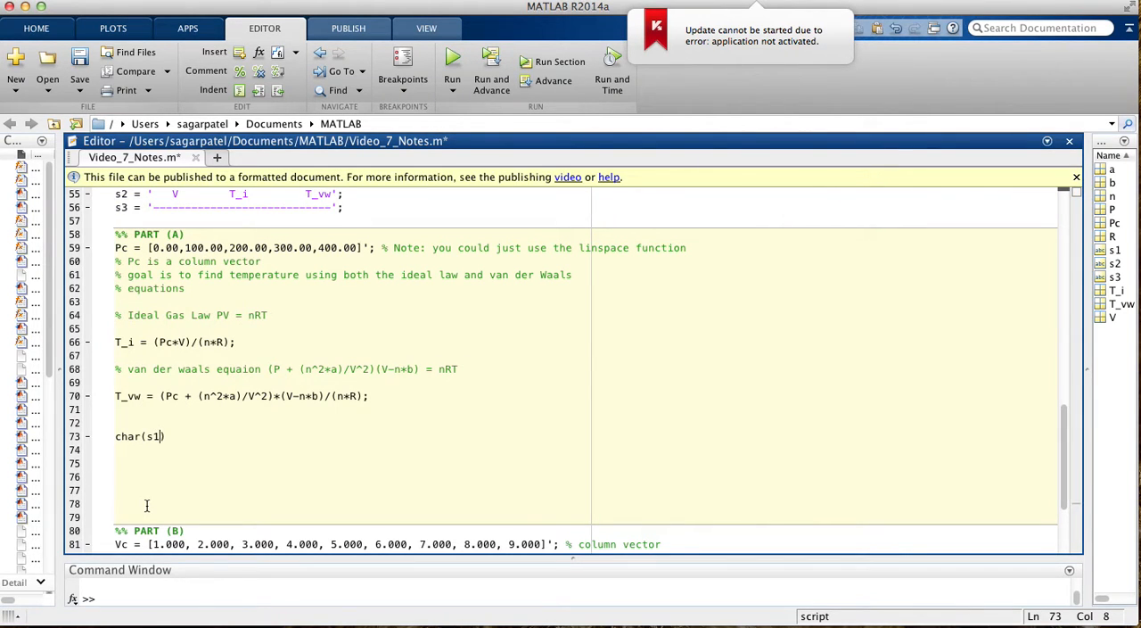
text(,)
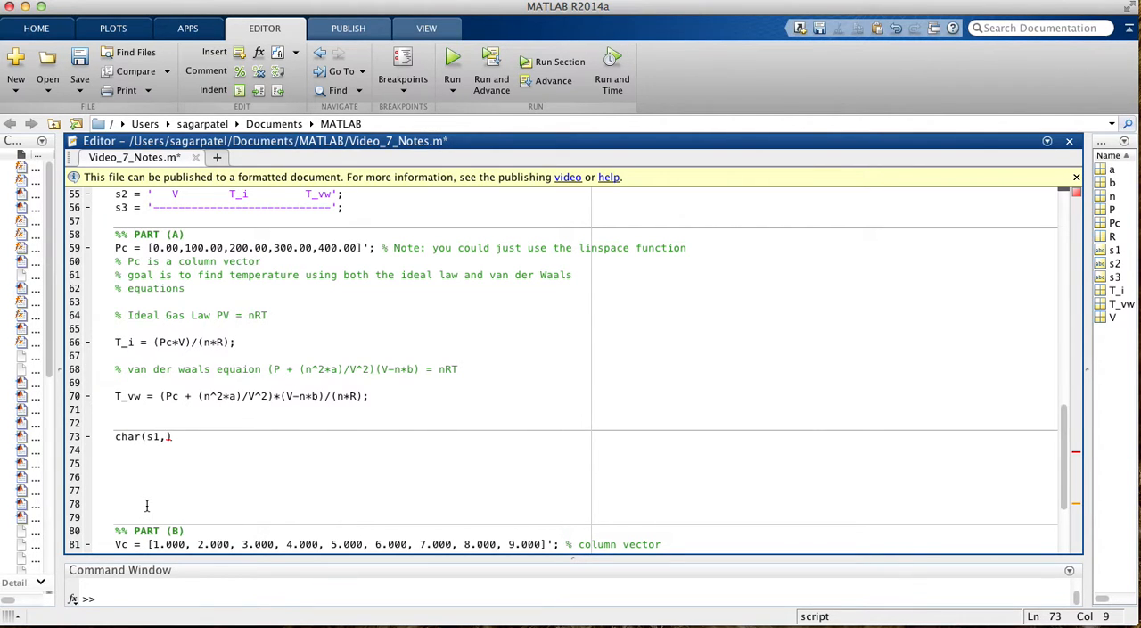
text(s)
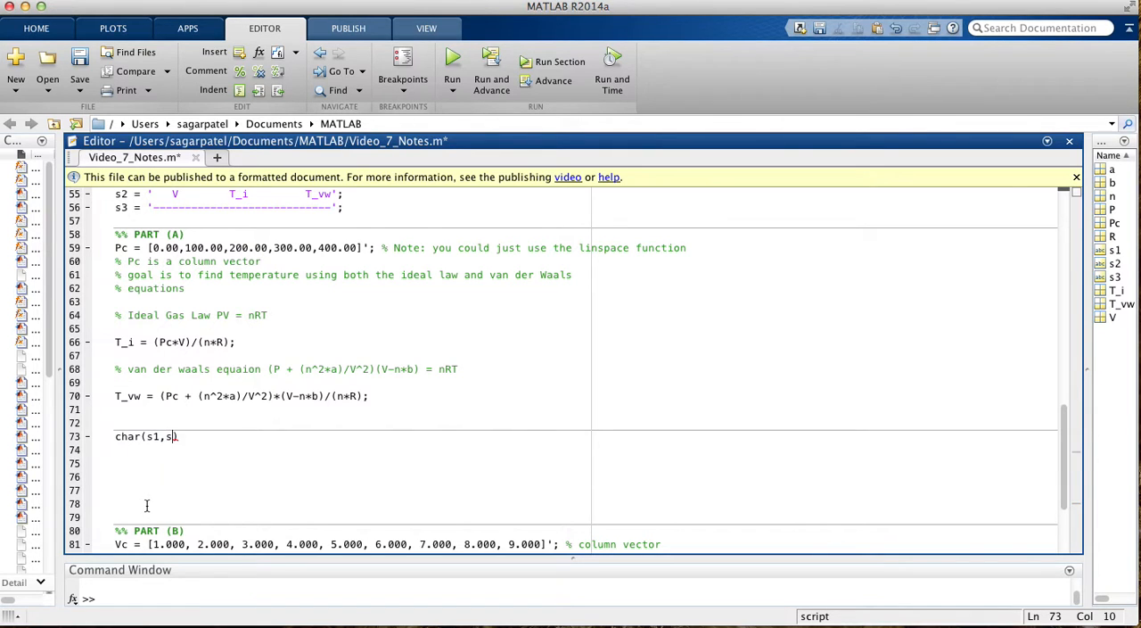
text(3)
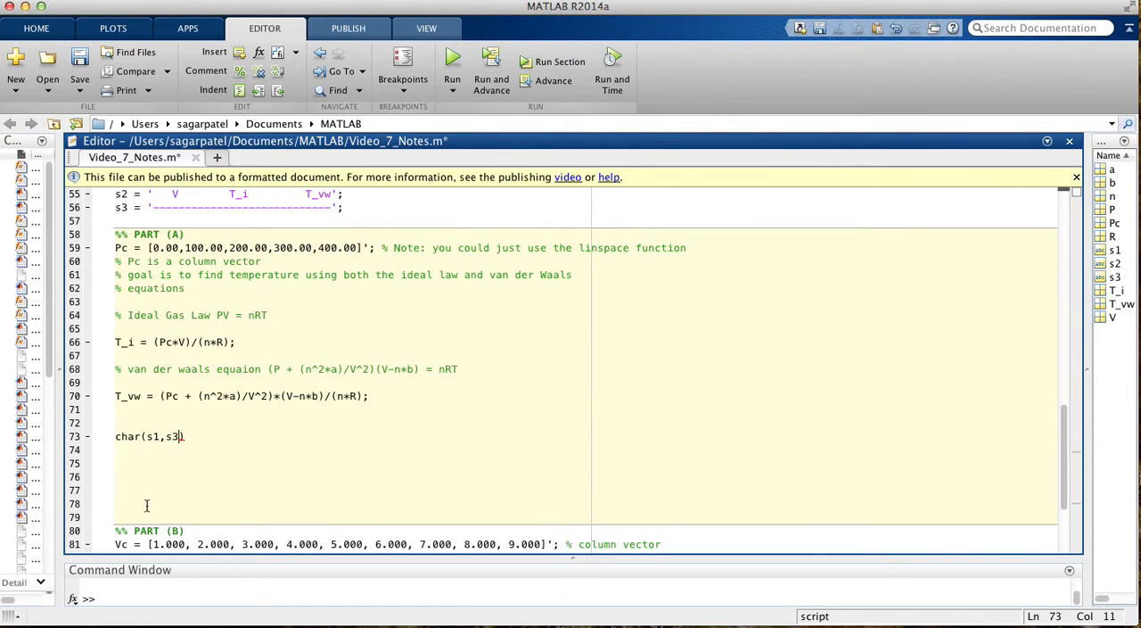
text(,)
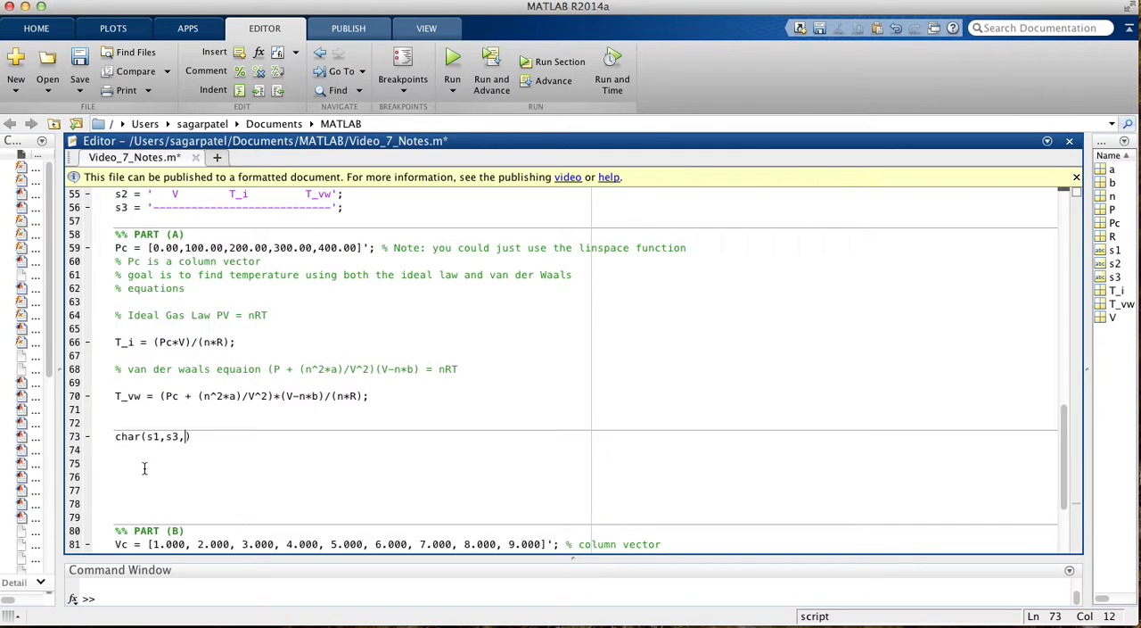
Step: Start an s4 = assignment above the char call and append s4 to it
key(Return)
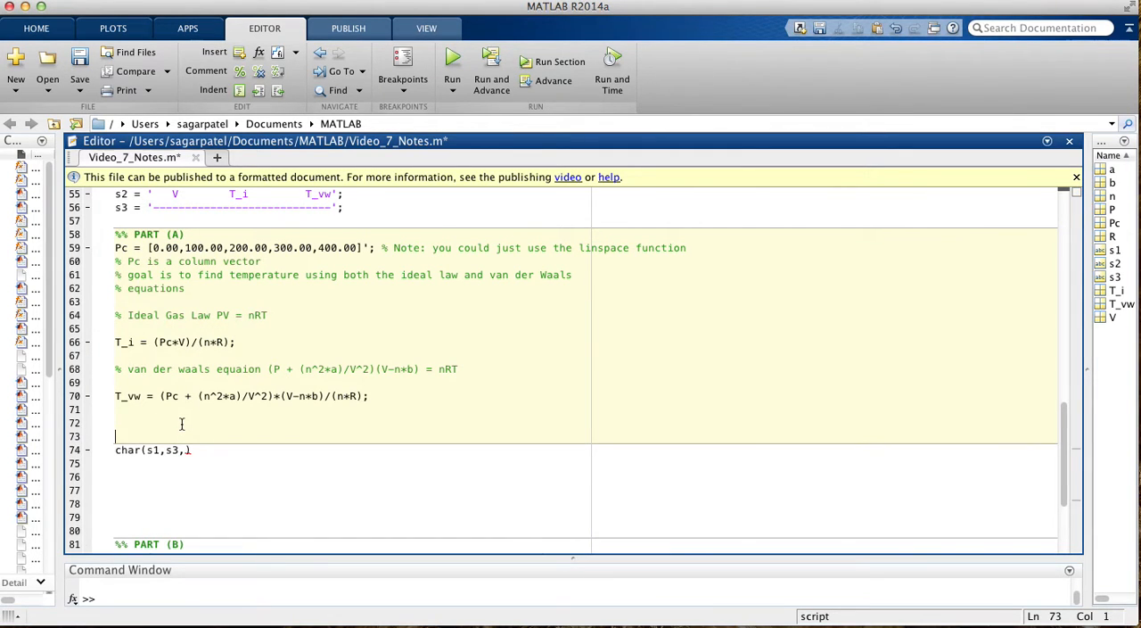
text(s)
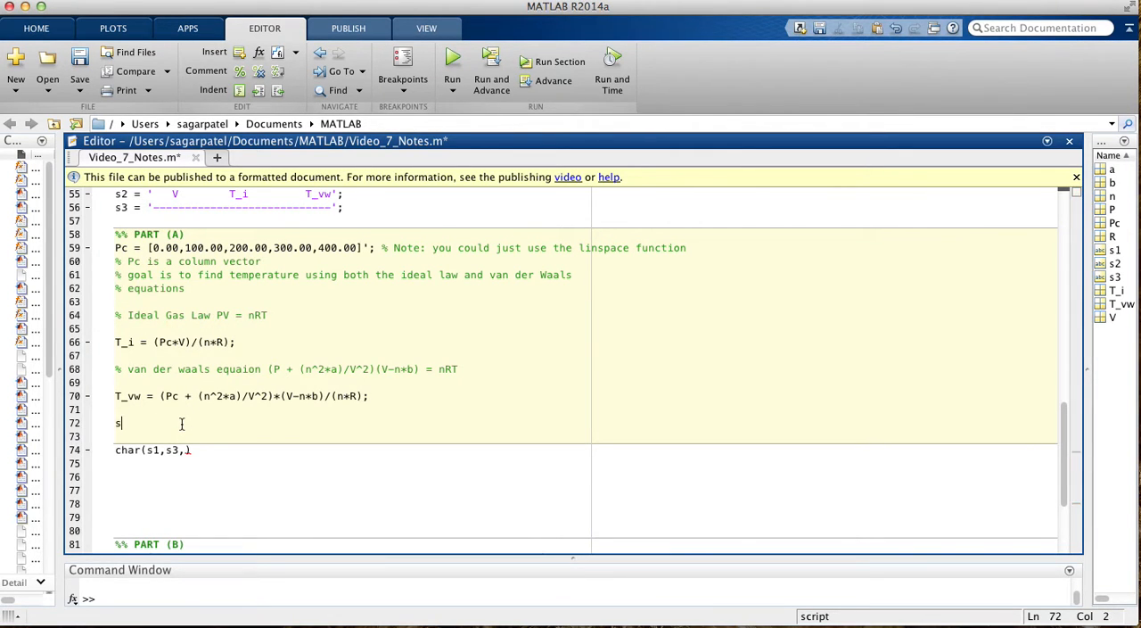
text(4)
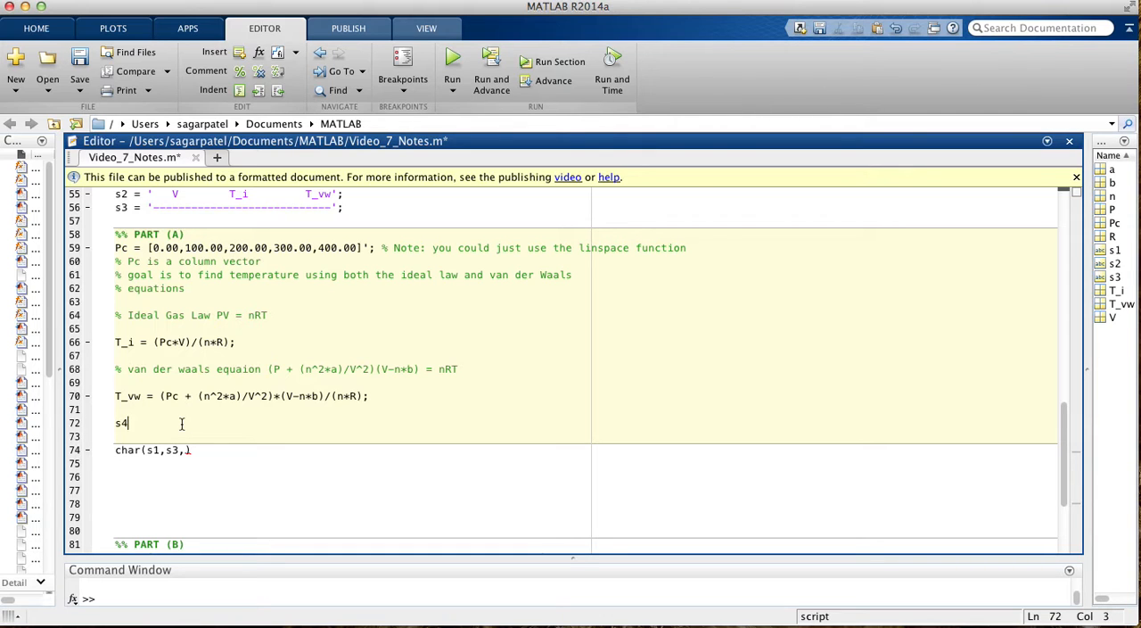
text(=)
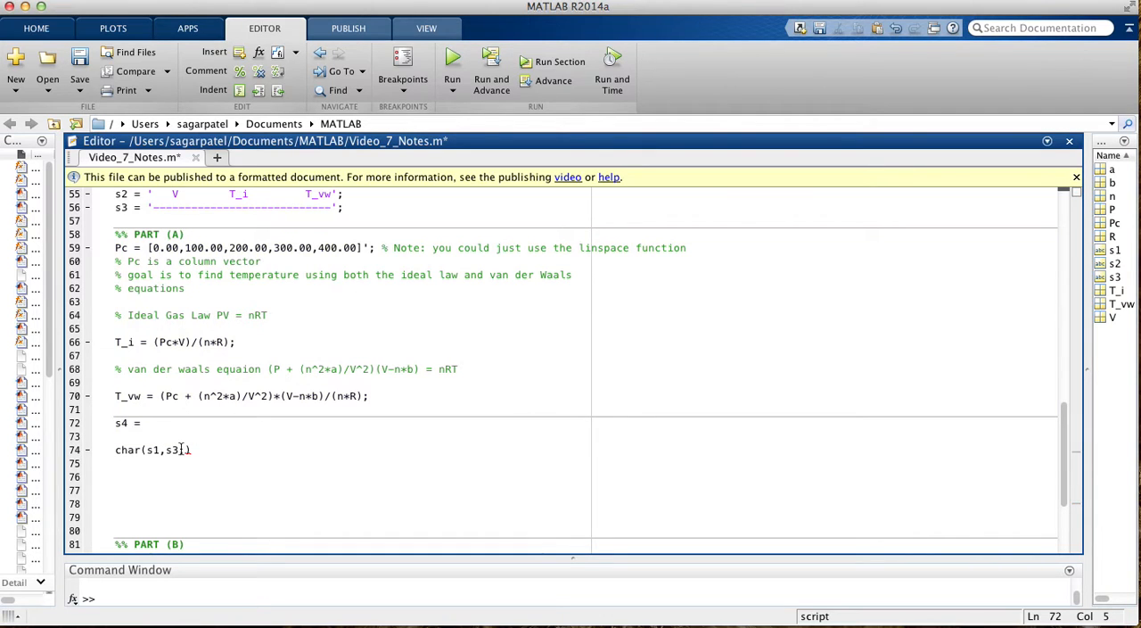
text(,s4)
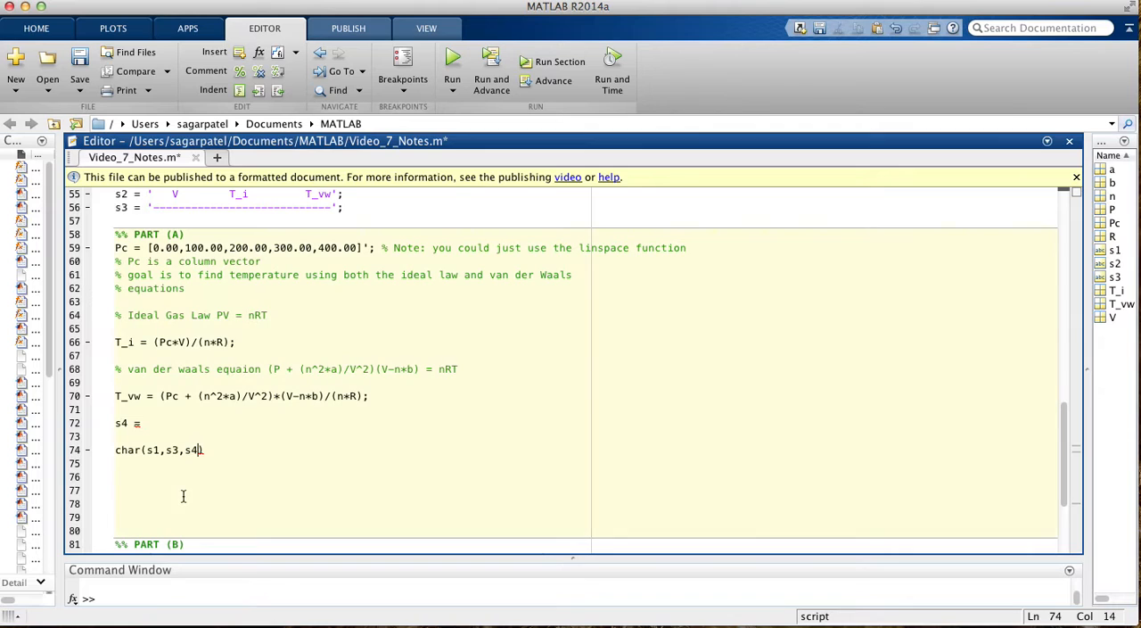
Step: Write s4 = [num2str(Pc,'%12.2f'),num2str()] with a second num2str begun
click(158, 421)
text( [])
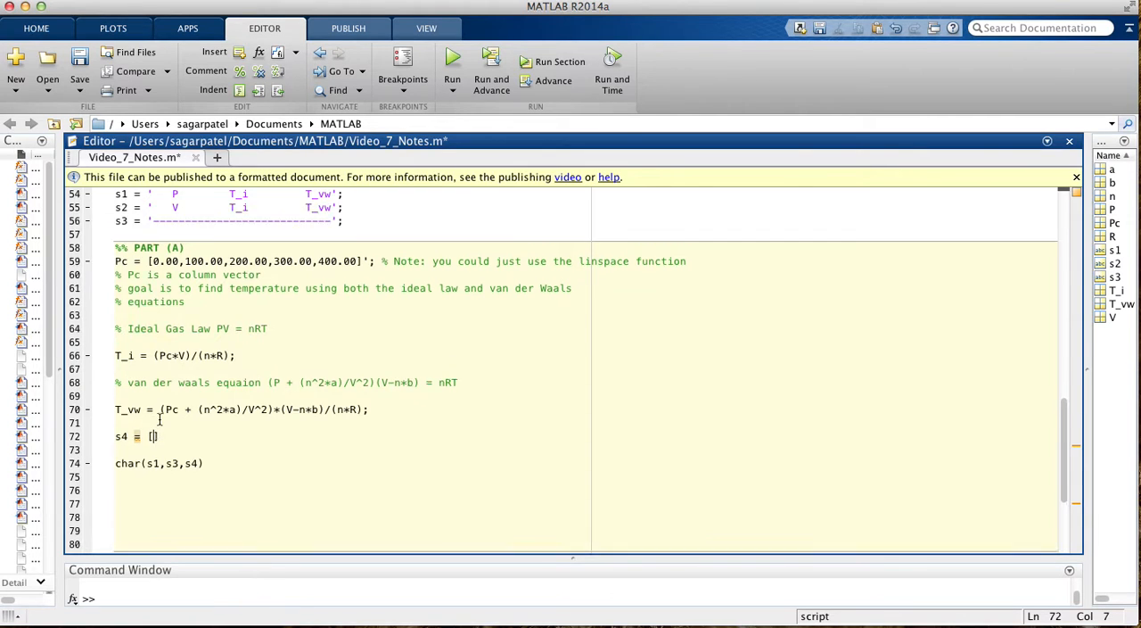
scroll(up, 3)
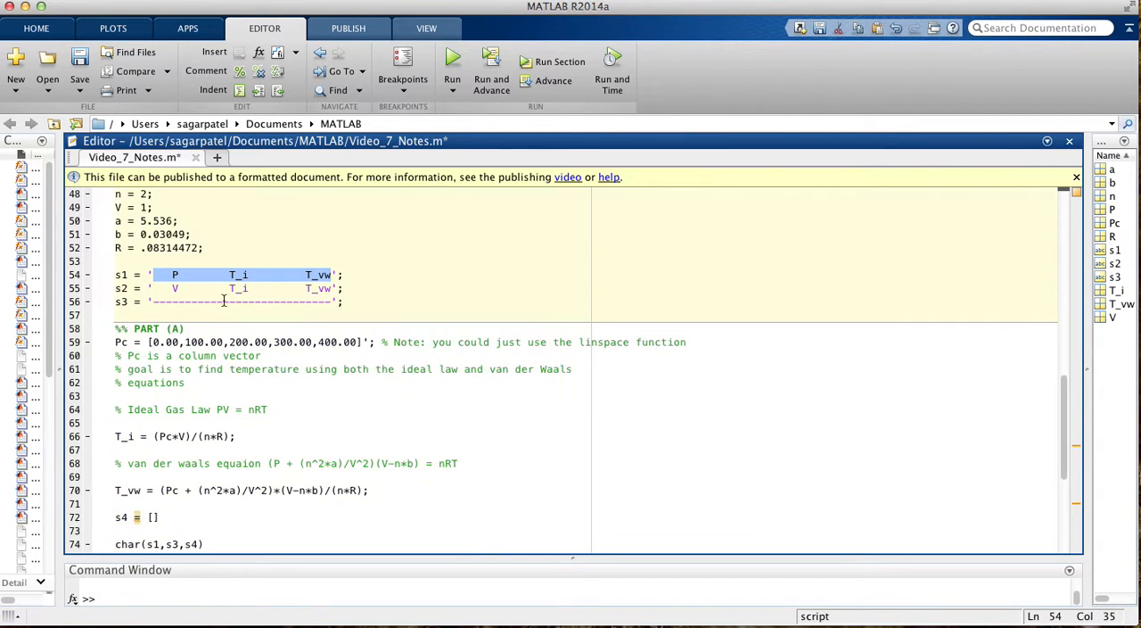
scroll(down, 3)
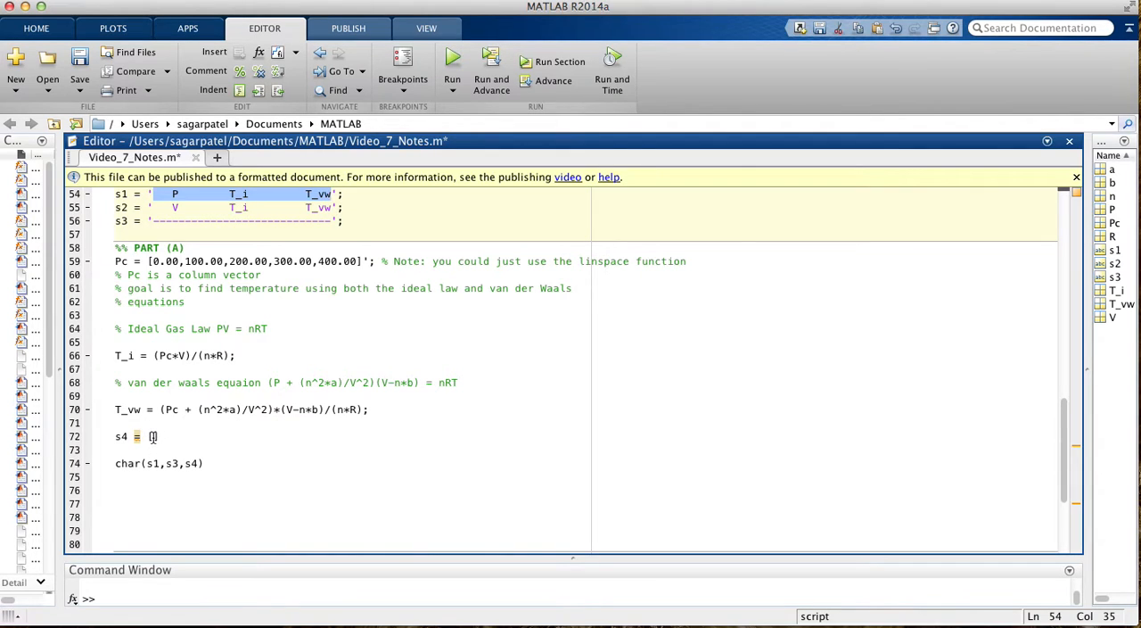
text(num2)
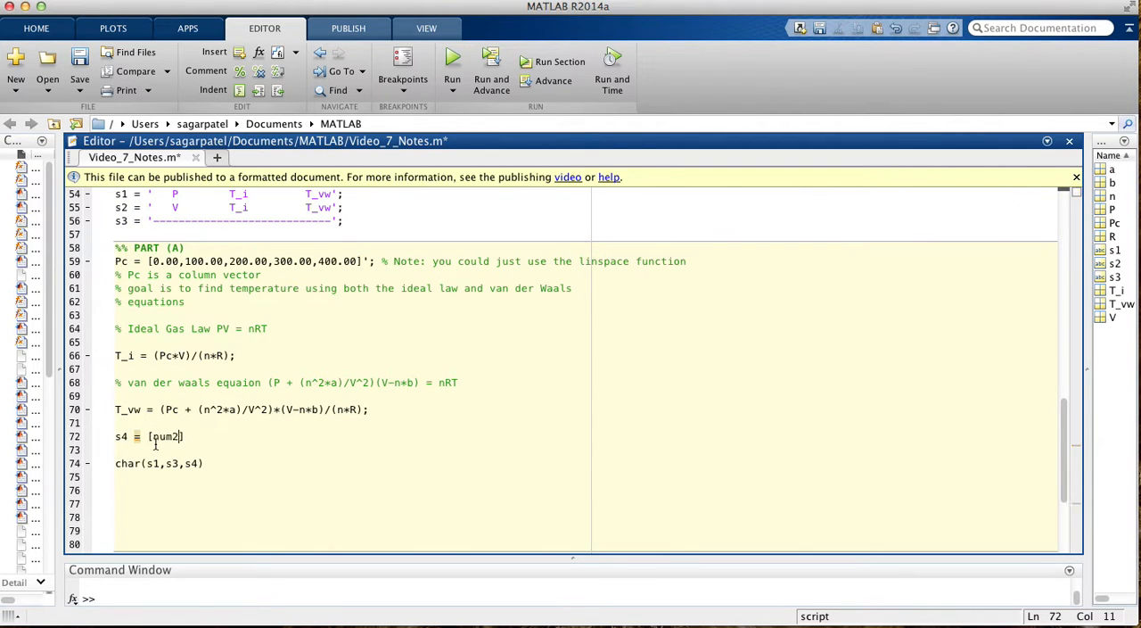
text(str()
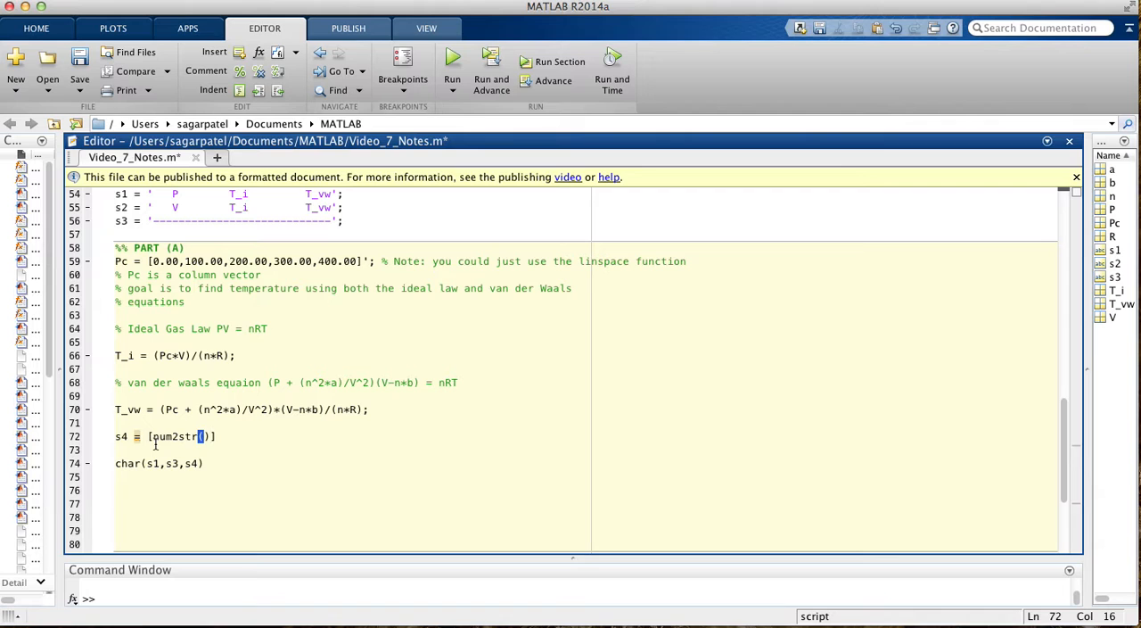
text(P)
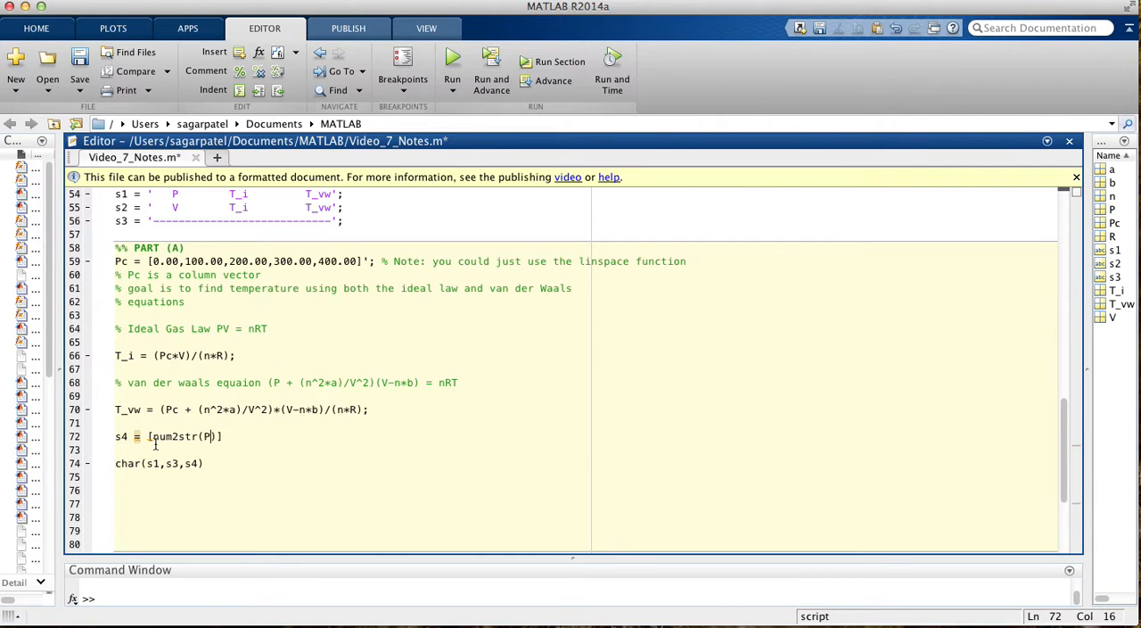
text(c)
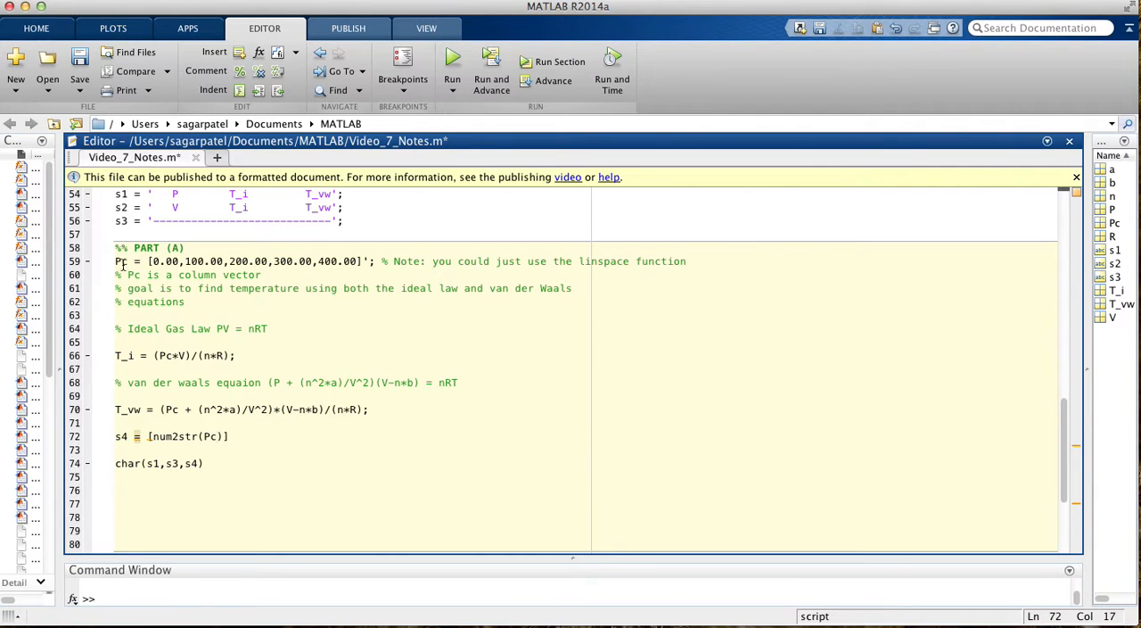
text(,)
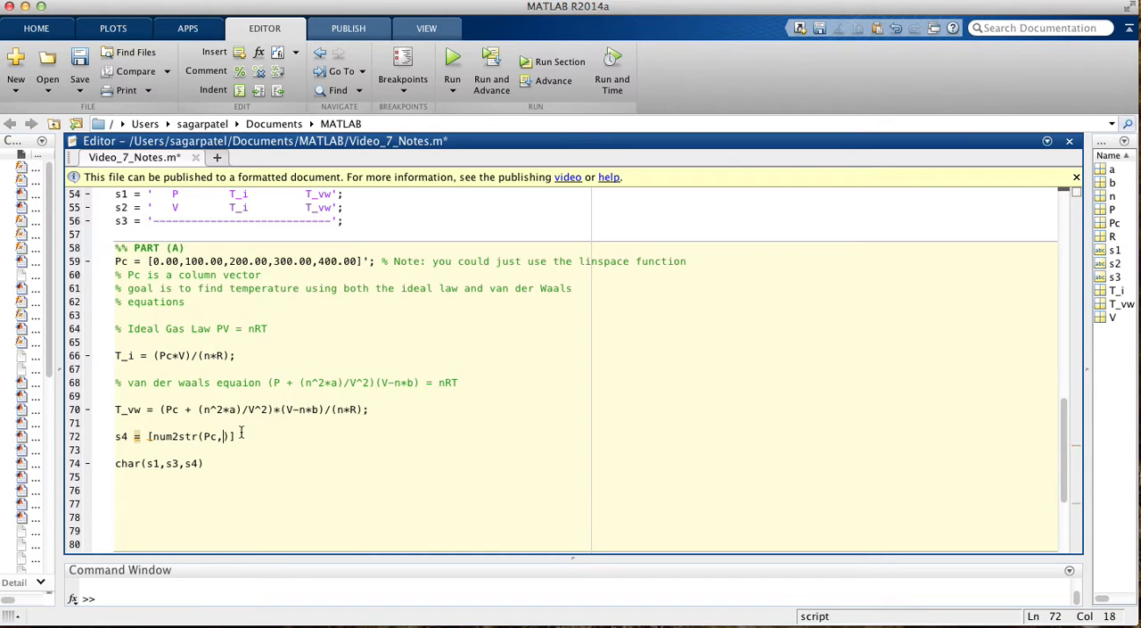
text(')
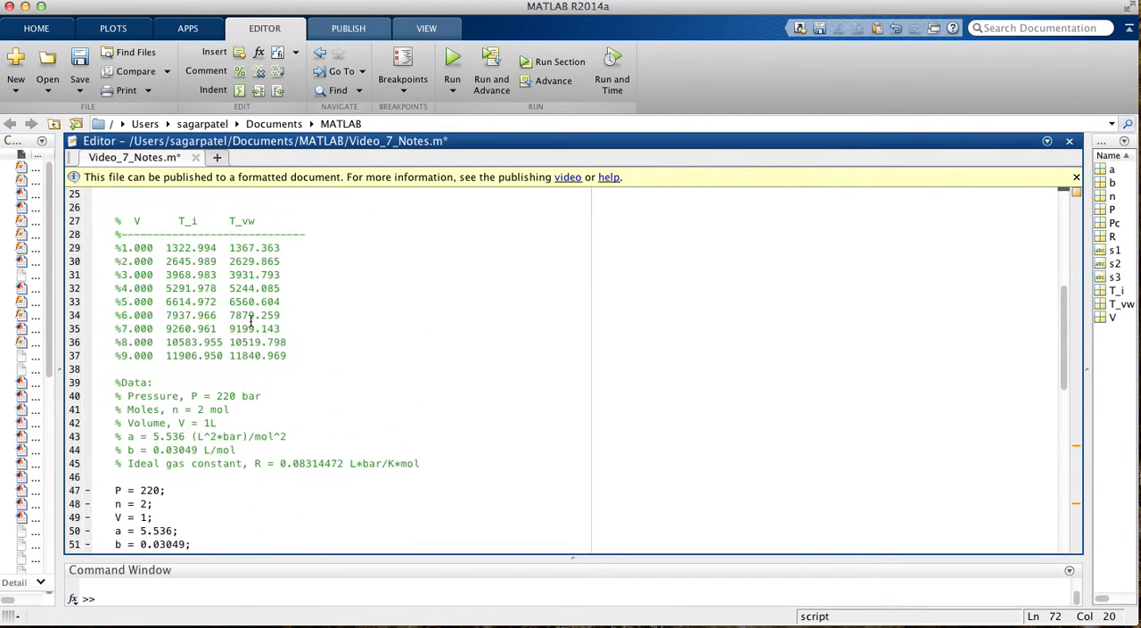
scroll(up, 3)
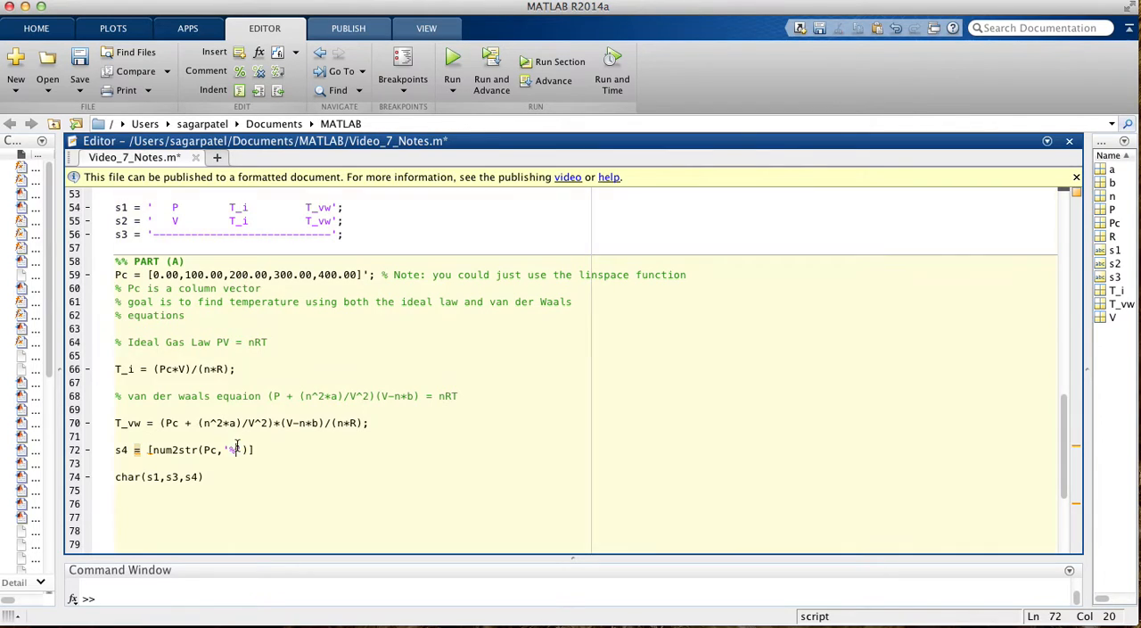
text(12.2%)
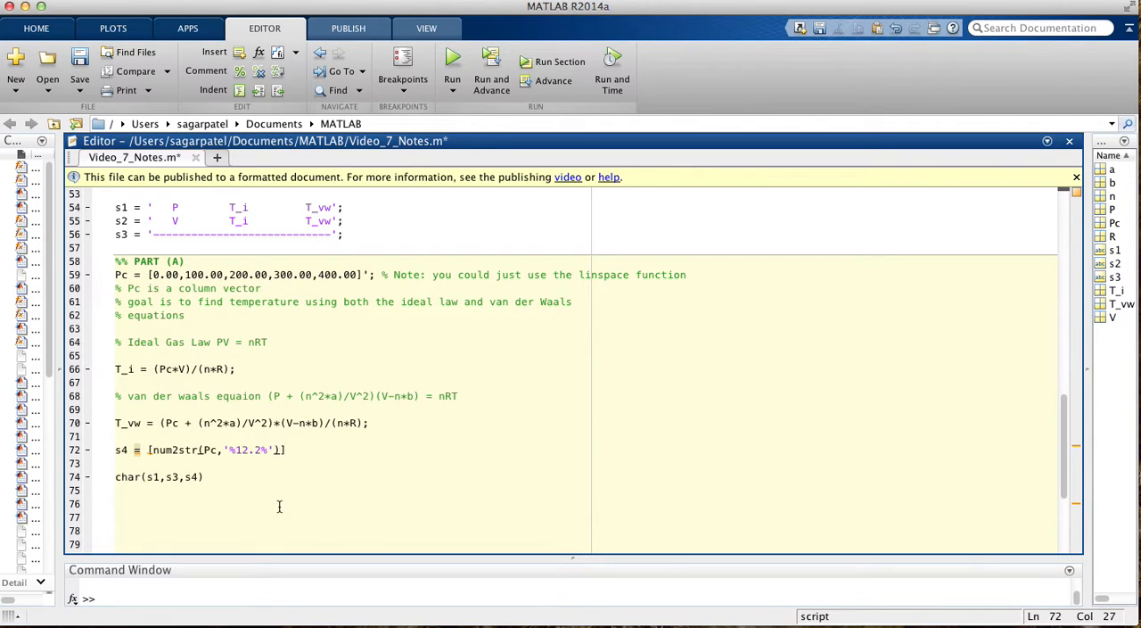
text(,num2str()
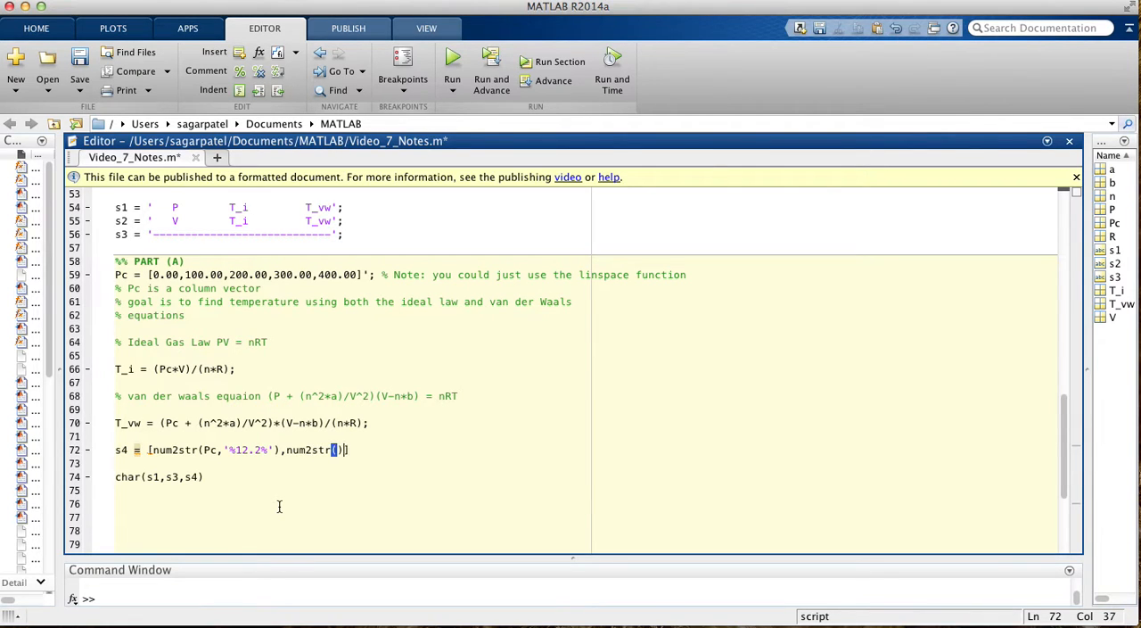
key(Backspace)
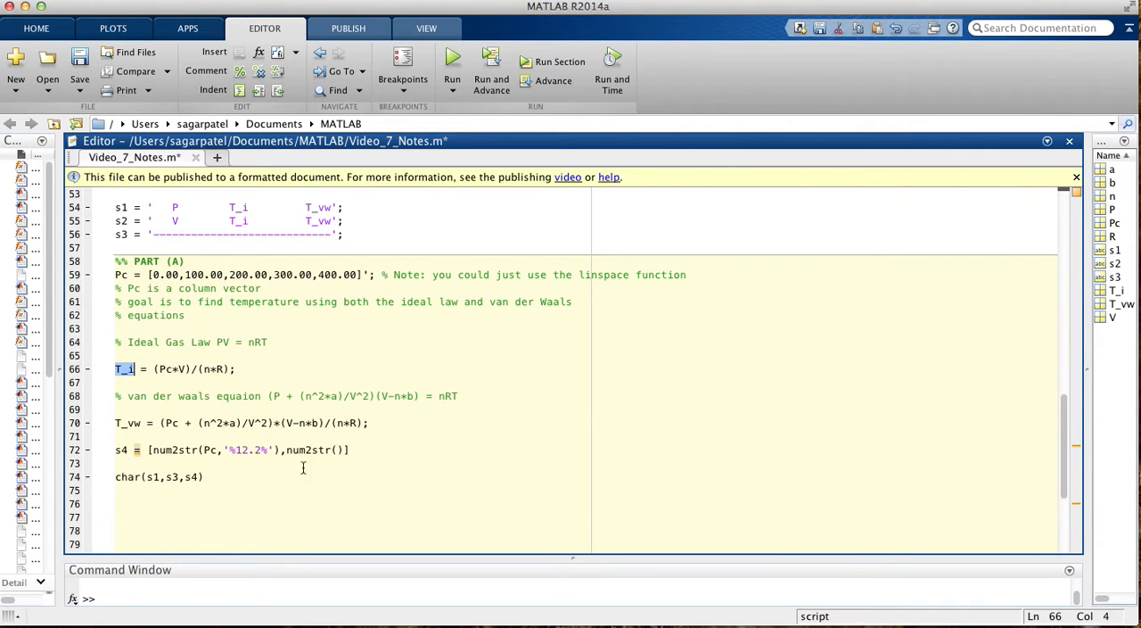
Step: Fill the second num2str with T_i formatted as '%12.2f'
click(337, 449)
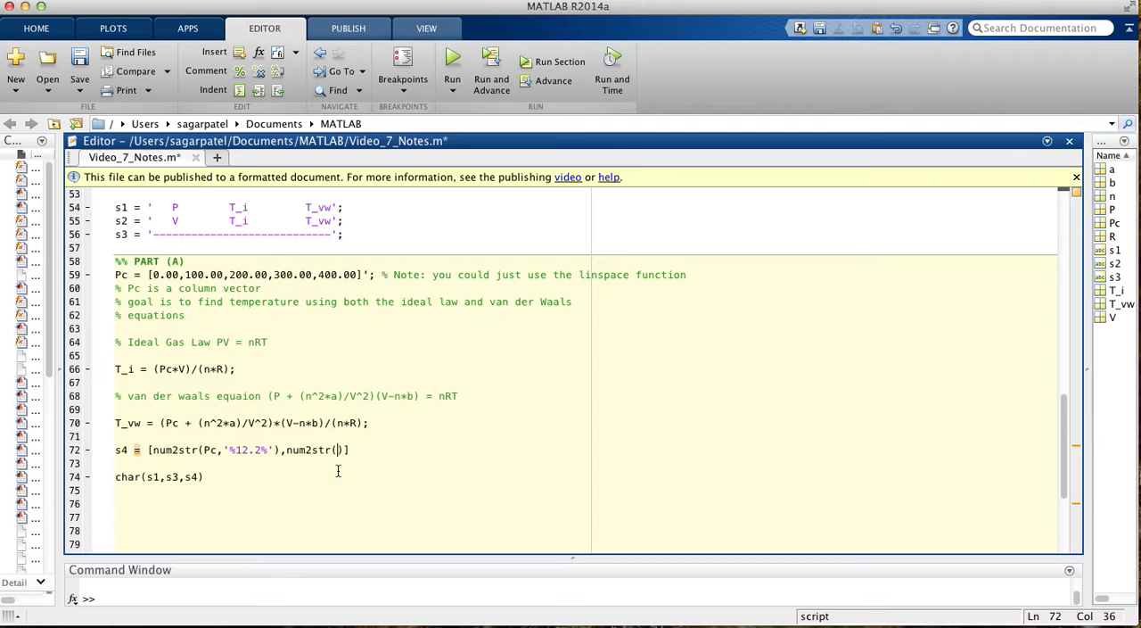
text(T_i)
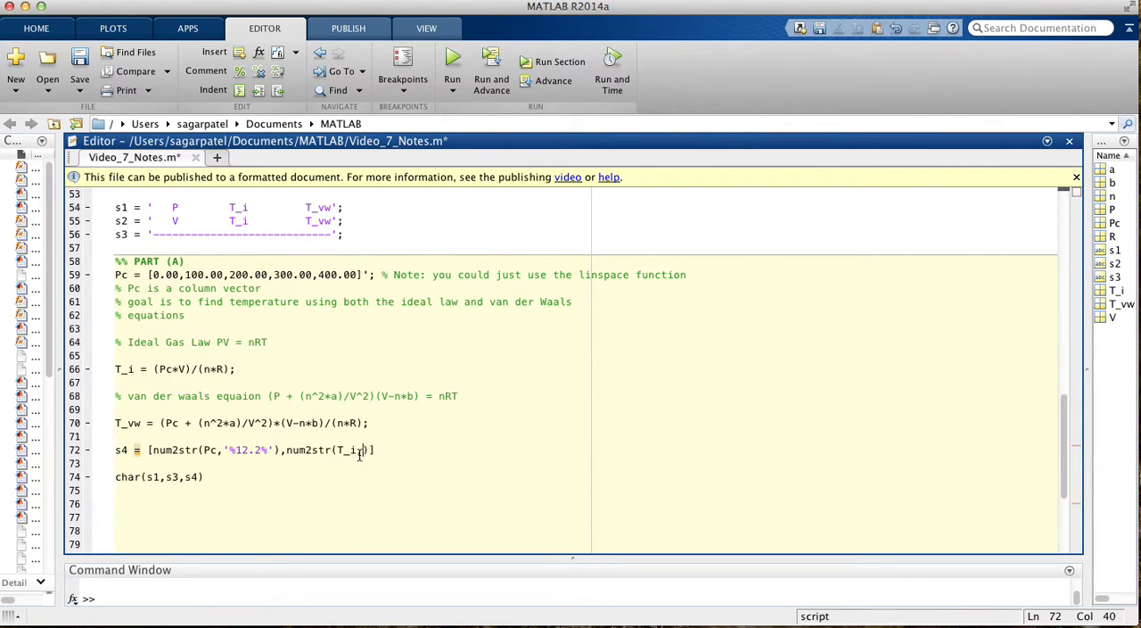
text('')
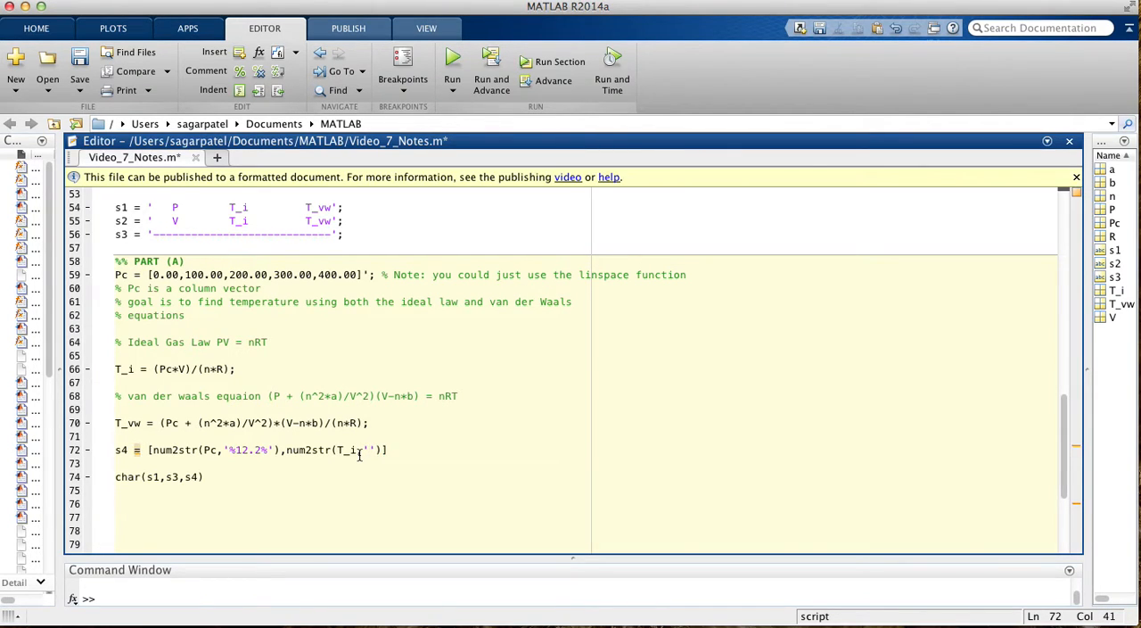
text(%12)
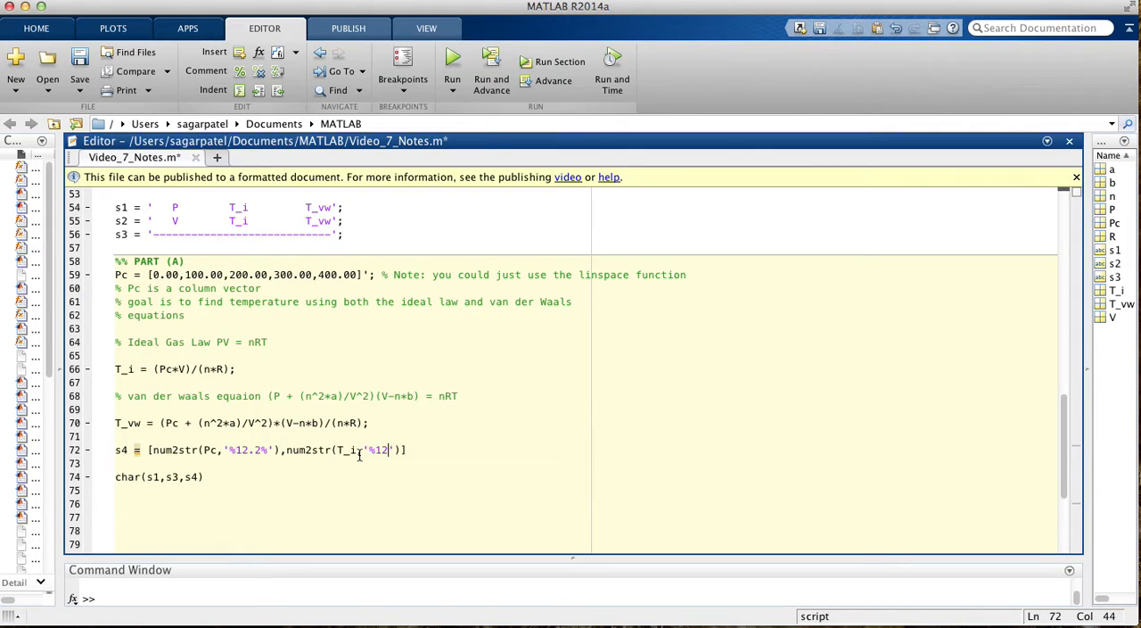
text(.2)
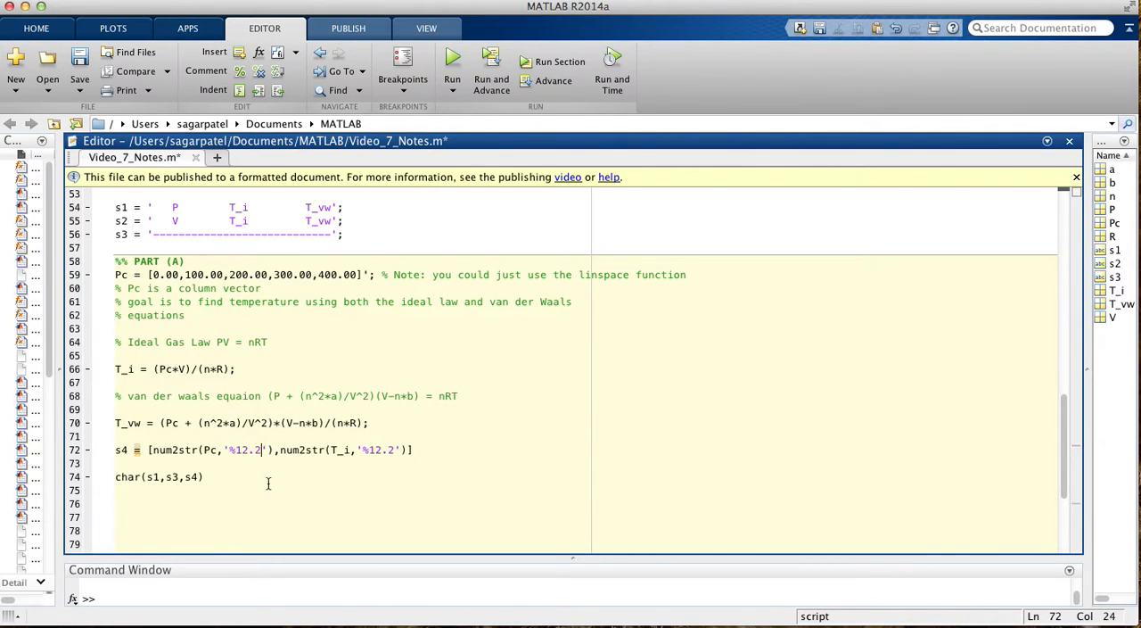
text(f)
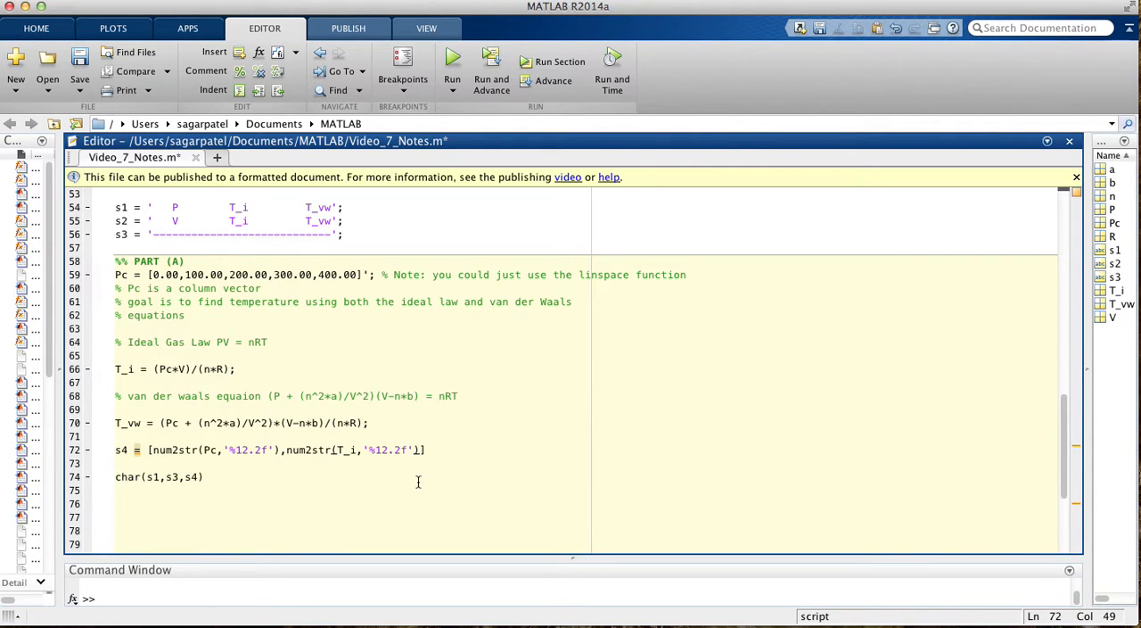
text(,)
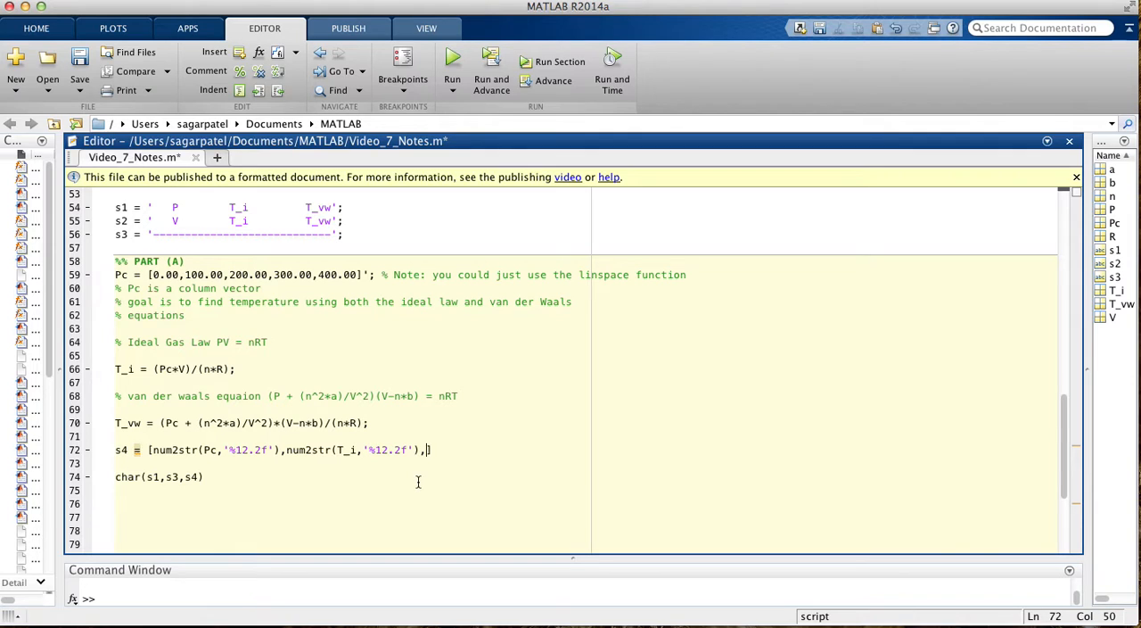
Step: Add a third num2str converting T_vw with the '%12.2f' format
text(num2str)
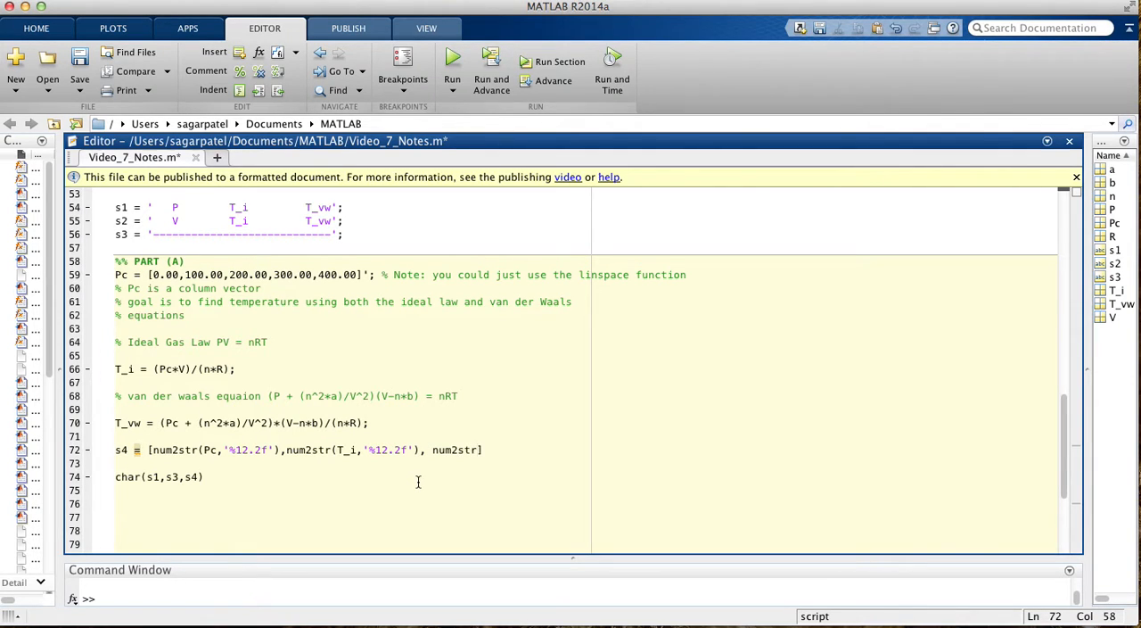
text(())
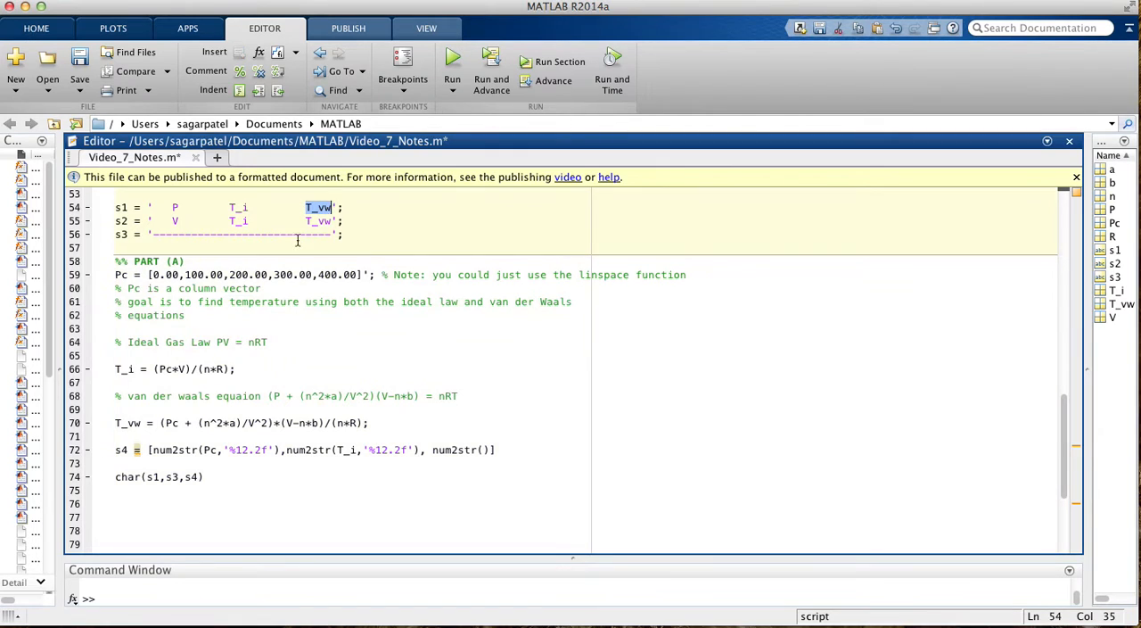
double_click(129, 422)
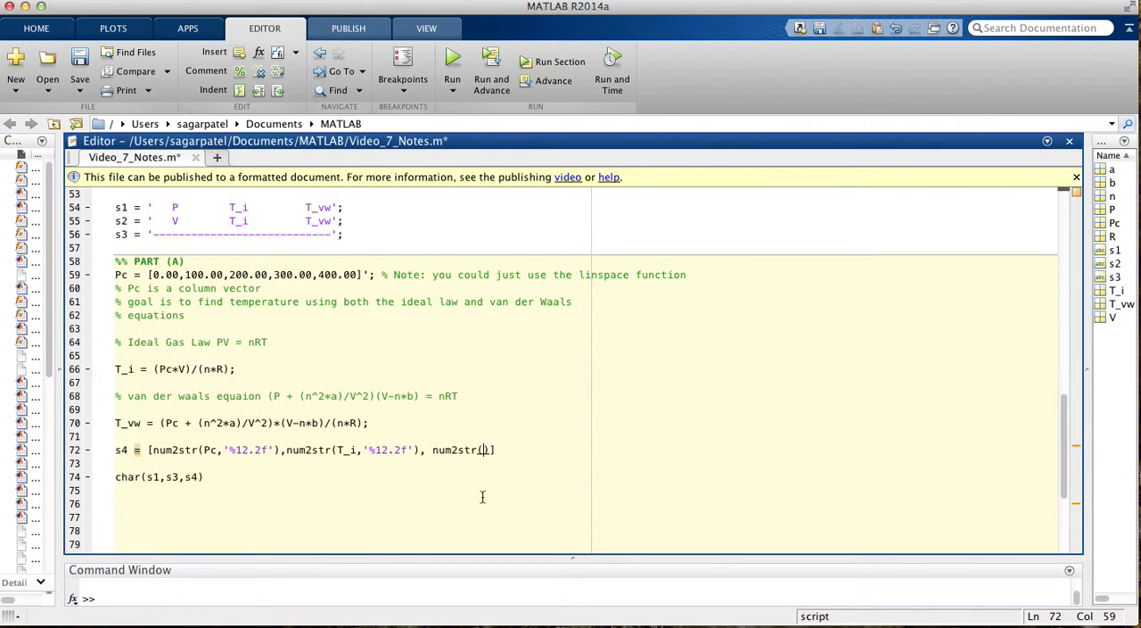
text(T_vw,)
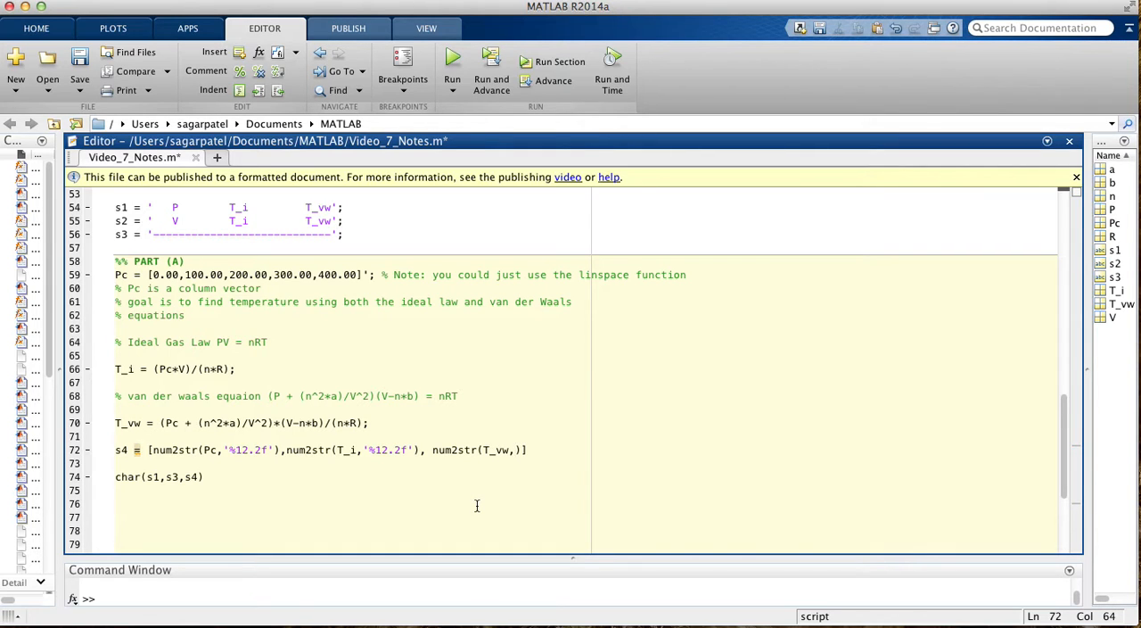
text('%)
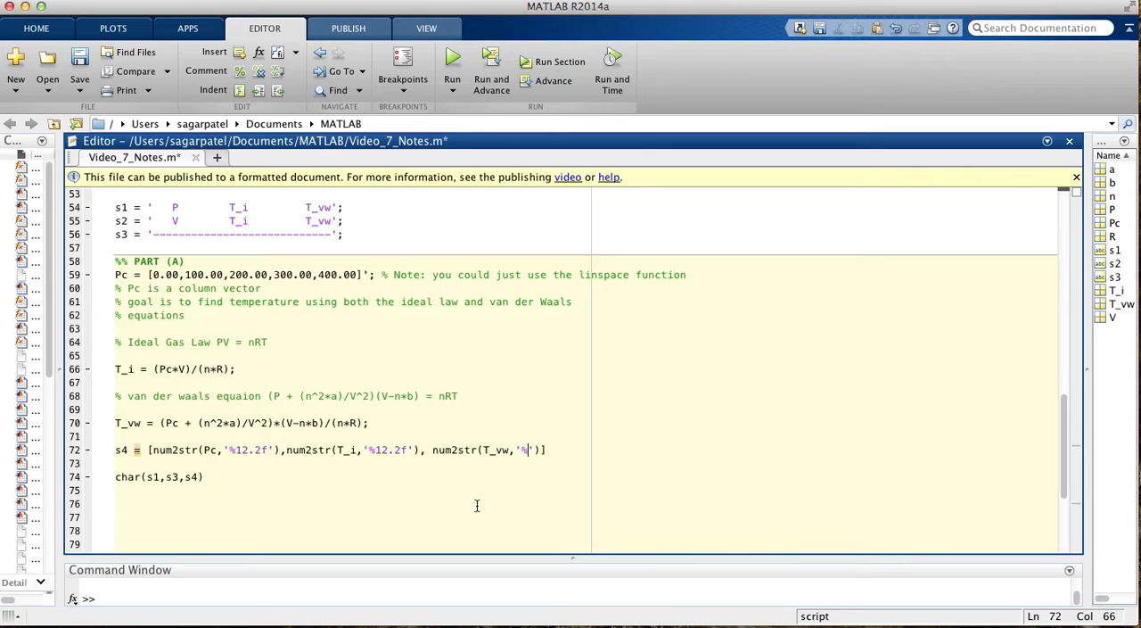
text(12.2f')
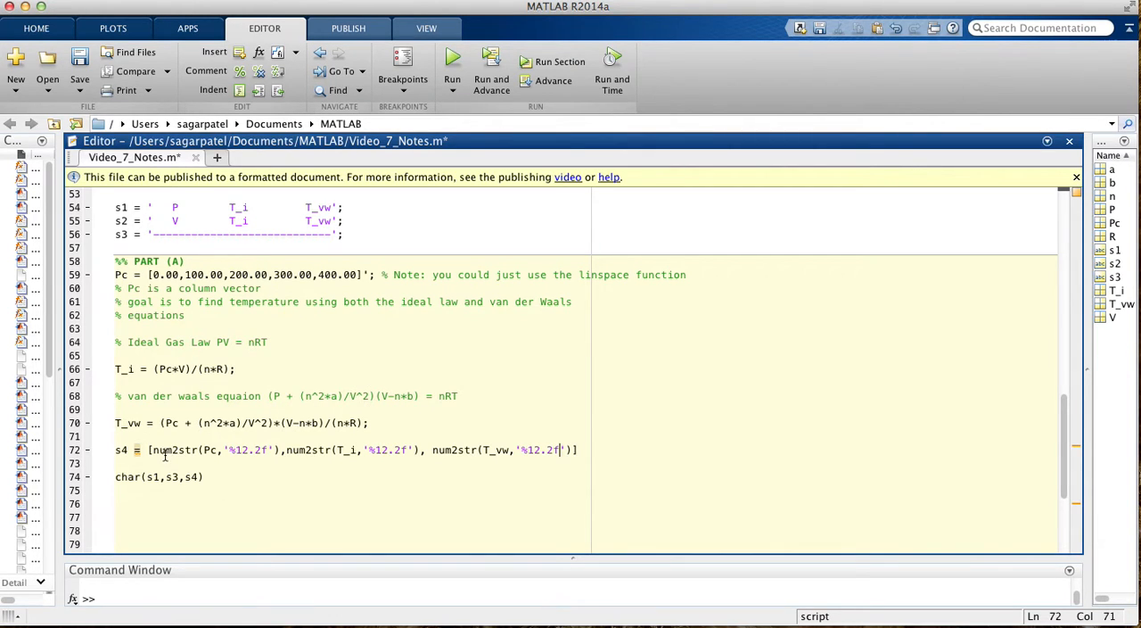
mouse_move(207, 453)
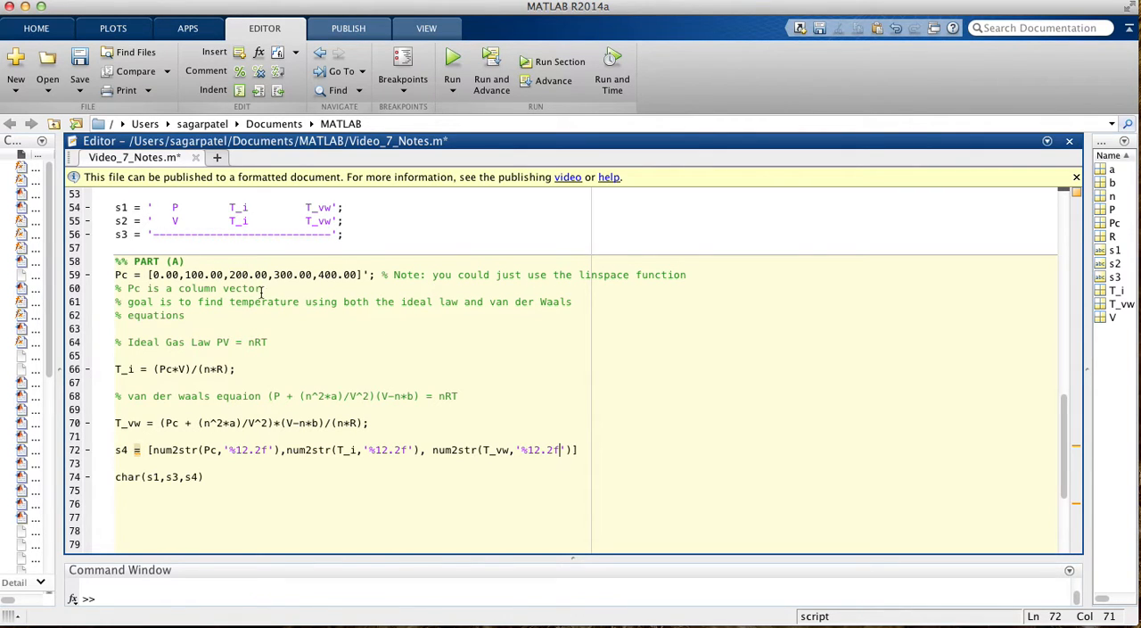
mouse_move(361, 278)
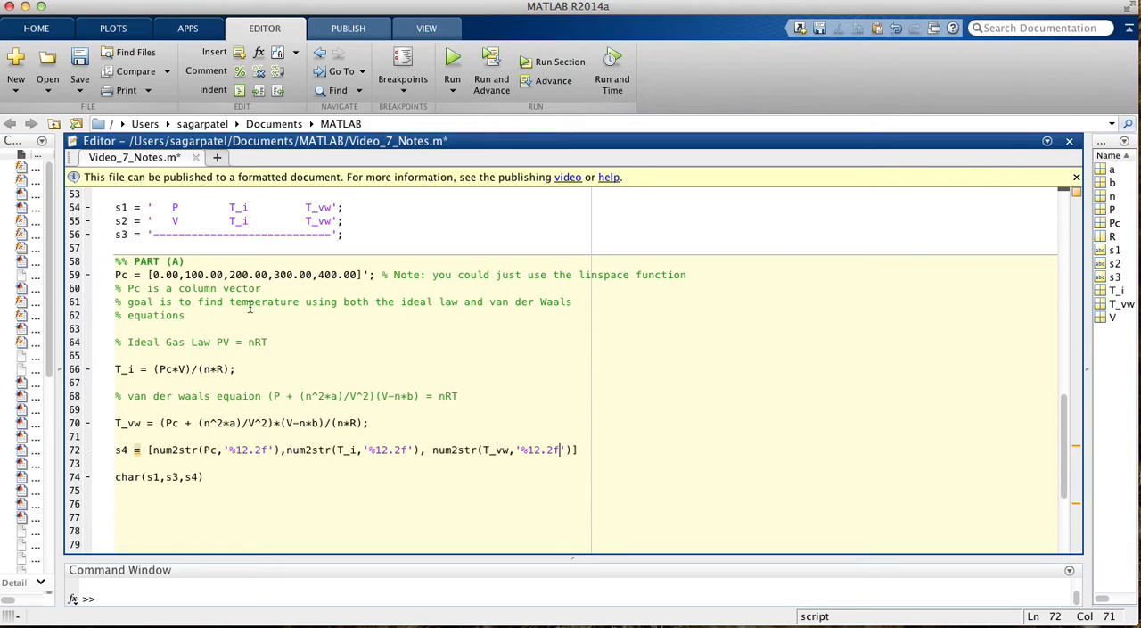
mouse_move(256, 464)
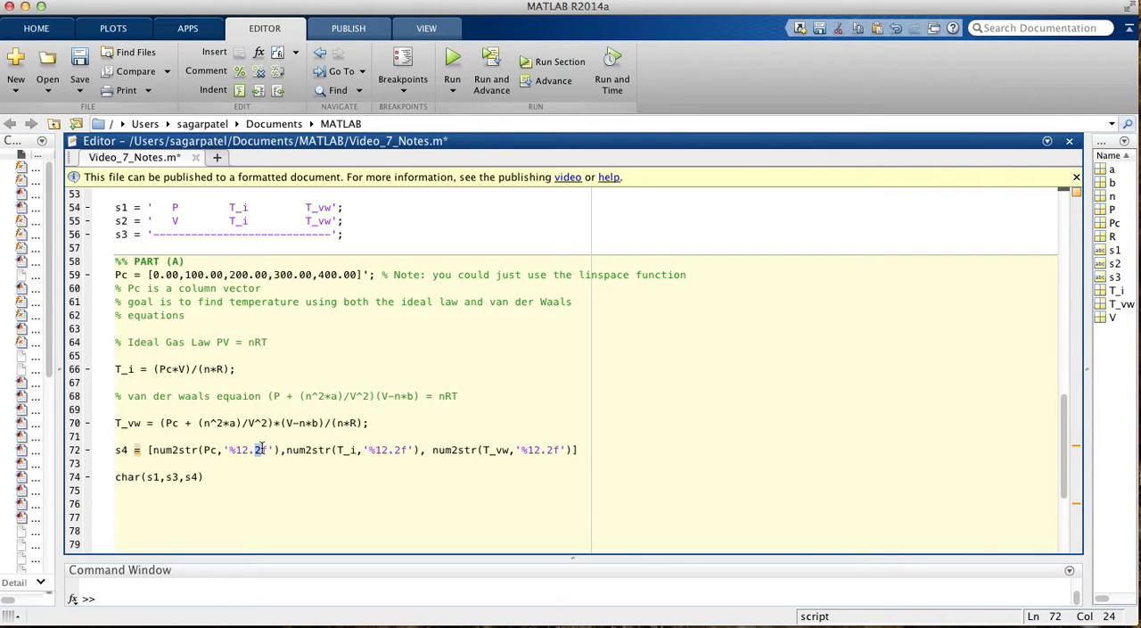
mouse_move(407, 456)
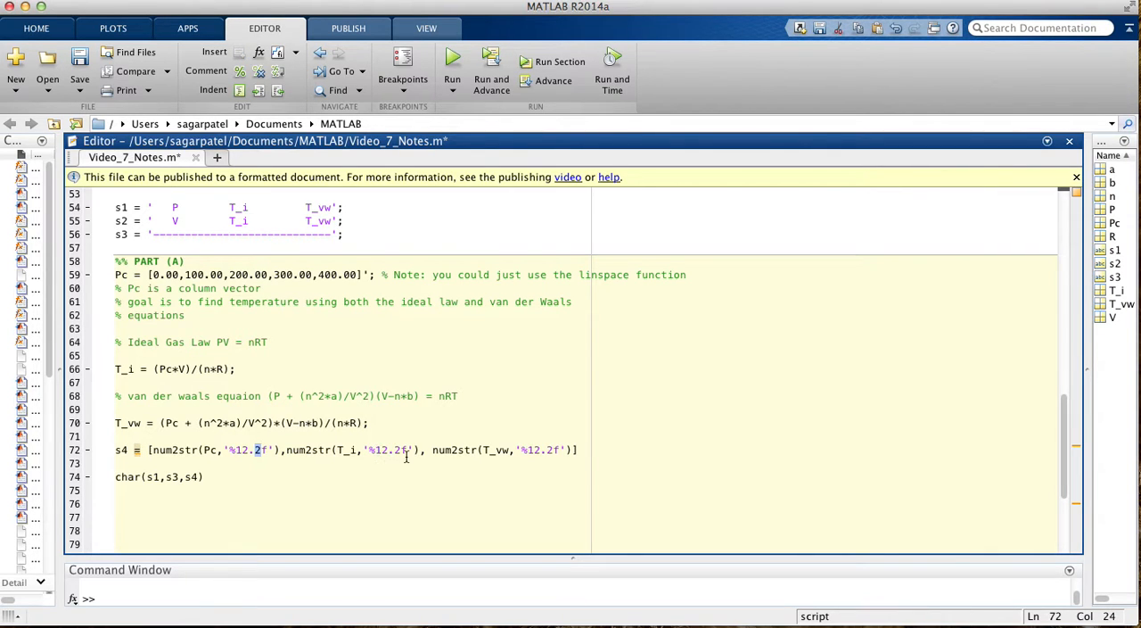
mouse_move(380, 473)
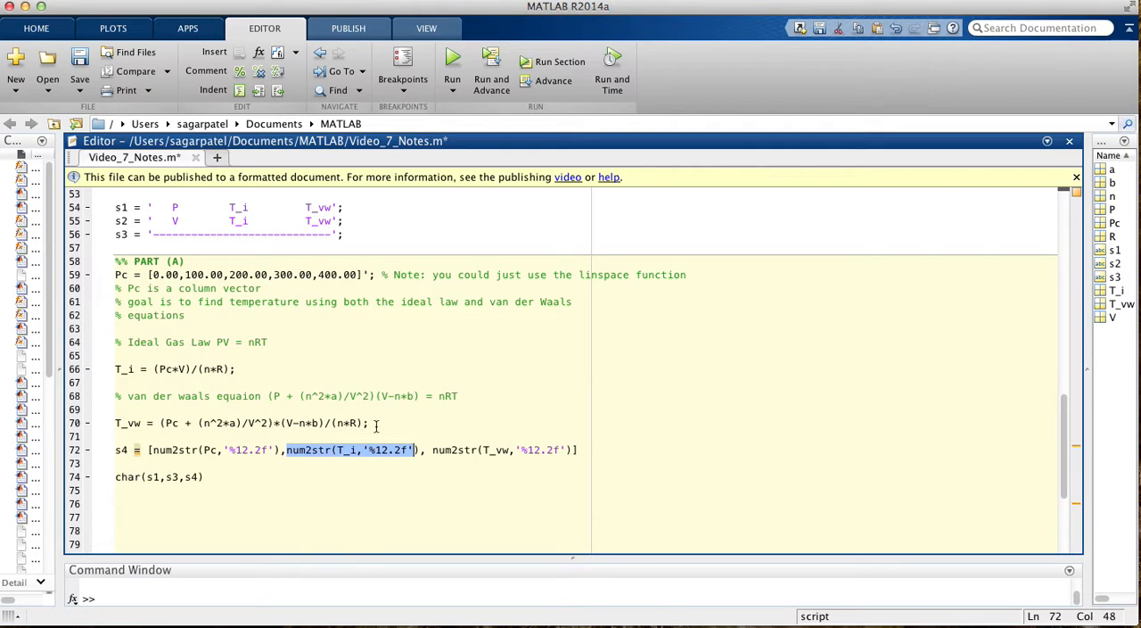
mouse_move(399, 460)
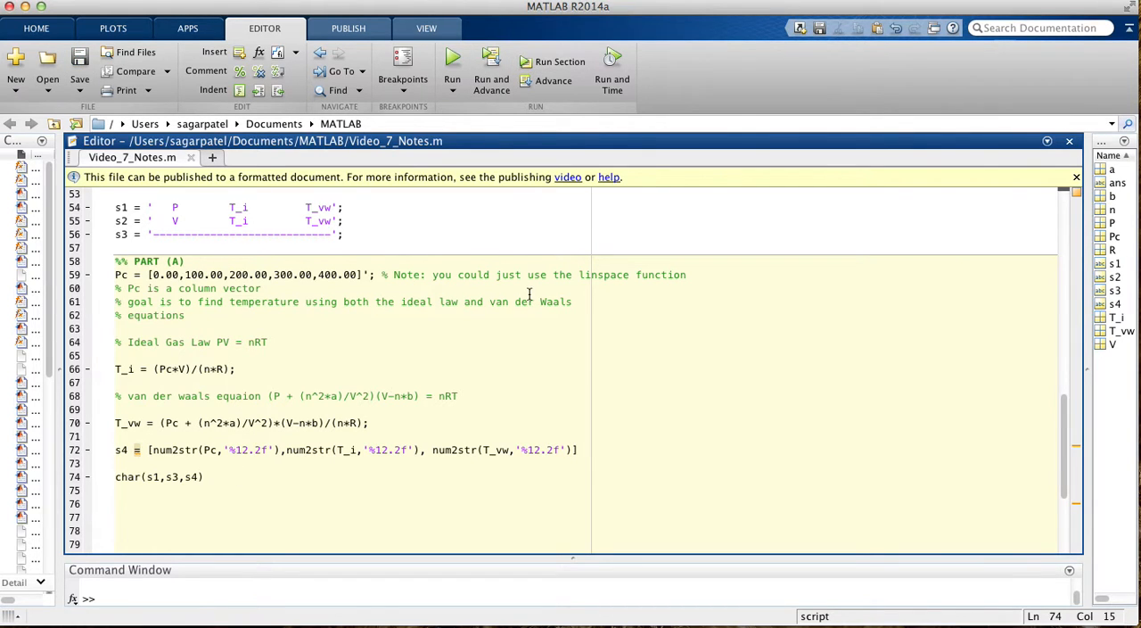
drag(574, 560, 575, 403)
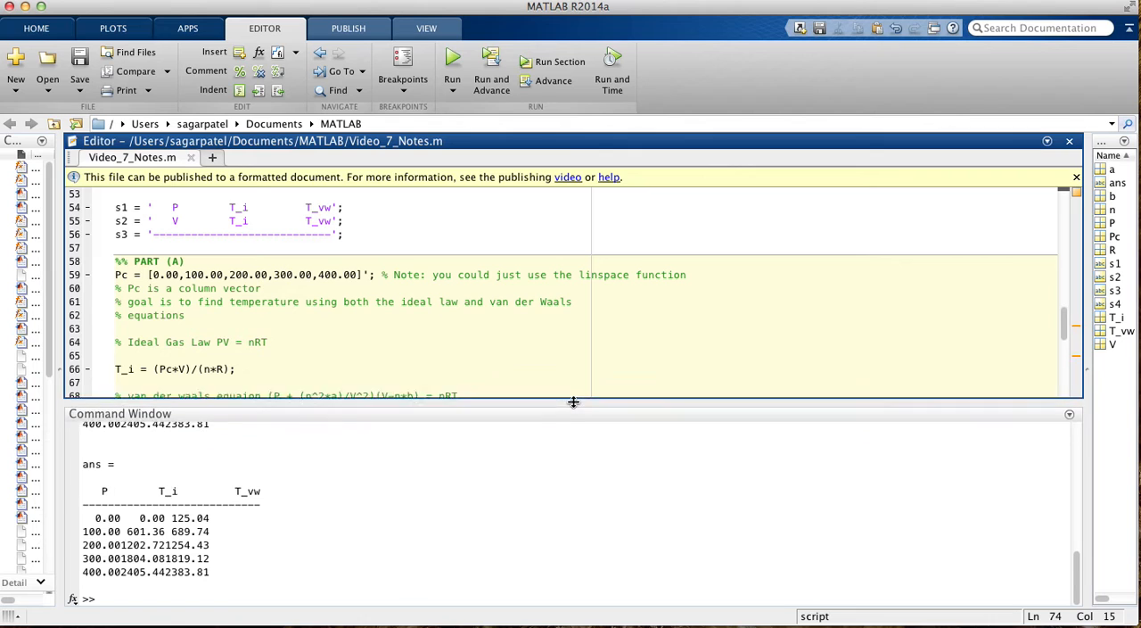
scroll(up, 3)
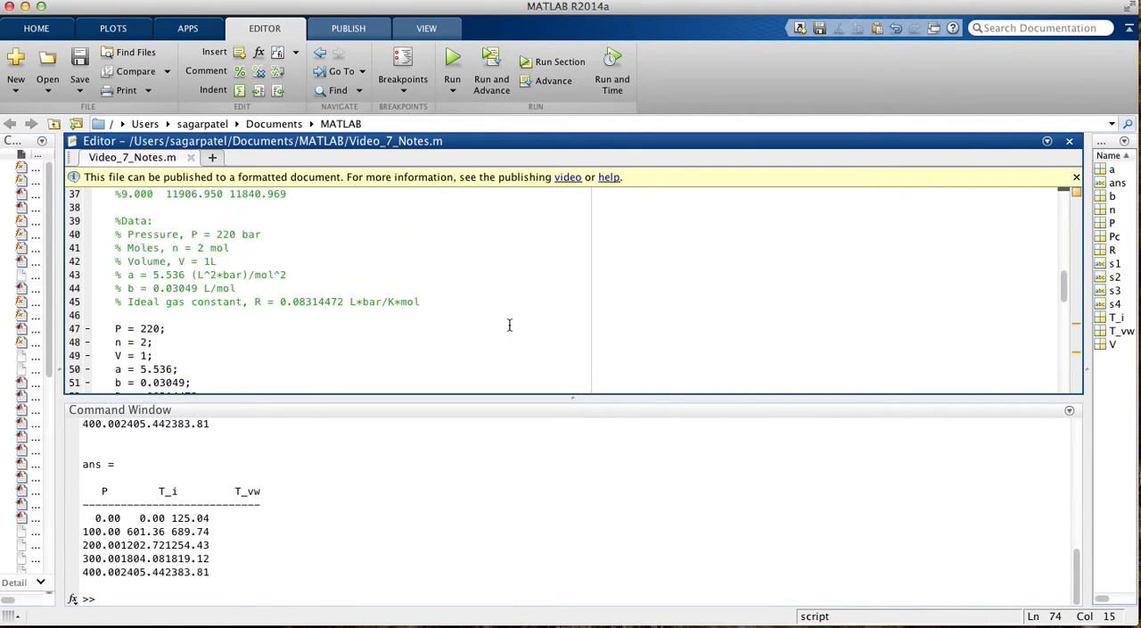
scroll(up, 3)
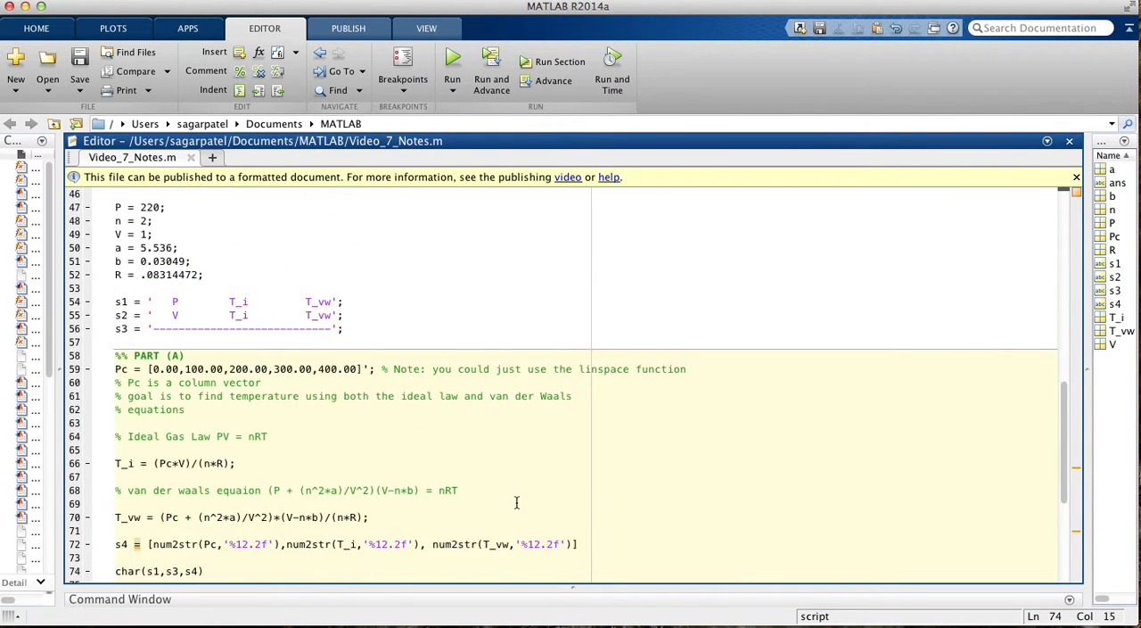
scroll(down, 3)
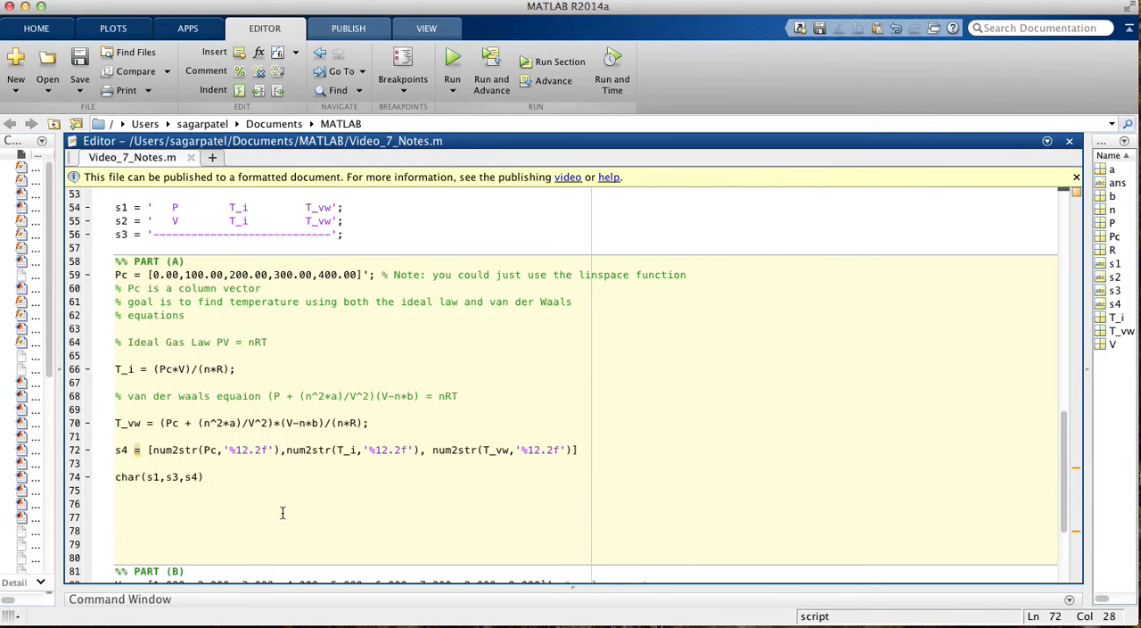
Step: Insert repmat(' ',5,1) spacer columns after the Pc and T_i num2str calls
text(repmat)
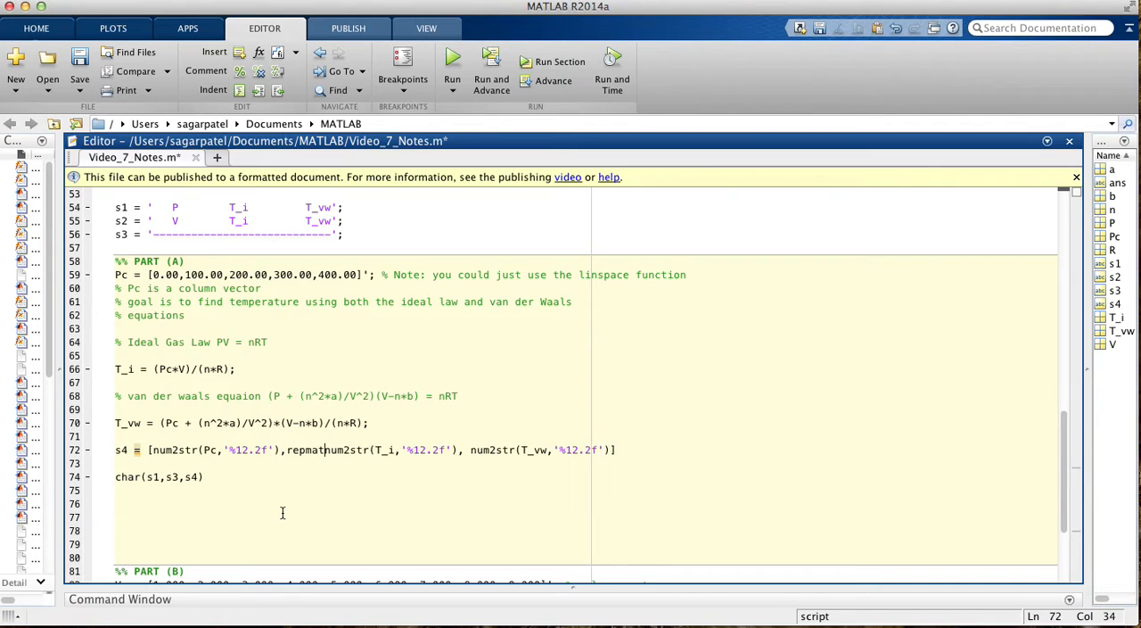
text((),)
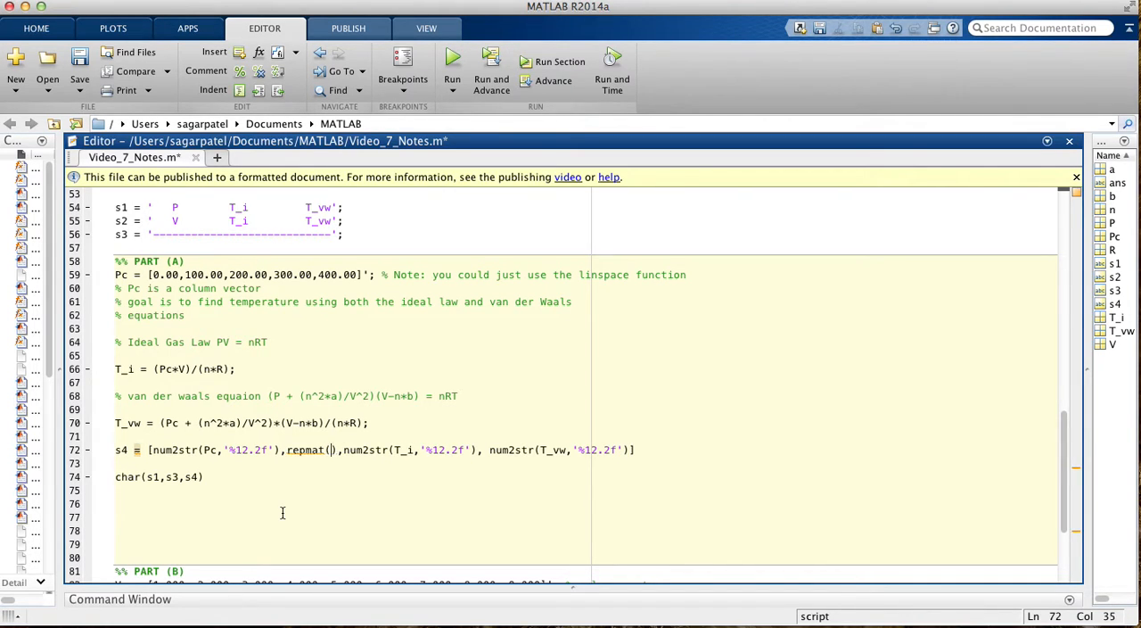
text('')
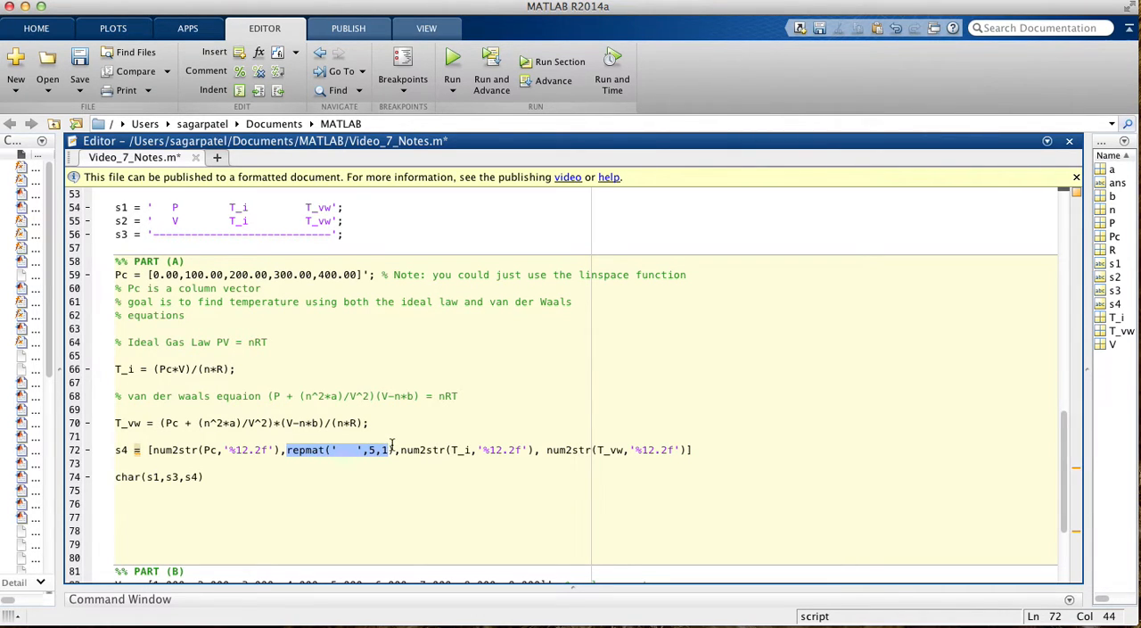
right_click(374, 449)
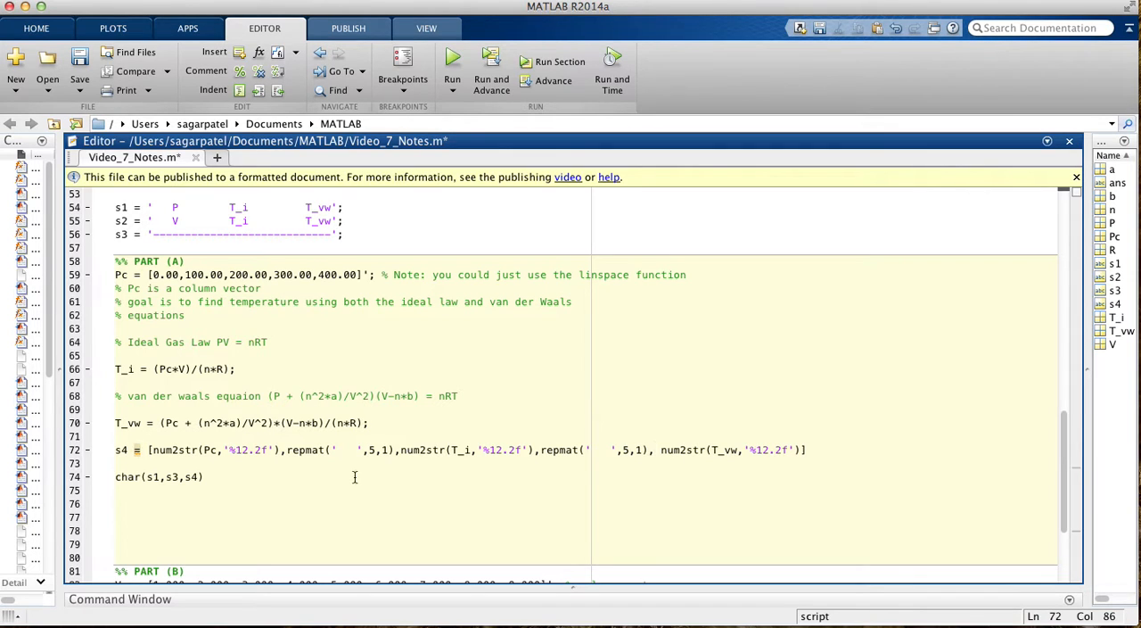
click(78, 62)
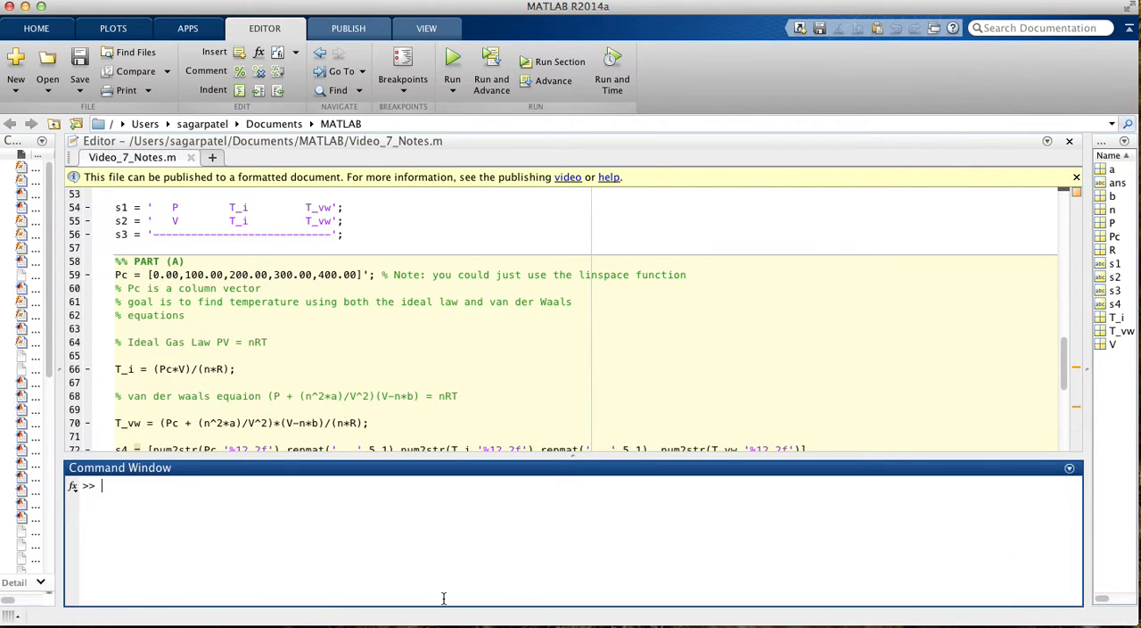
Step: Close the s4 concatenation on line 72 with ]; to suppress output
click(453, 60)
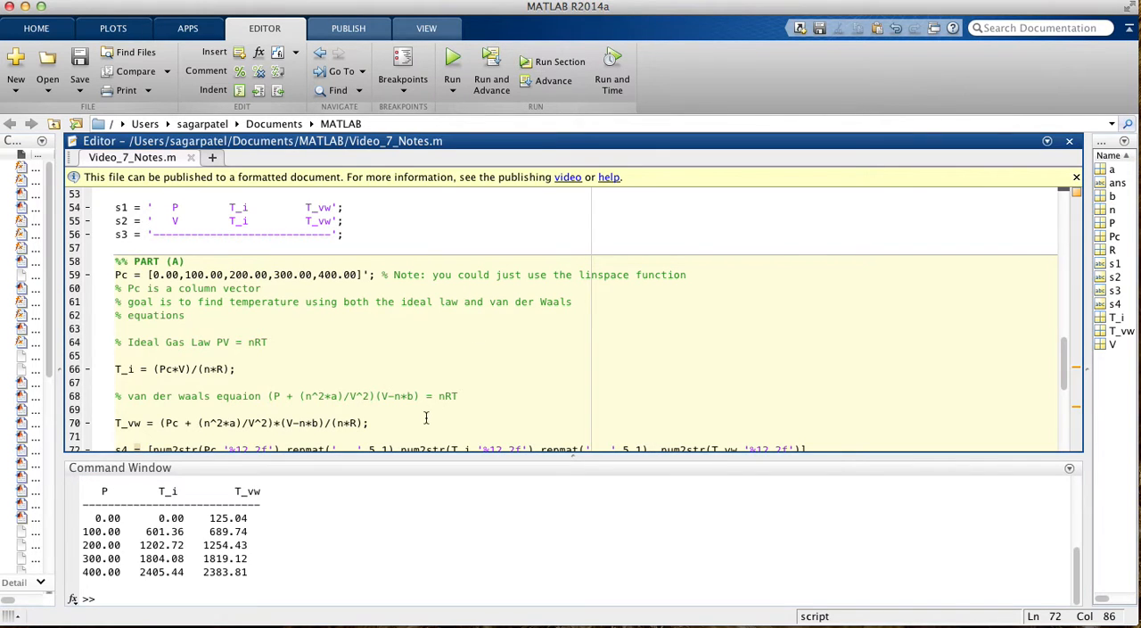
scroll(down, 3)
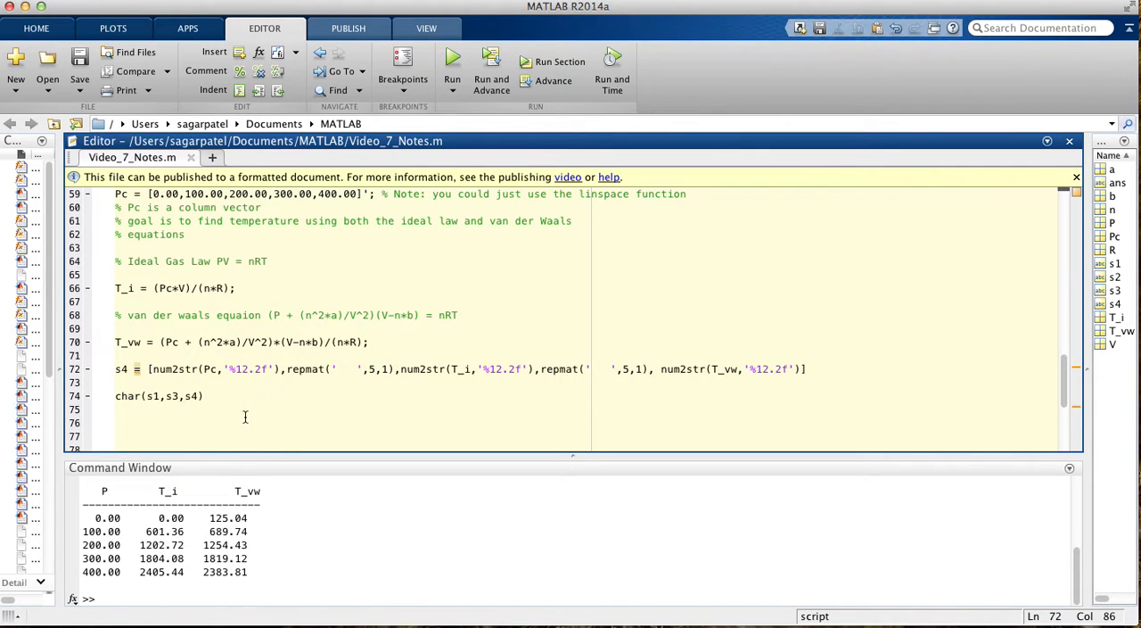
text(];)
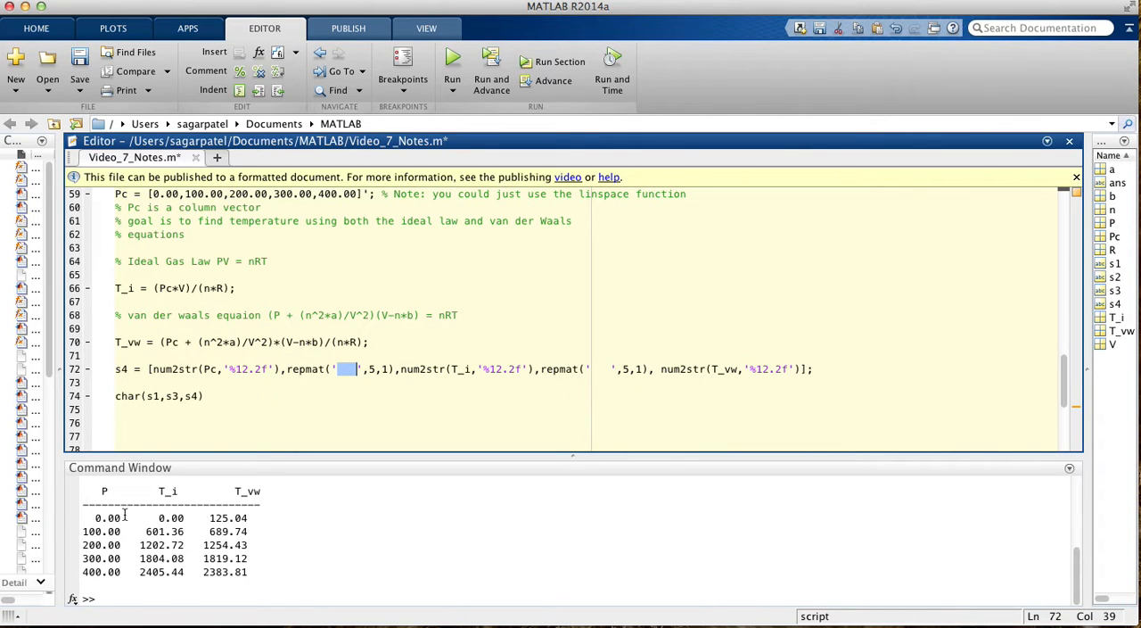
mouse_move(123, 557)
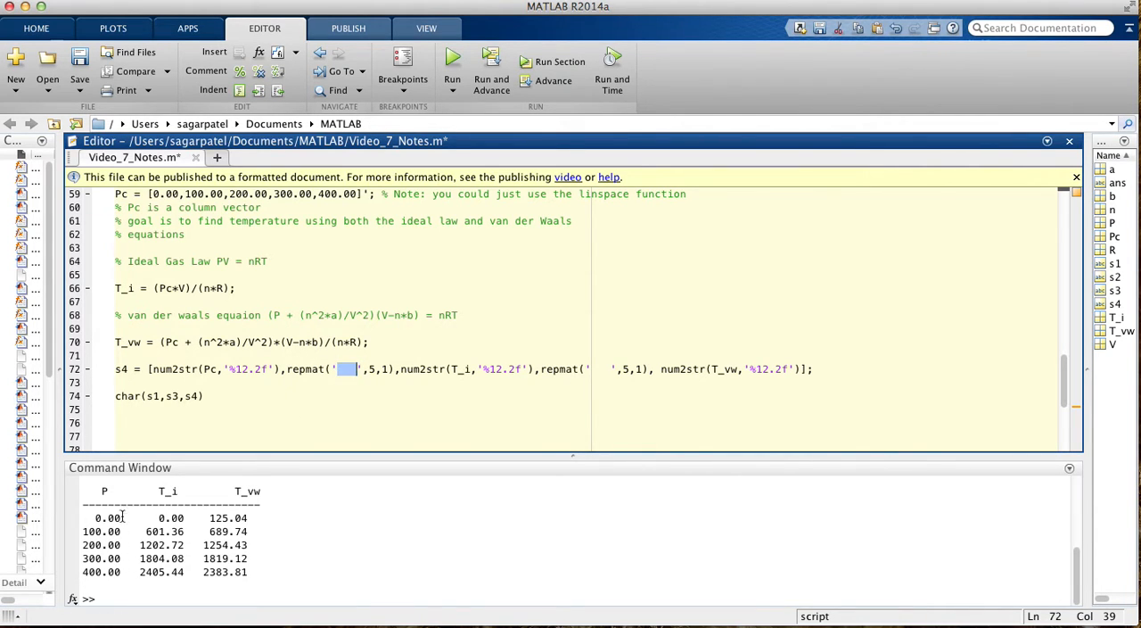
mouse_move(328, 375)
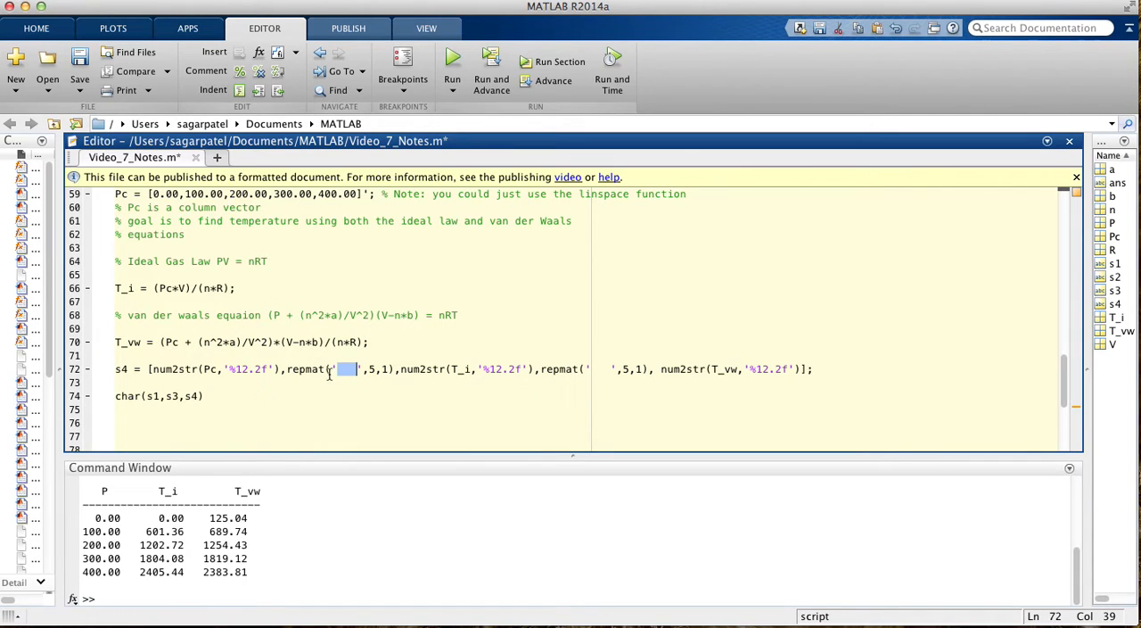
mouse_move(357, 373)
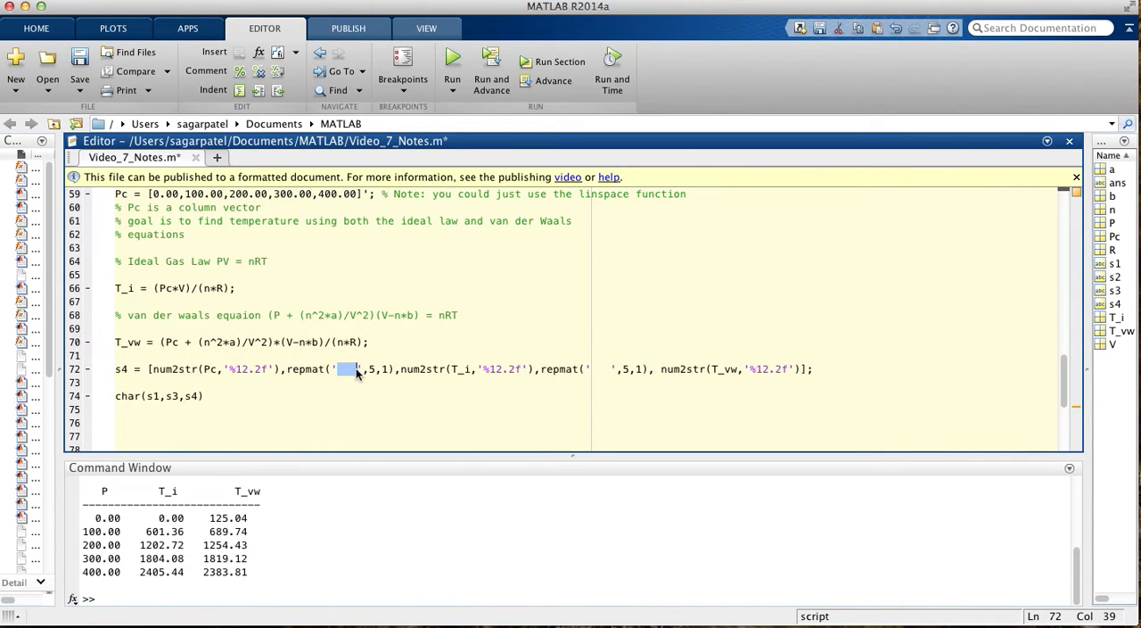
mouse_move(131, 563)
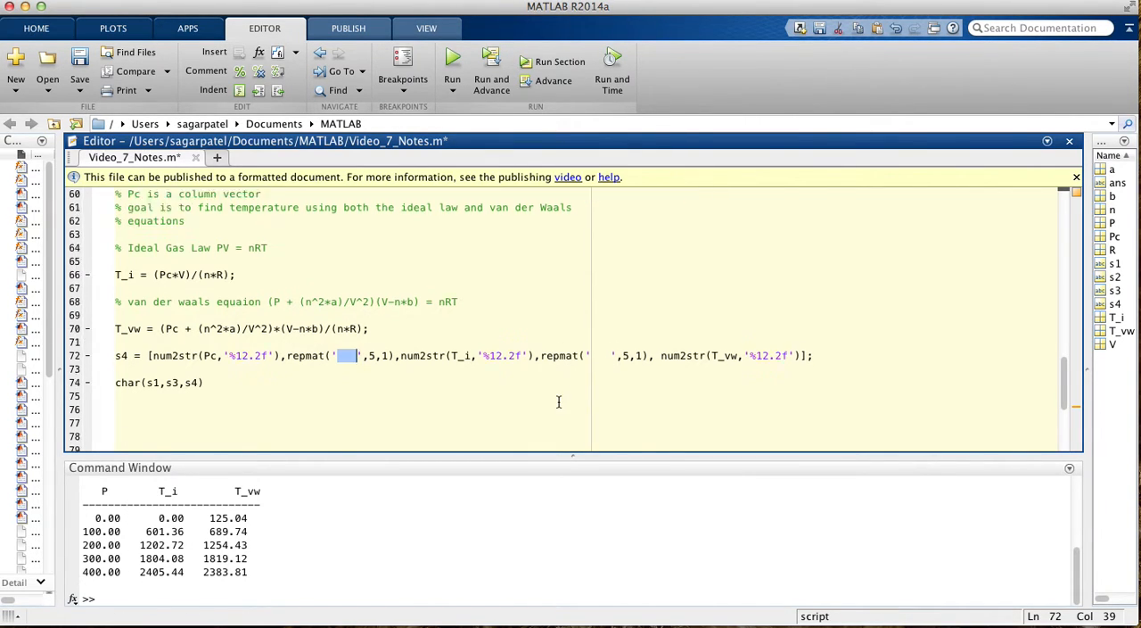
scroll(down, 3)
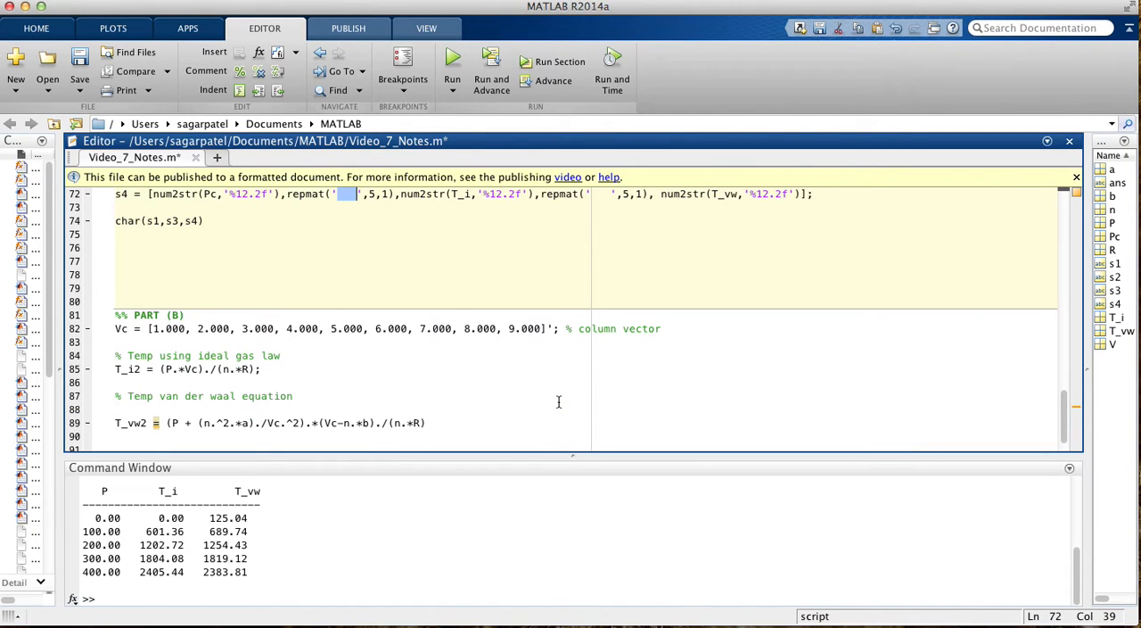
scroll(up, 3)
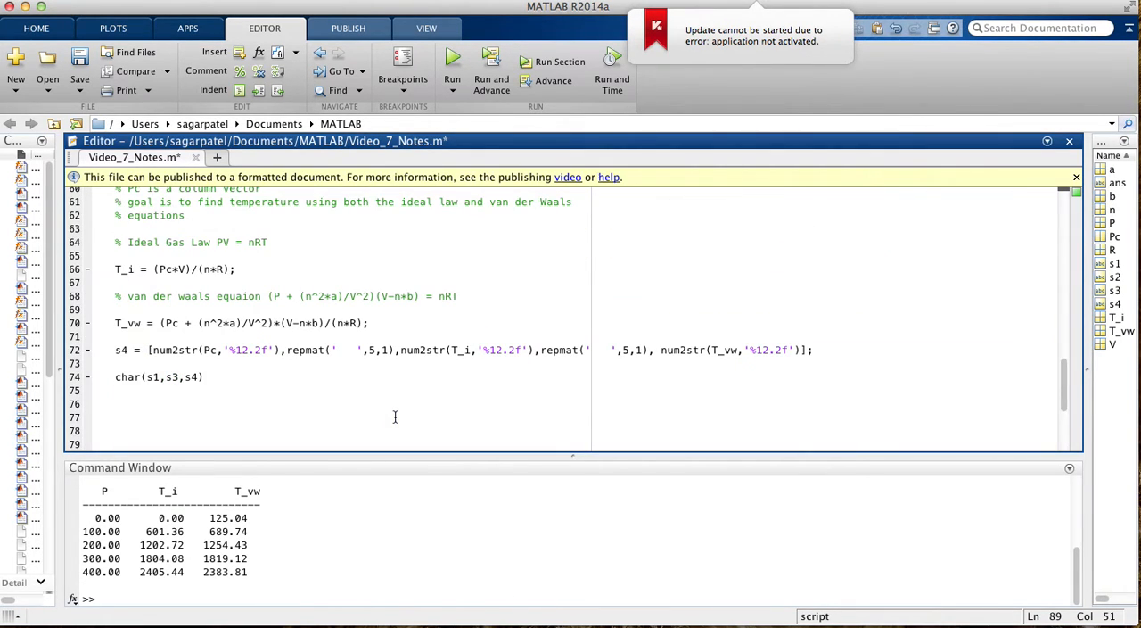
Step: Save the script and scroll between Part A and the Part B Vc vector
scroll(down, 3)
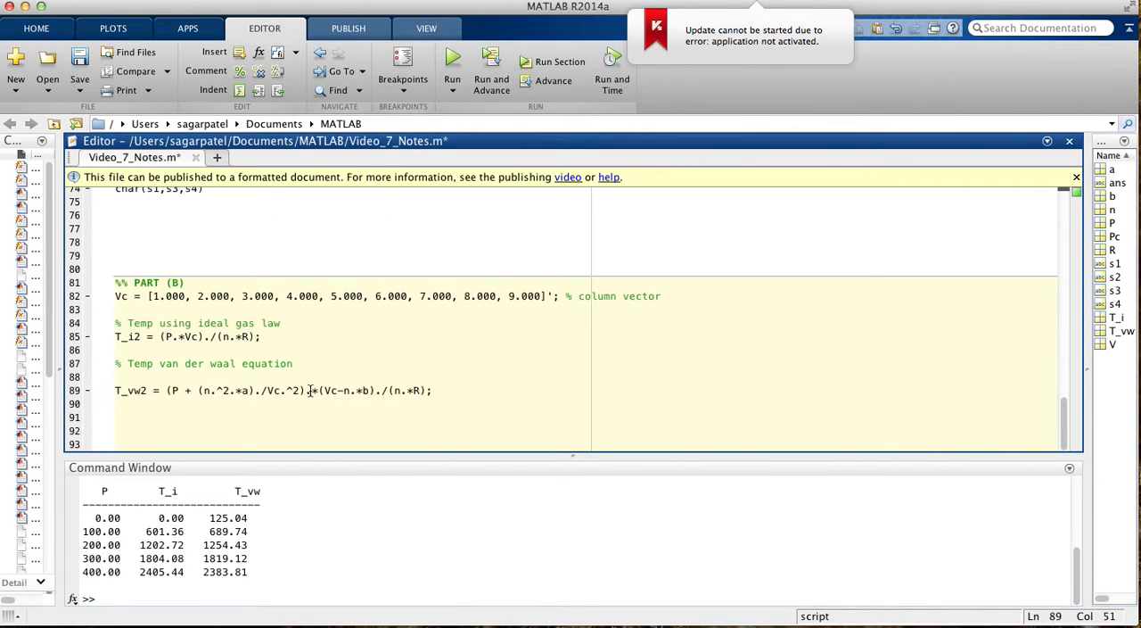
click(307, 391)
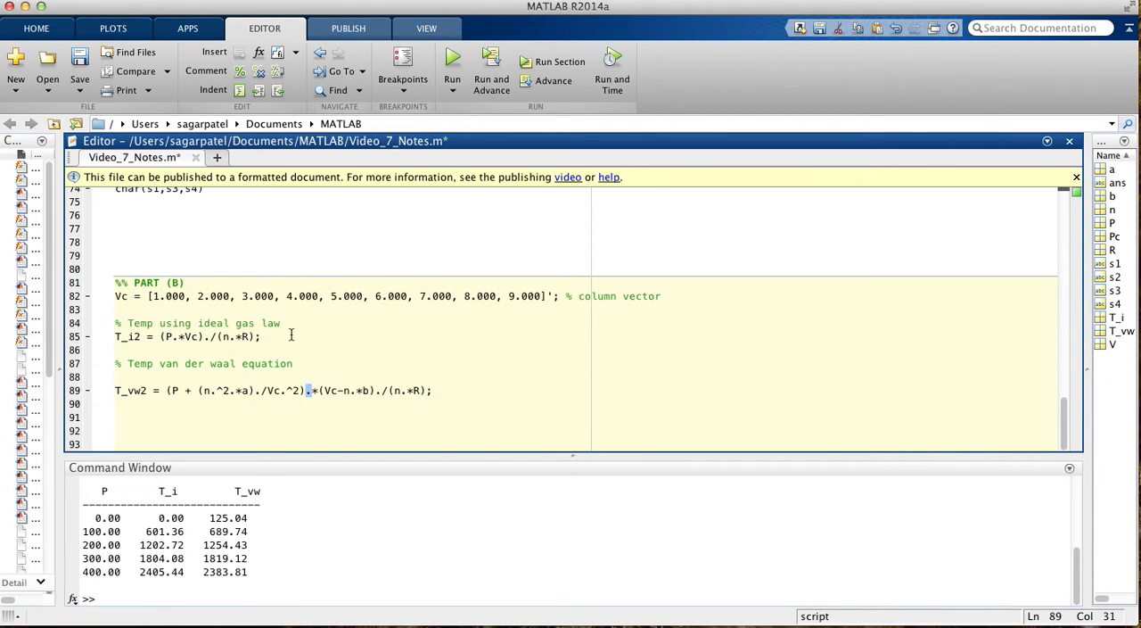
mouse_move(114, 287)
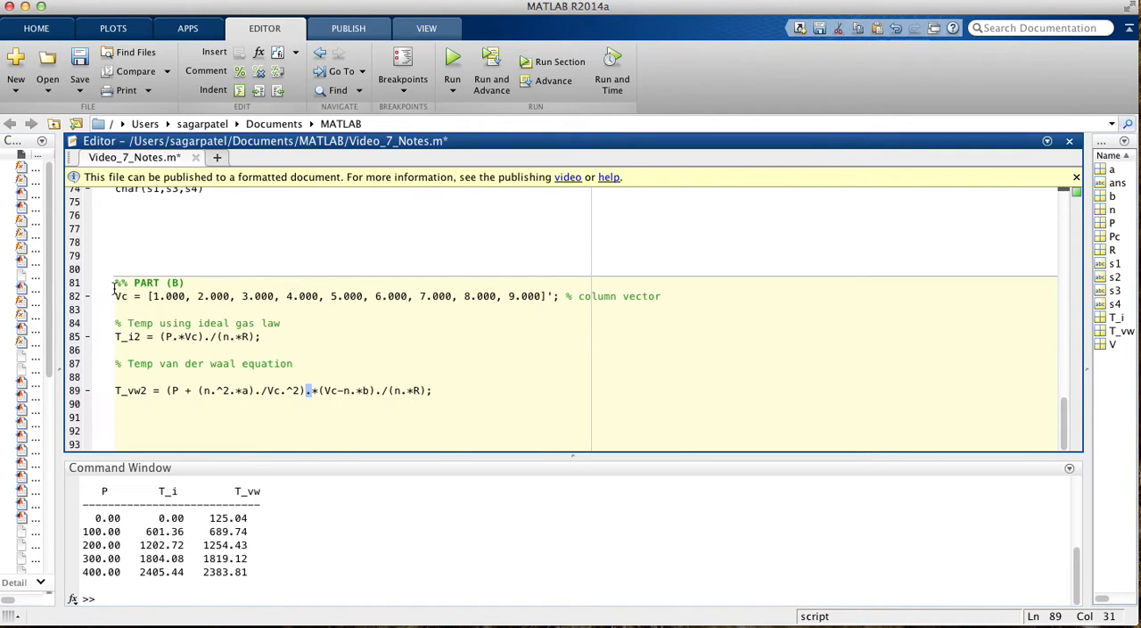
scroll(up, 3)
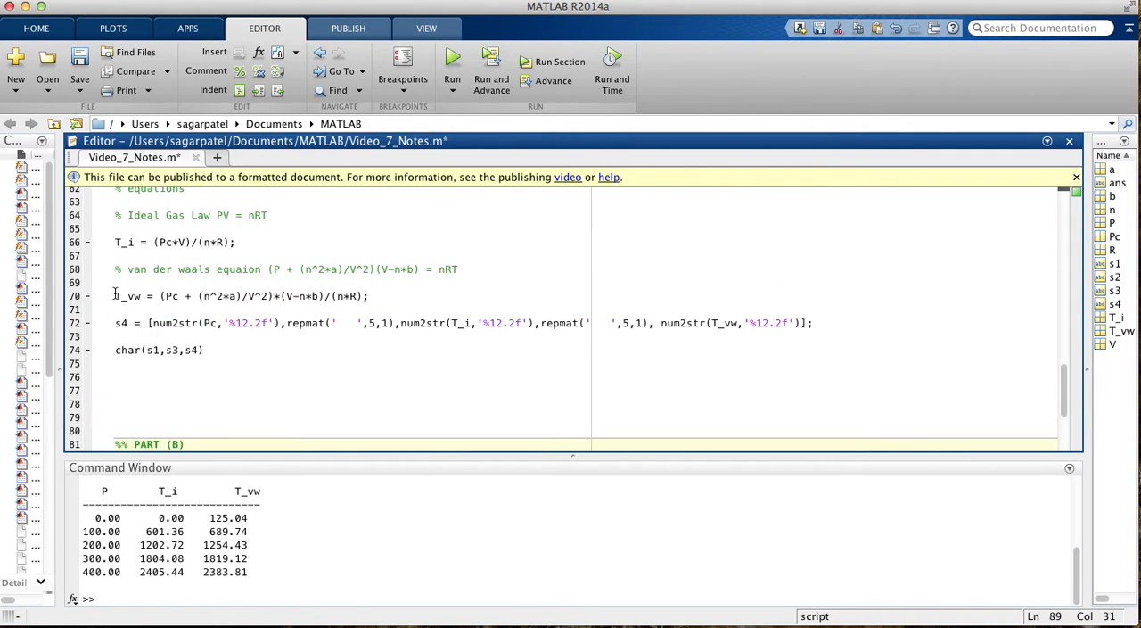
scroll(up, 3)
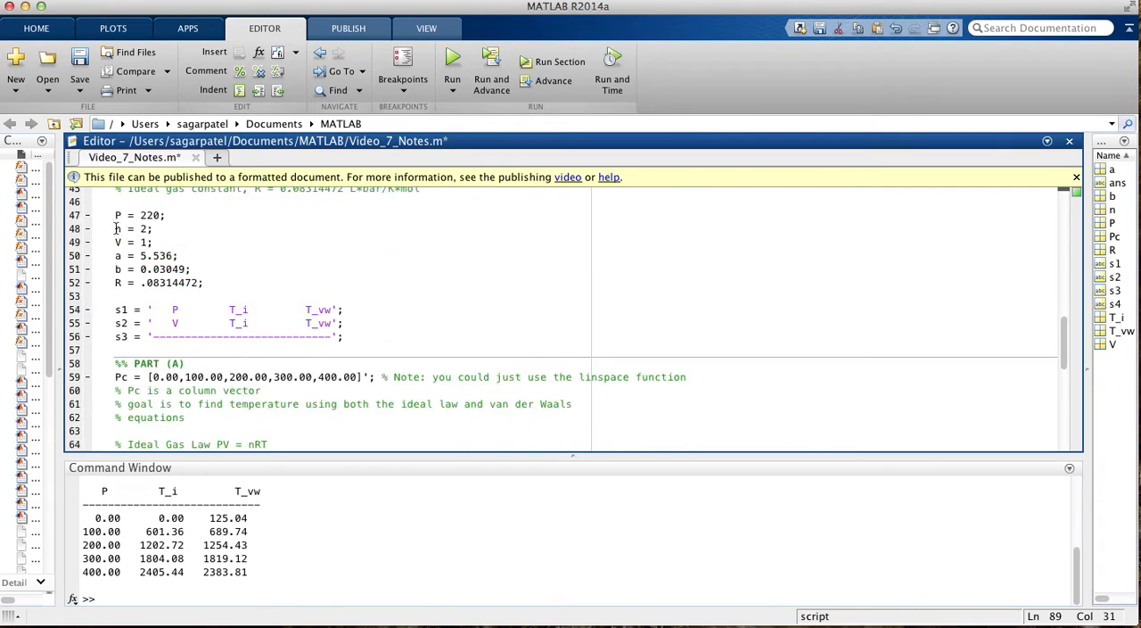
scroll(up, 3)
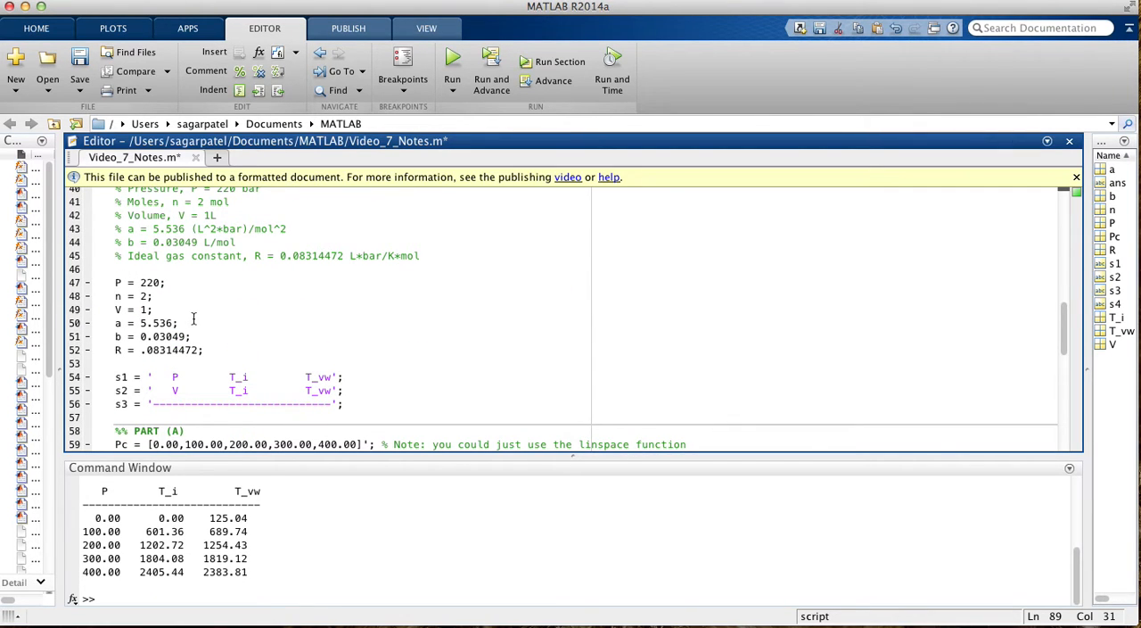
scroll(down, 3)
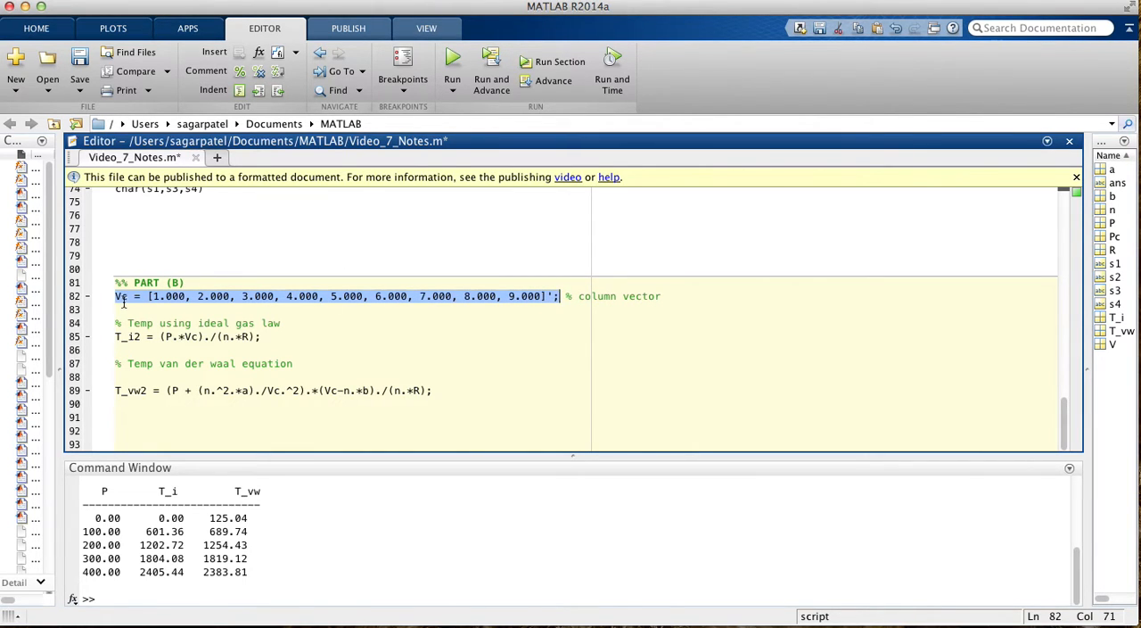
mouse_move(413, 214)
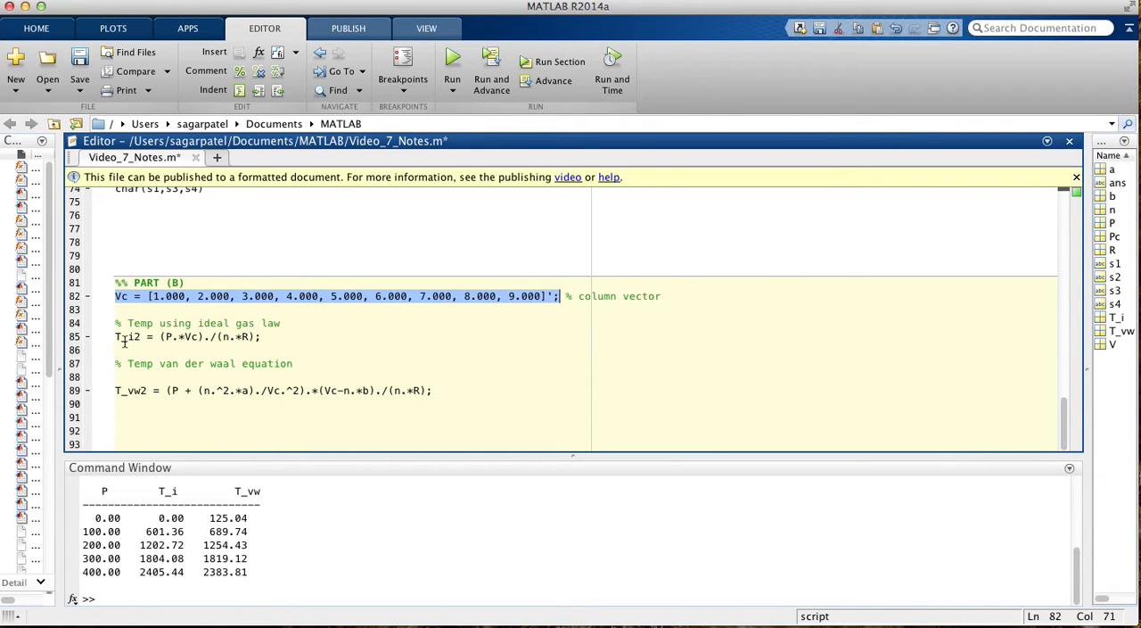
Step: Inspect the Part B T_vw2 van der Waals formula, selecting its variable name
scroll(up, 3)
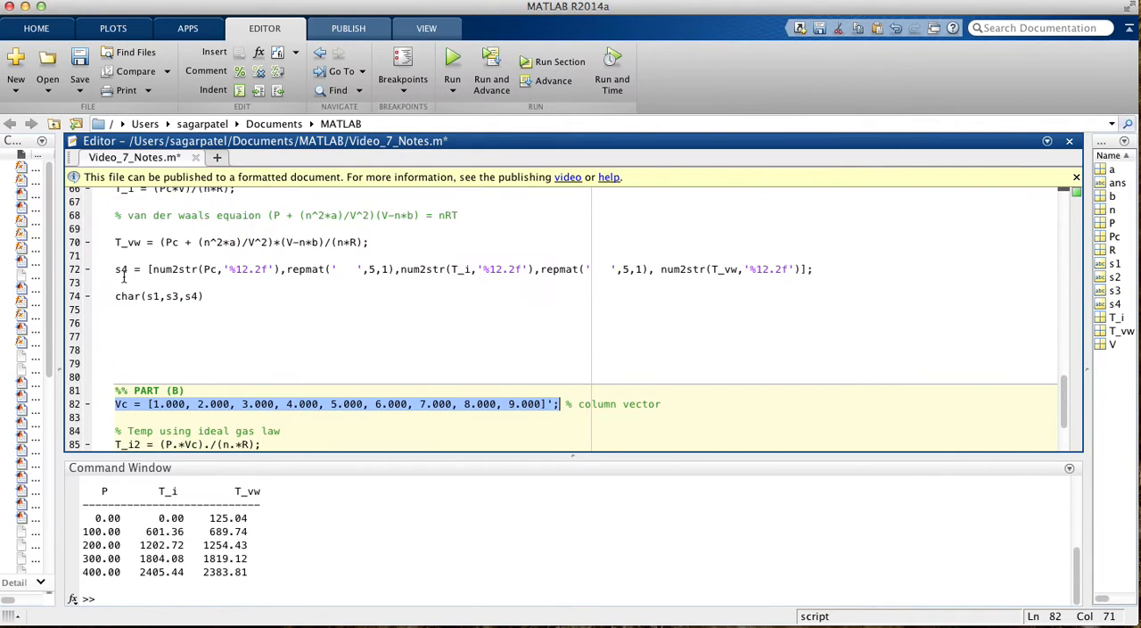
scroll(down, 3)
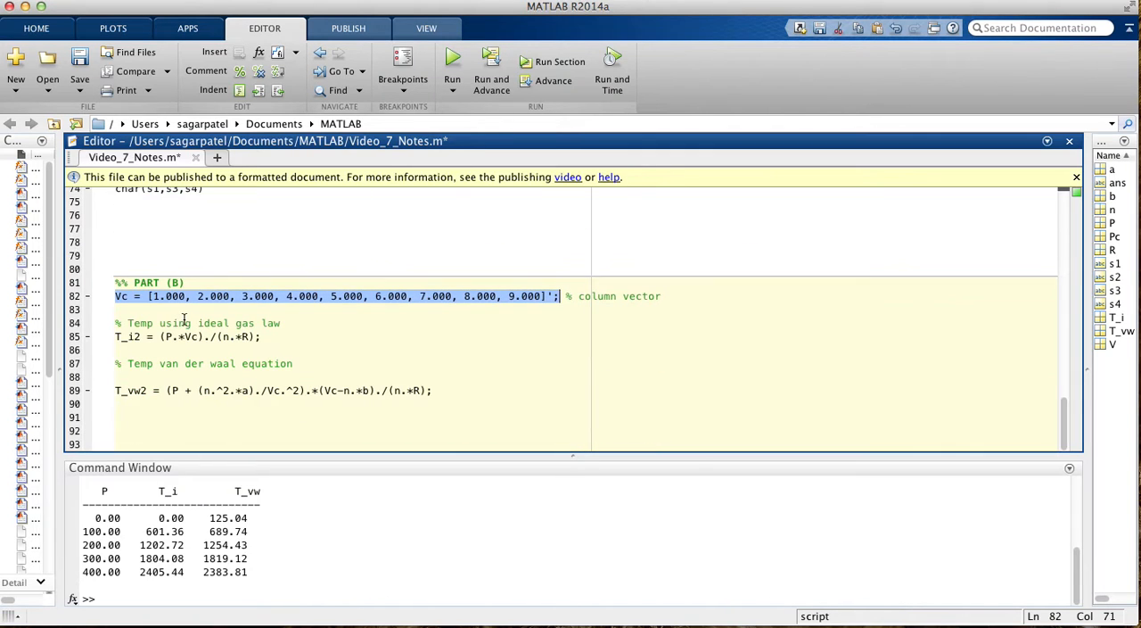
double_click(128, 336)
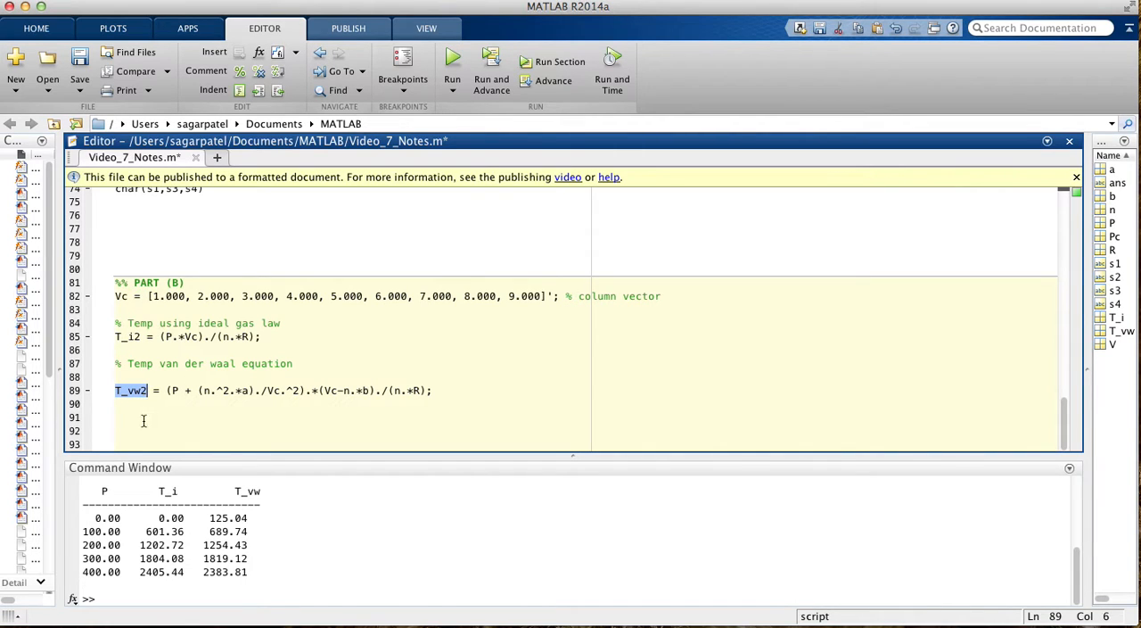
click(146, 391)
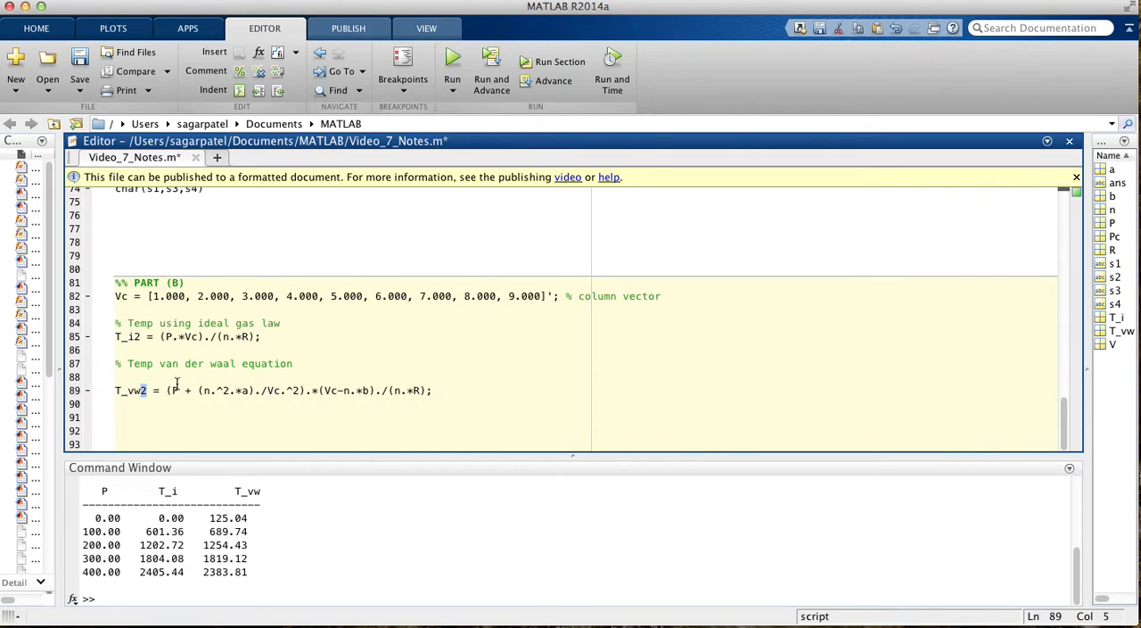
scroll(up, 3)
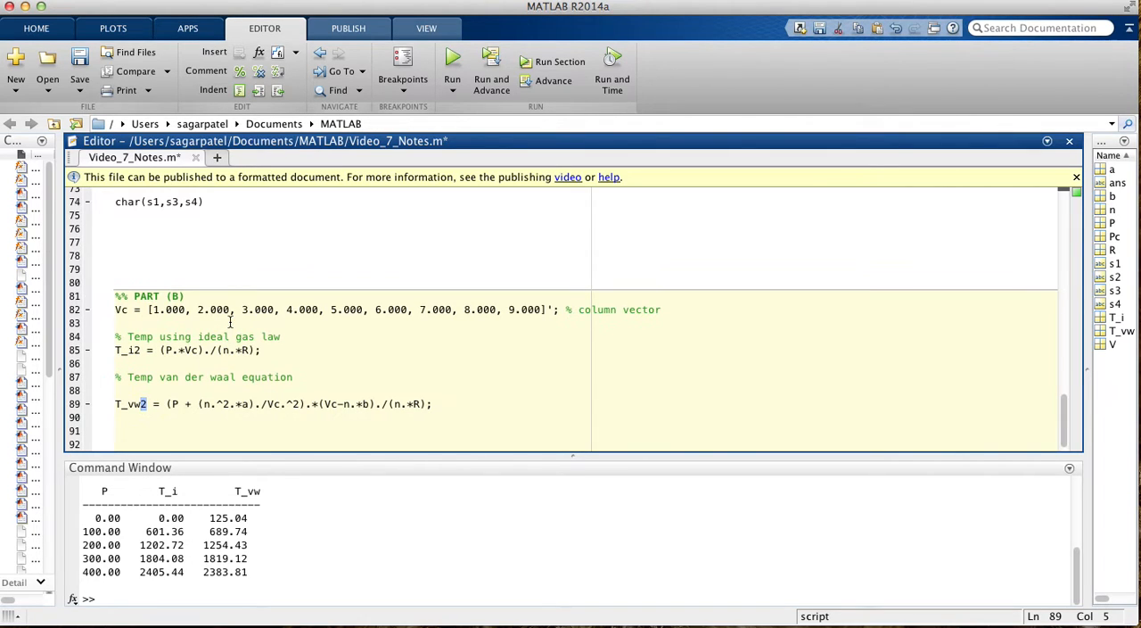
mouse_move(185, 366)
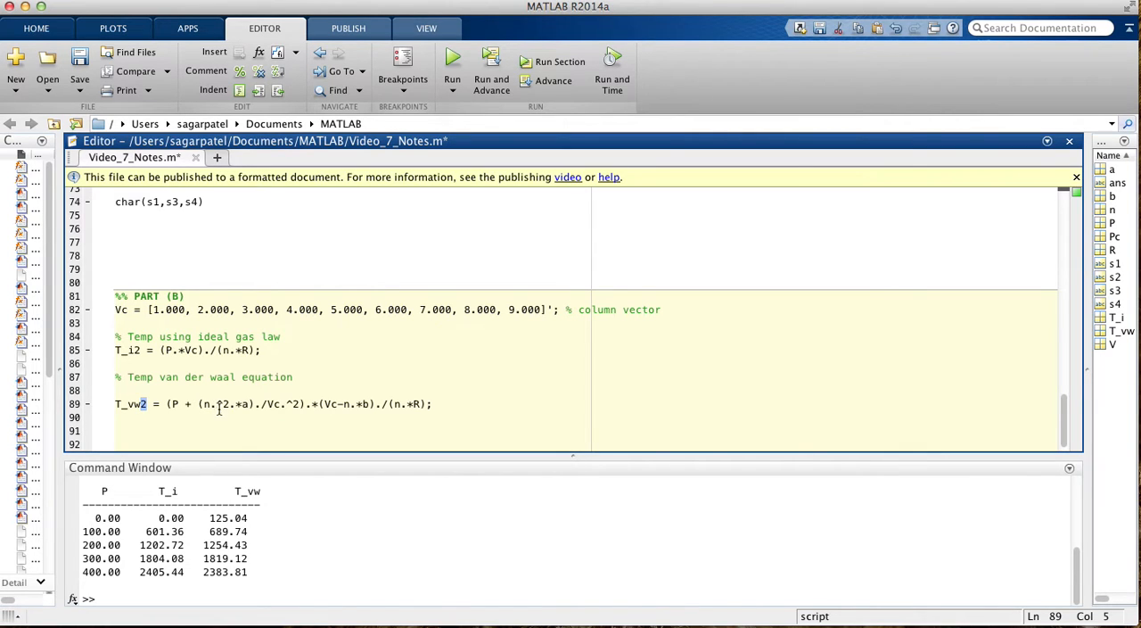
double_click(283, 403)
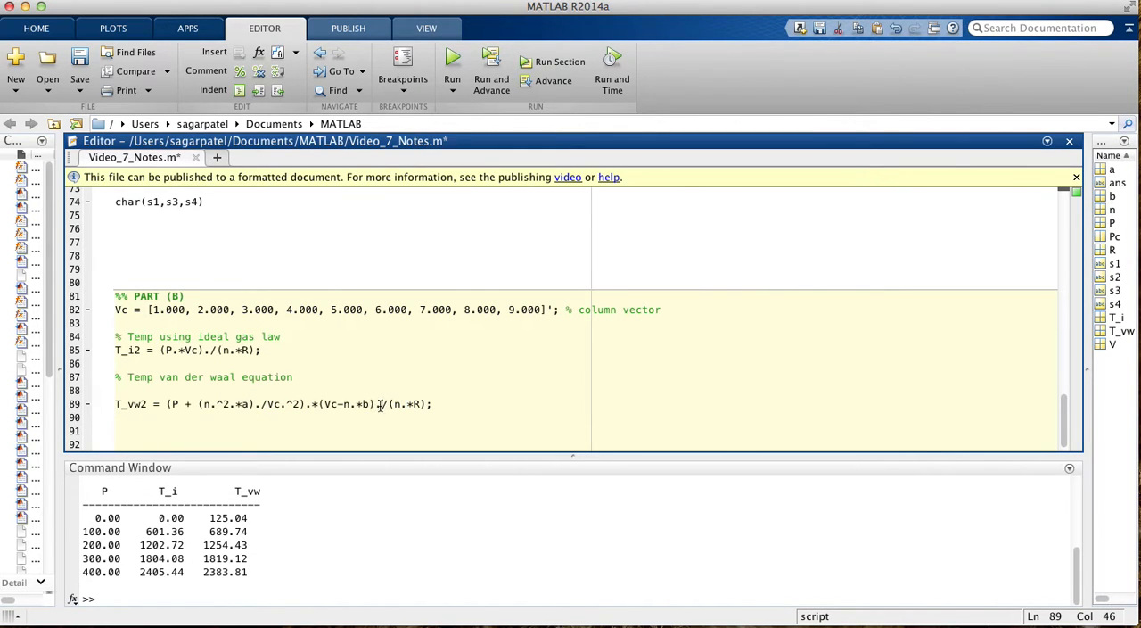
click(310, 403)
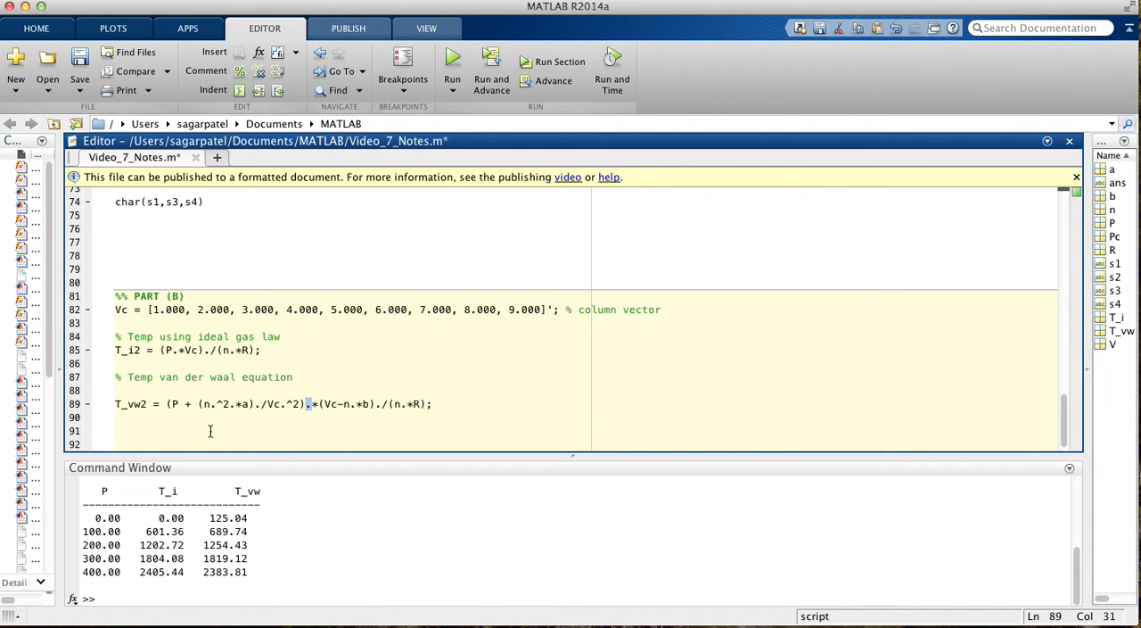
scroll(up, 3)
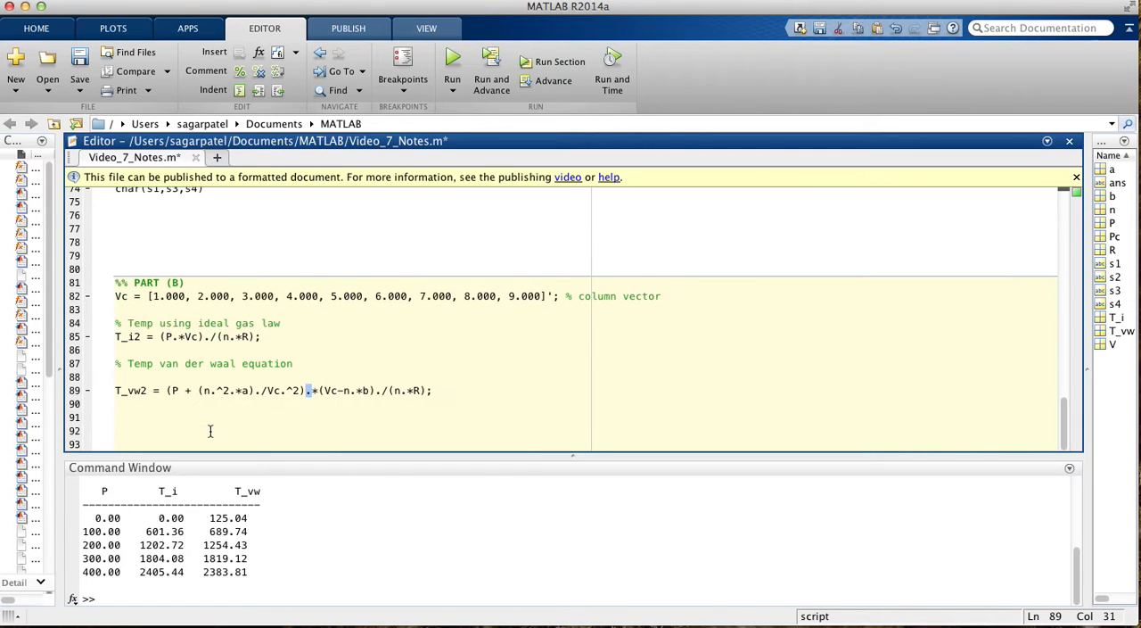
click(210, 431)
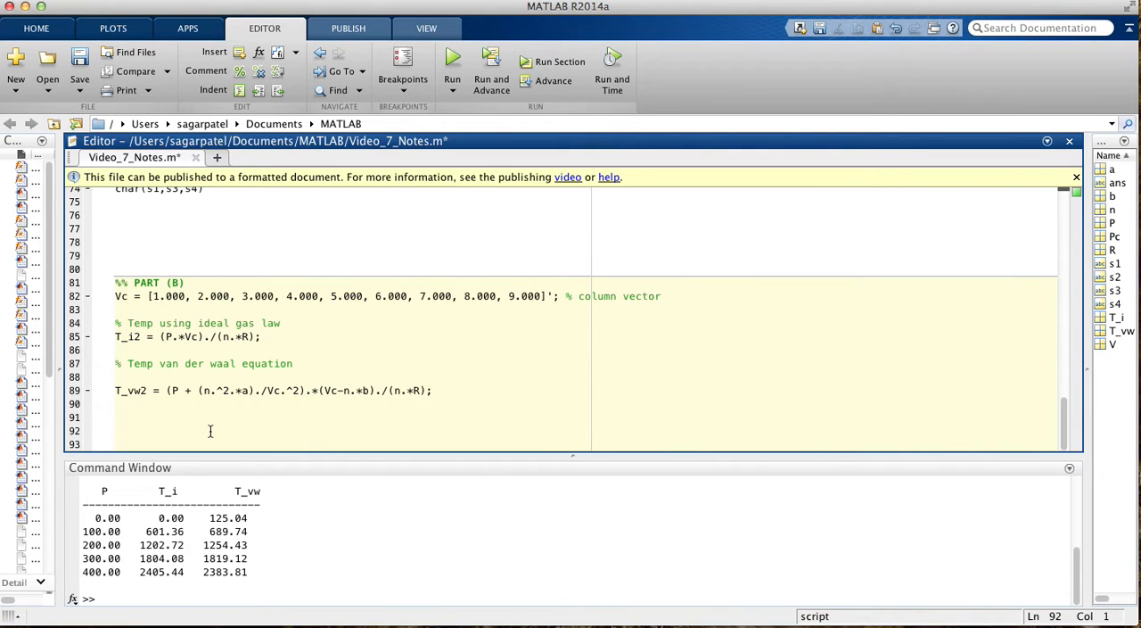
click(275, 337)
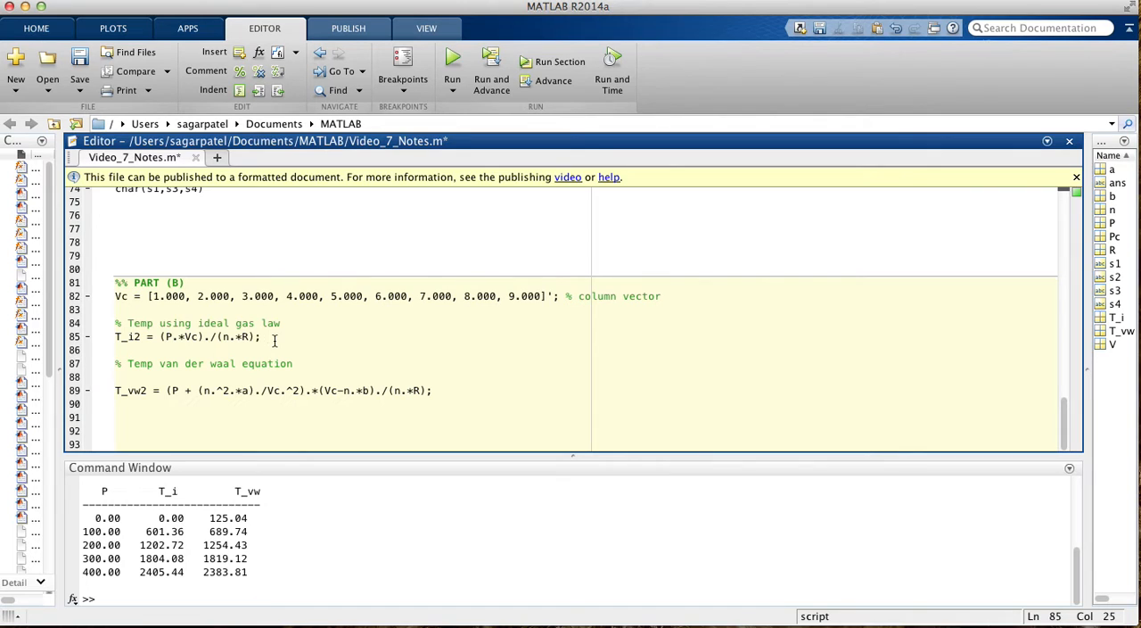
click(424, 390)
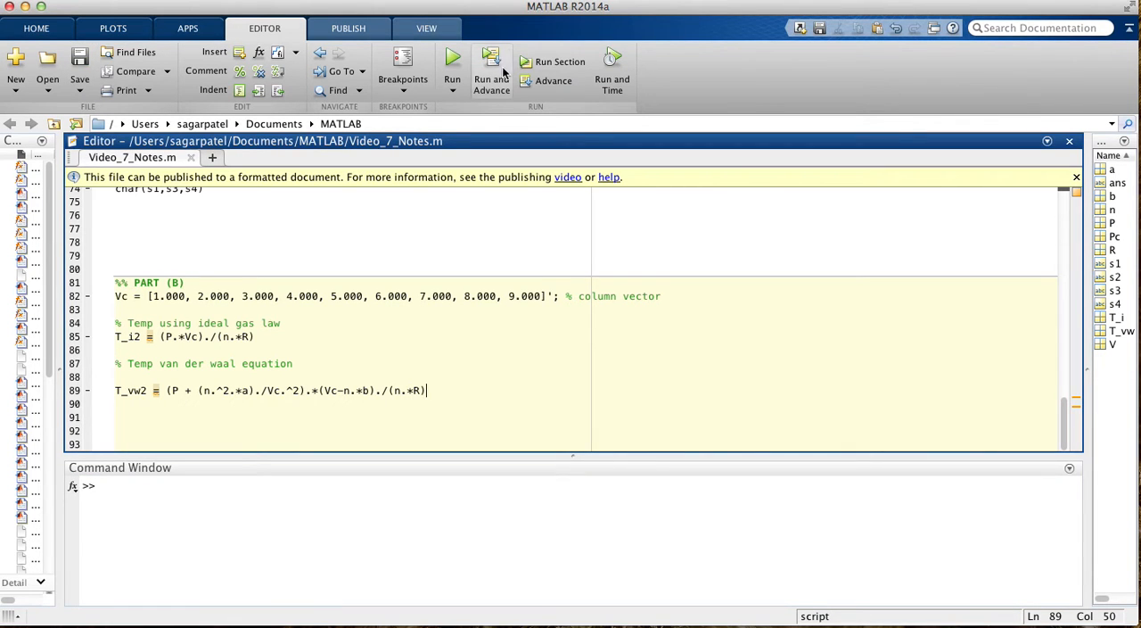
Step: Run the script and compare the printed T_i2 and T_vw2 columns with the reference table
click(453, 60)
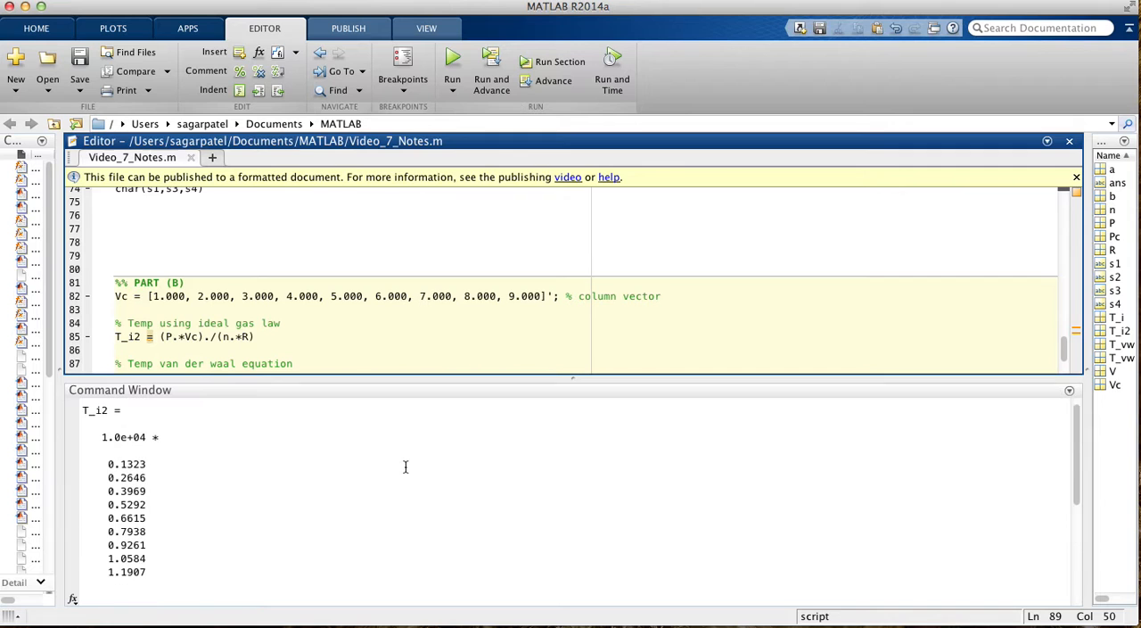
scroll(up, 3)
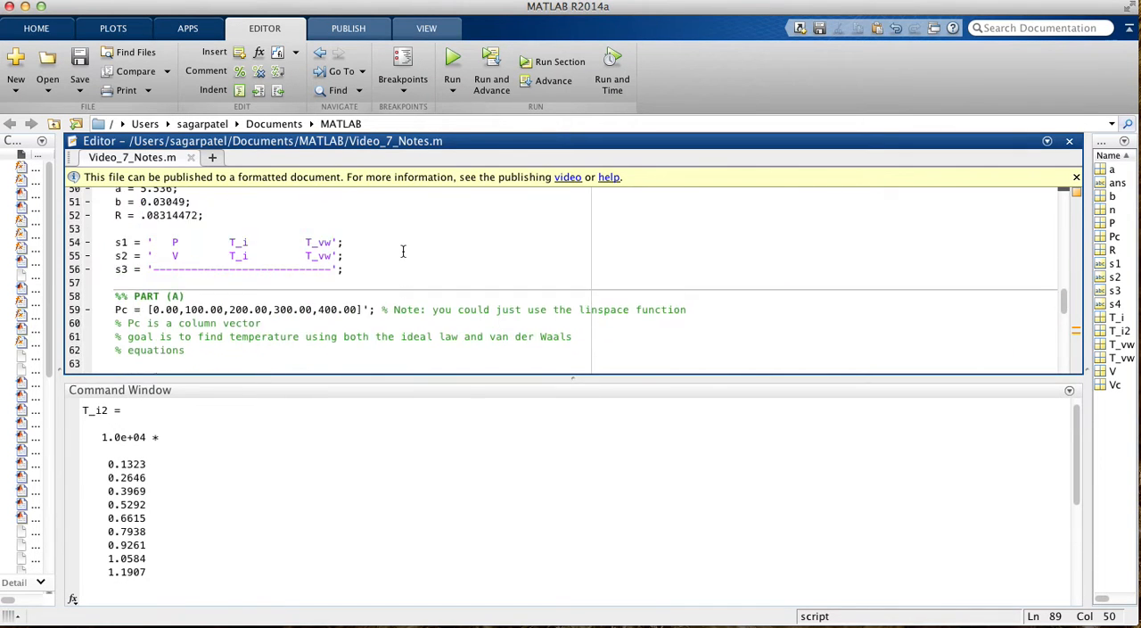
scroll(up, 3)
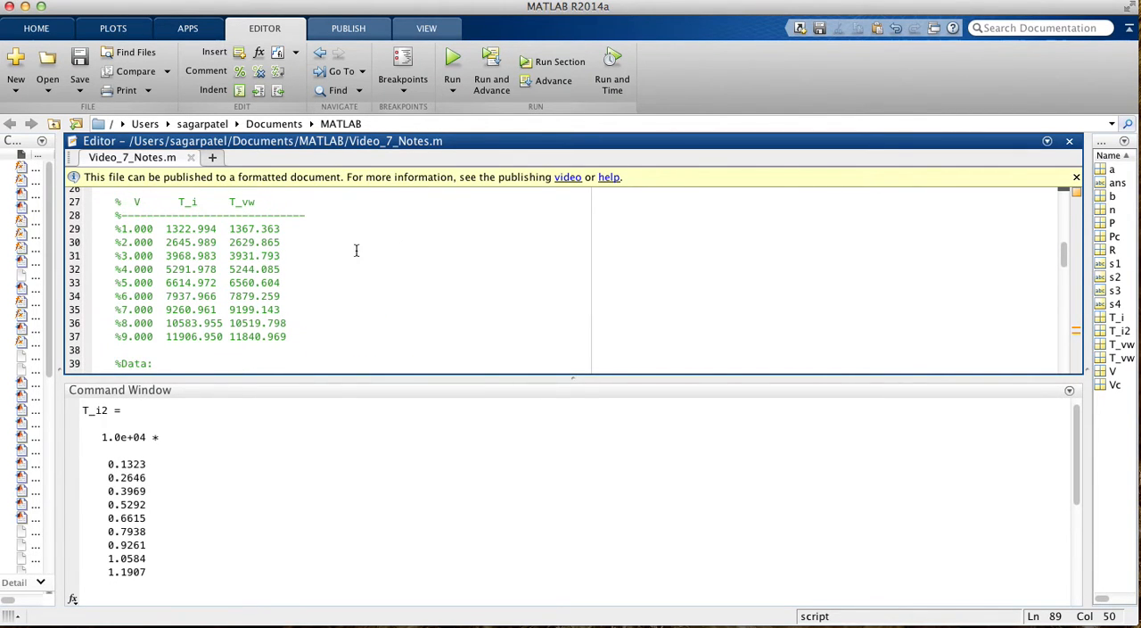
mouse_move(148, 435)
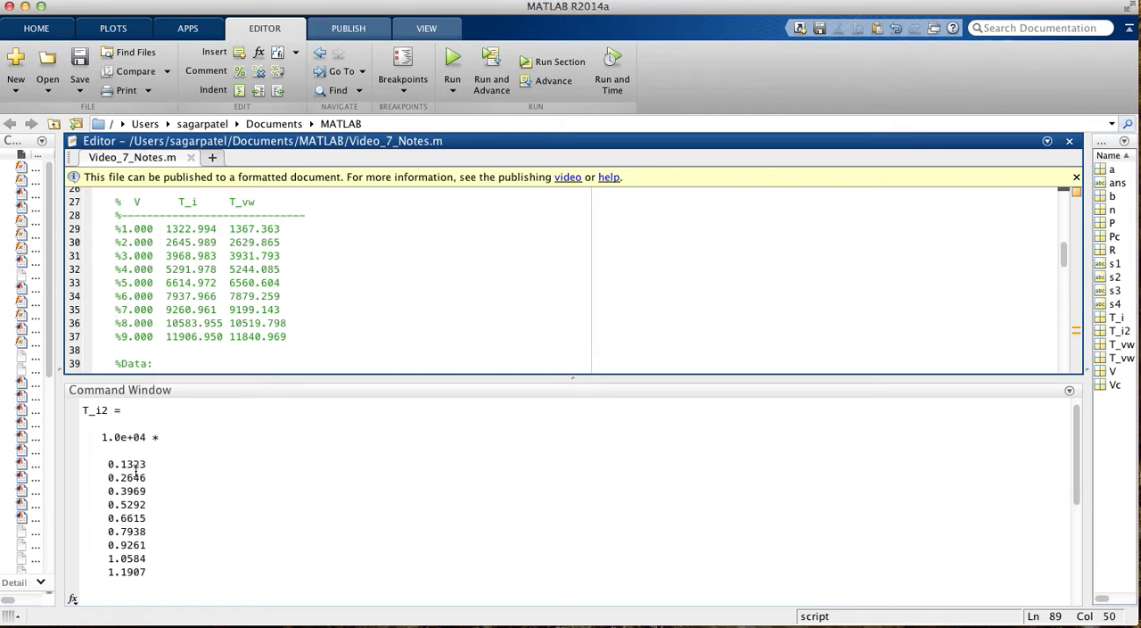
mouse_move(360, 375)
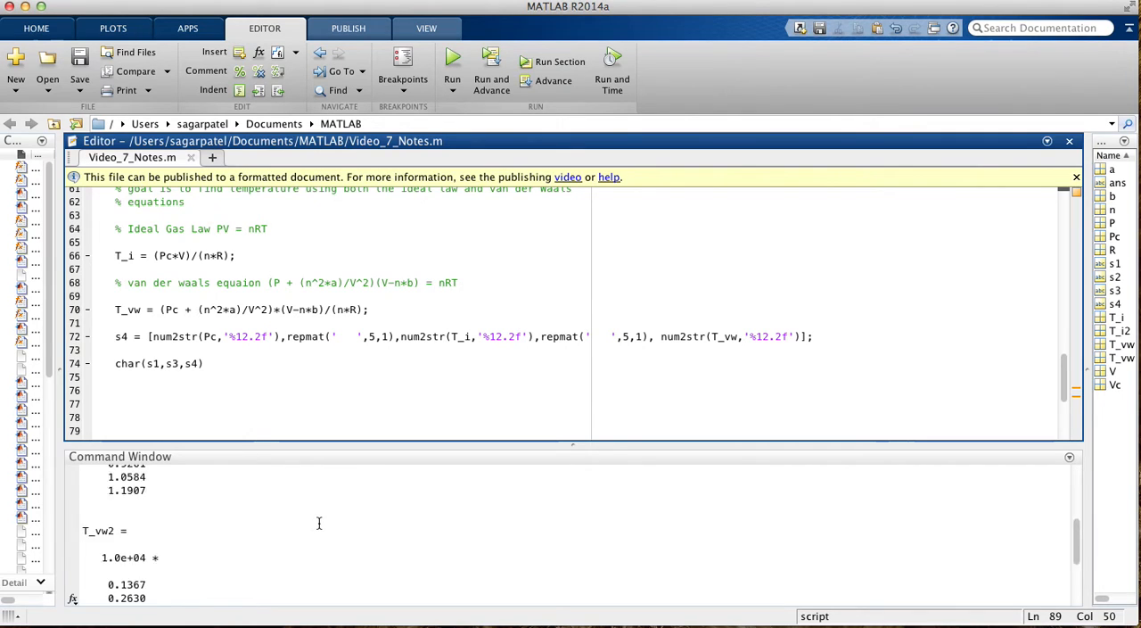
scroll(down, 3)
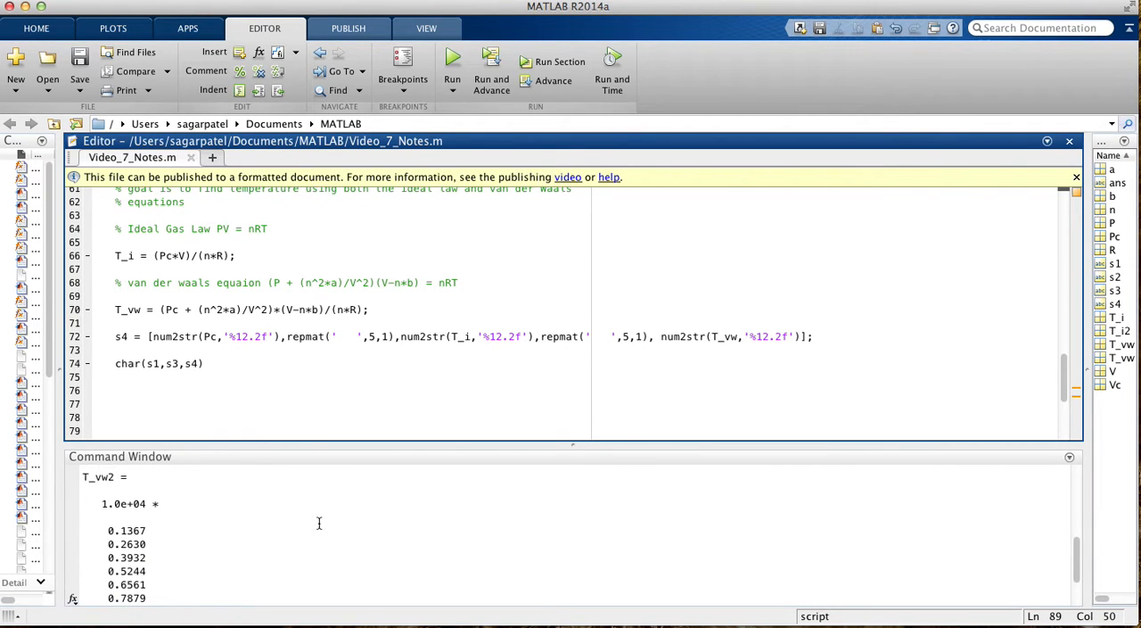
scroll(up, 3)
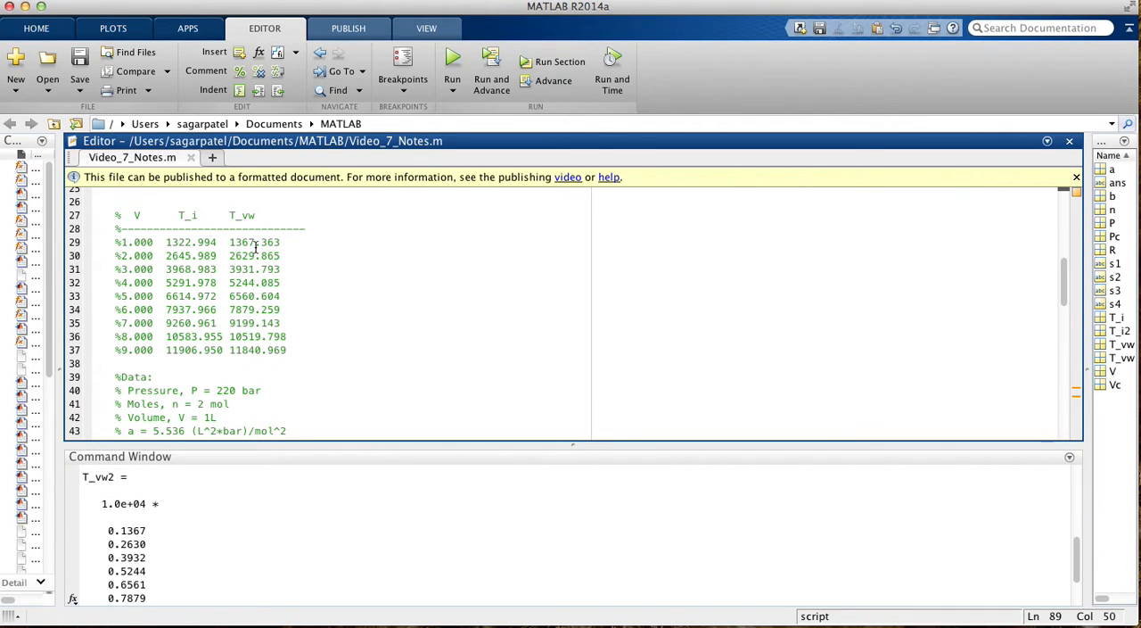
mouse_move(285, 421)
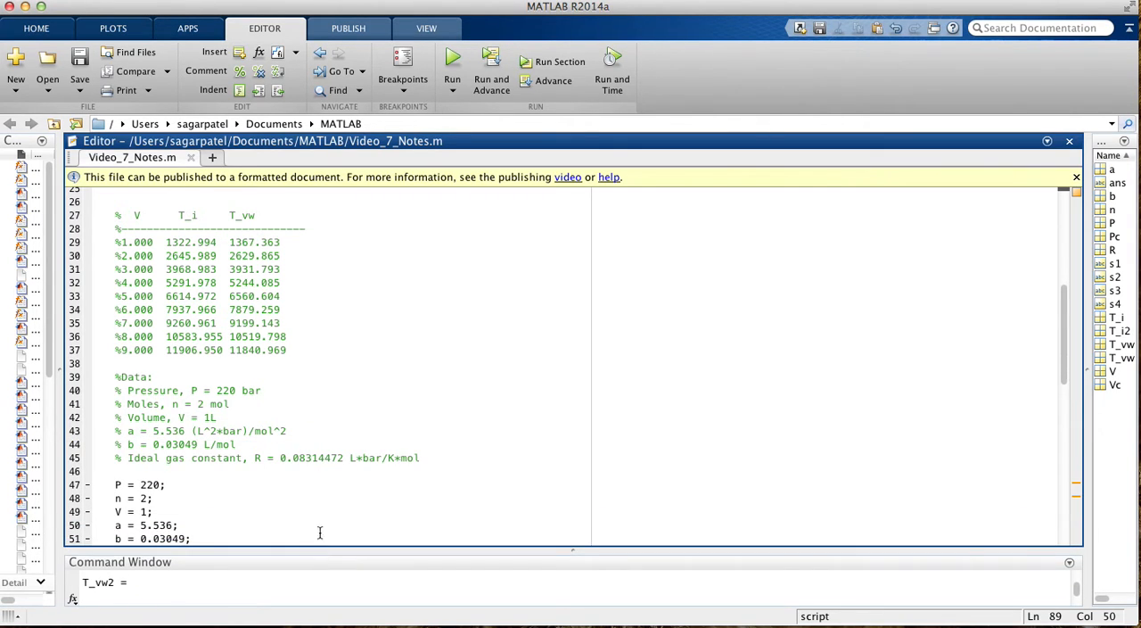
scroll(down, 3)
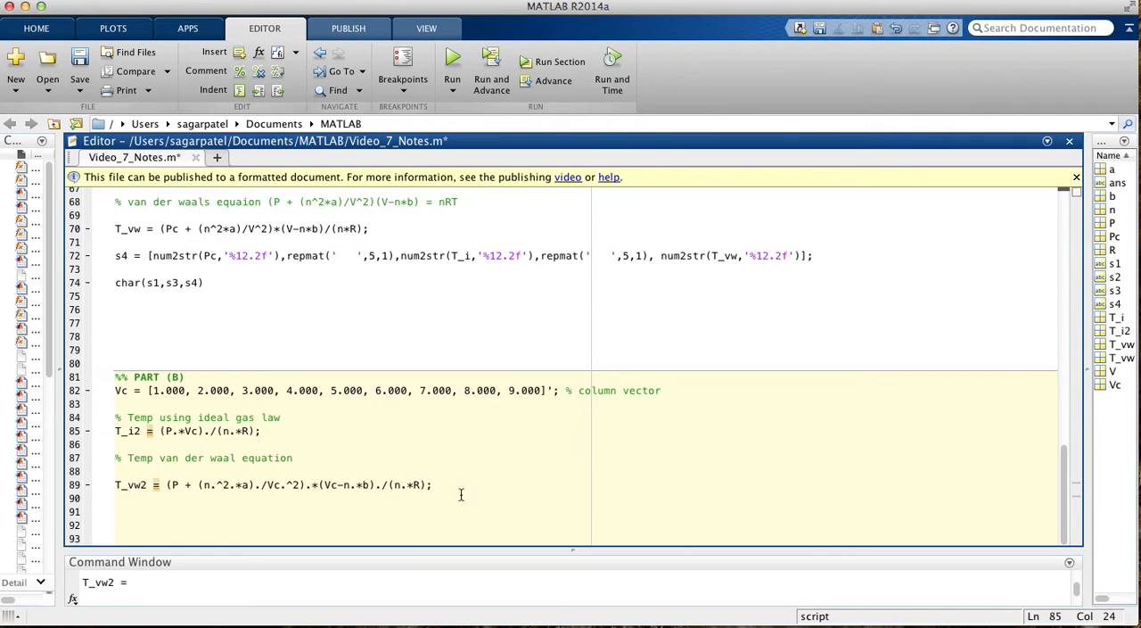
Step: Write char(s2,s3,s5) below T_vw2, checking the s2 and s3 header strings for the names
text(cha)
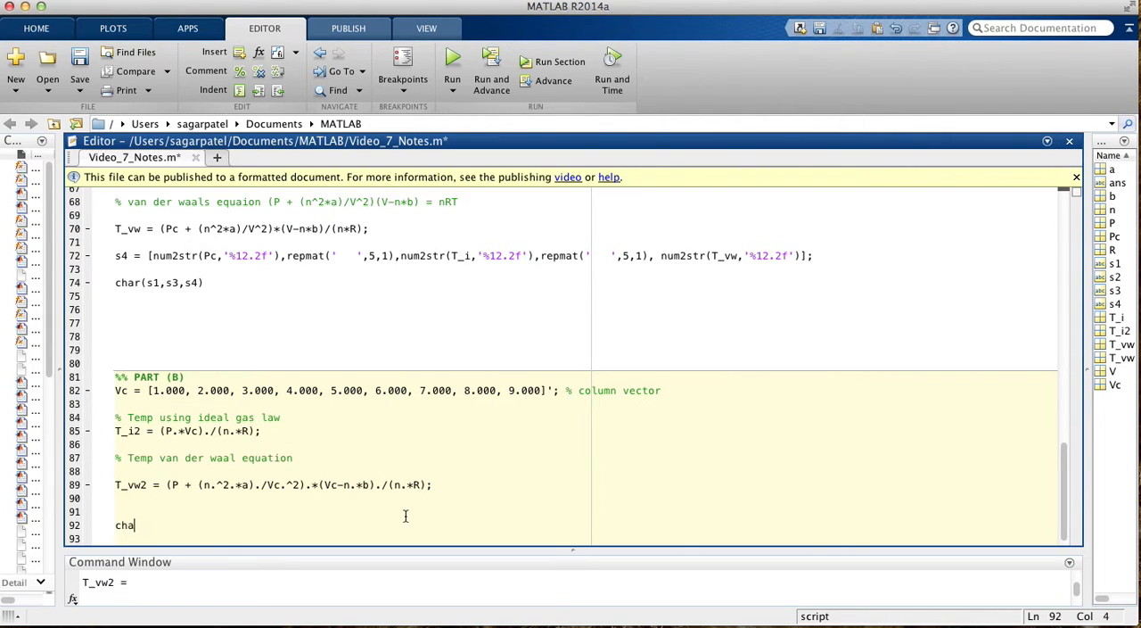
text(()
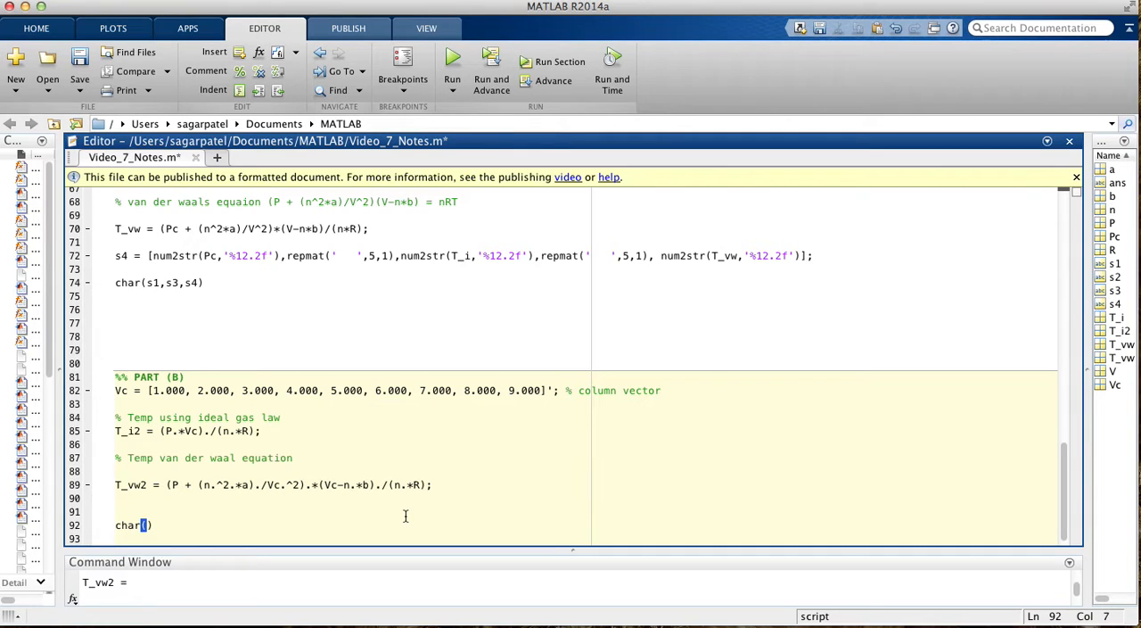
scroll(up, 3)
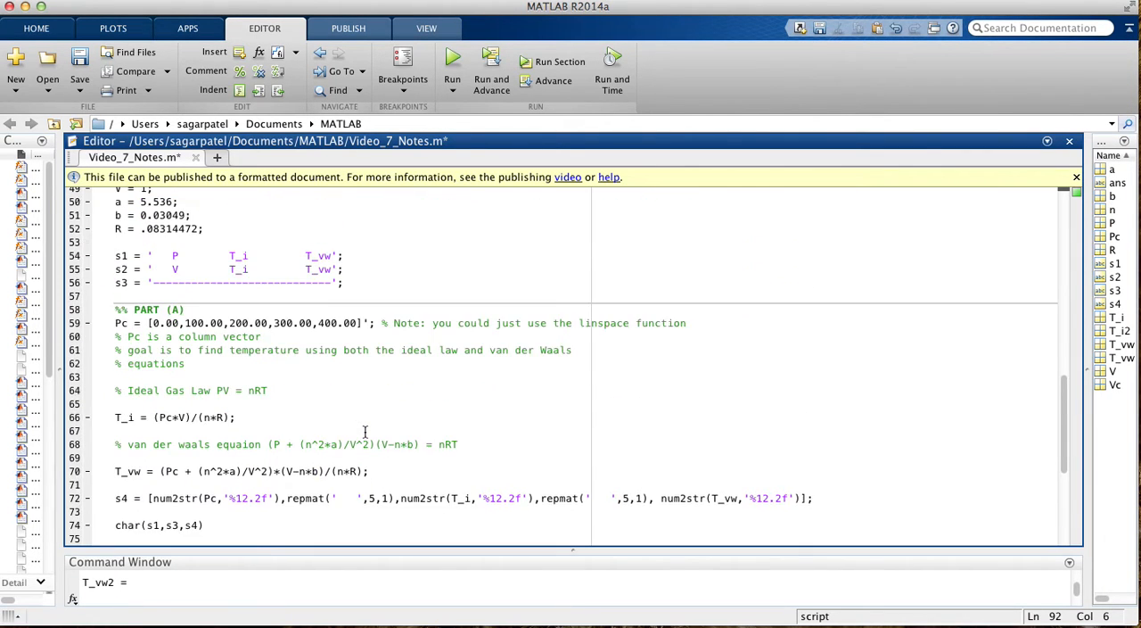
scroll(up, 3)
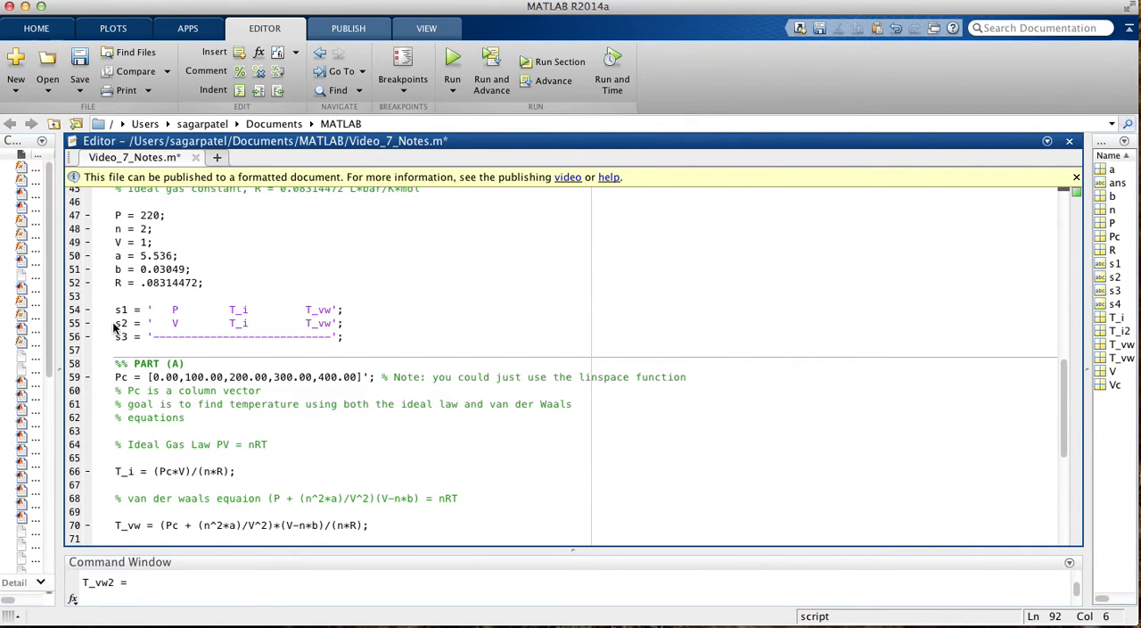
drag(114, 322, 342, 335)
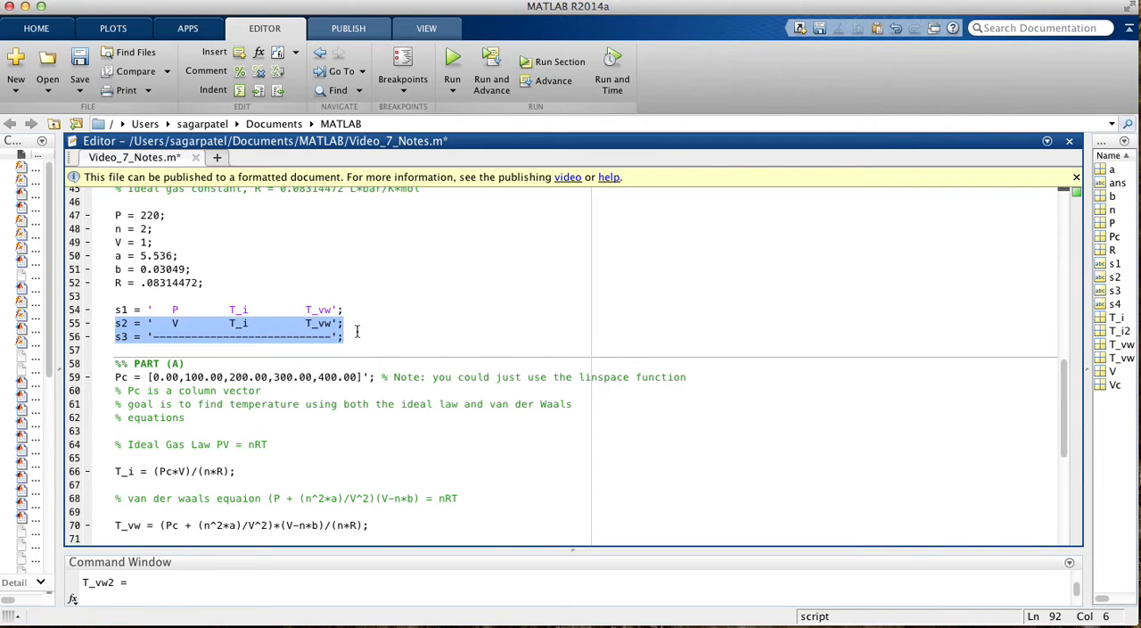
click(132, 331)
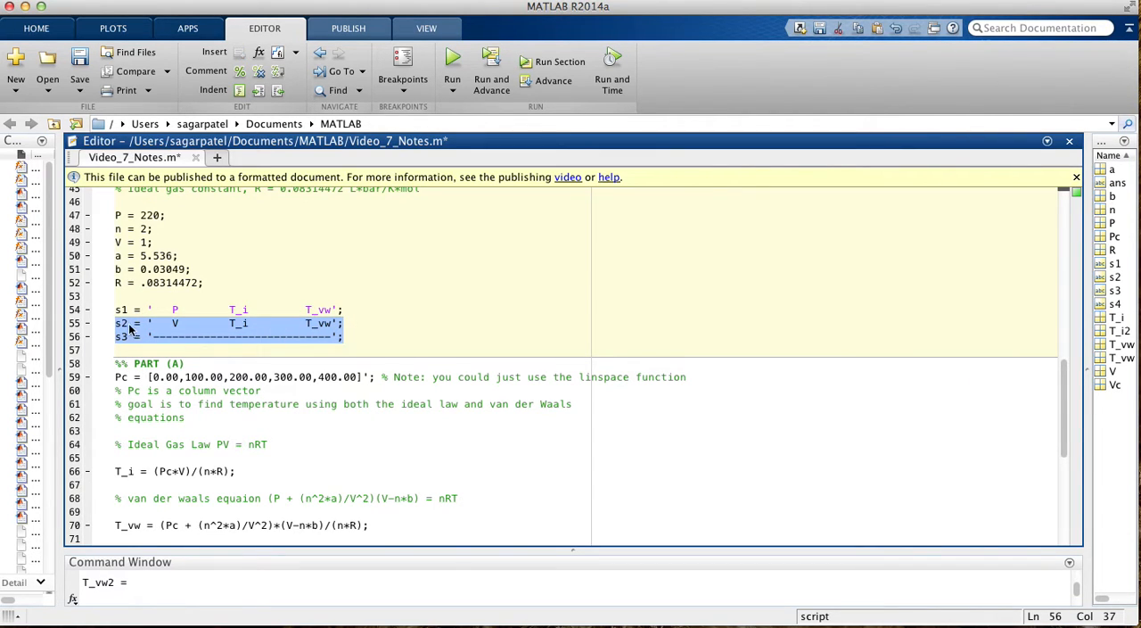
scroll(down, 3)
text(char()
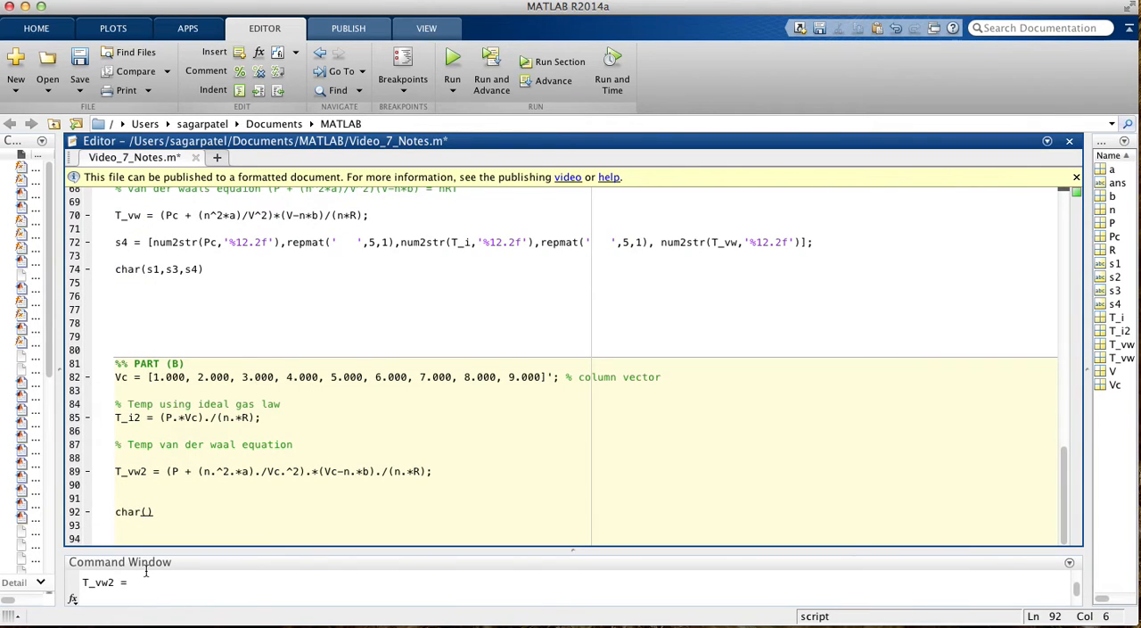
text(s2,)
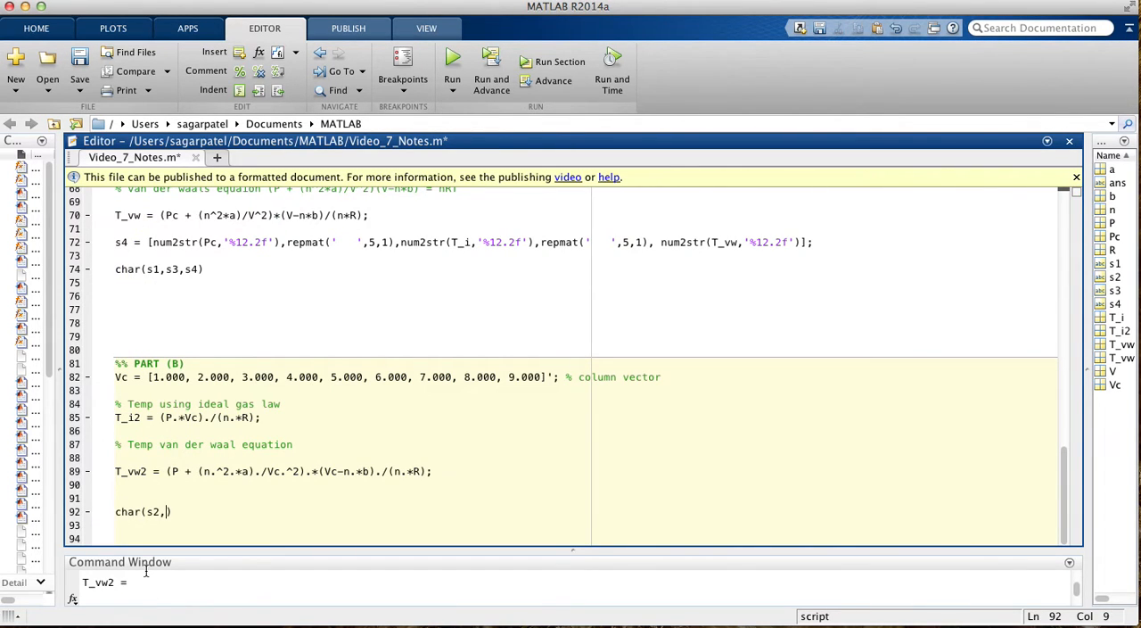
text(s3,)
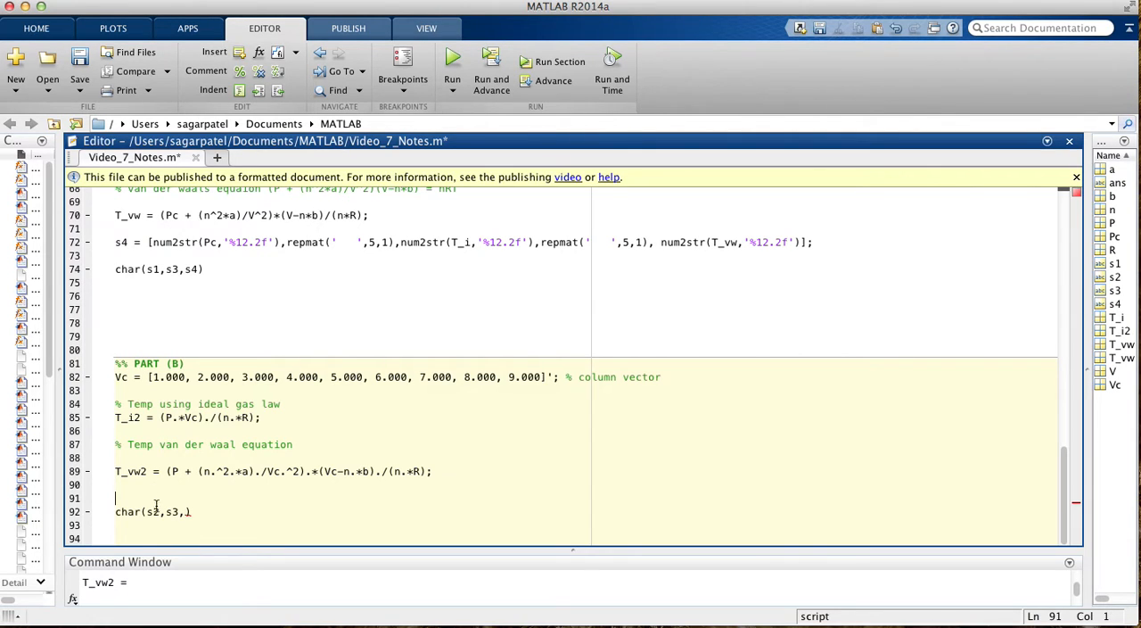
text(s5)
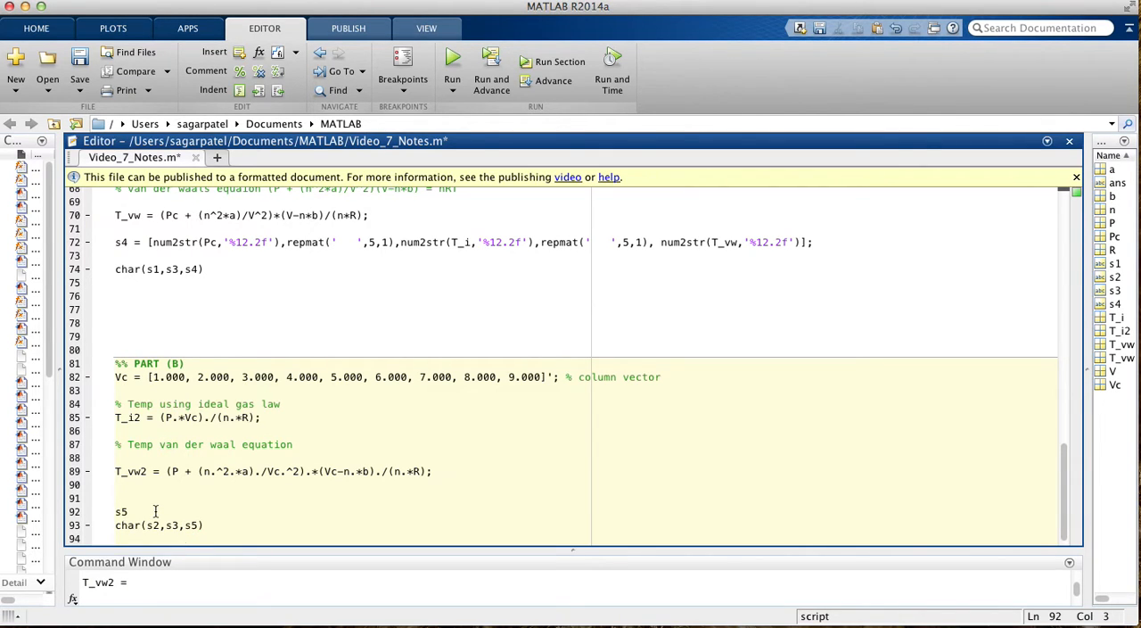
Step: Start an s5 = assignment on the line above the char call
text(=)
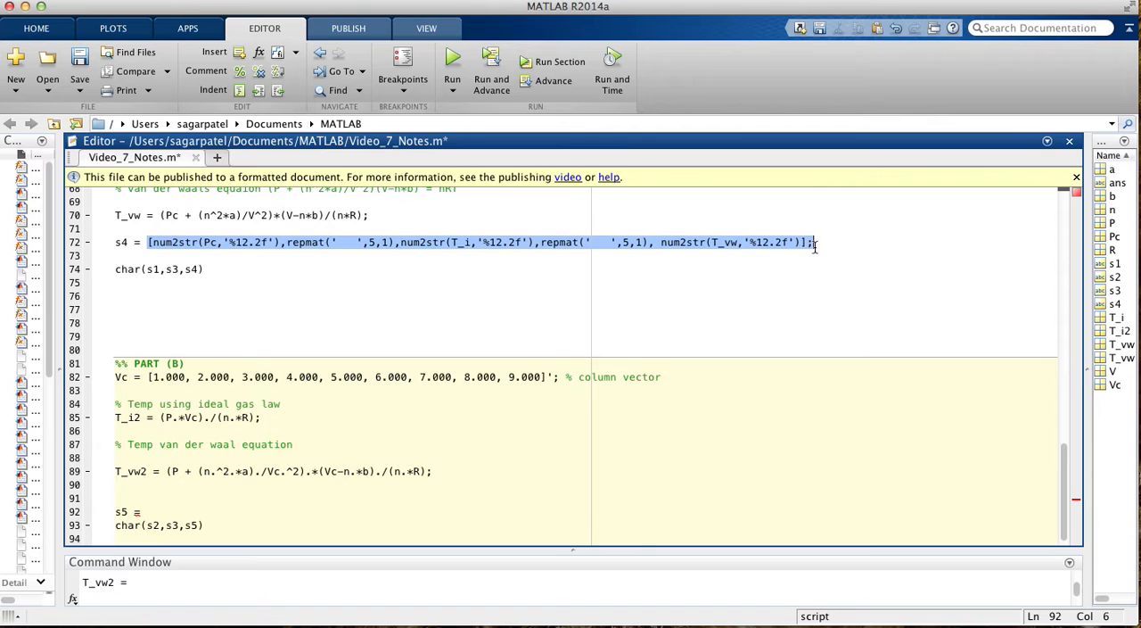
Step: Copy the s4 num2str/repmat row expression into s5 and empty its first num2str argument
right_click(812, 242)
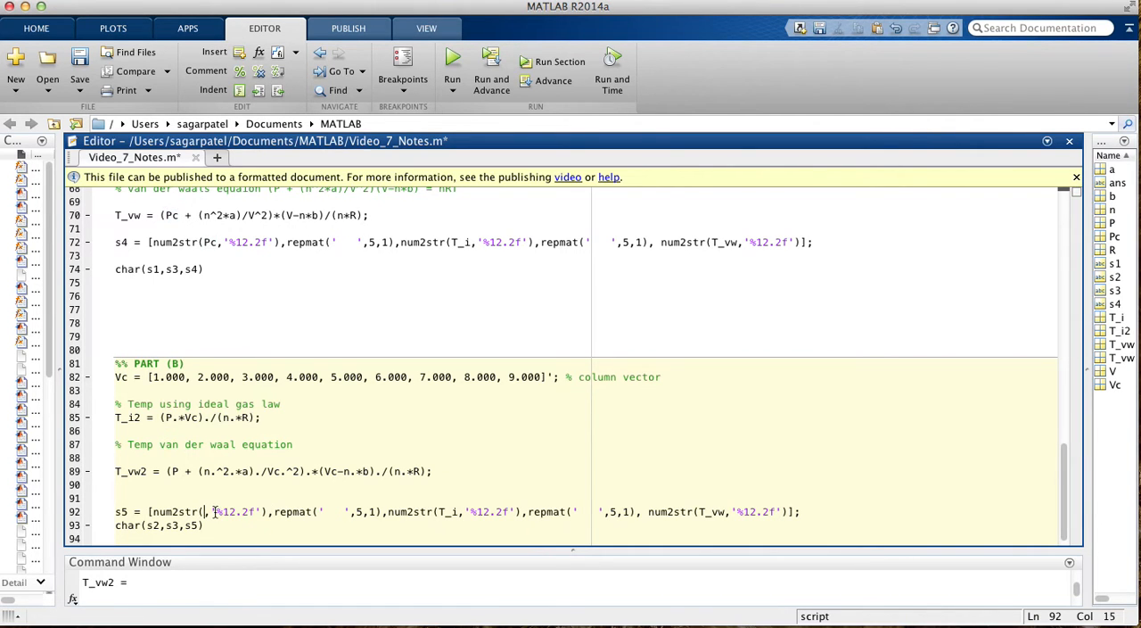
scroll(up, 3)
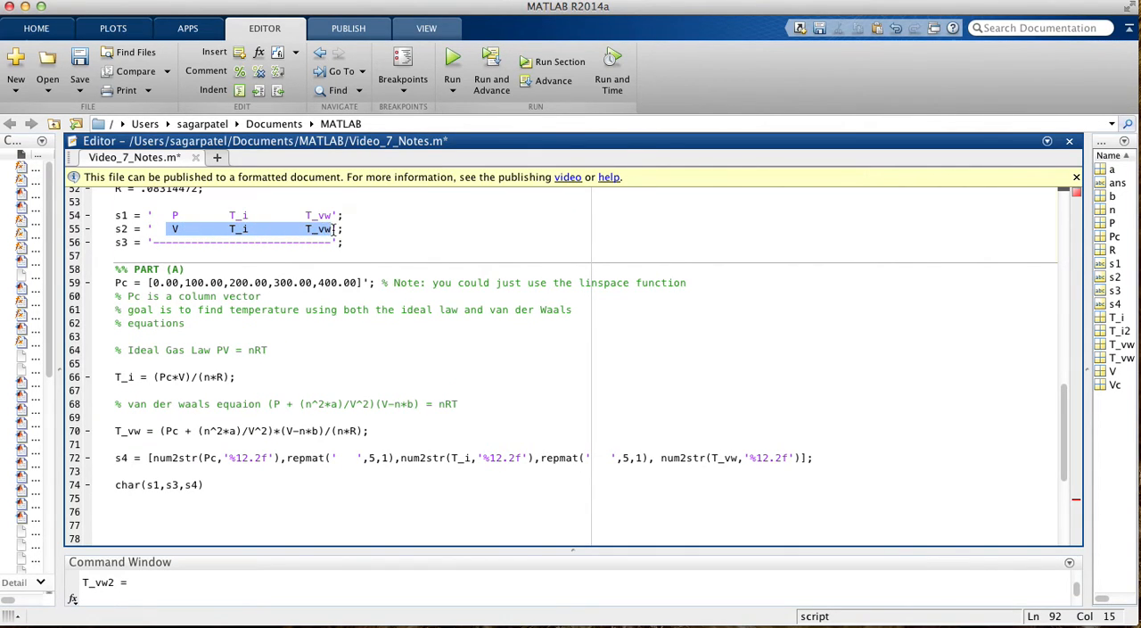
scroll(down, 3)
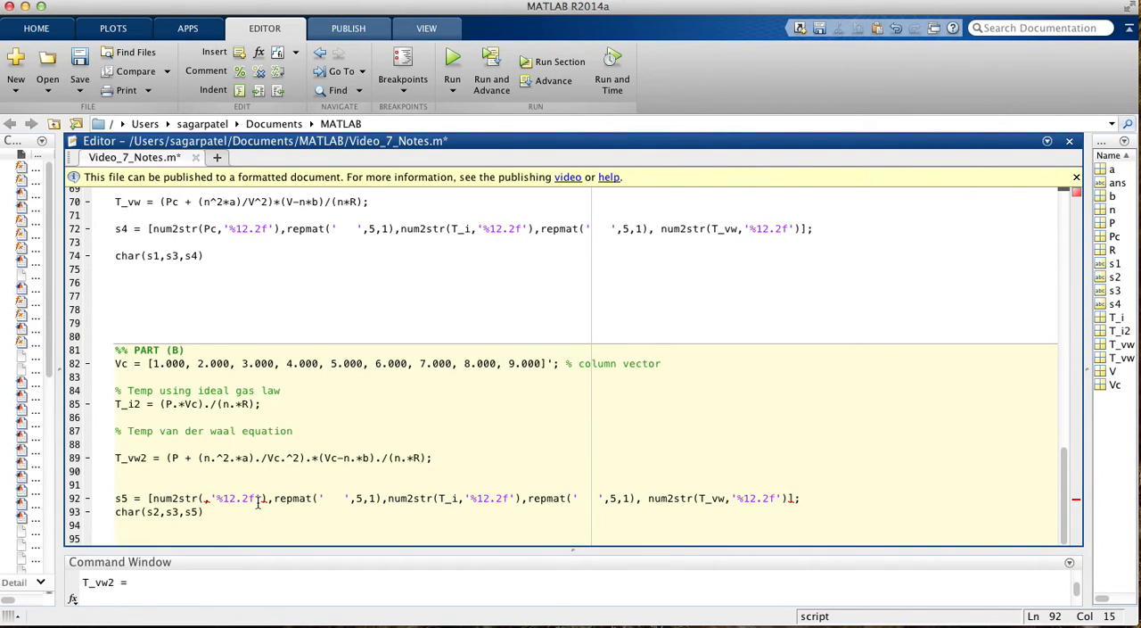
Step: Make s5 format Vc, T_i2 and T_vw2, each with a '%12.3f' specifier
text(c)
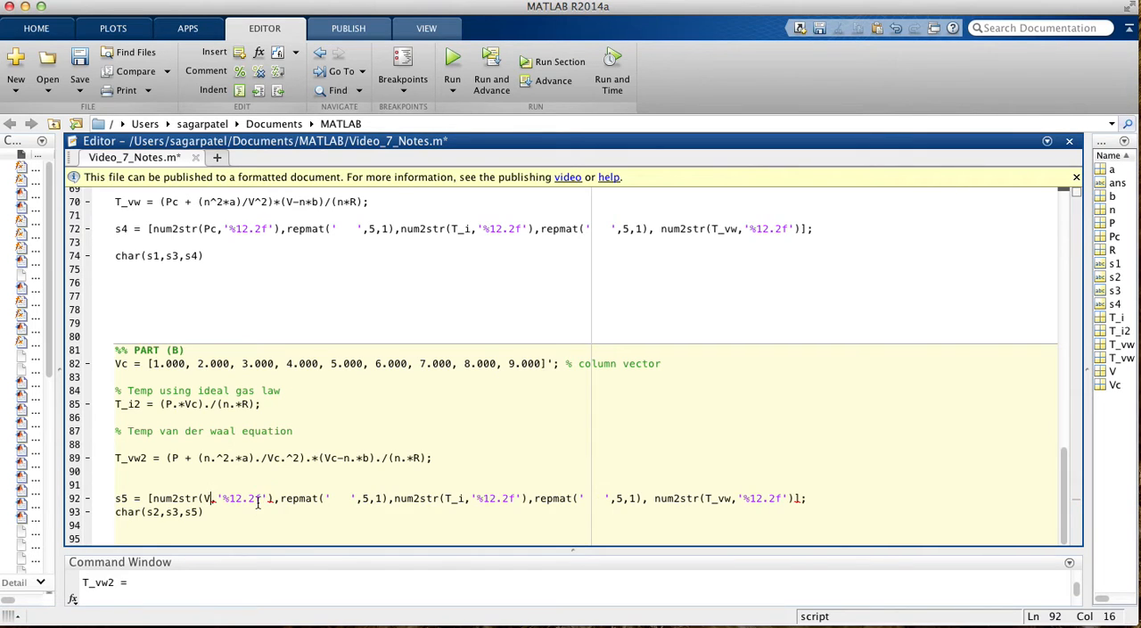
text(c)
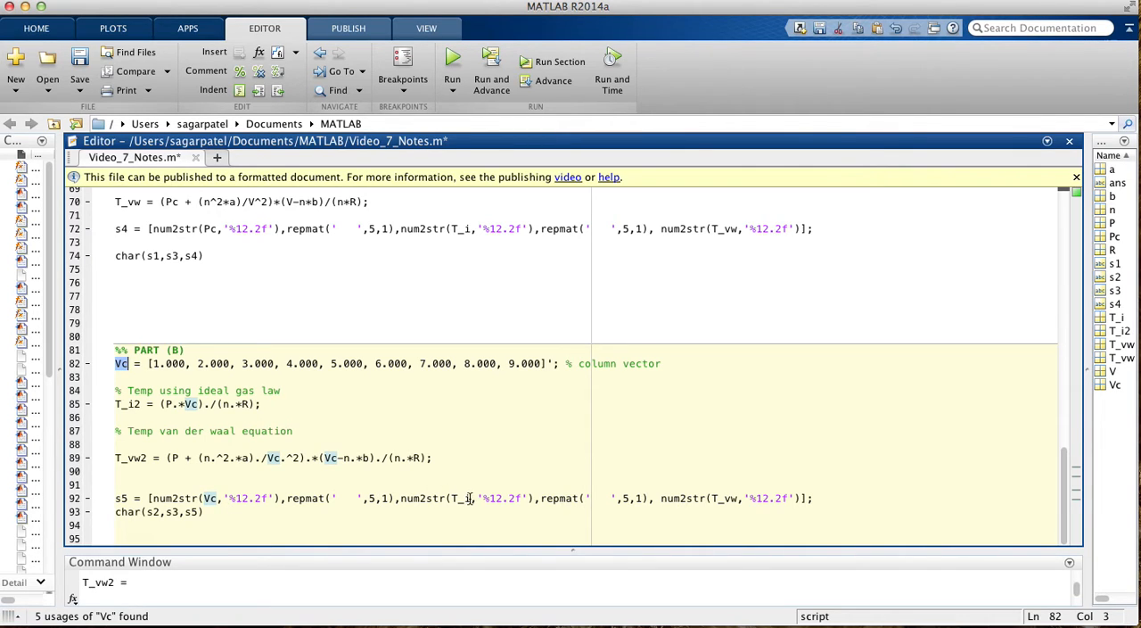
click(460, 498)
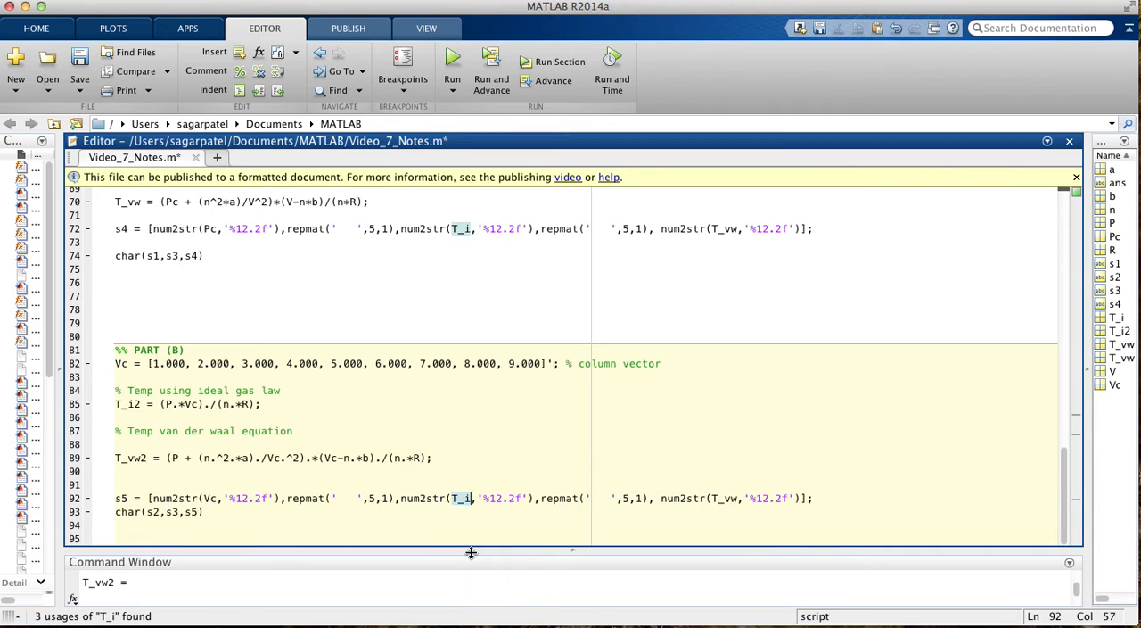
text(2)
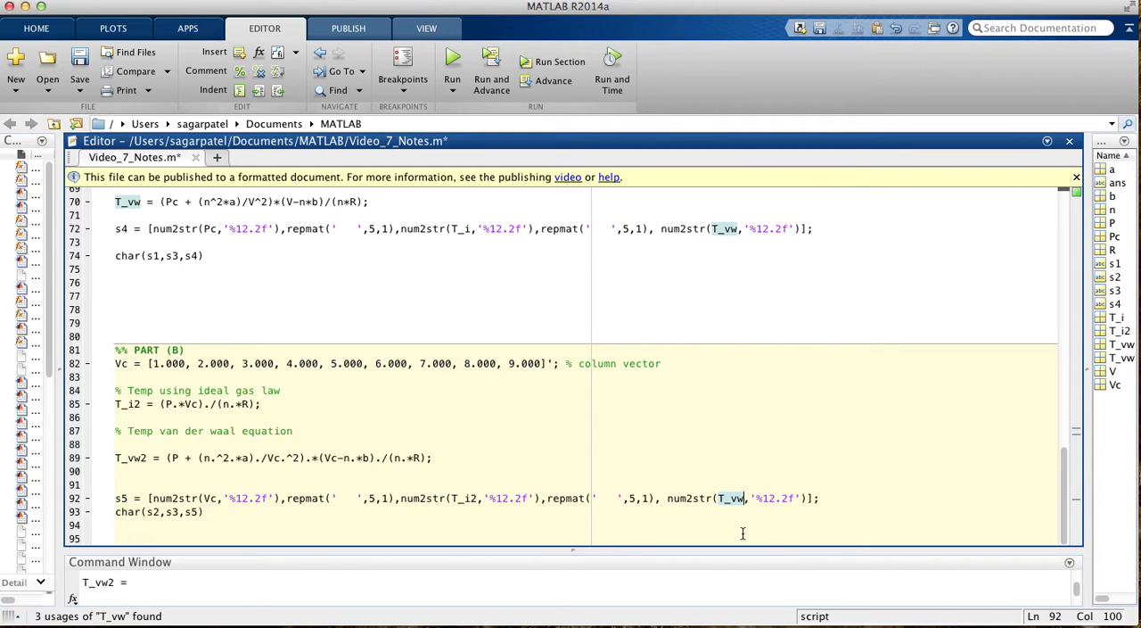
text(2)
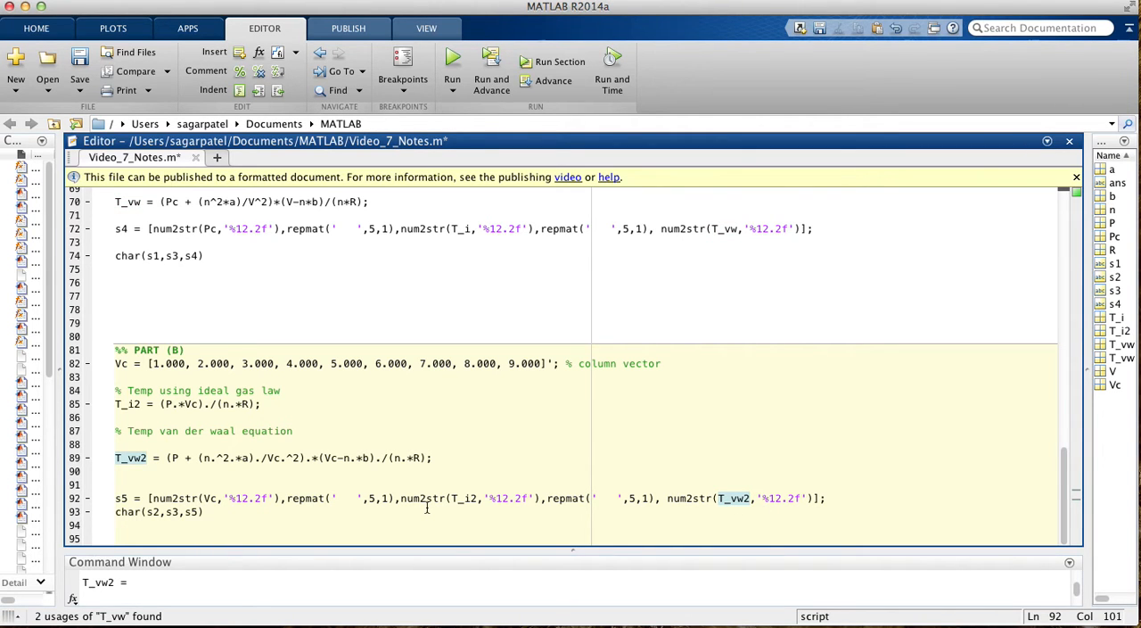
scroll(up, 3)
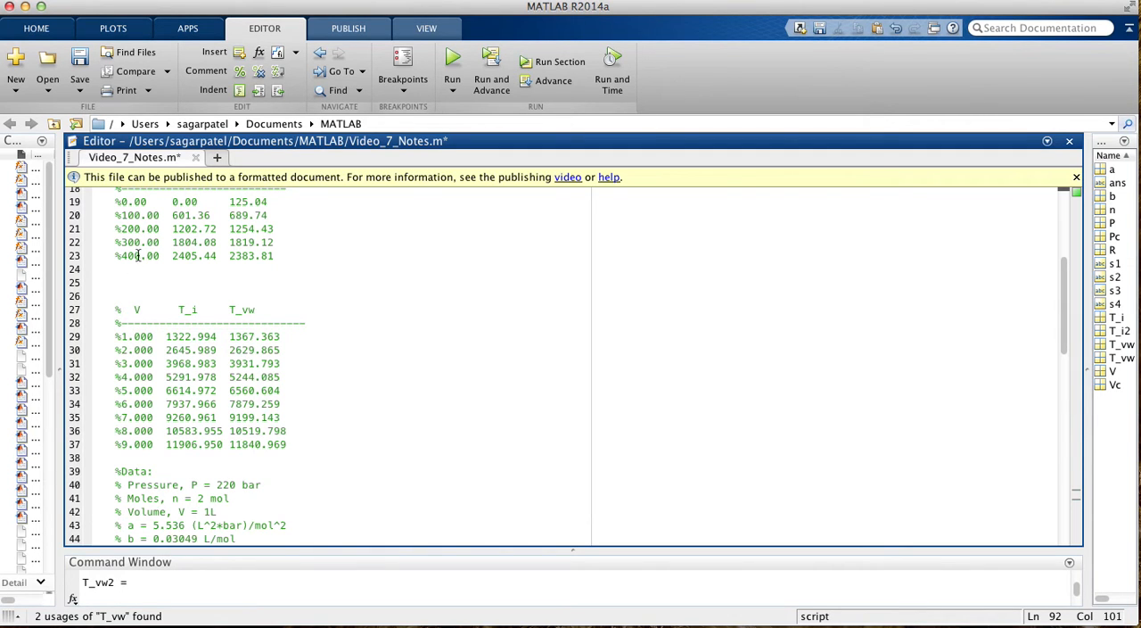
mouse_move(358, 389)
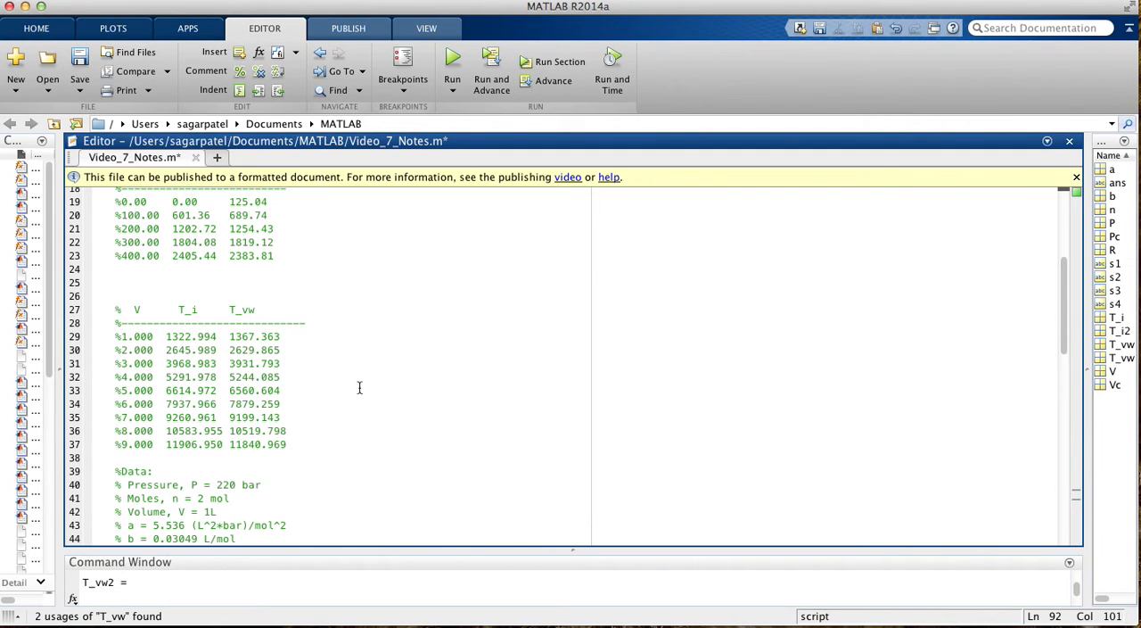
scroll(down, 3)
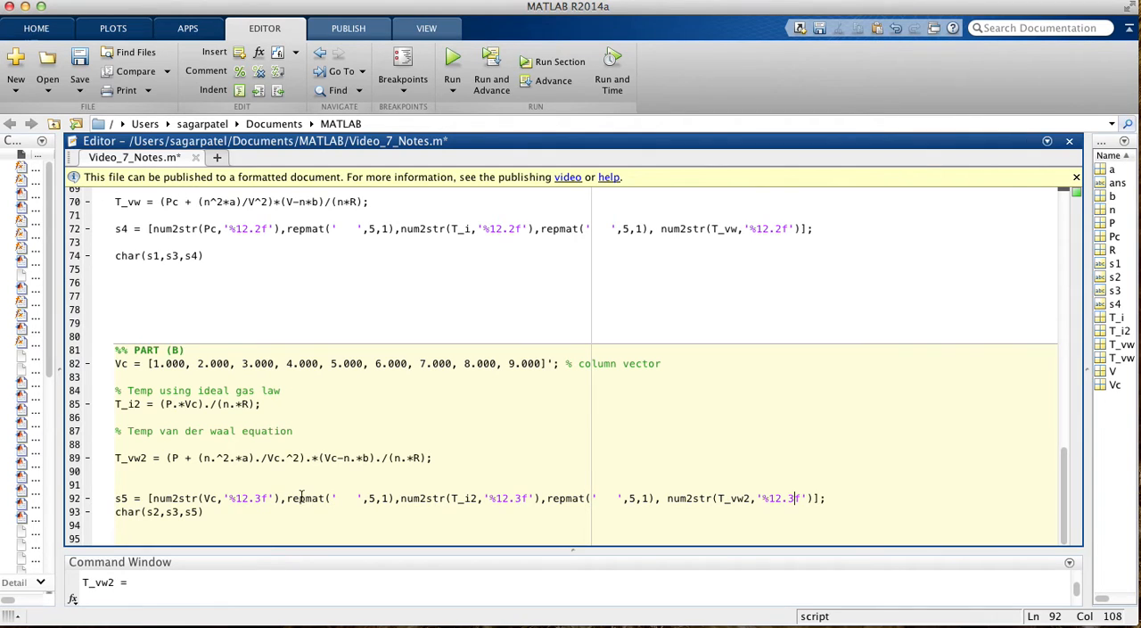
Step: Widen the s5 spacers to repmat(' ',9,1), add a blank line before char(s2,s3,s5), and save
scroll(up, 3)
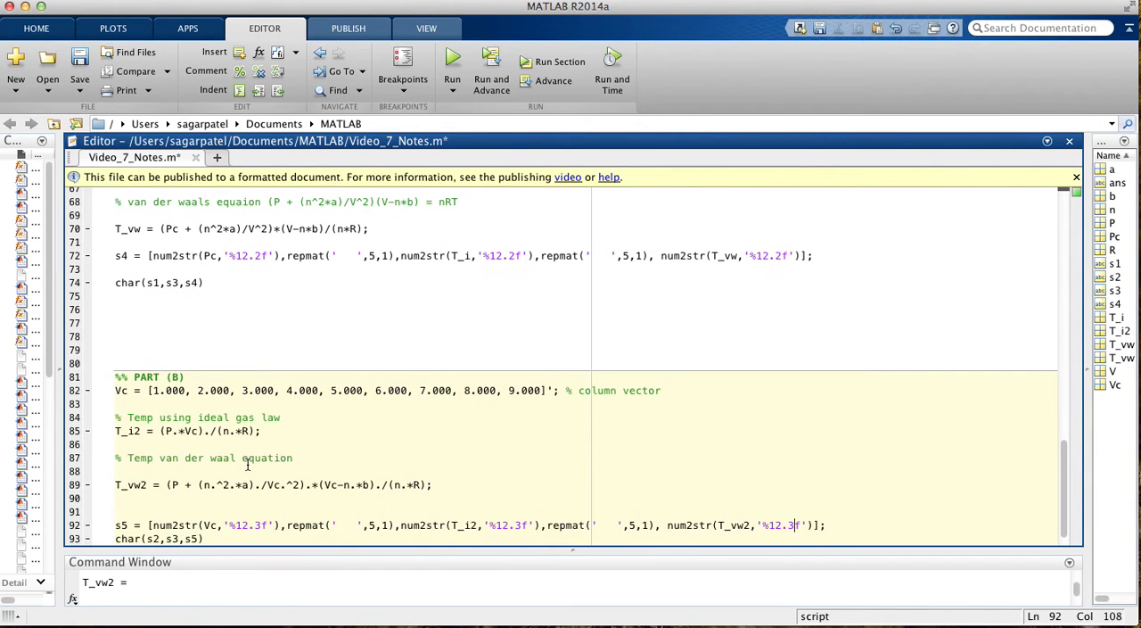
scroll(up, 3)
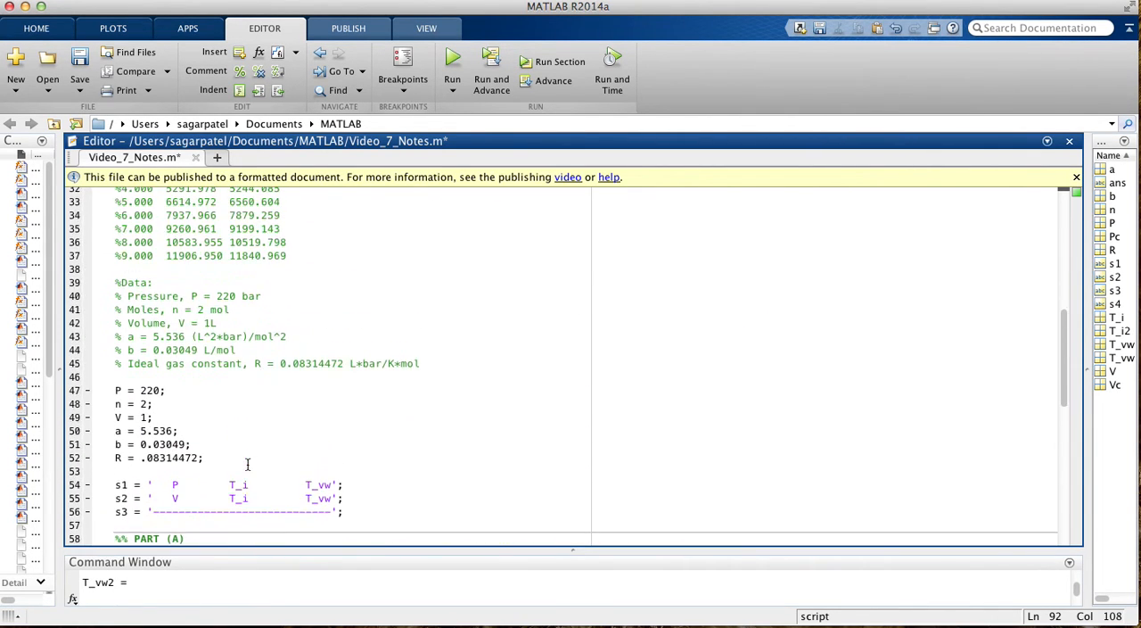
scroll(up, 3)
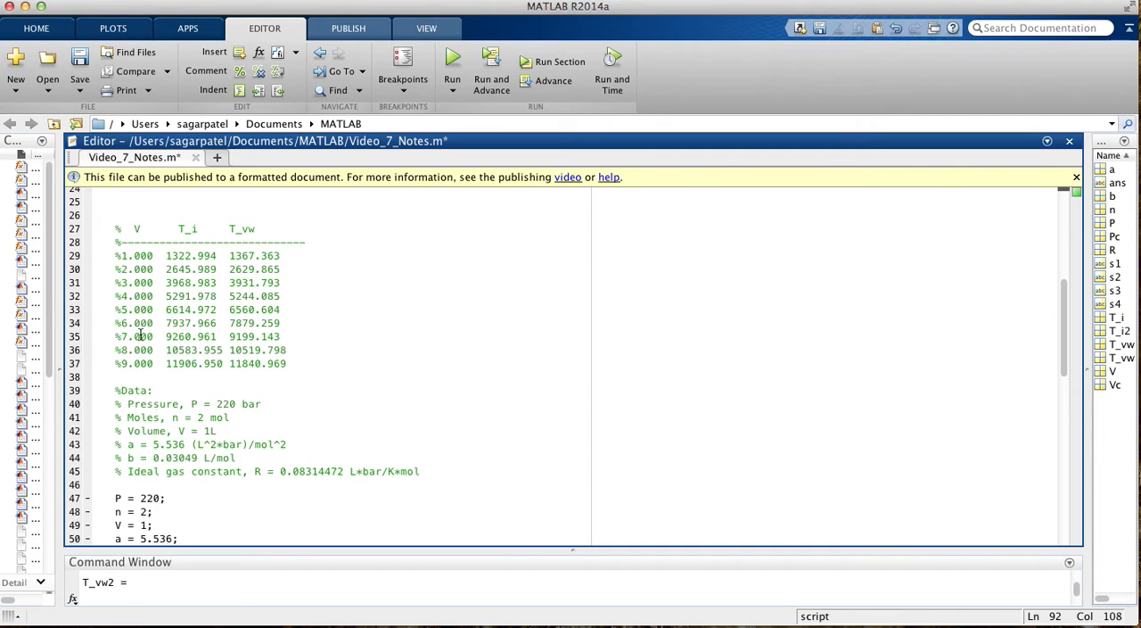
scroll(down, 3)
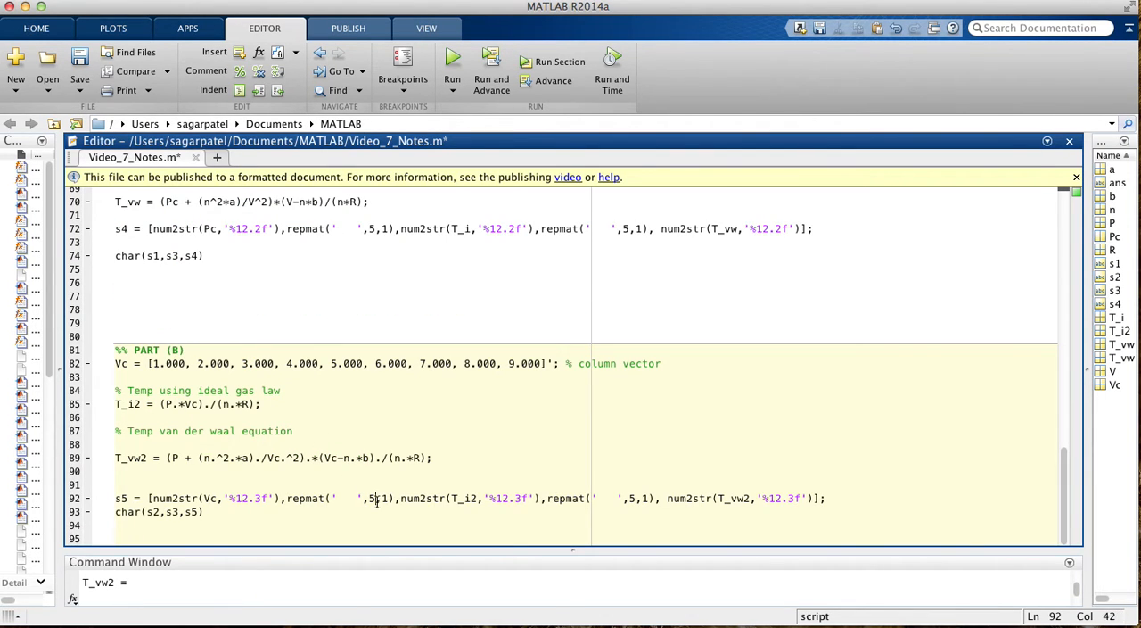
text(9)
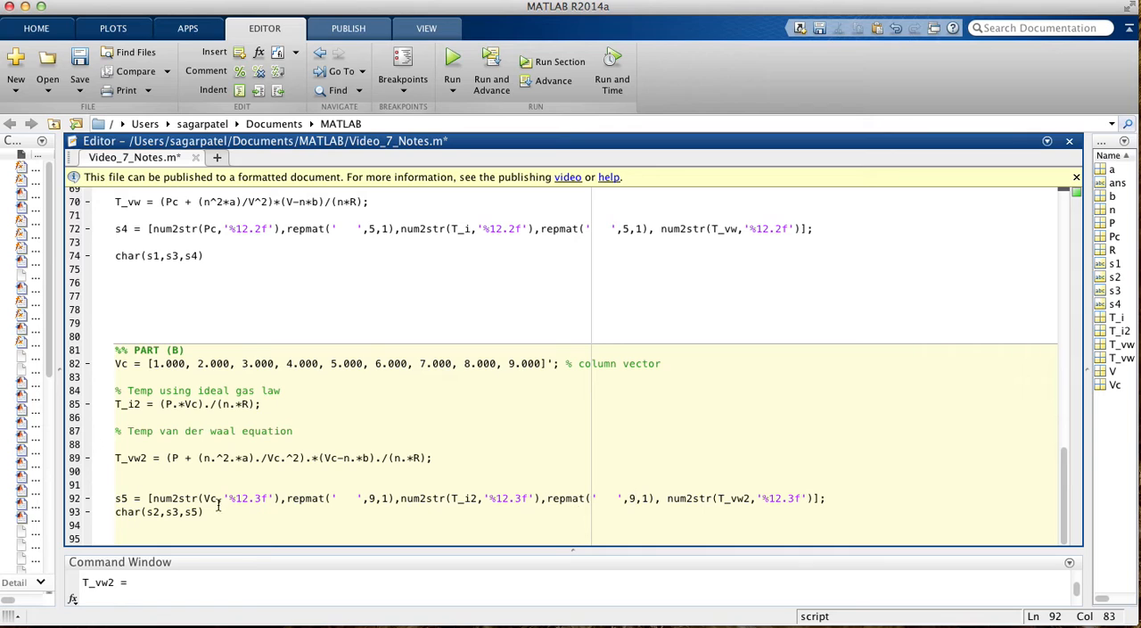
click(828, 498)
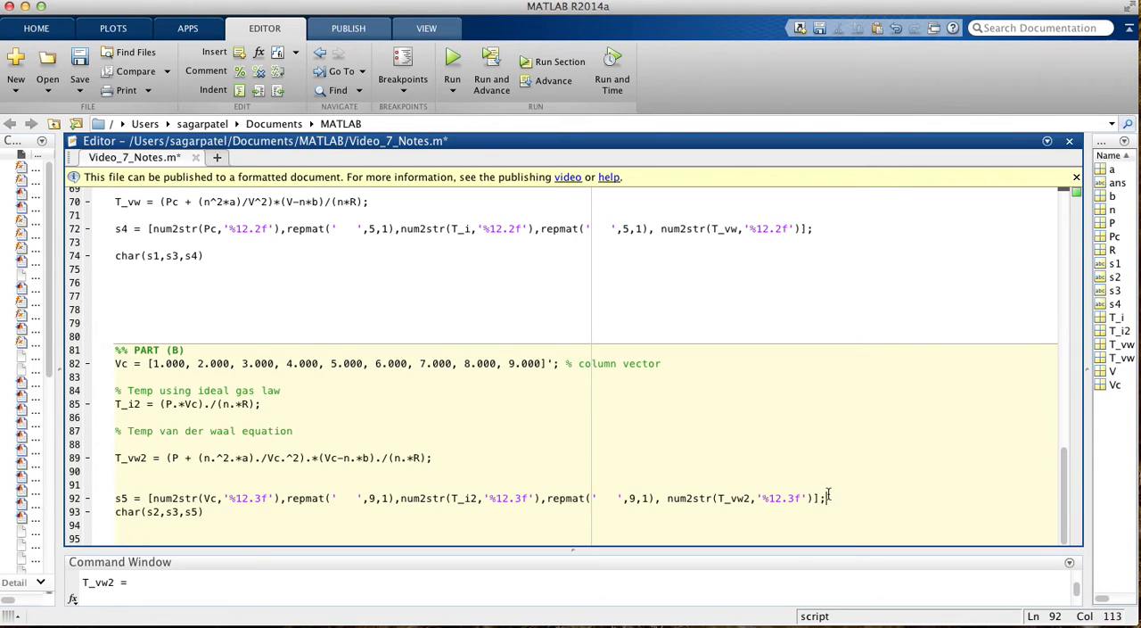
key(Return)
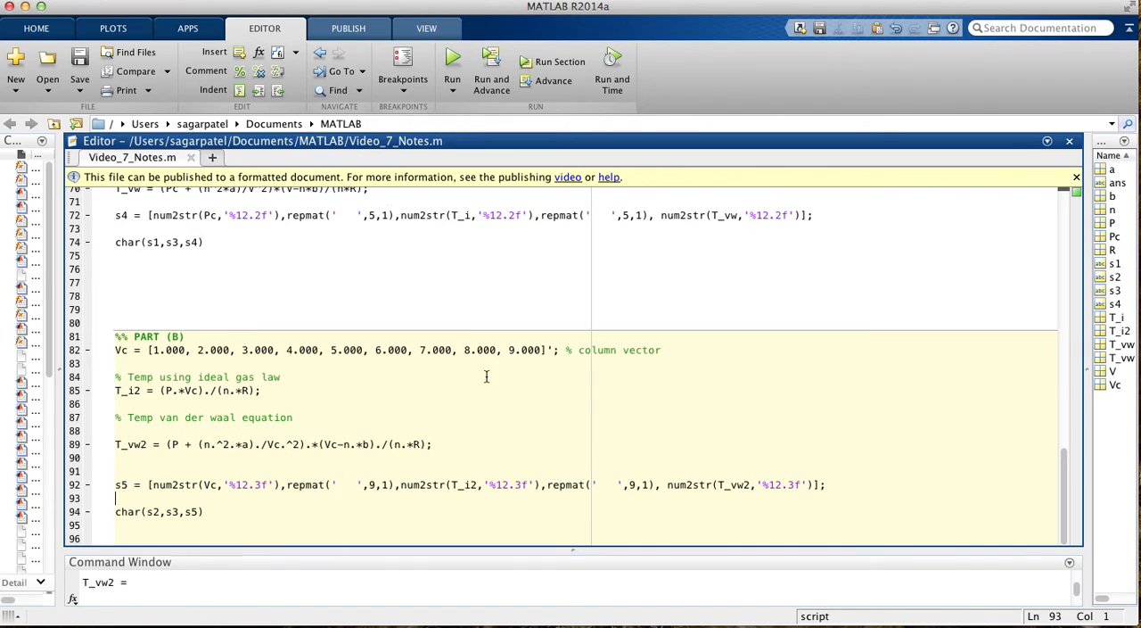
Step: Run the script and compare the printed V, T_i, T_vw table with the commented reference values
drag(571, 557, 570, 496)
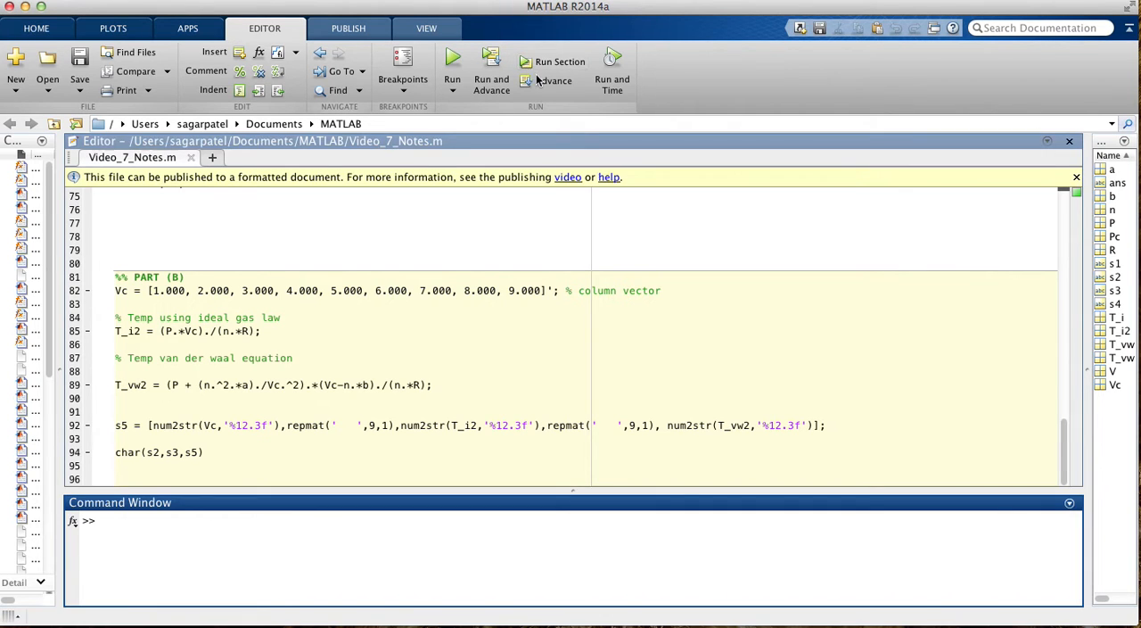
click(453, 61)
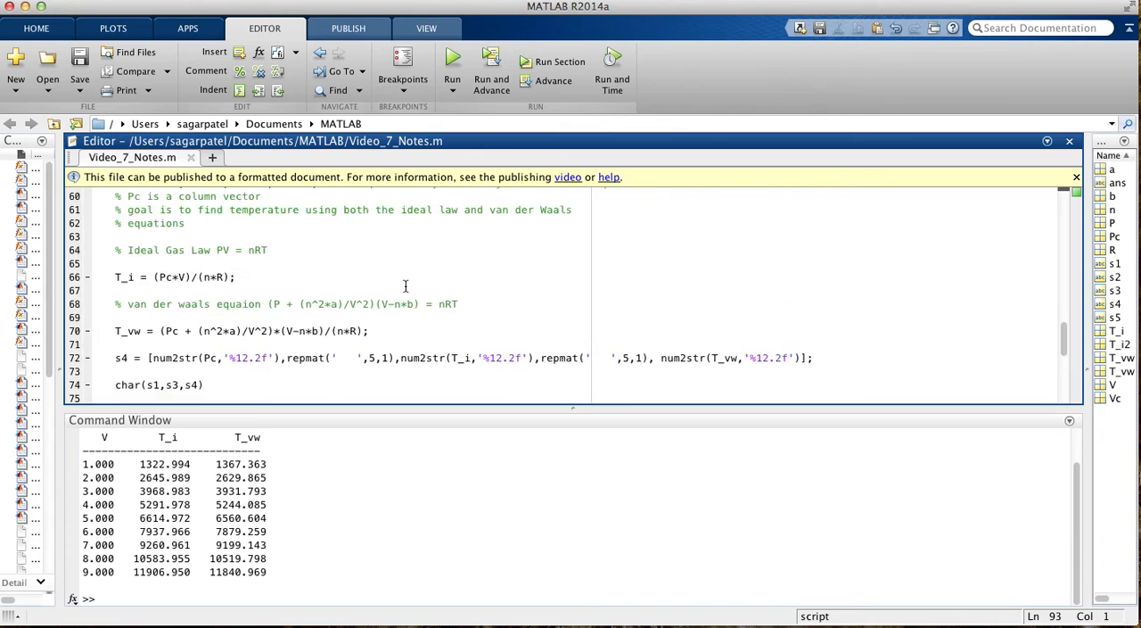
scroll(up, 3)
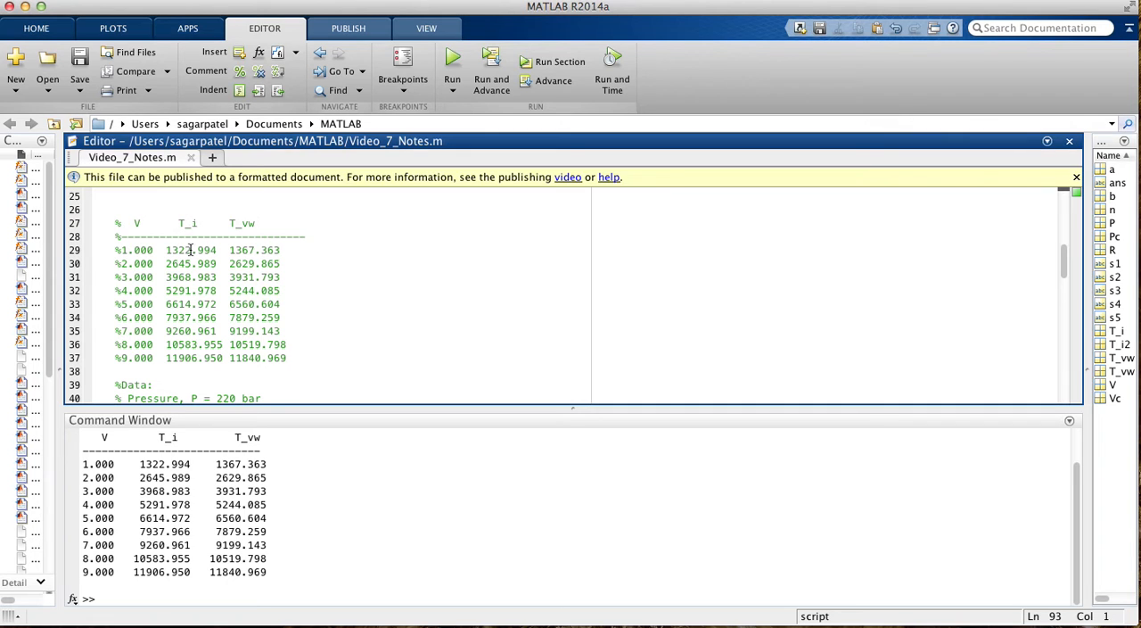
mouse_move(307, 328)
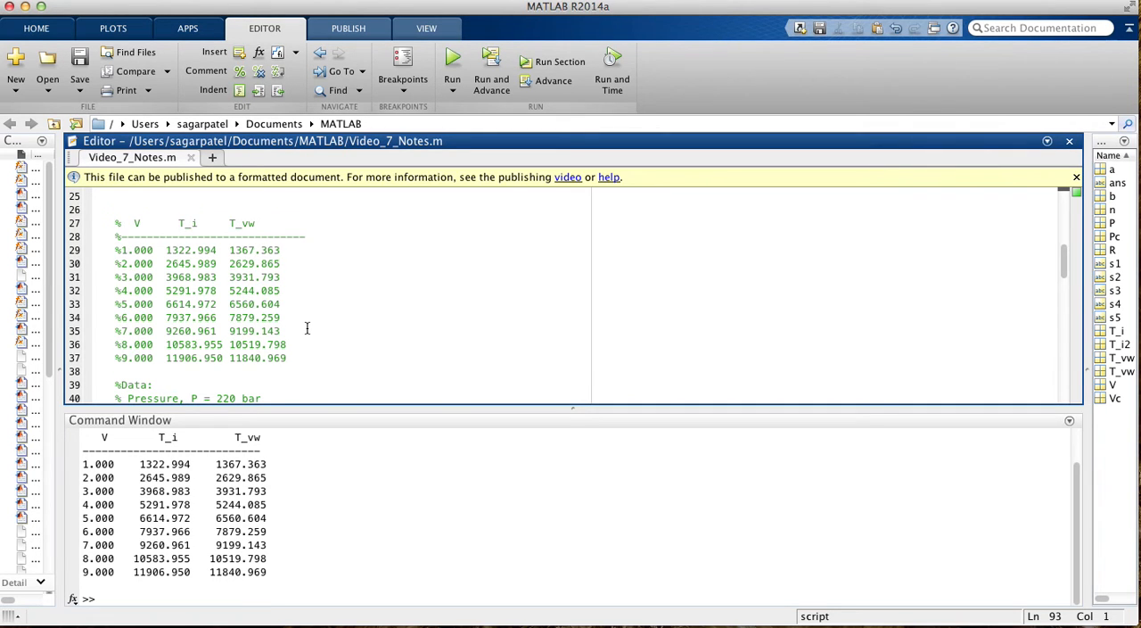
scroll(down, 3)
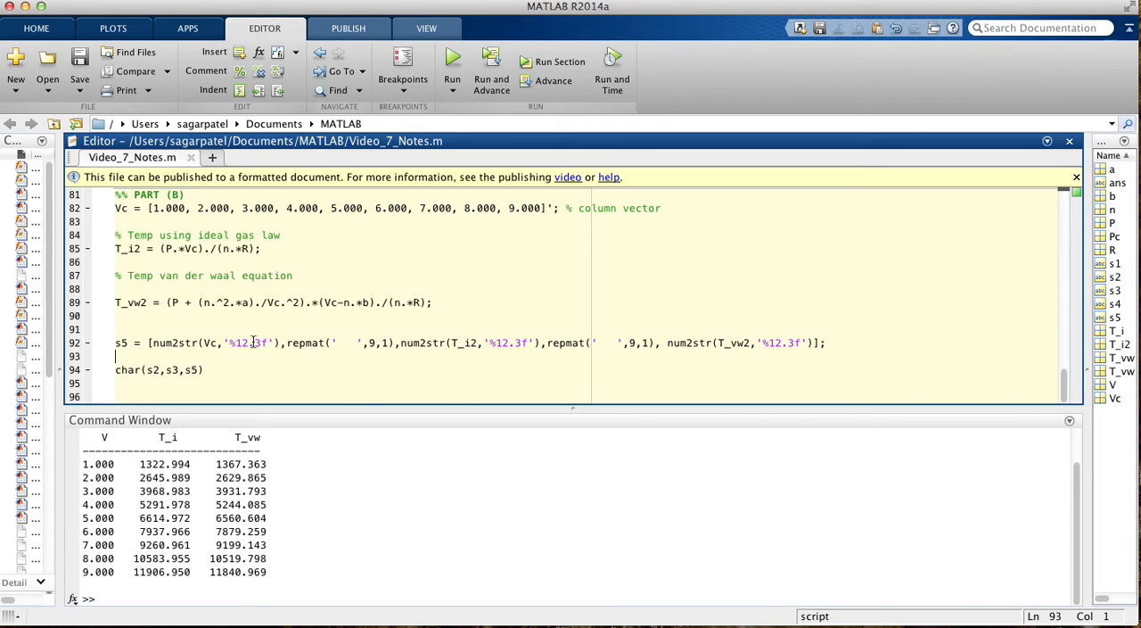
mouse_move(317, 352)
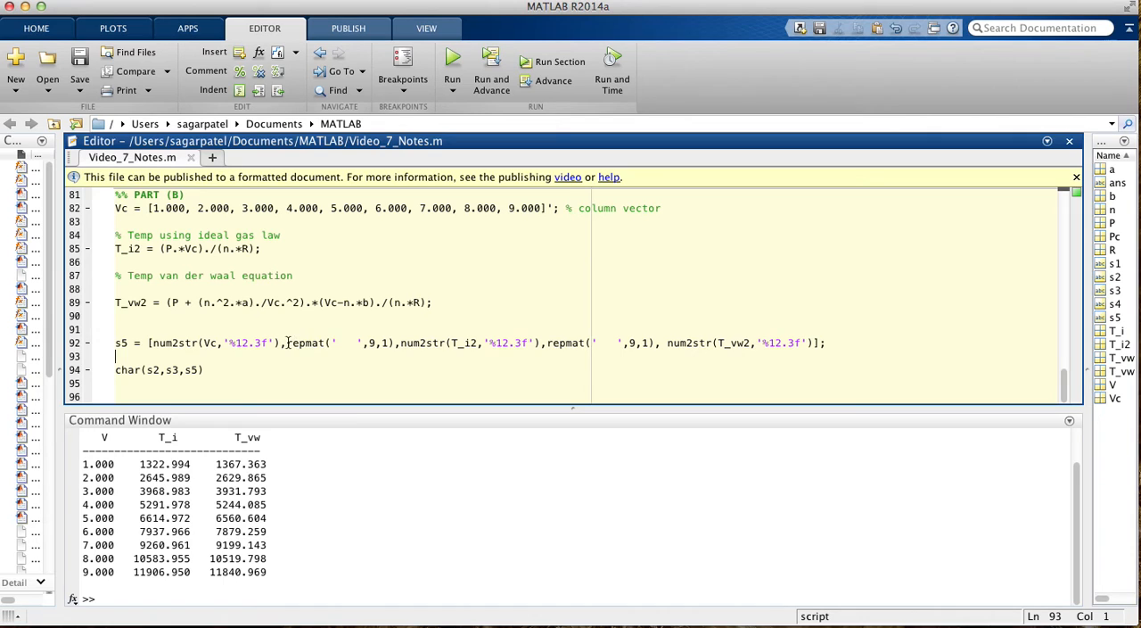
mouse_move(205, 410)
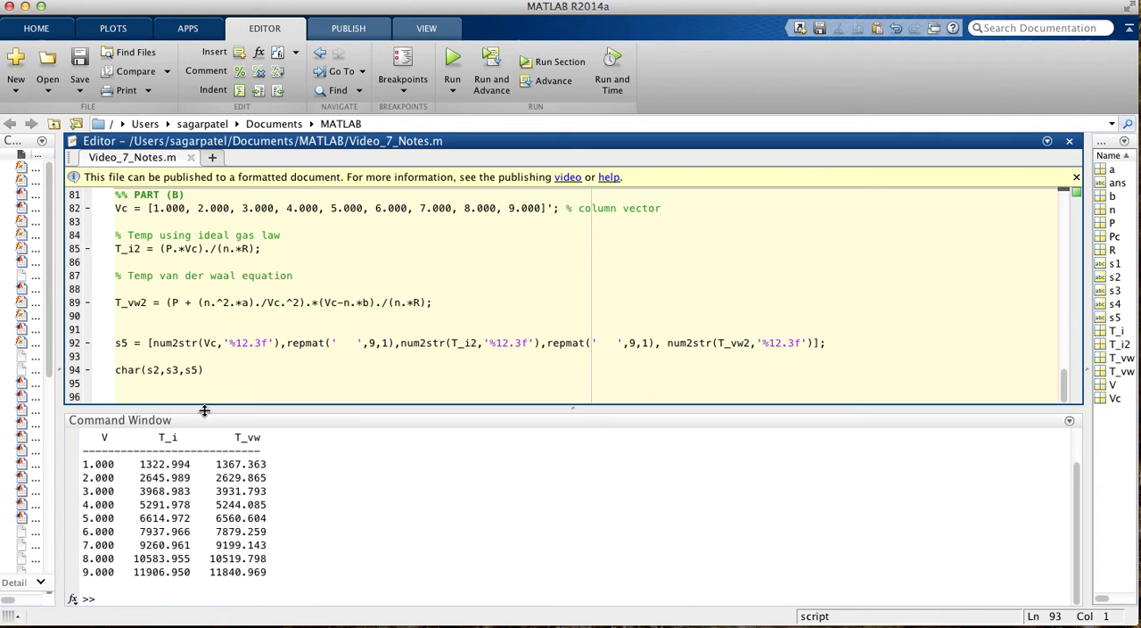
double_click(347, 343)
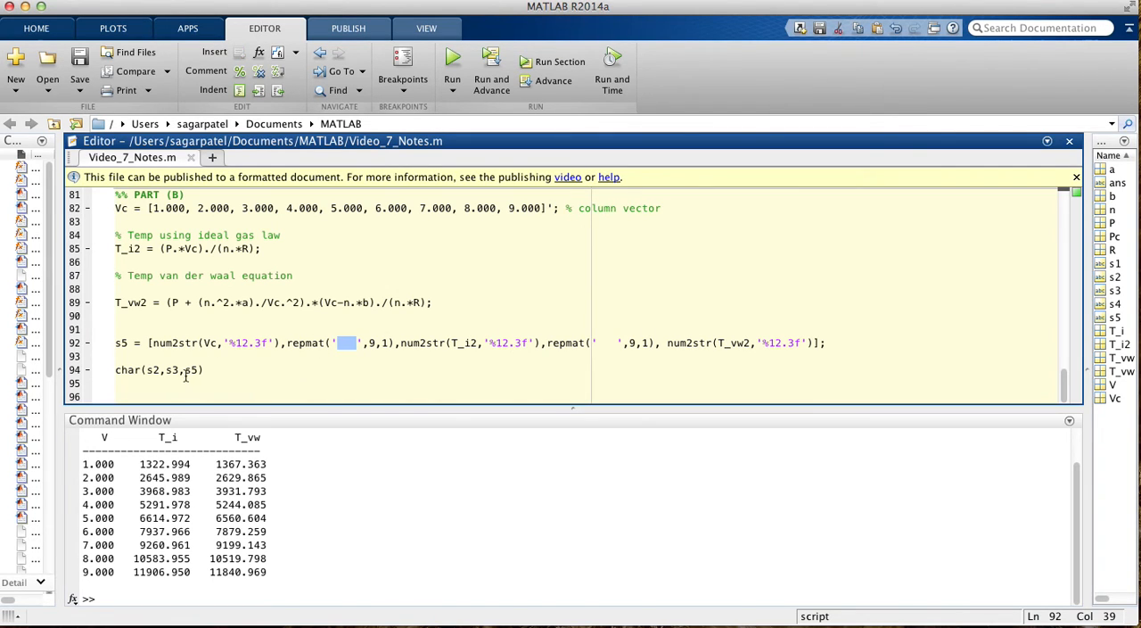
mouse_move(719, 337)
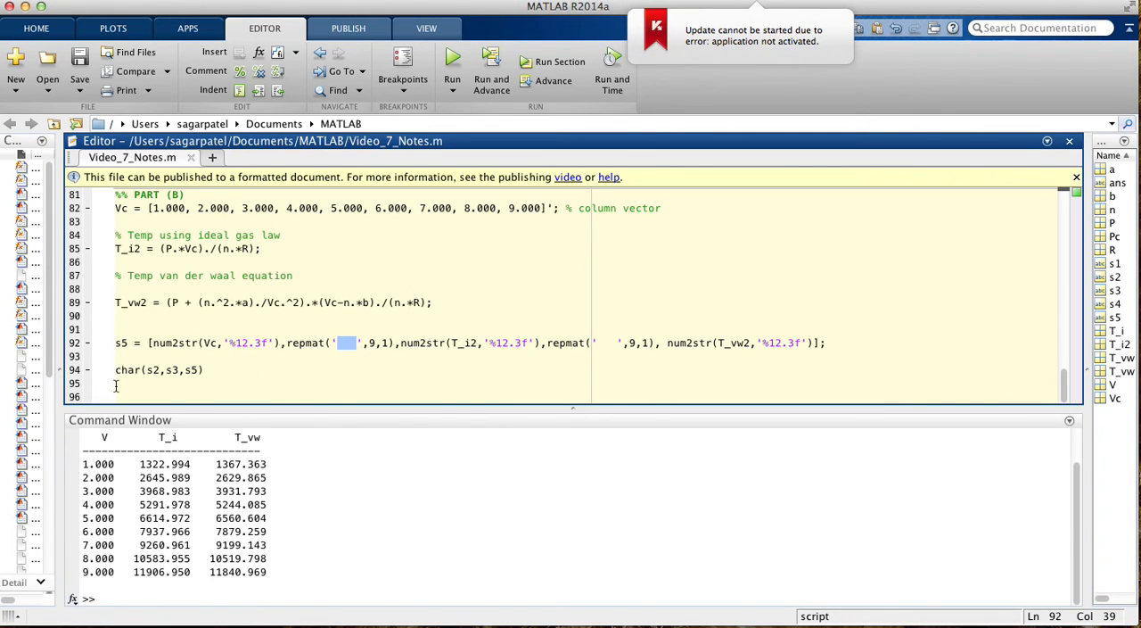
mouse_move(633, 328)
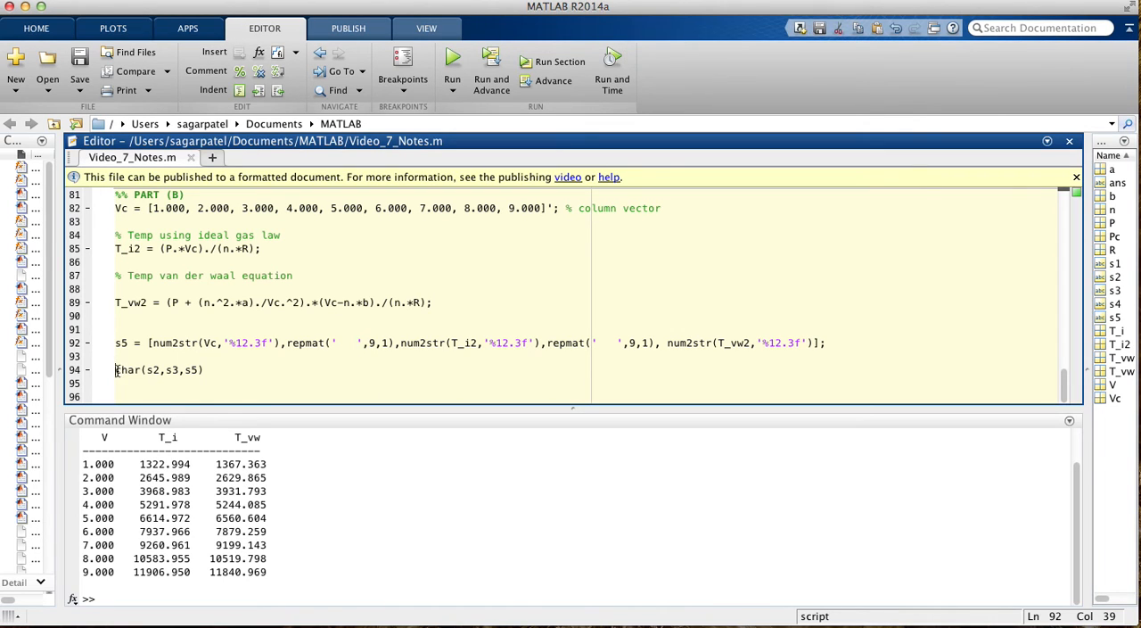
double_click(158, 369)
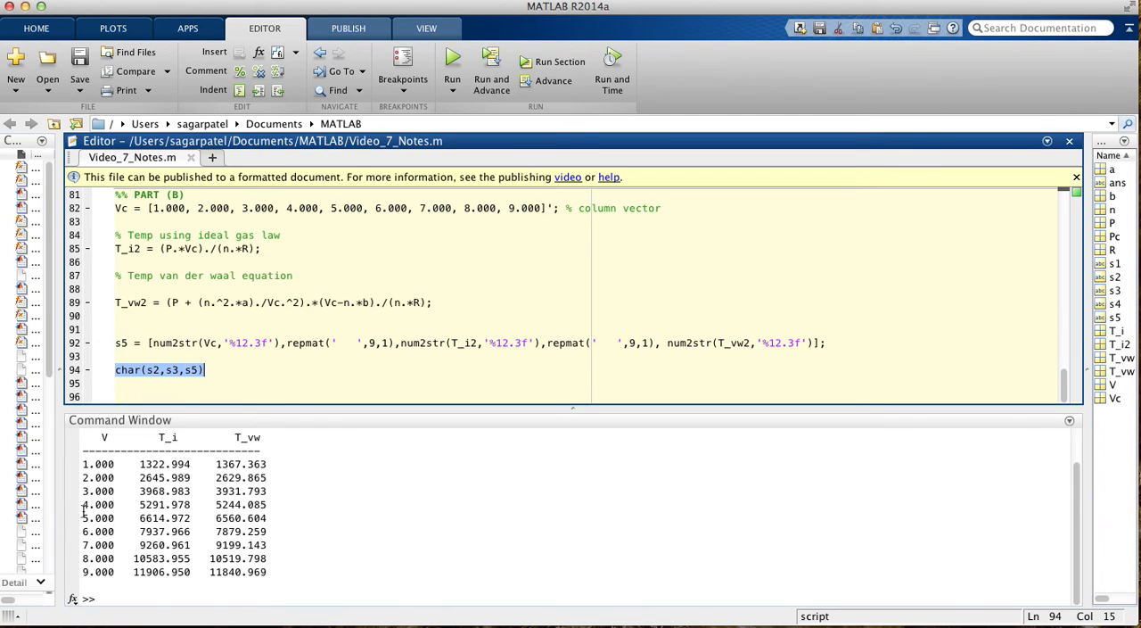
scroll(up, 3)
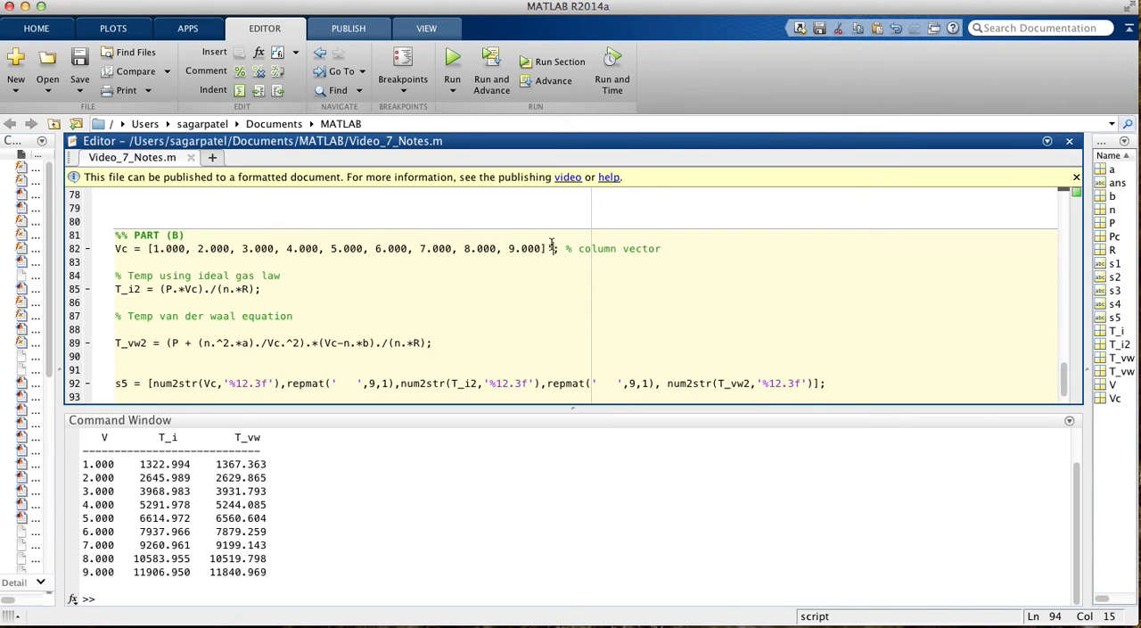
Step: Remove Vc's transpose to show the horzcat error, then restore it, save, and clc the Command Window
click(549, 248)
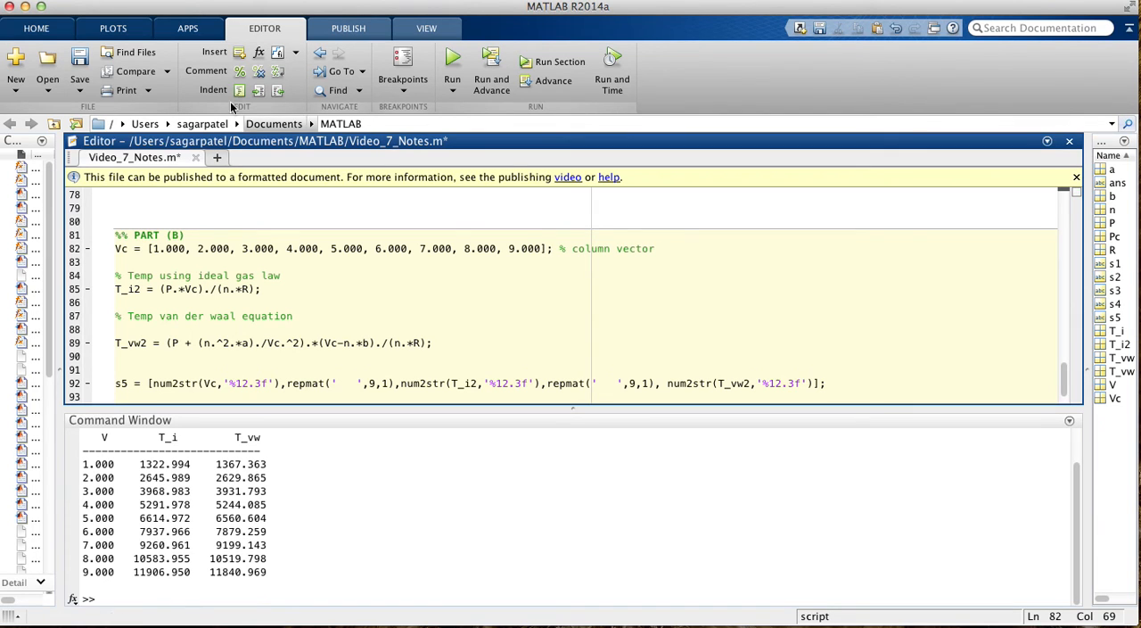
click(560, 60)
text(')
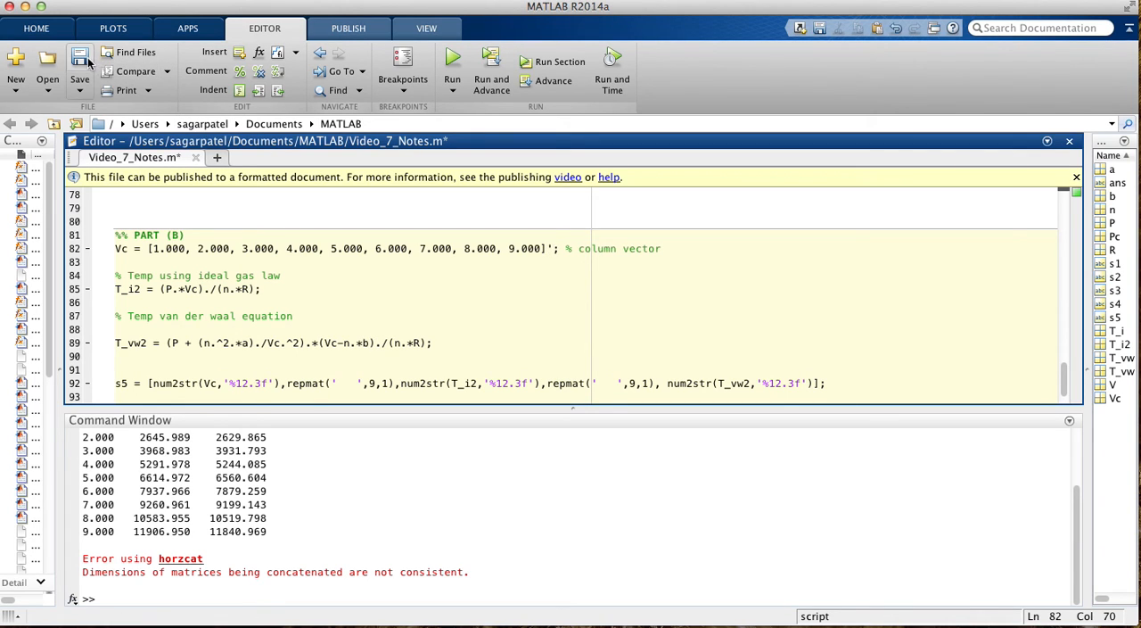
click(79, 60)
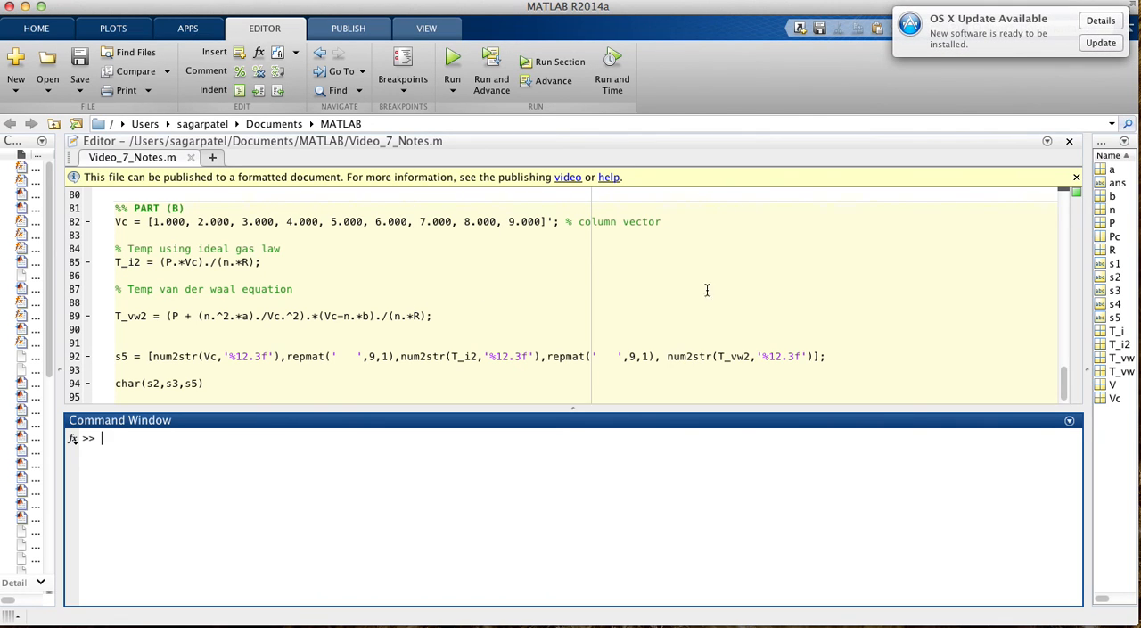
scroll(up, 3)
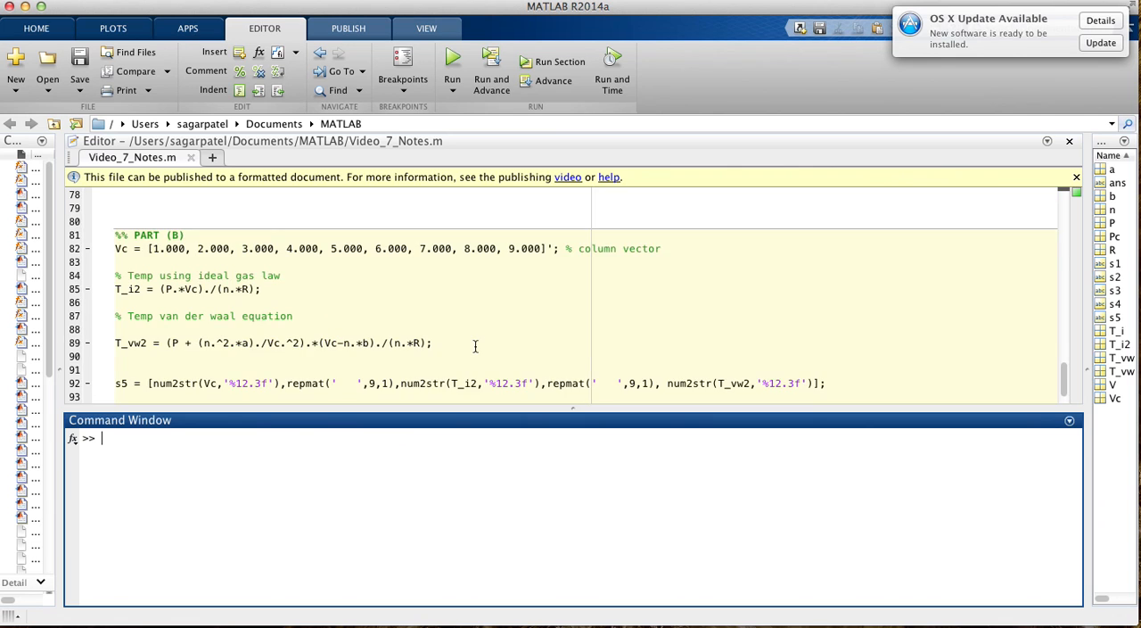
scroll(down, 3)
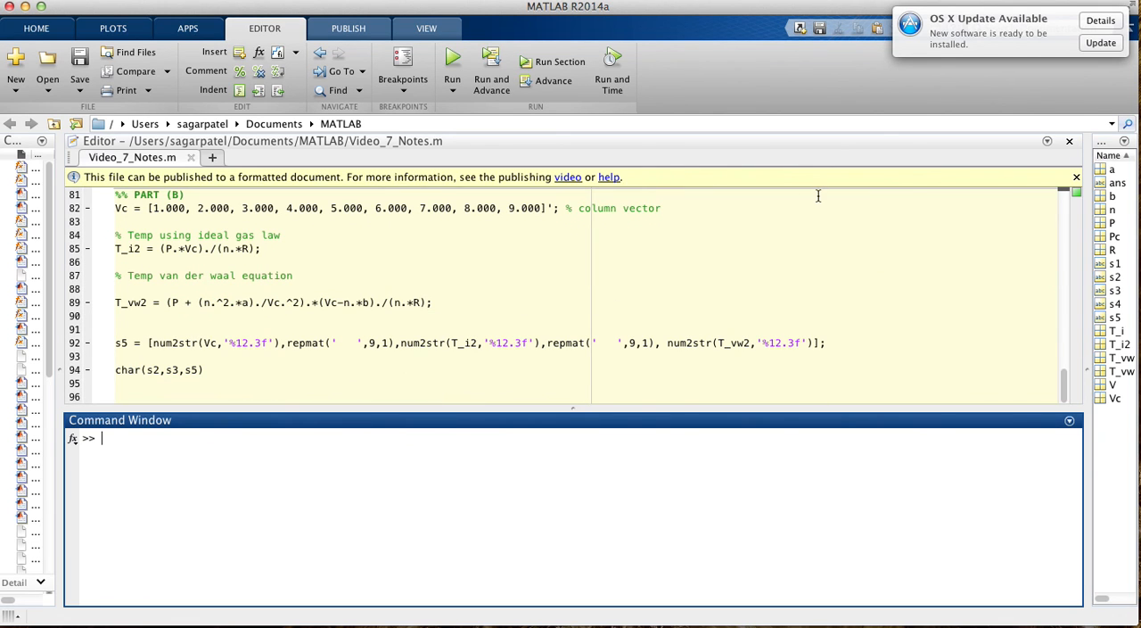